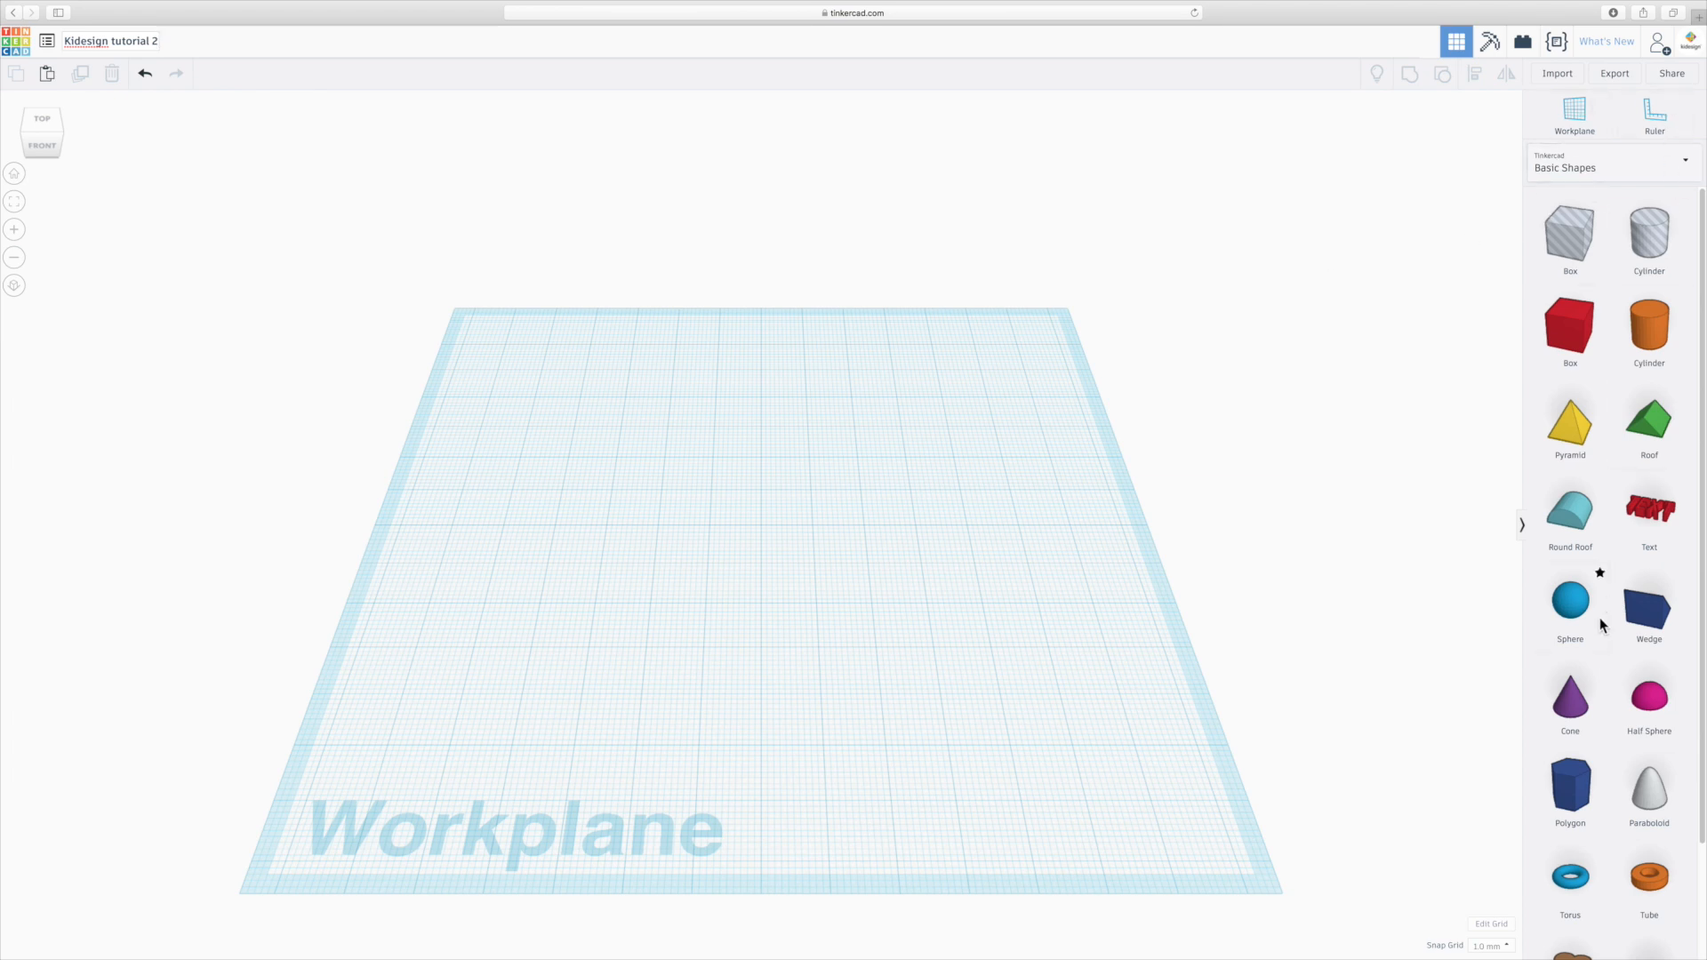
mouse_move(1699, 583)
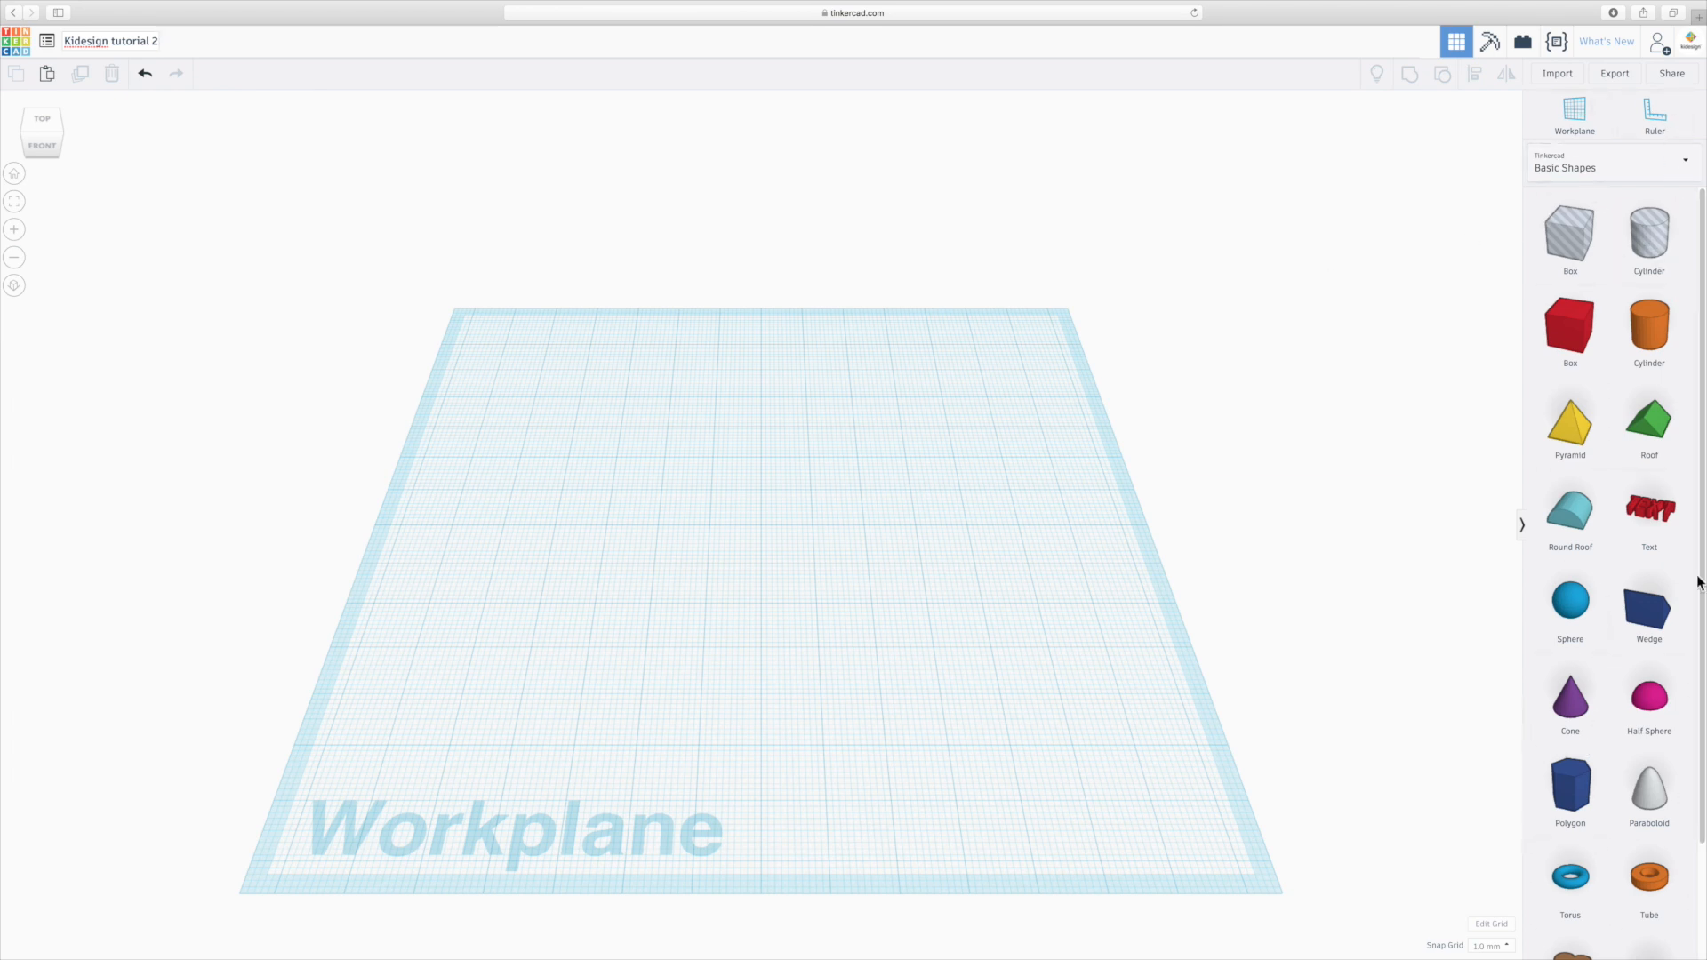
mouse_move(1611, 199)
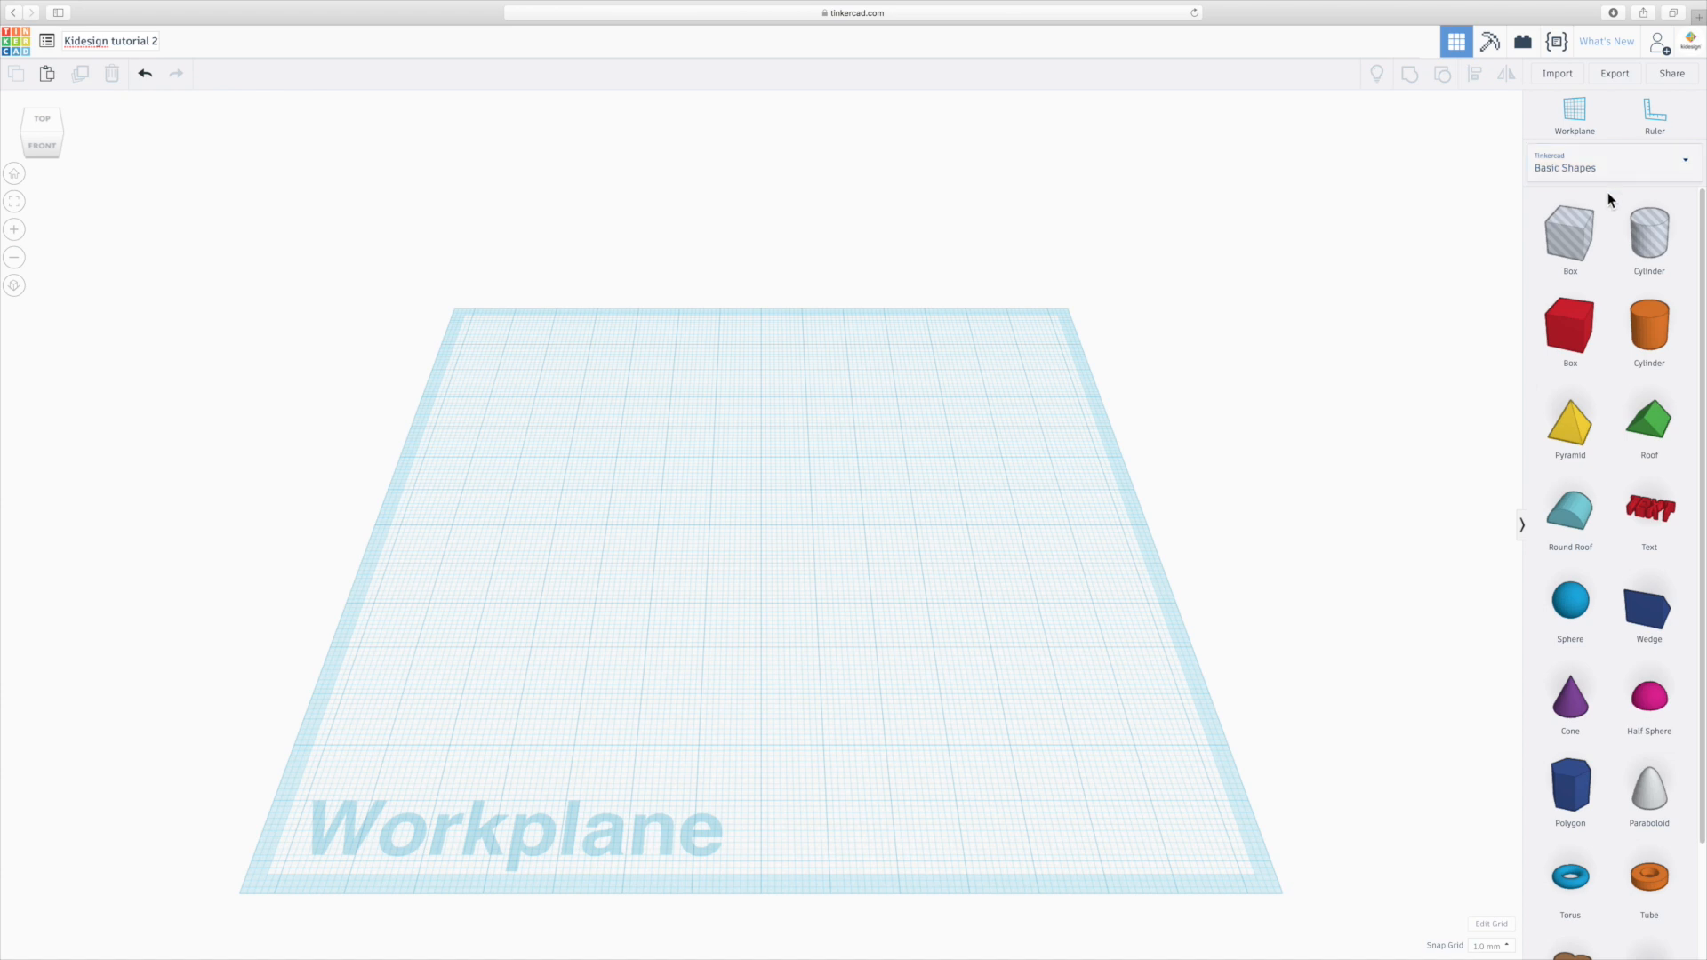
mouse_move(1523, 530)
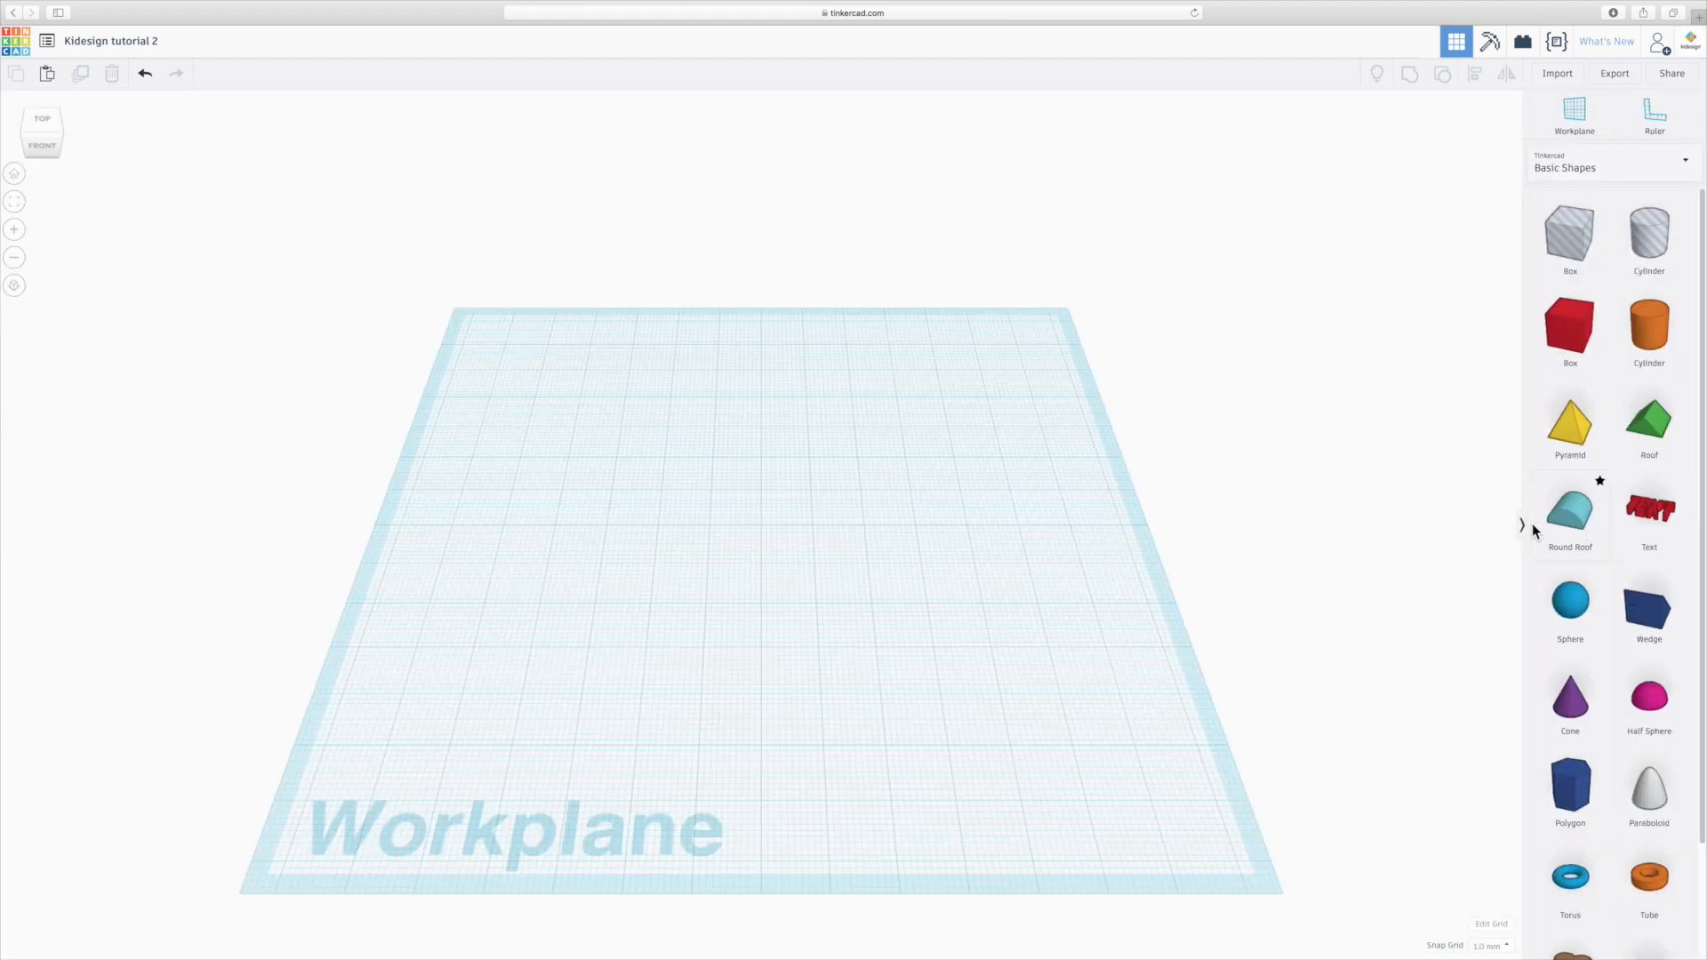
mouse_move(1609, 326)
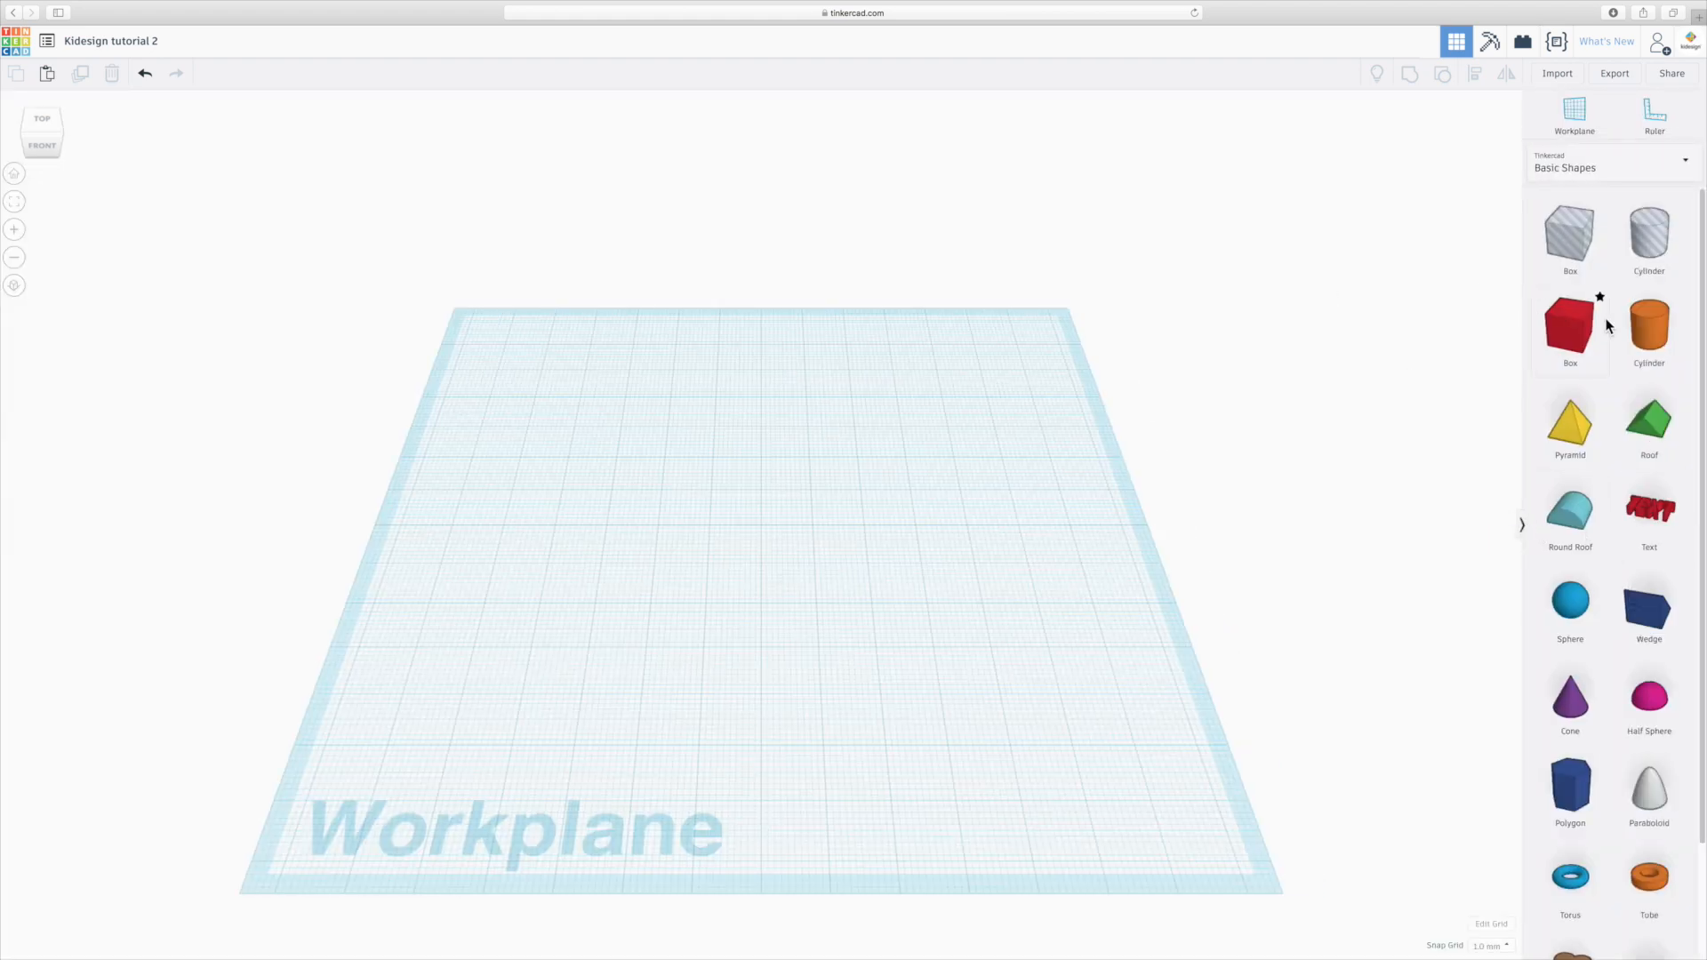
Drop a red 20 mm Box from Basic Shapes onto the centre of the workplane.
scroll("down", 3)
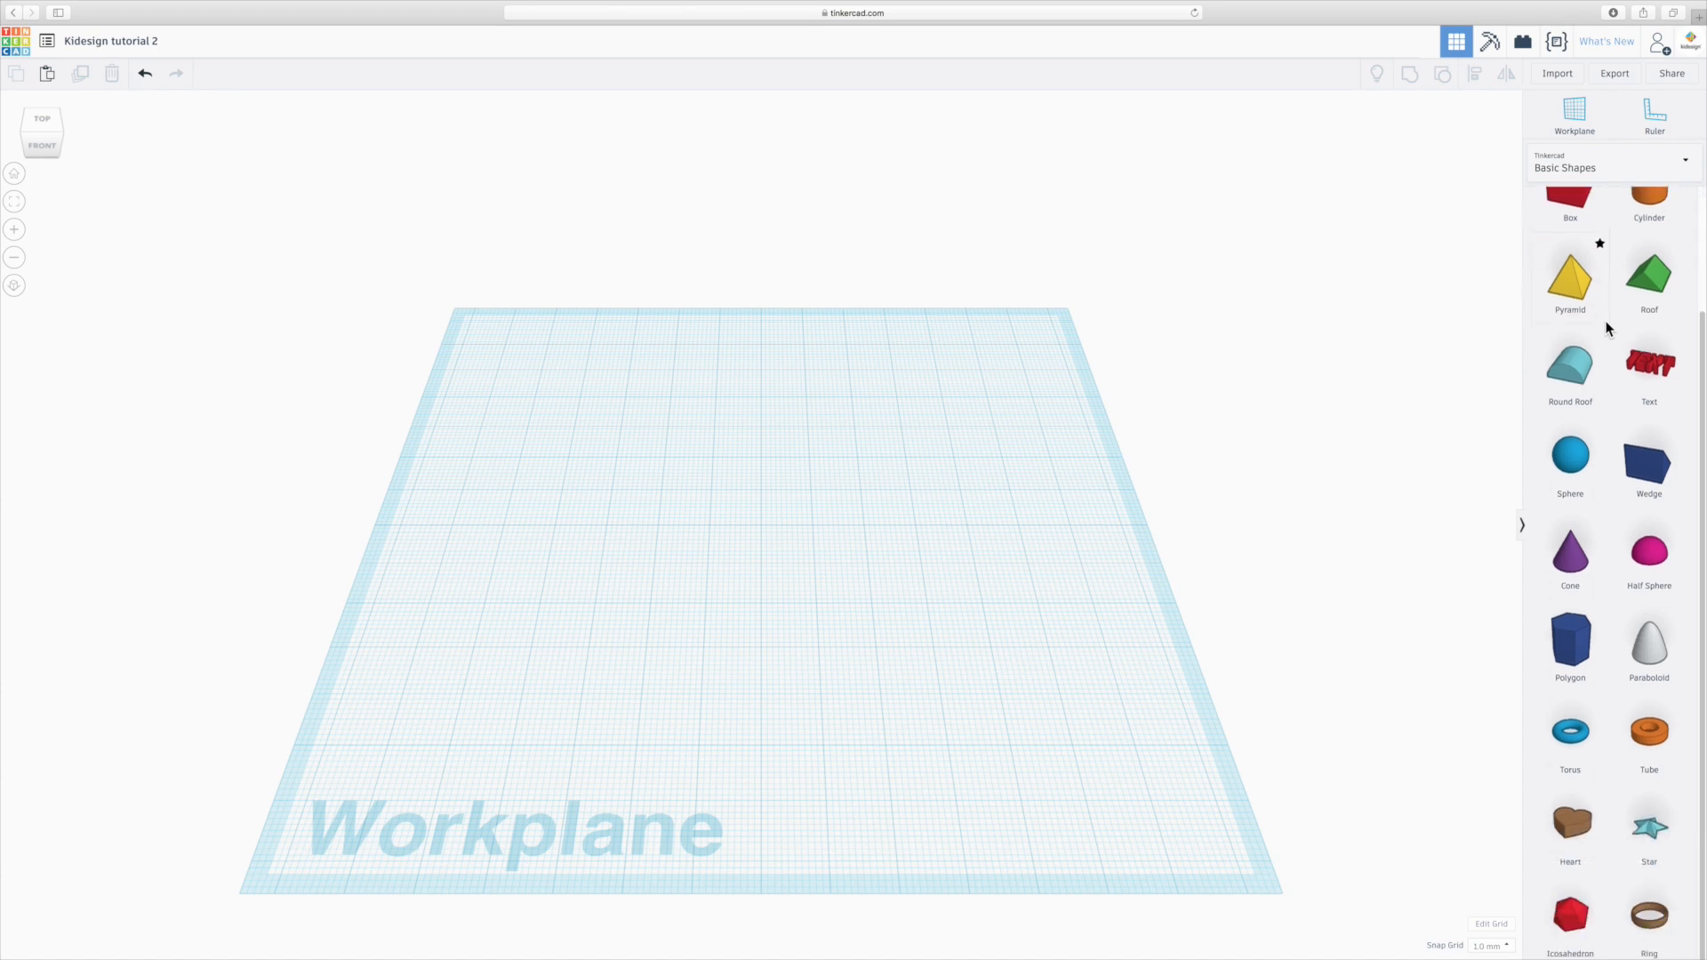
scroll("up", 3)
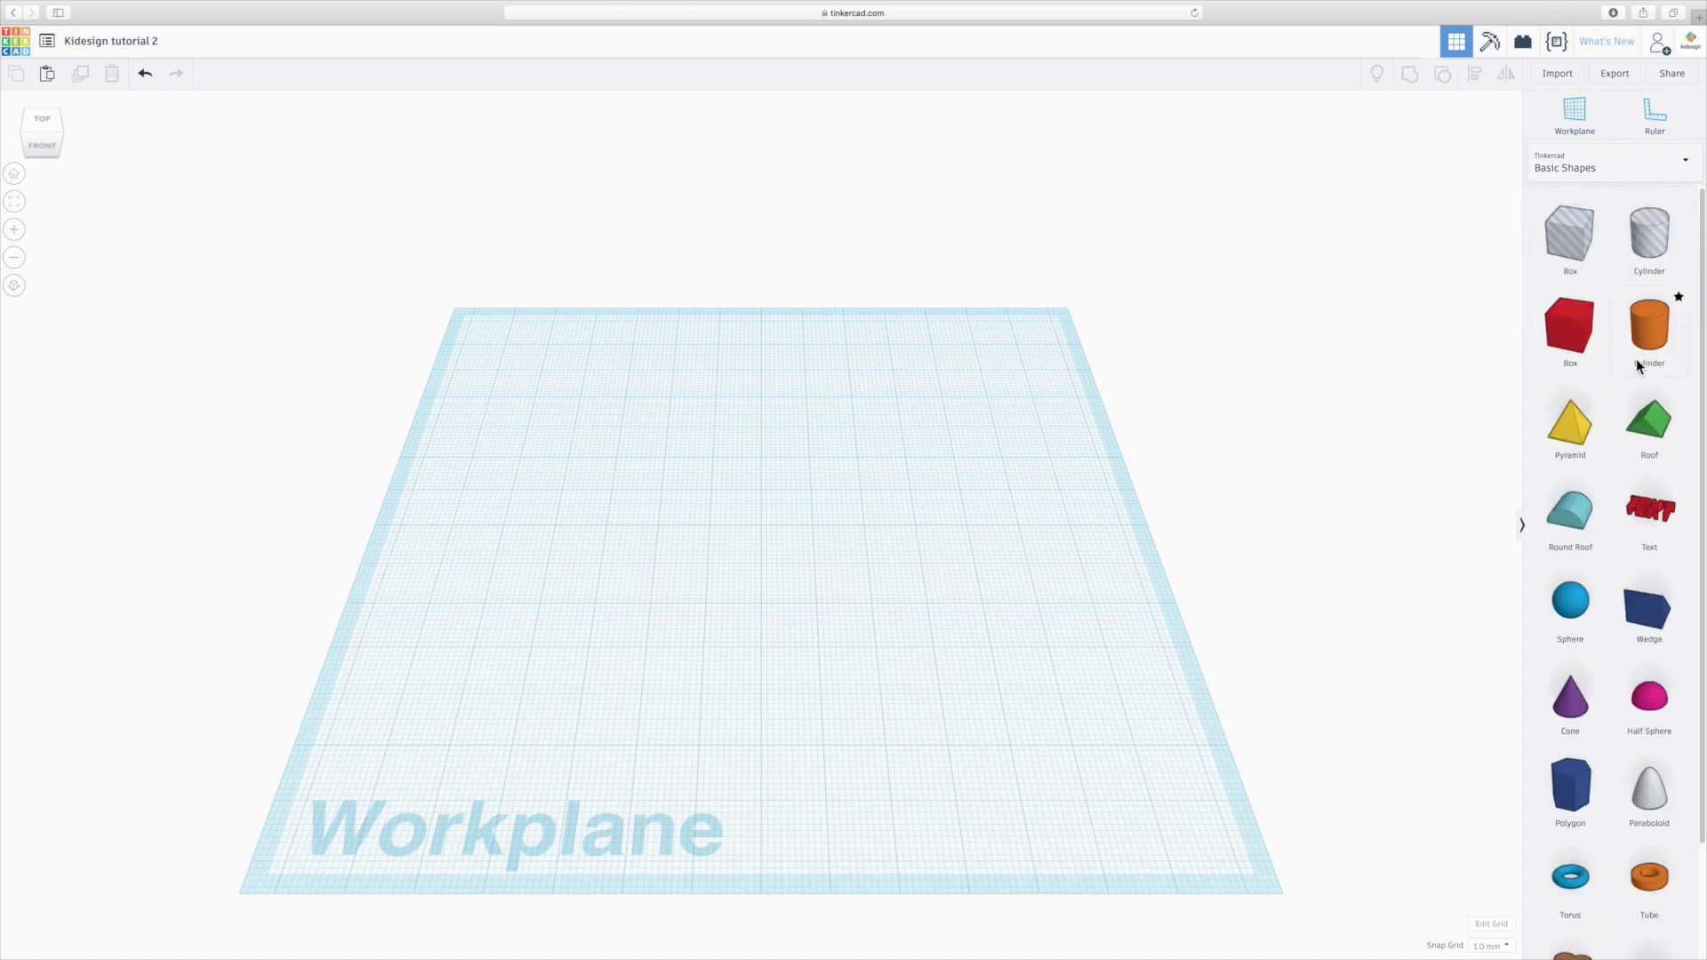
left_click(1569, 327)
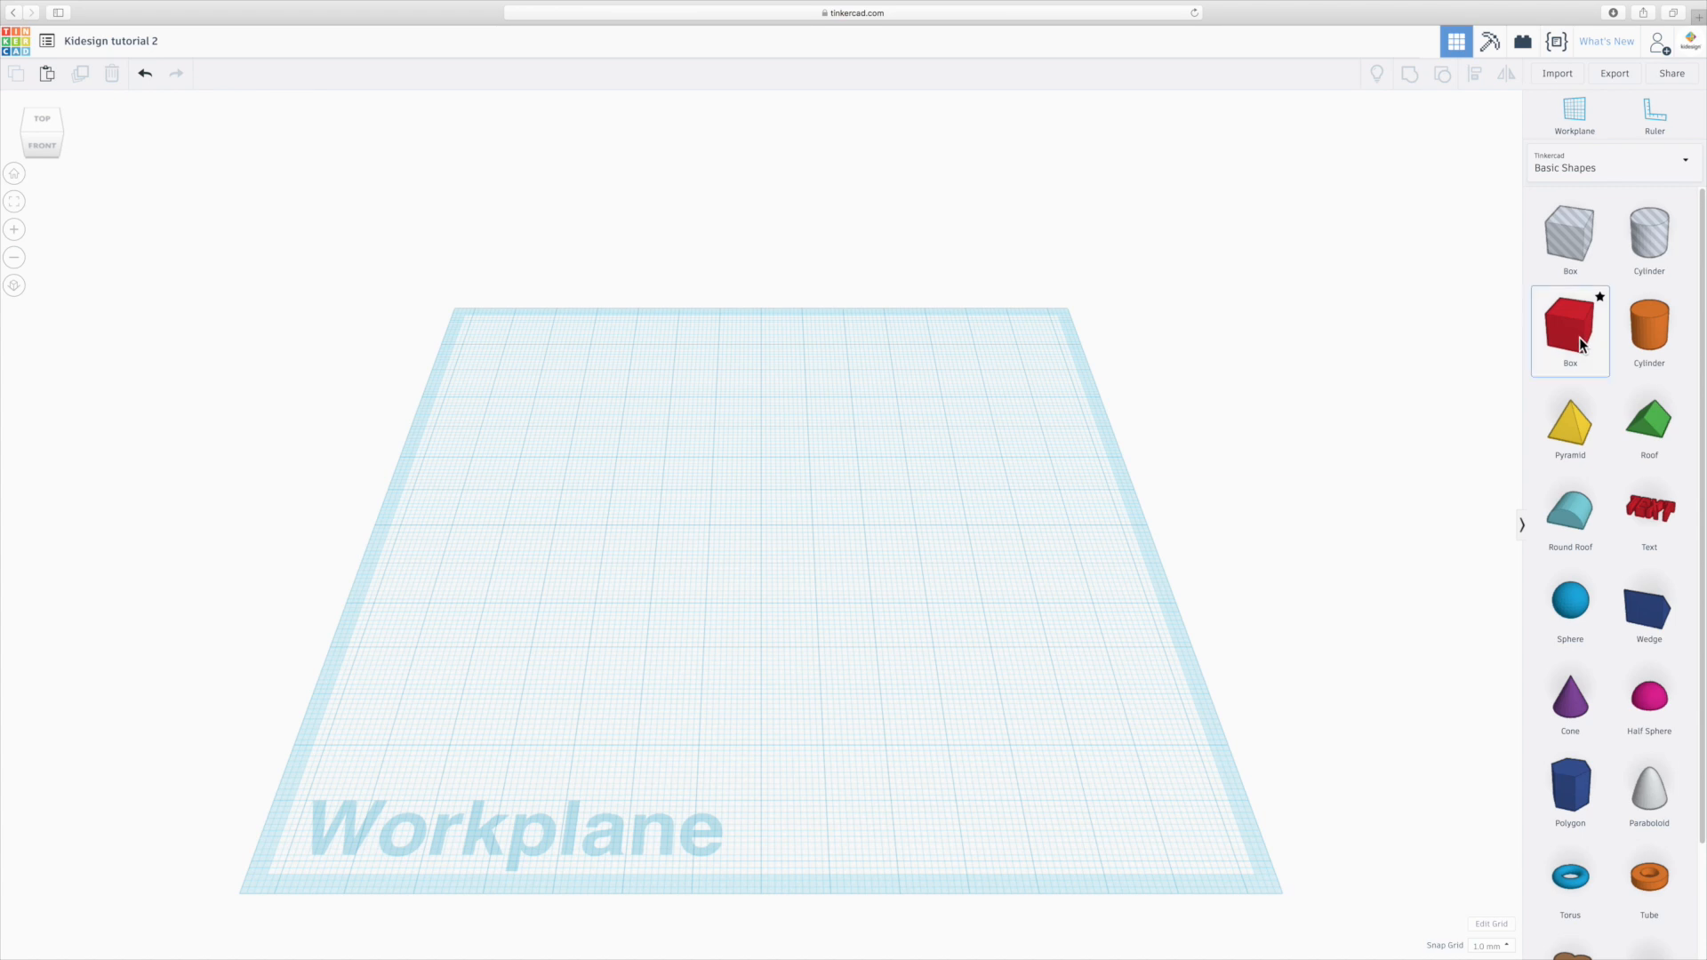
left_click(1568, 331)
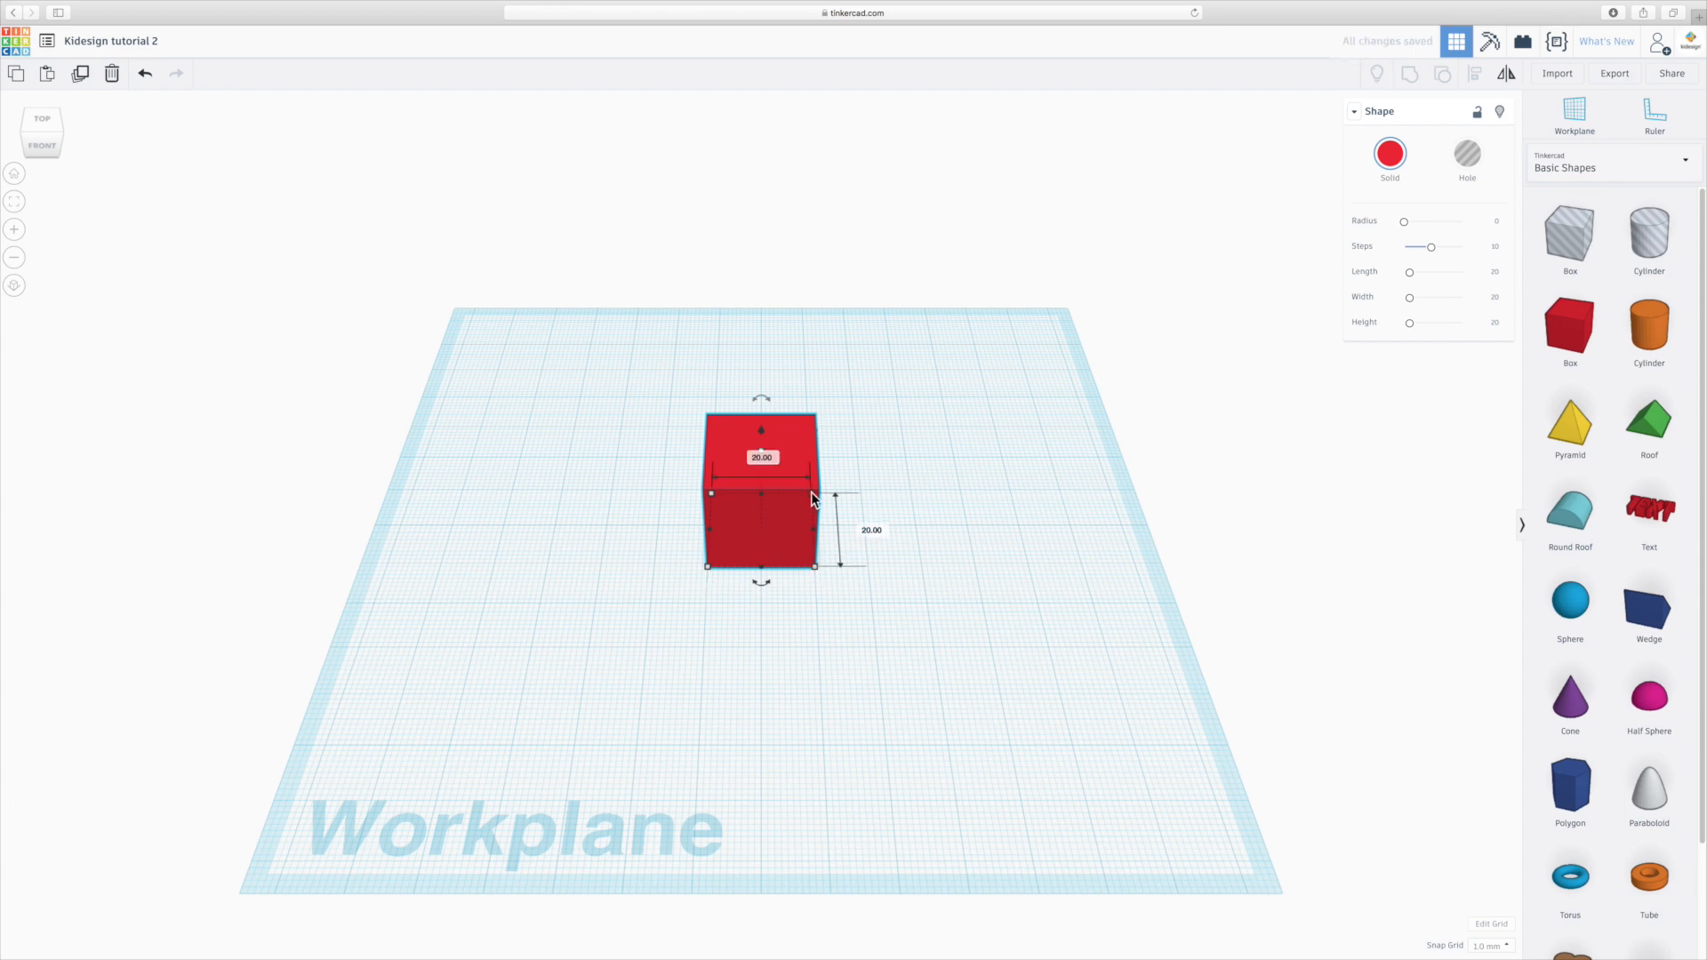
mouse_move(827, 583)
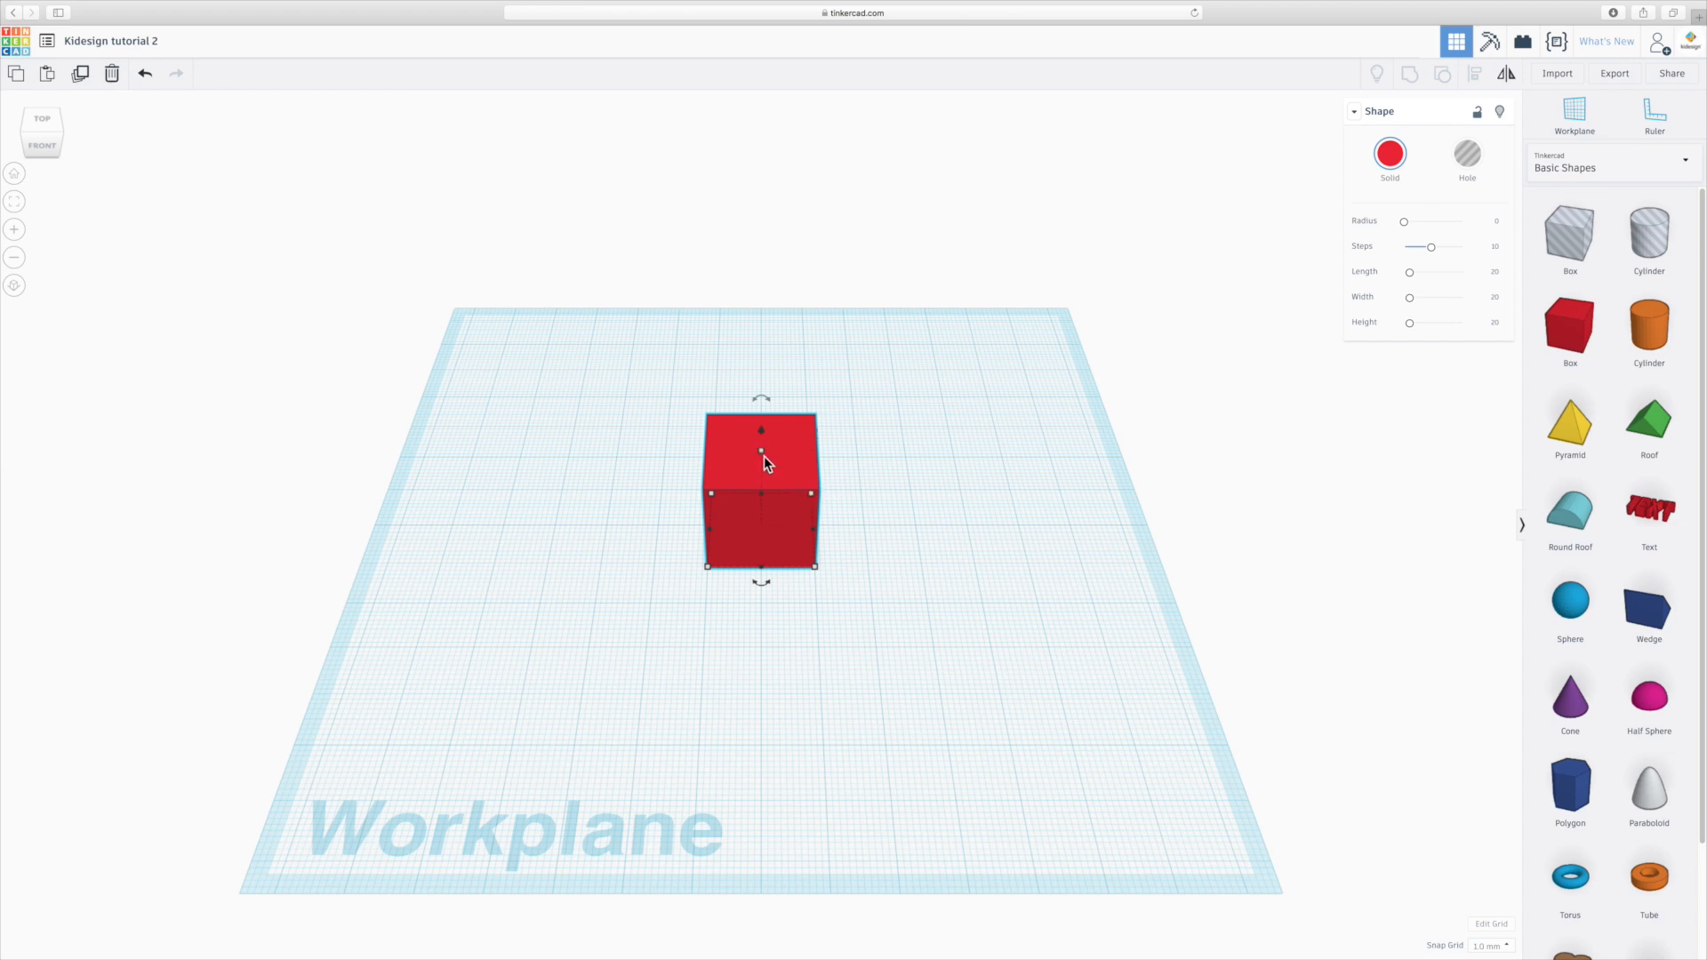
mouse_move(765, 438)
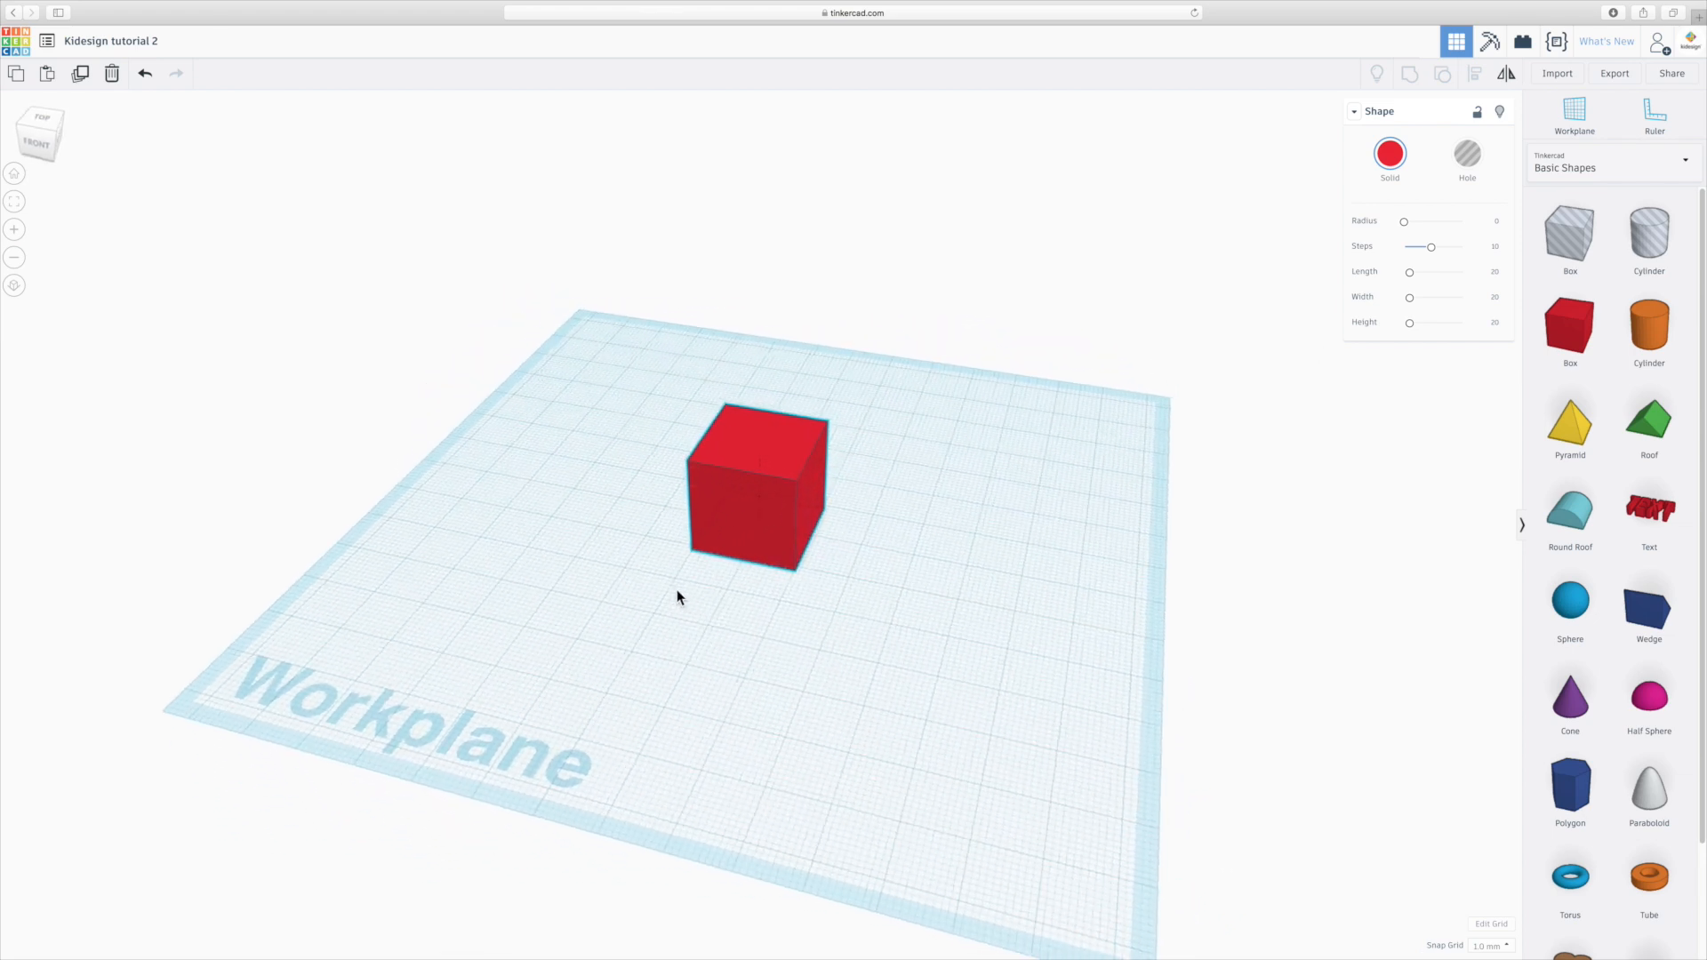
Set the red box's length to 40 mm, keeping width and height at 20 mm.
left_click(757, 502)
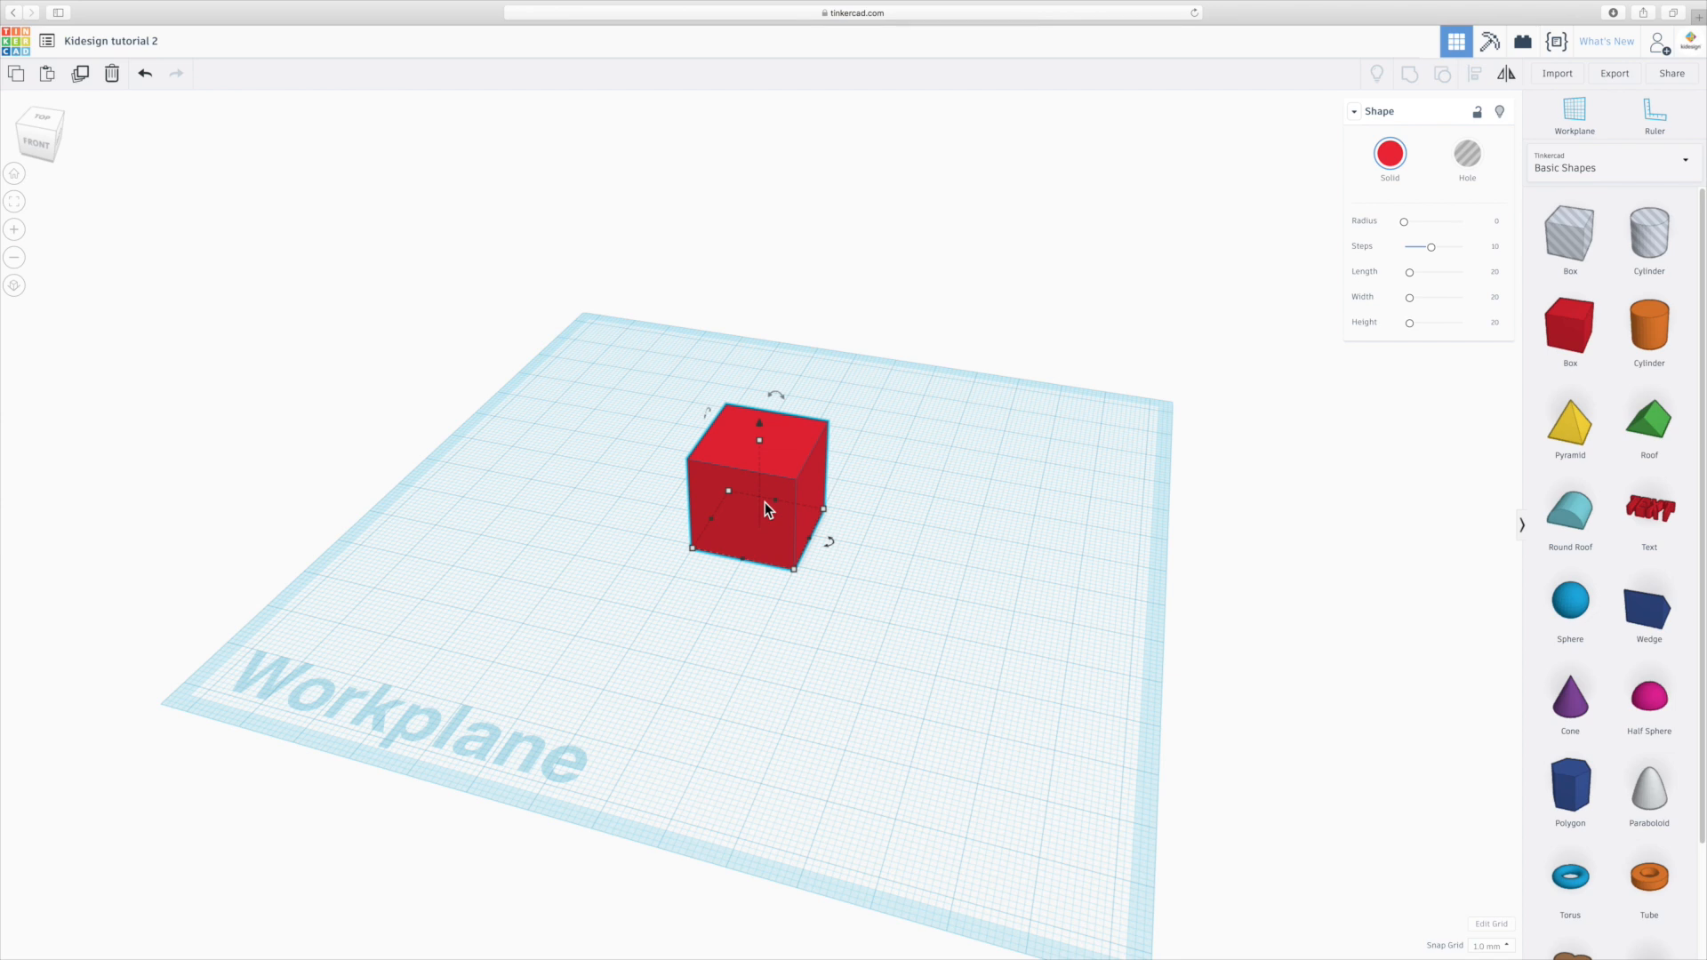
mouse_move(786, 530)
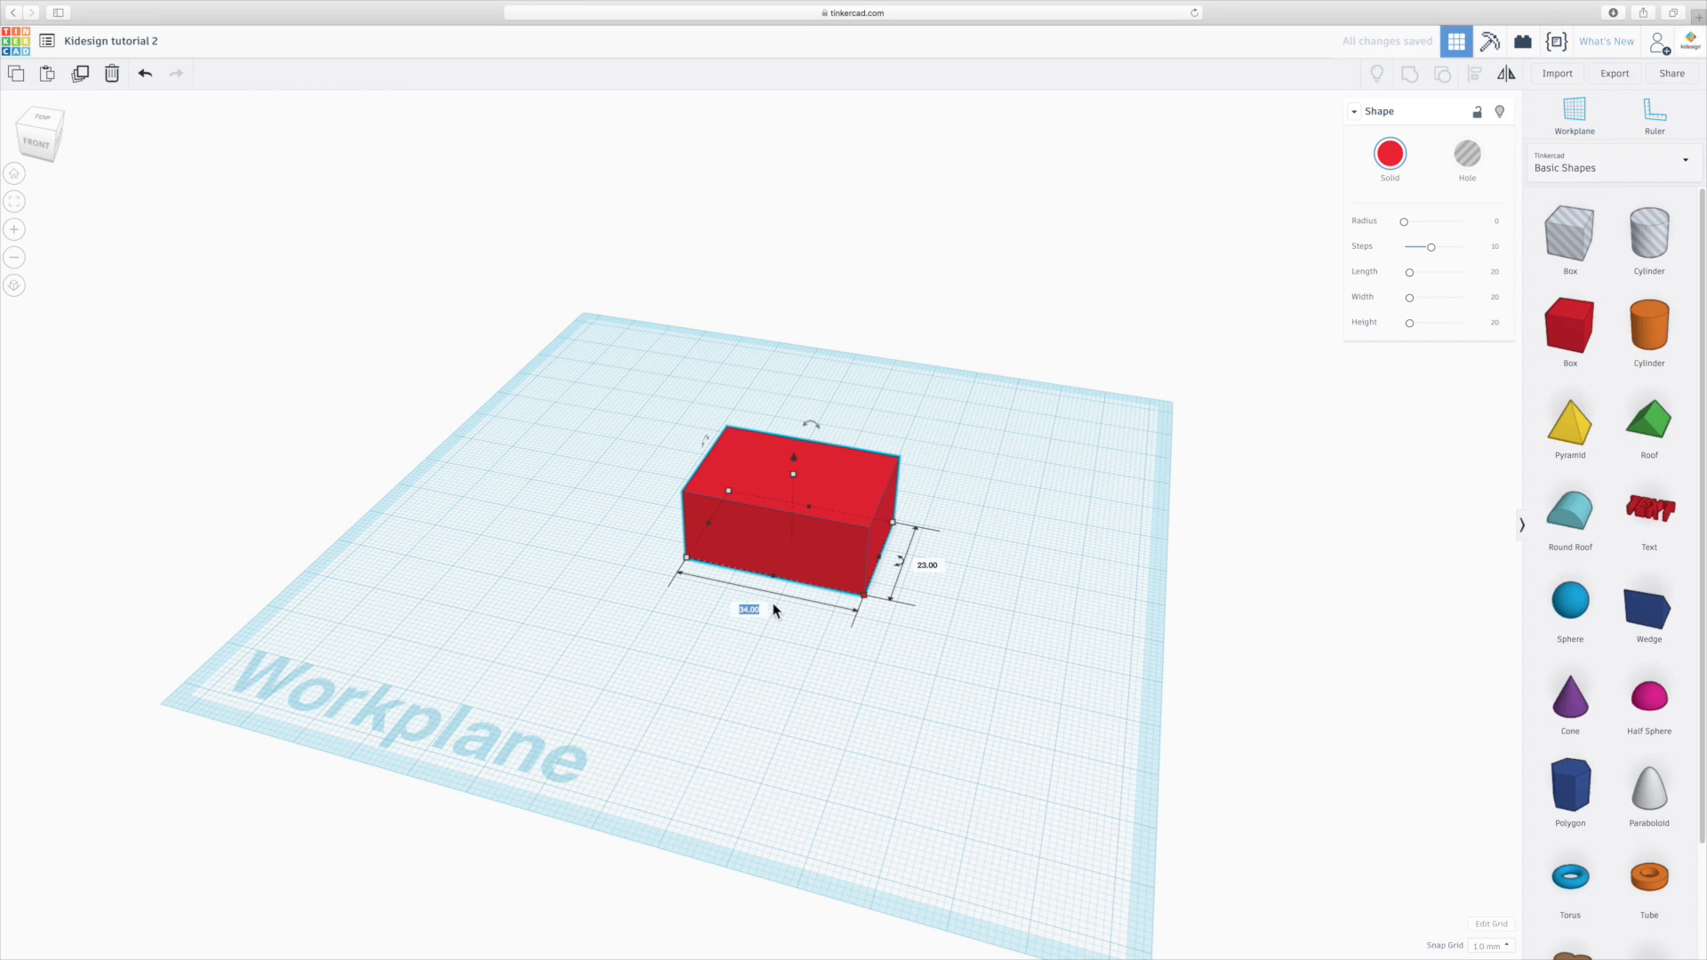
left_click(1483, 270)
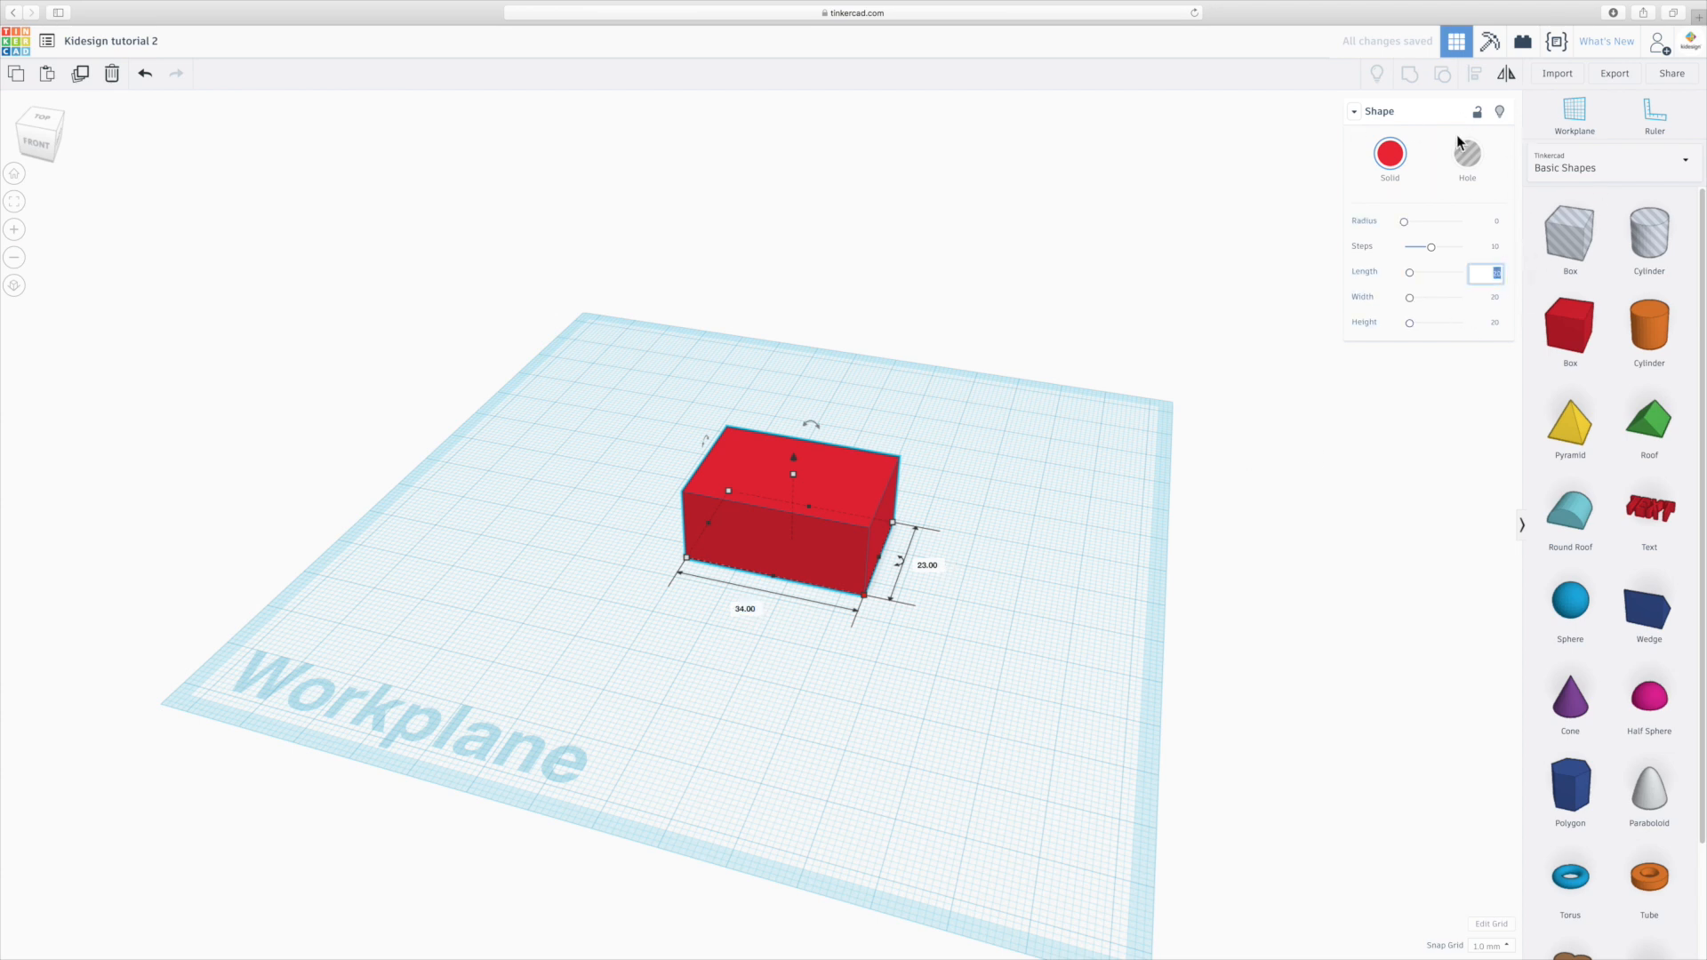
mouse_move(1446, 306)
type("40")
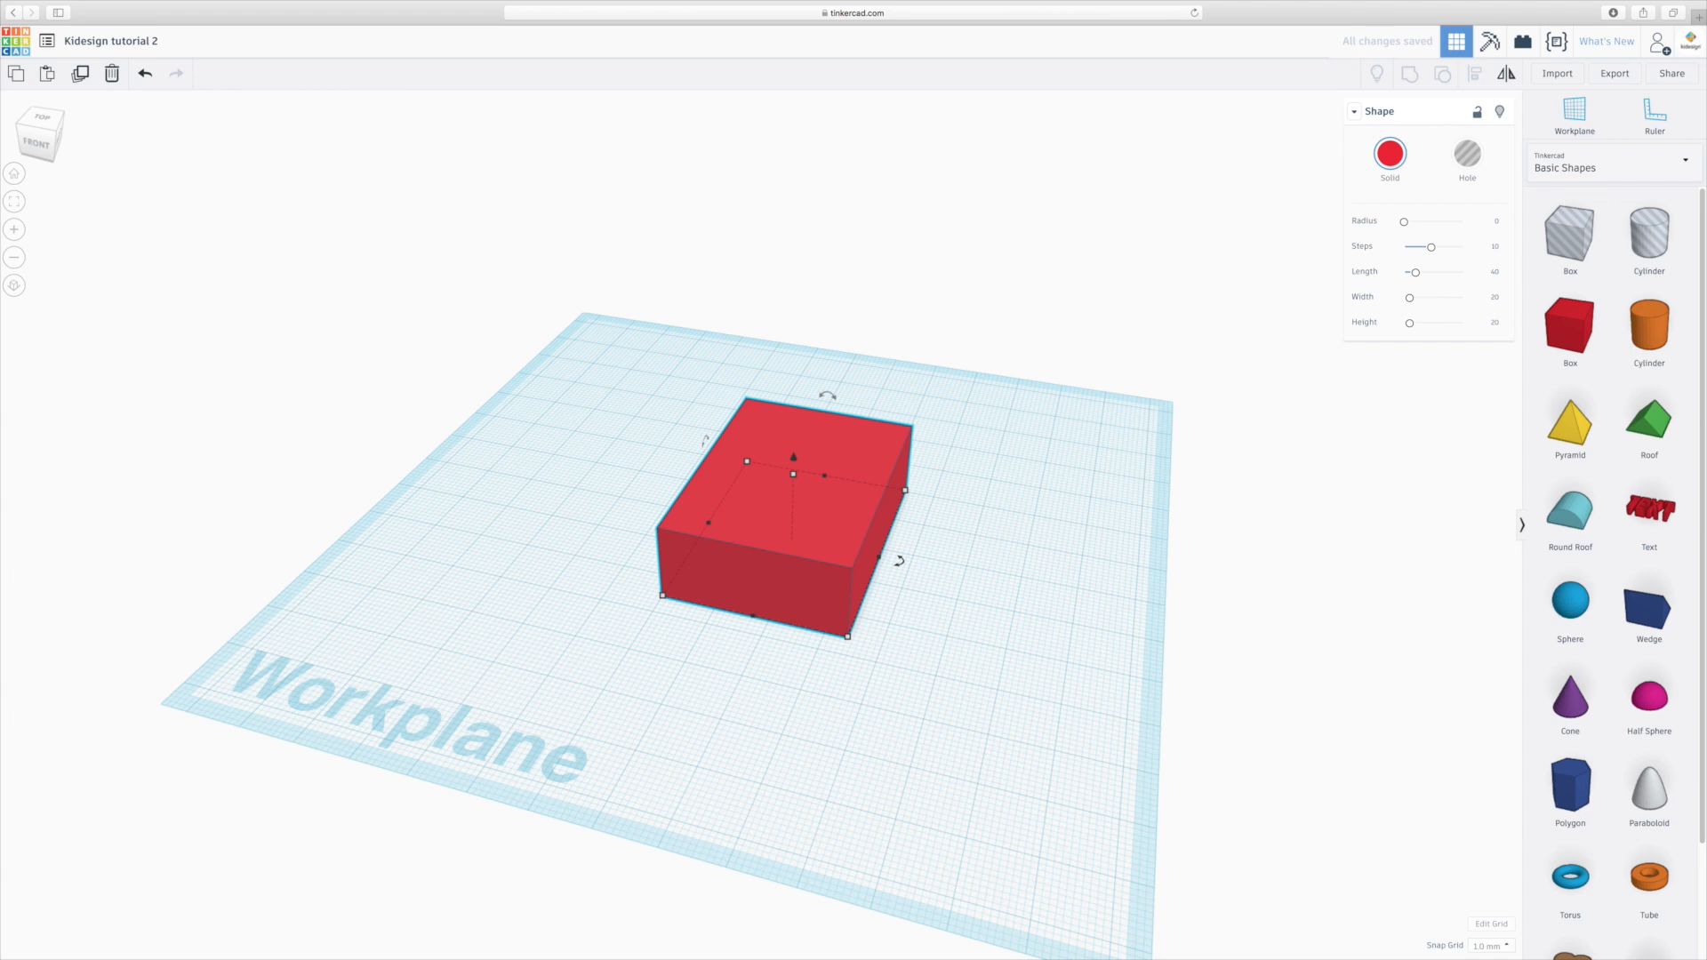
left_click(1481, 322)
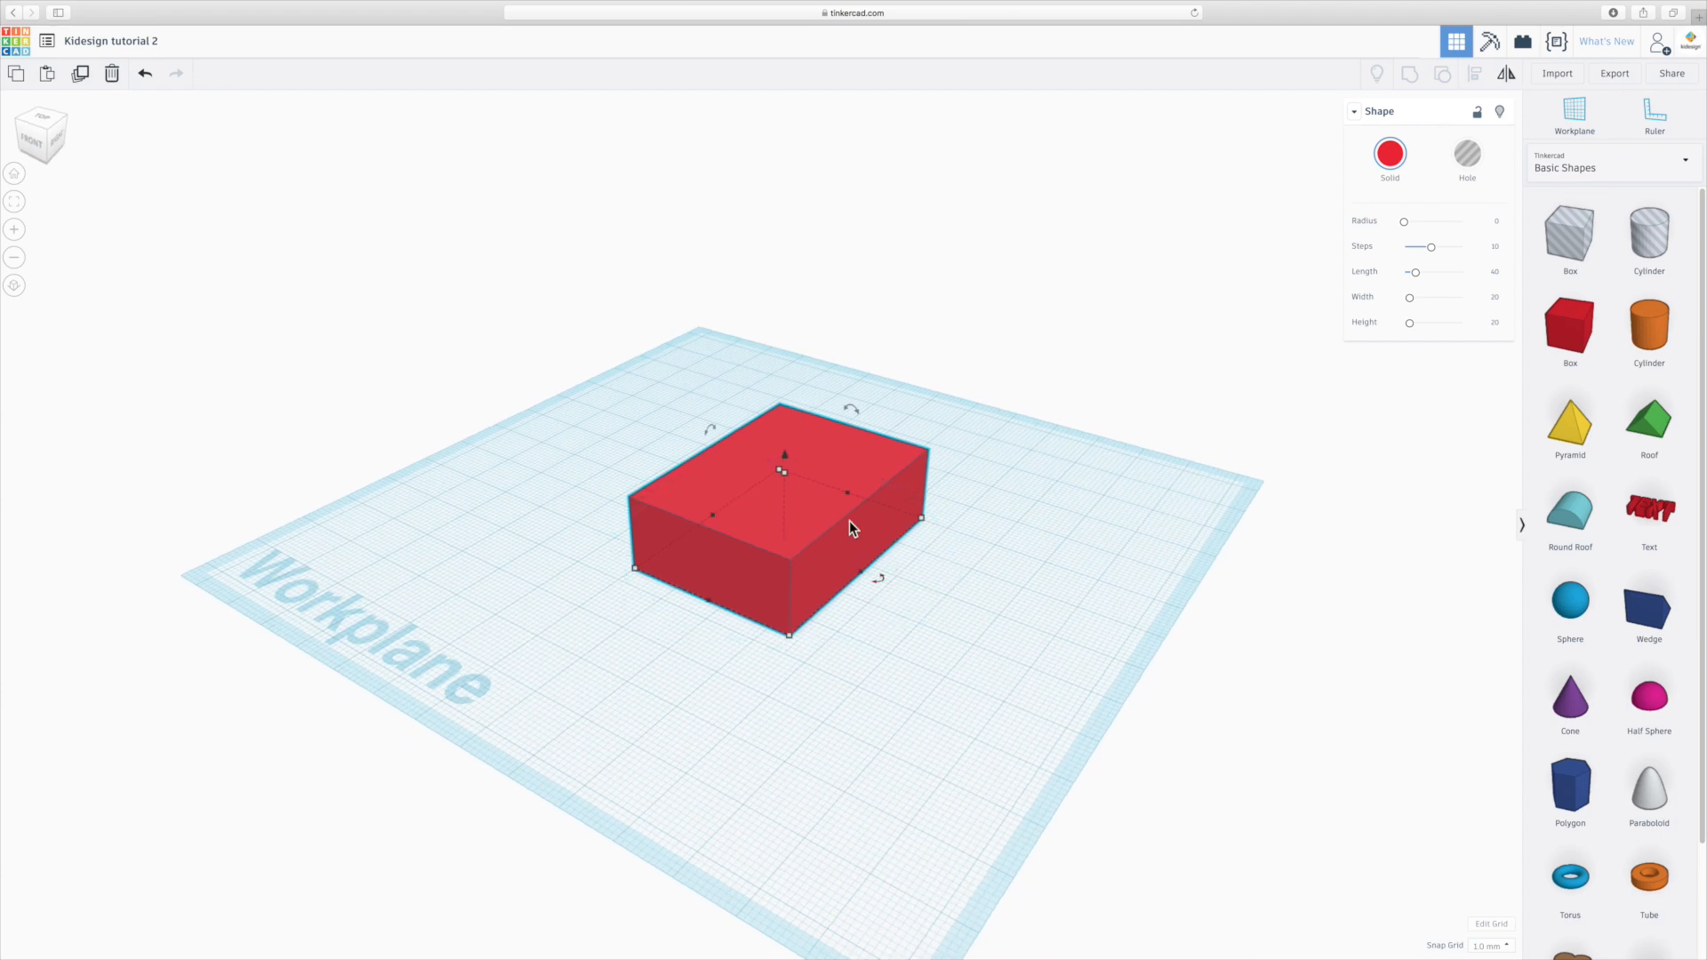
mouse_move(790, 454)
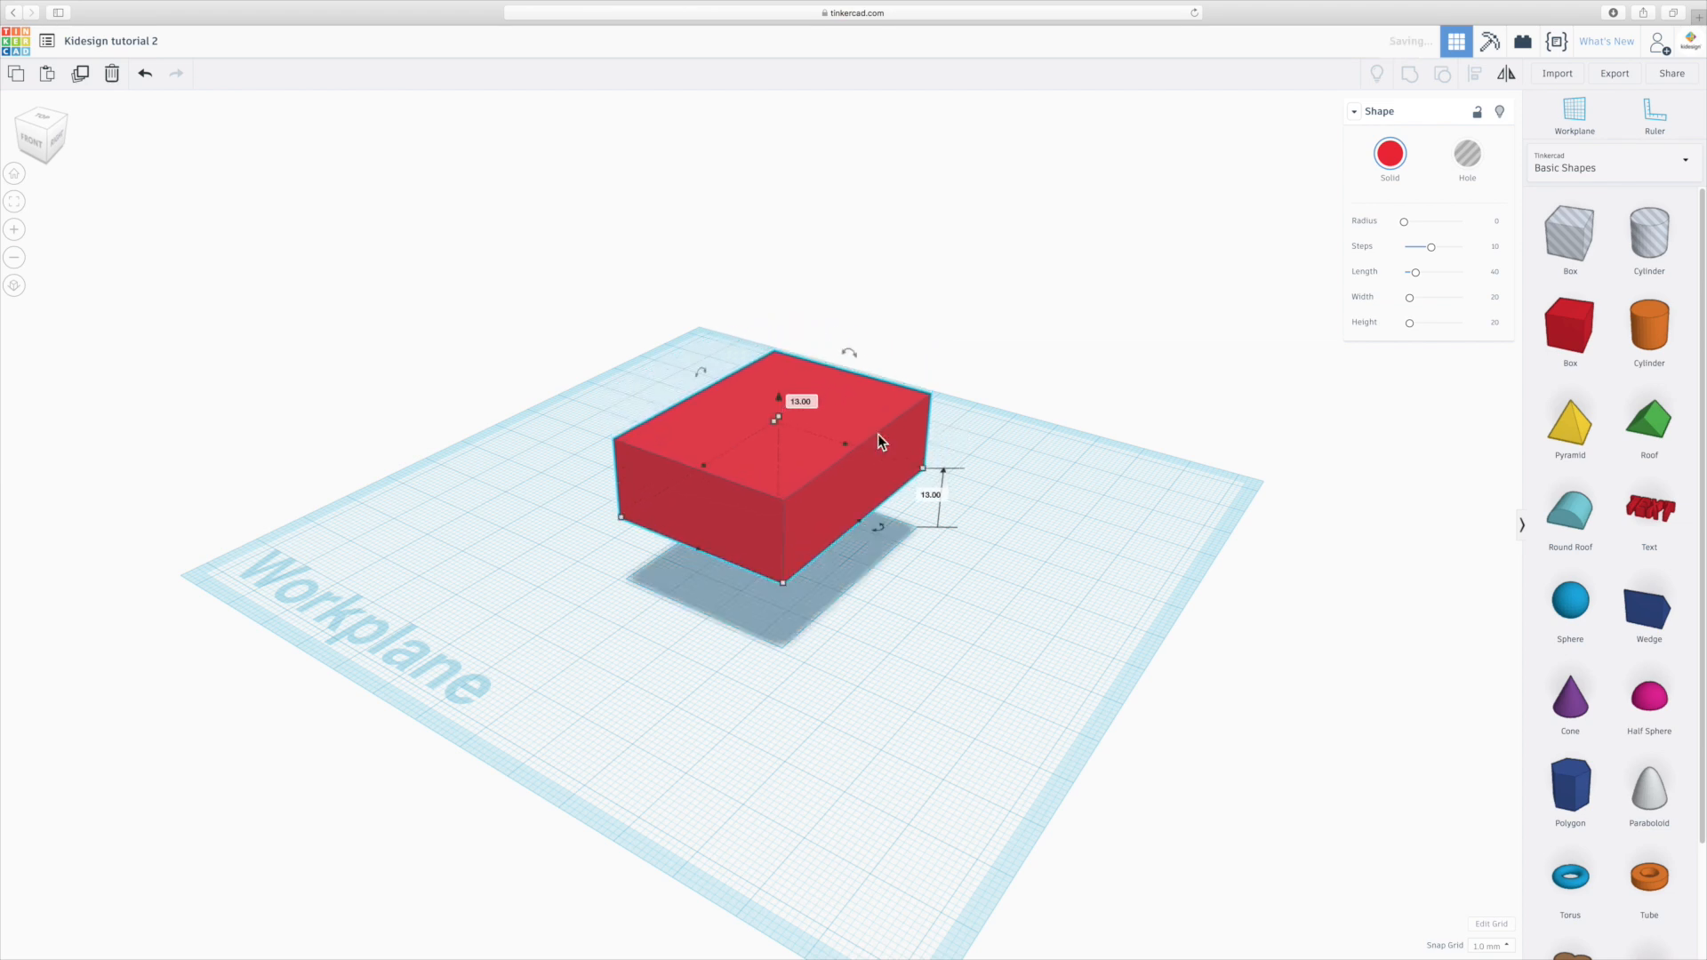
Raise the red block off the grid and settle it back onto the workplane.
scroll("up", 3)
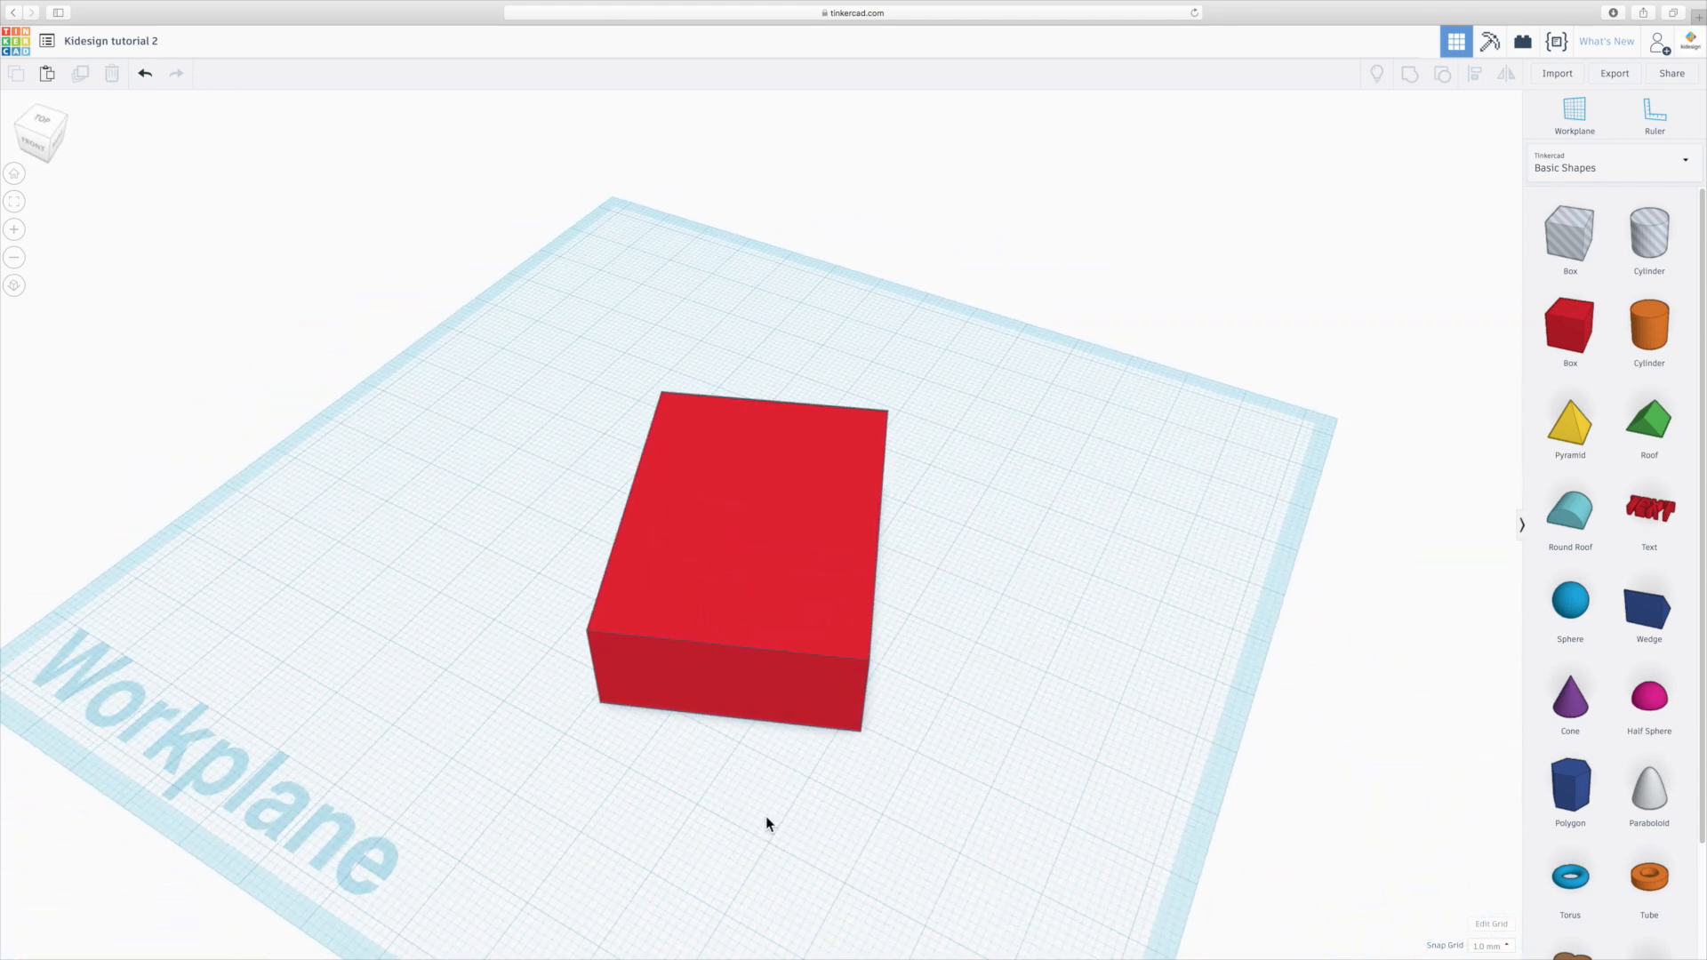
mouse_move(612, 789)
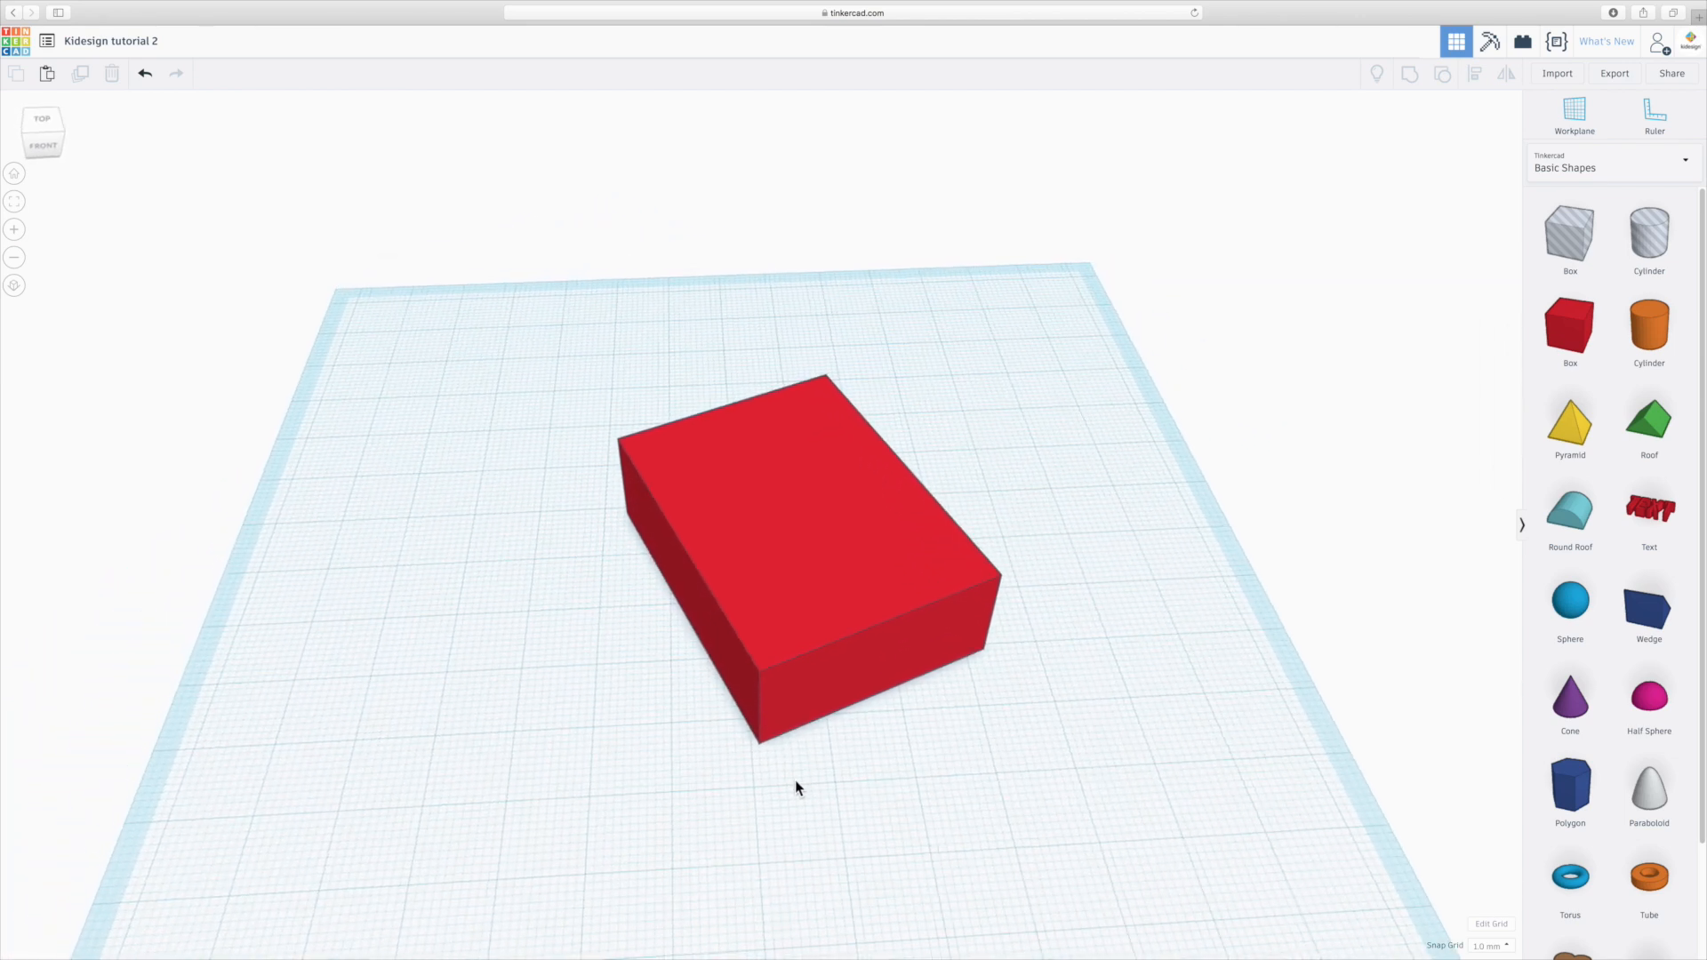
Delete the 40 mm block and add a fresh 20 mm box for rounding.
left_click(806, 554)
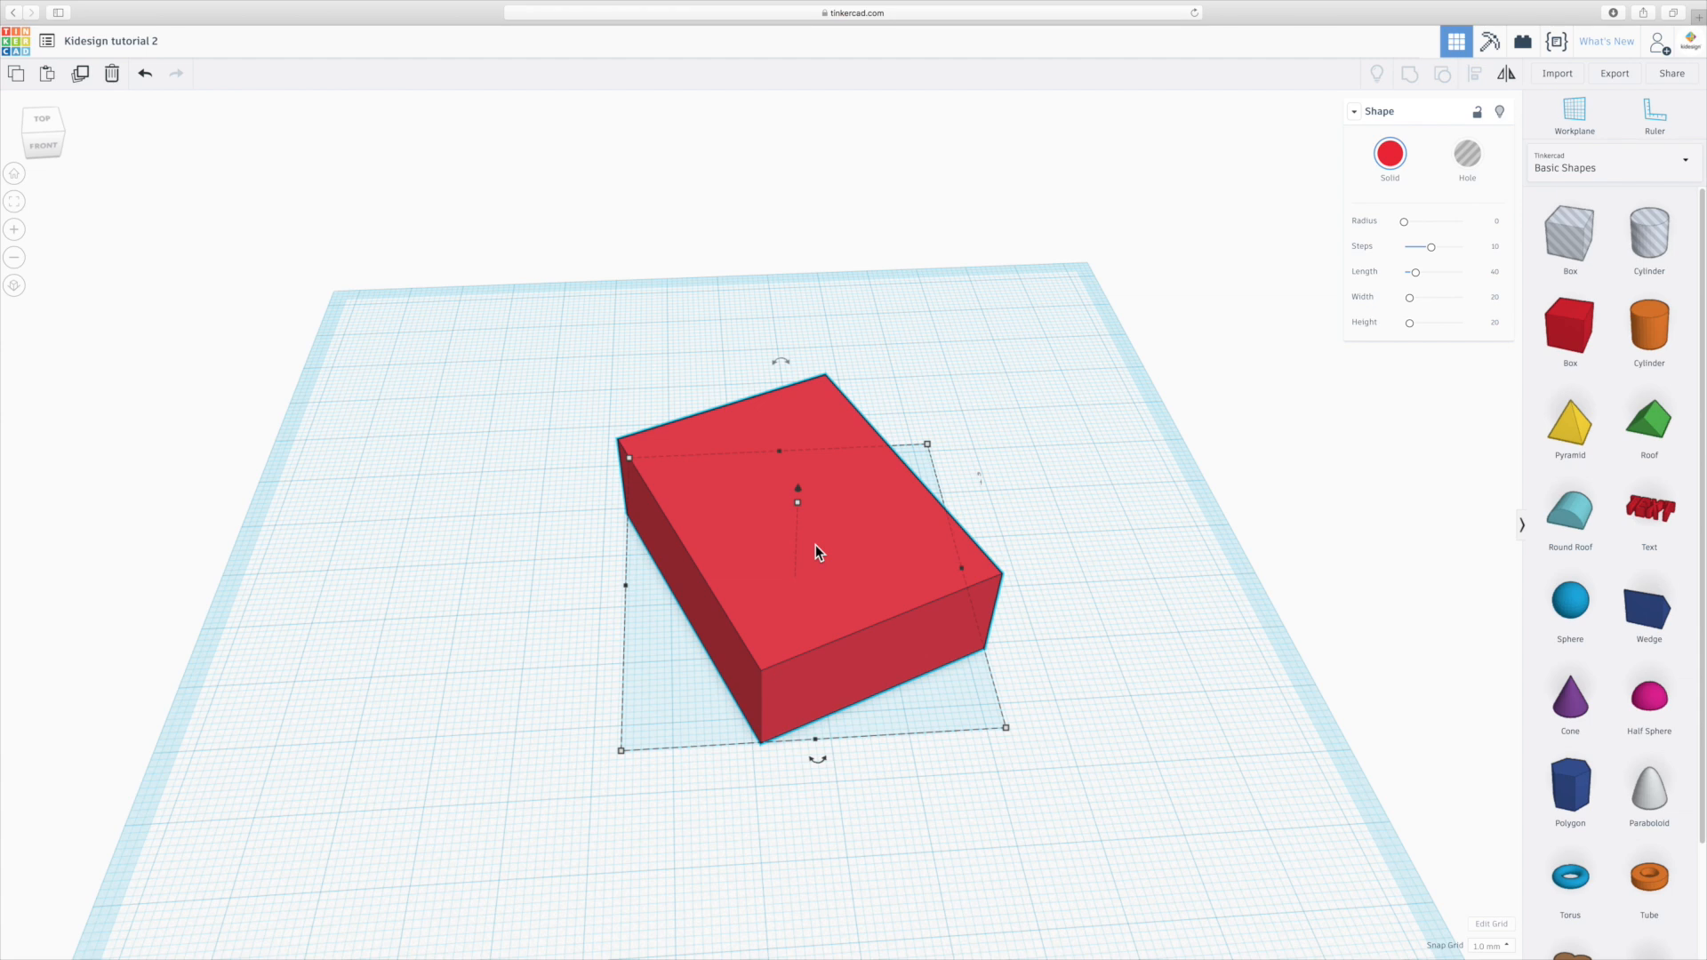
mouse_move(818, 556)
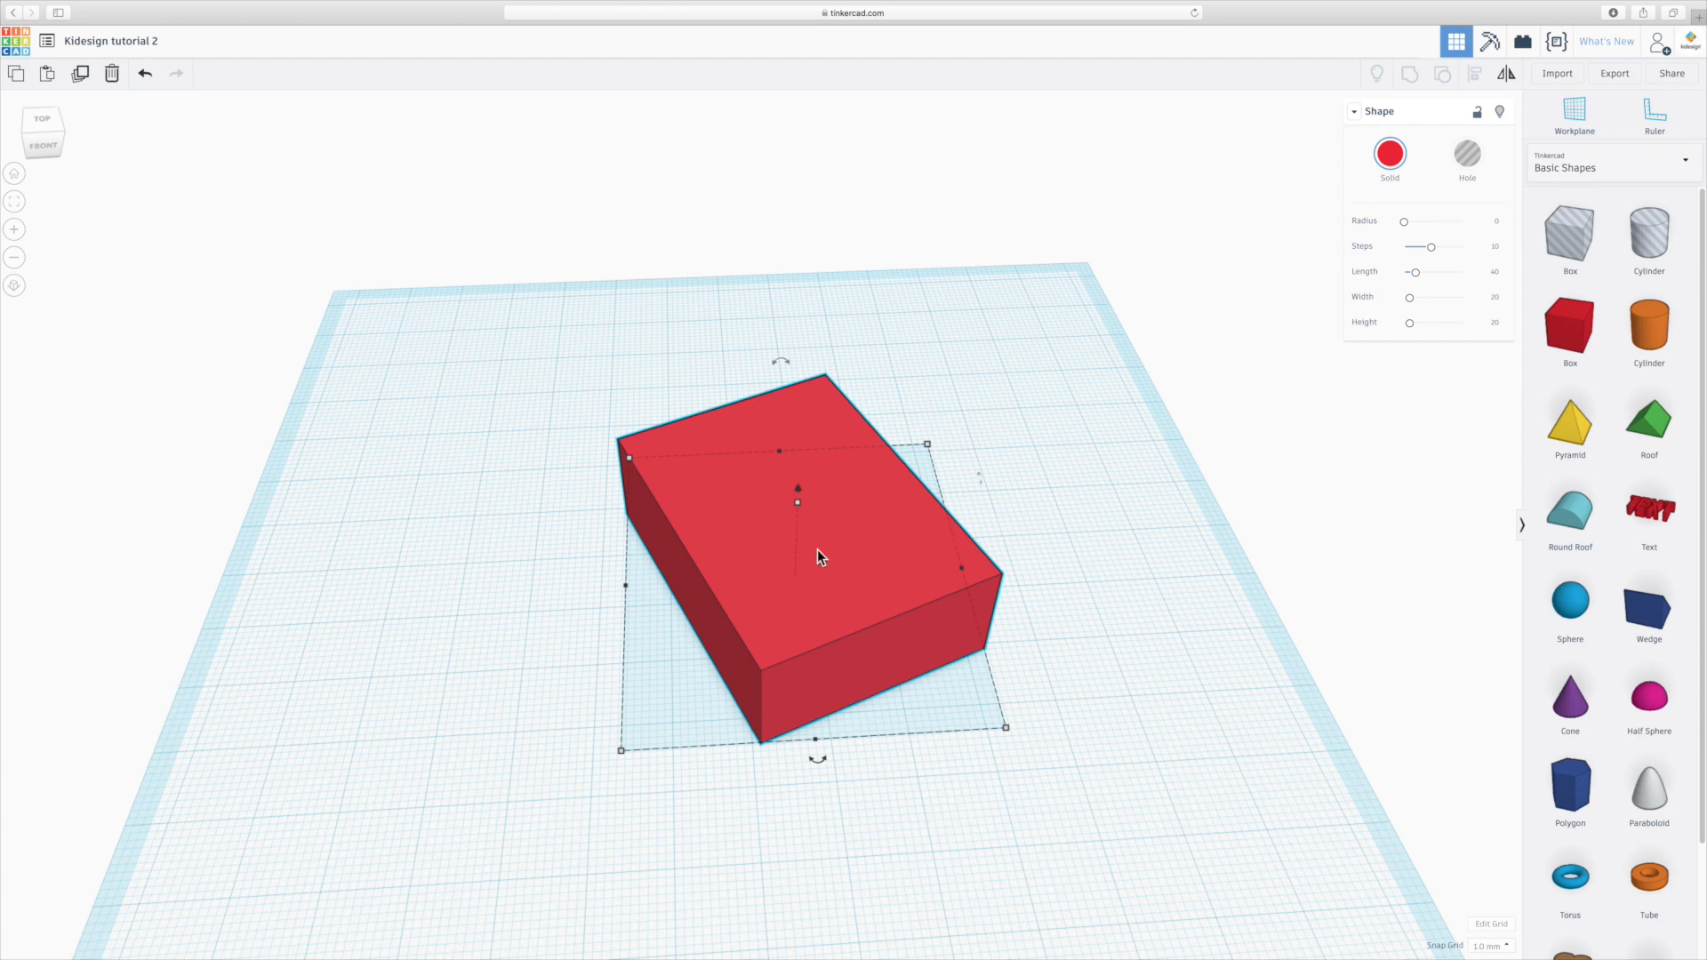
mouse_move(692, 717)
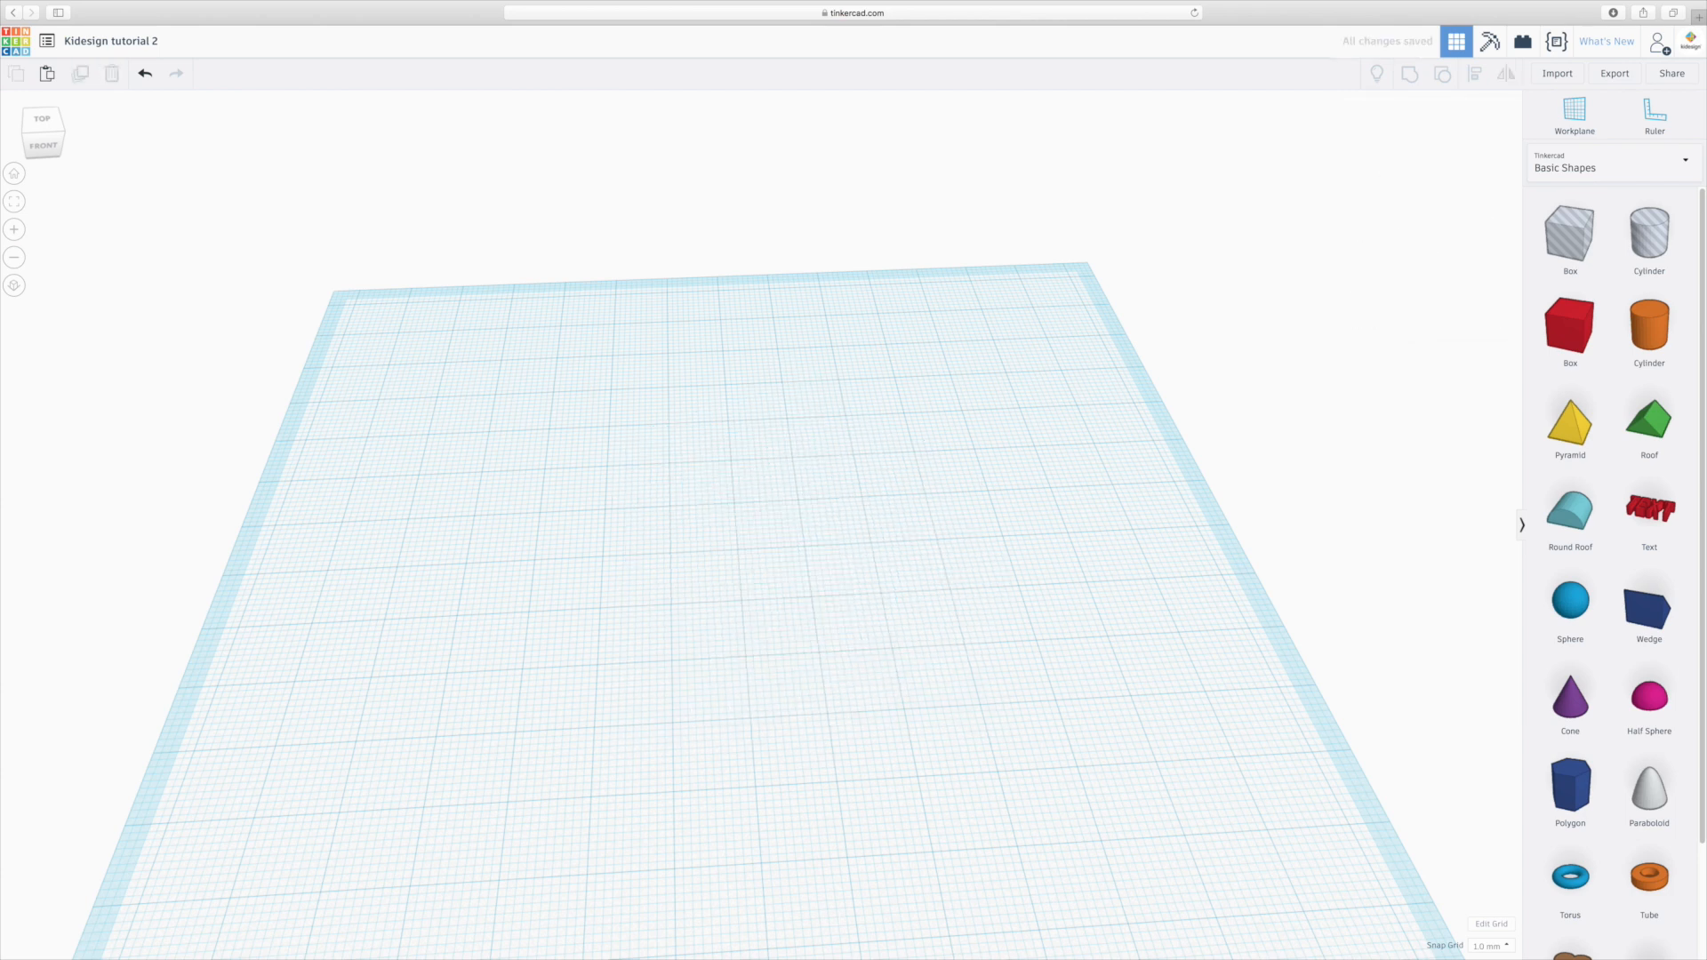
mouse_move(714, 715)
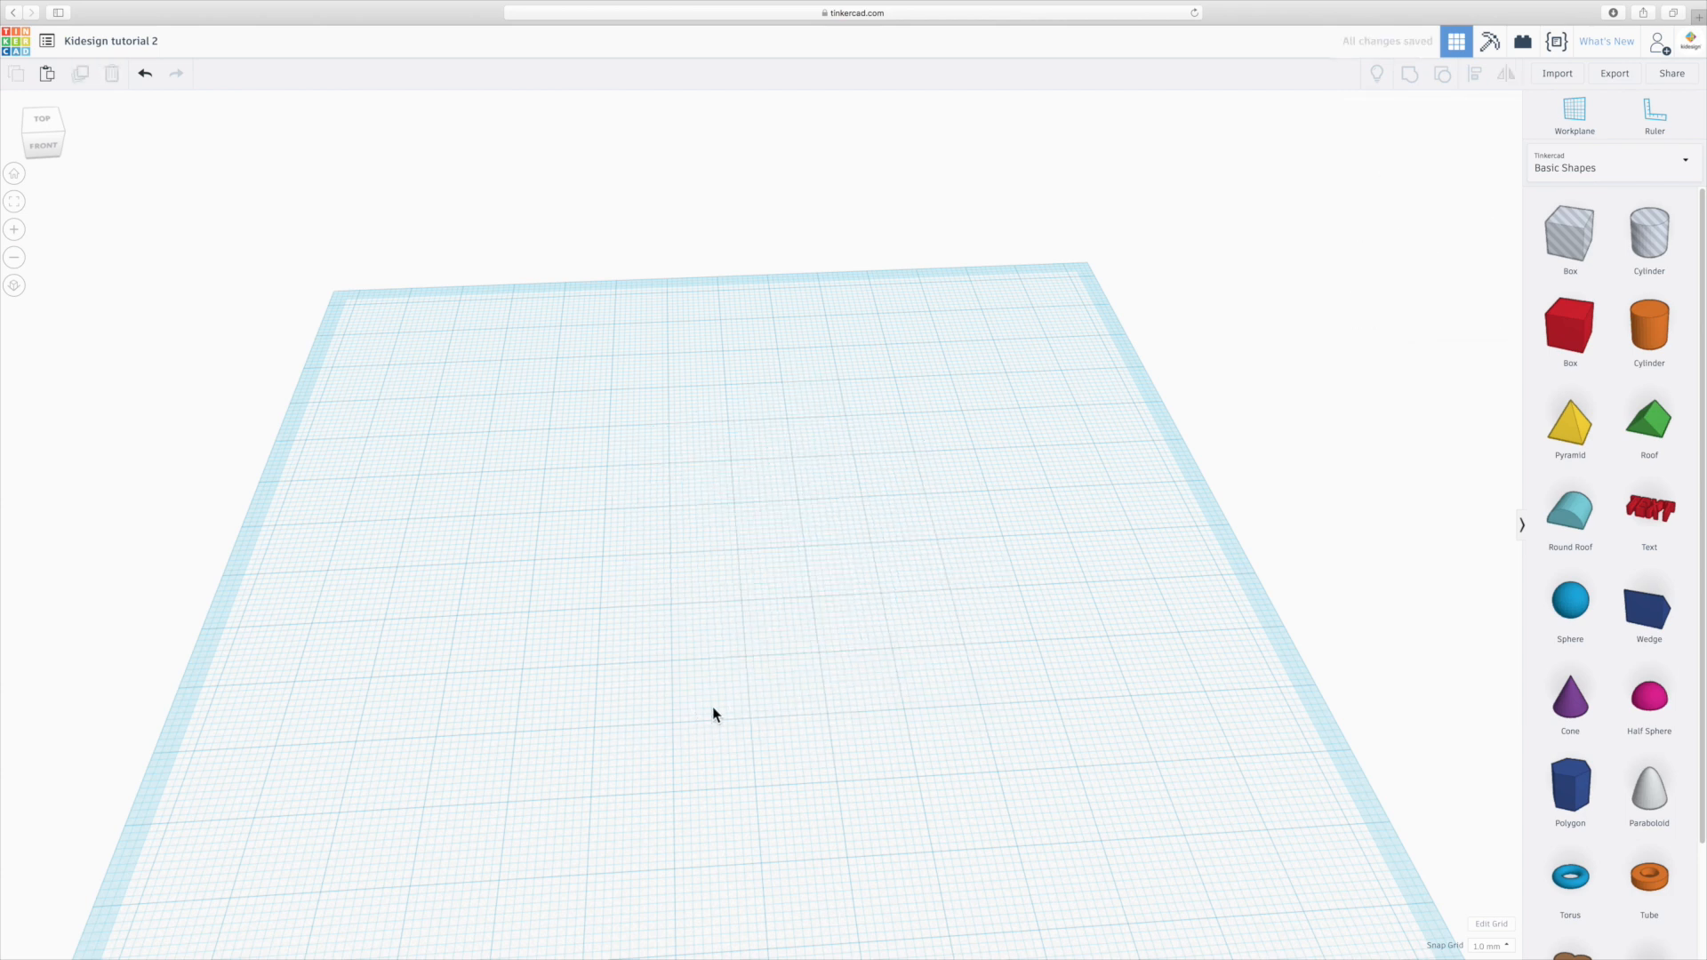
left_click(1570, 331)
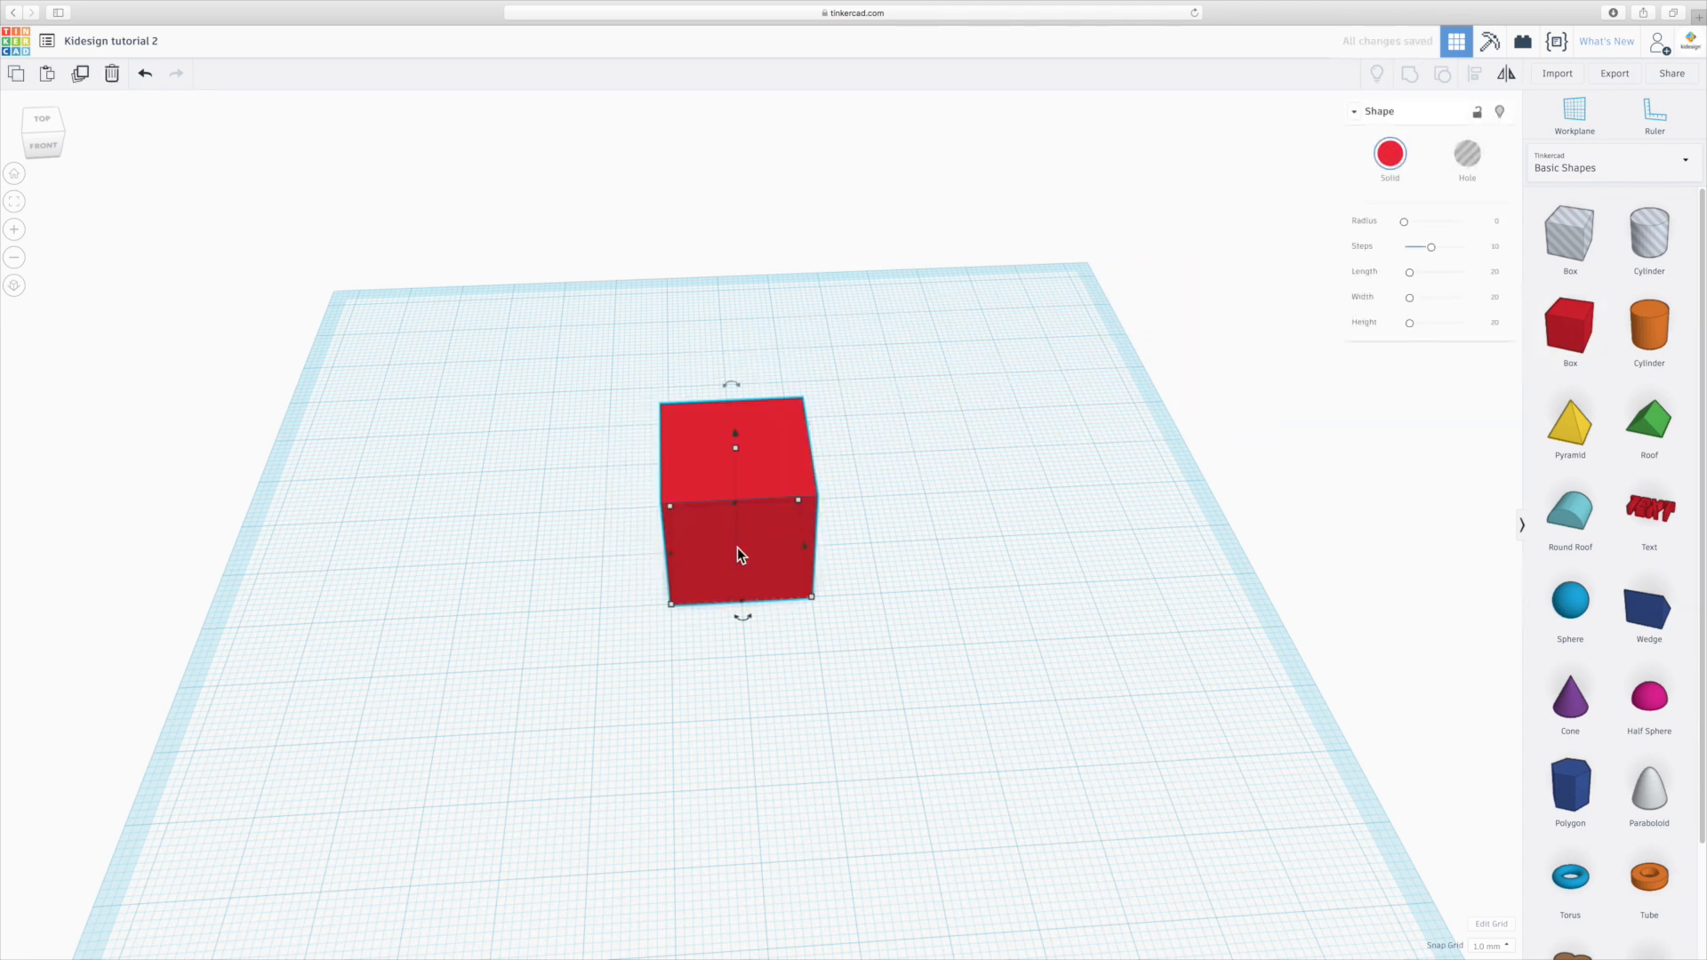
mouse_move(1478, 204)
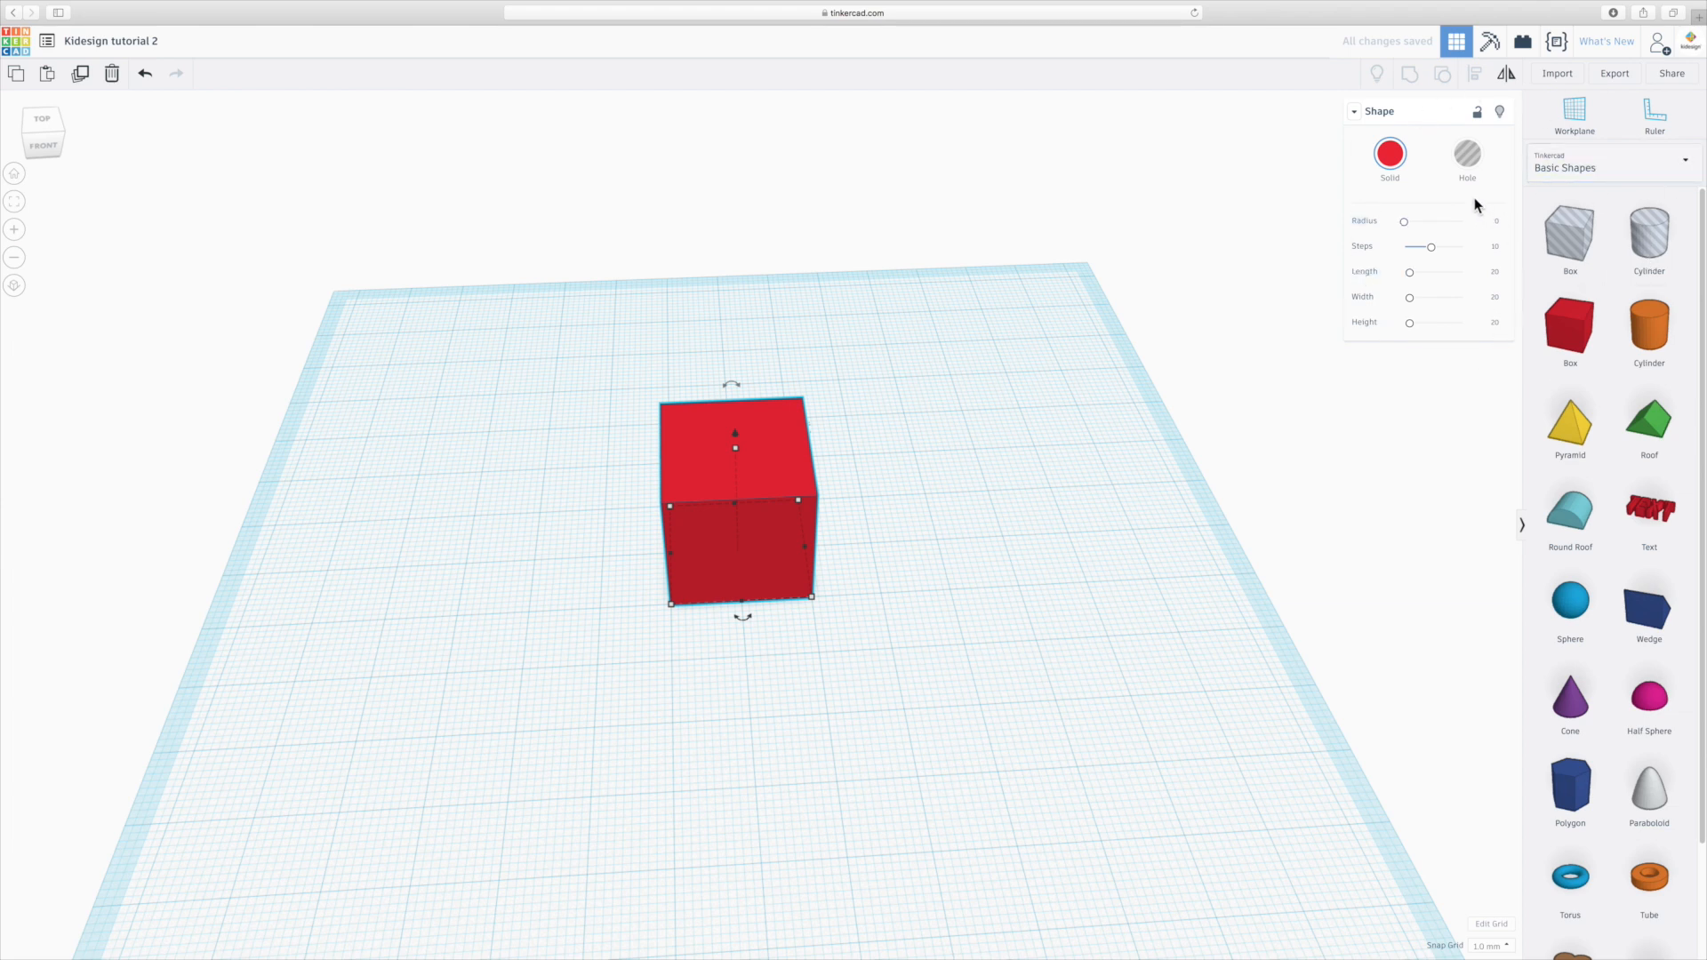
mouse_move(1411, 274)
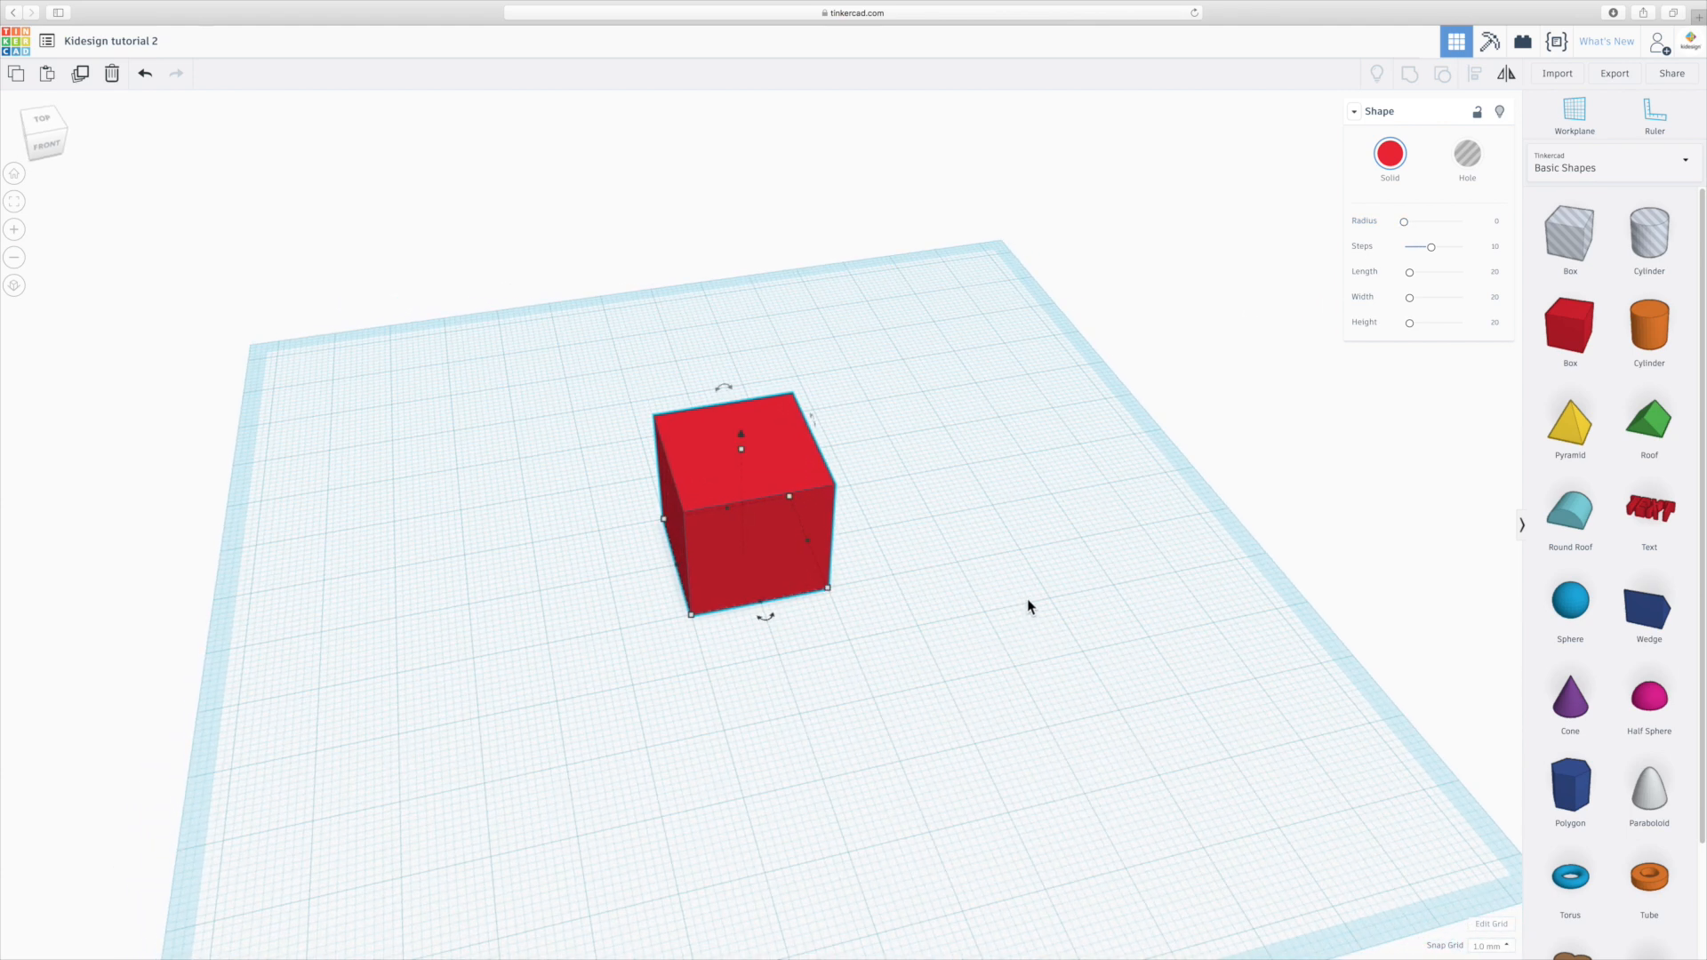
mouse_move(1405, 230)
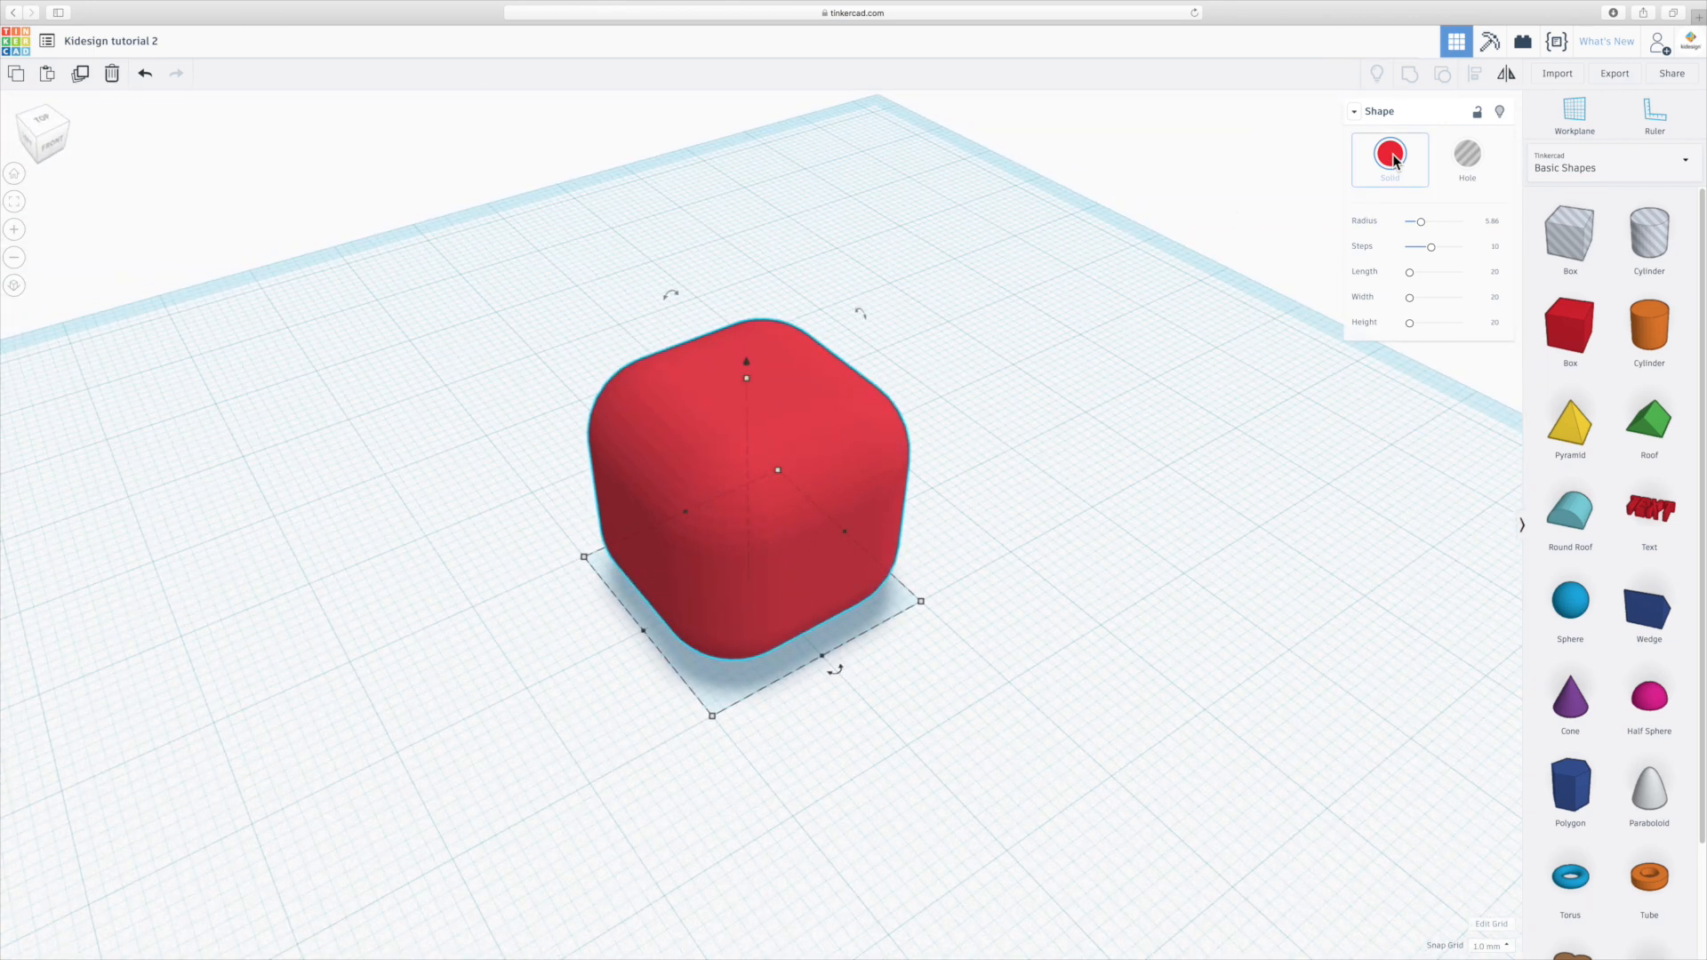
Recolour the rounded box green from the Solid preset swatches and deselect it.
left_click(1391, 153)
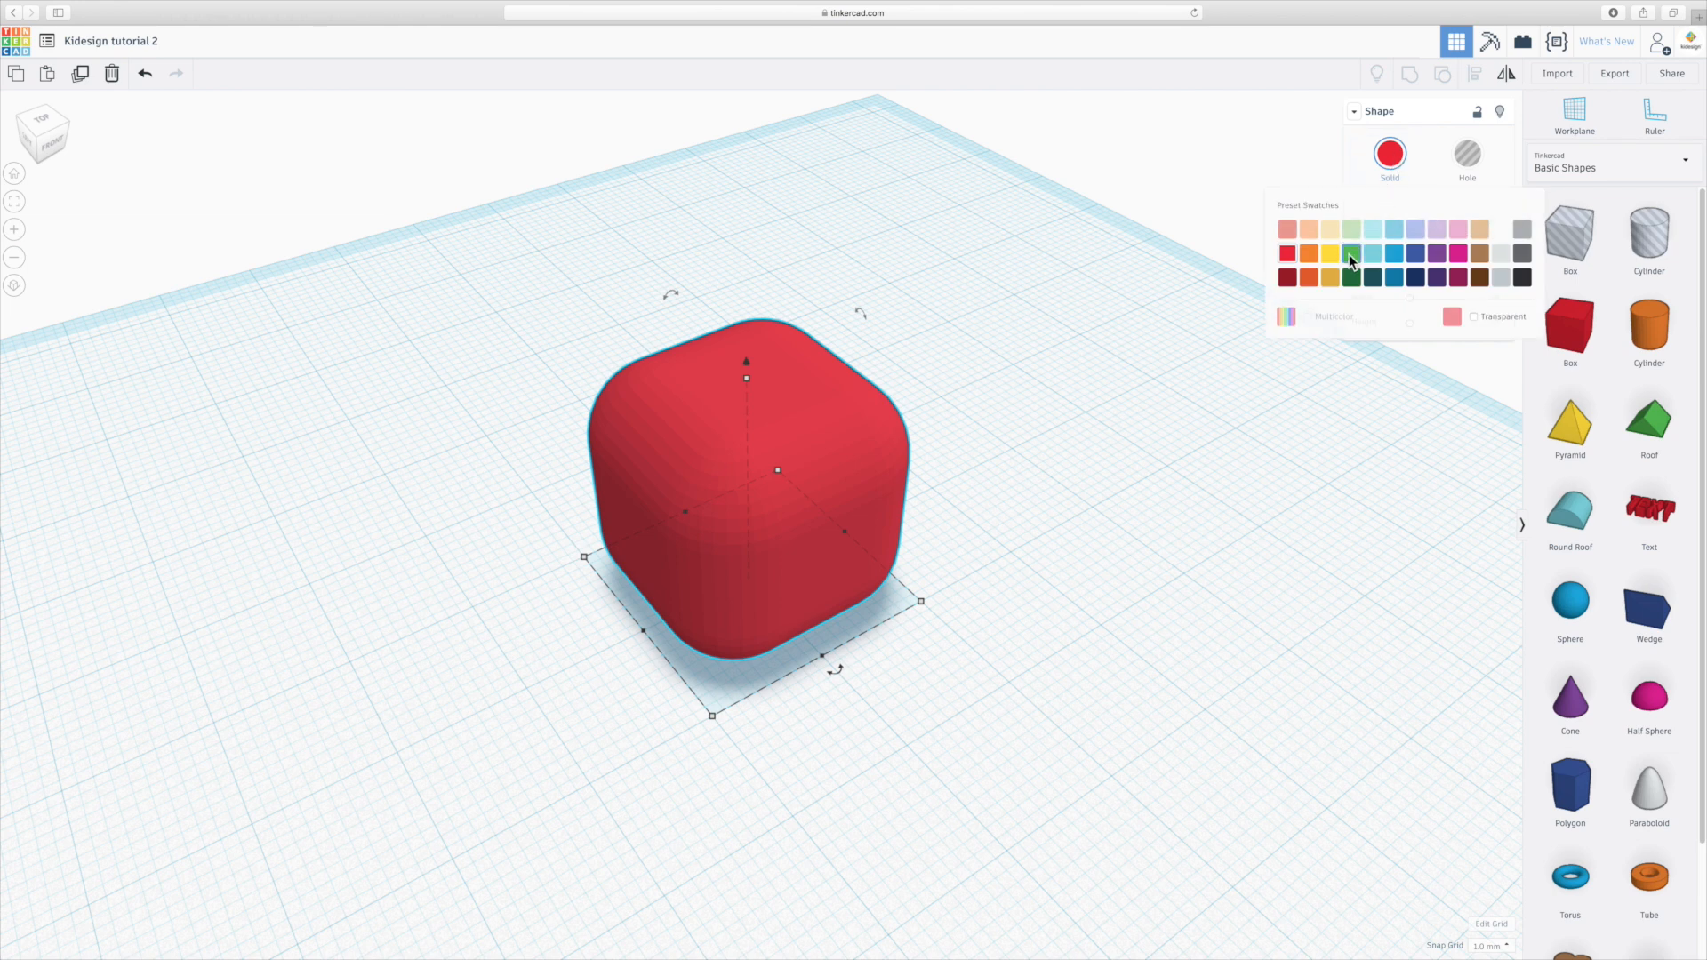
left_click(1352, 253)
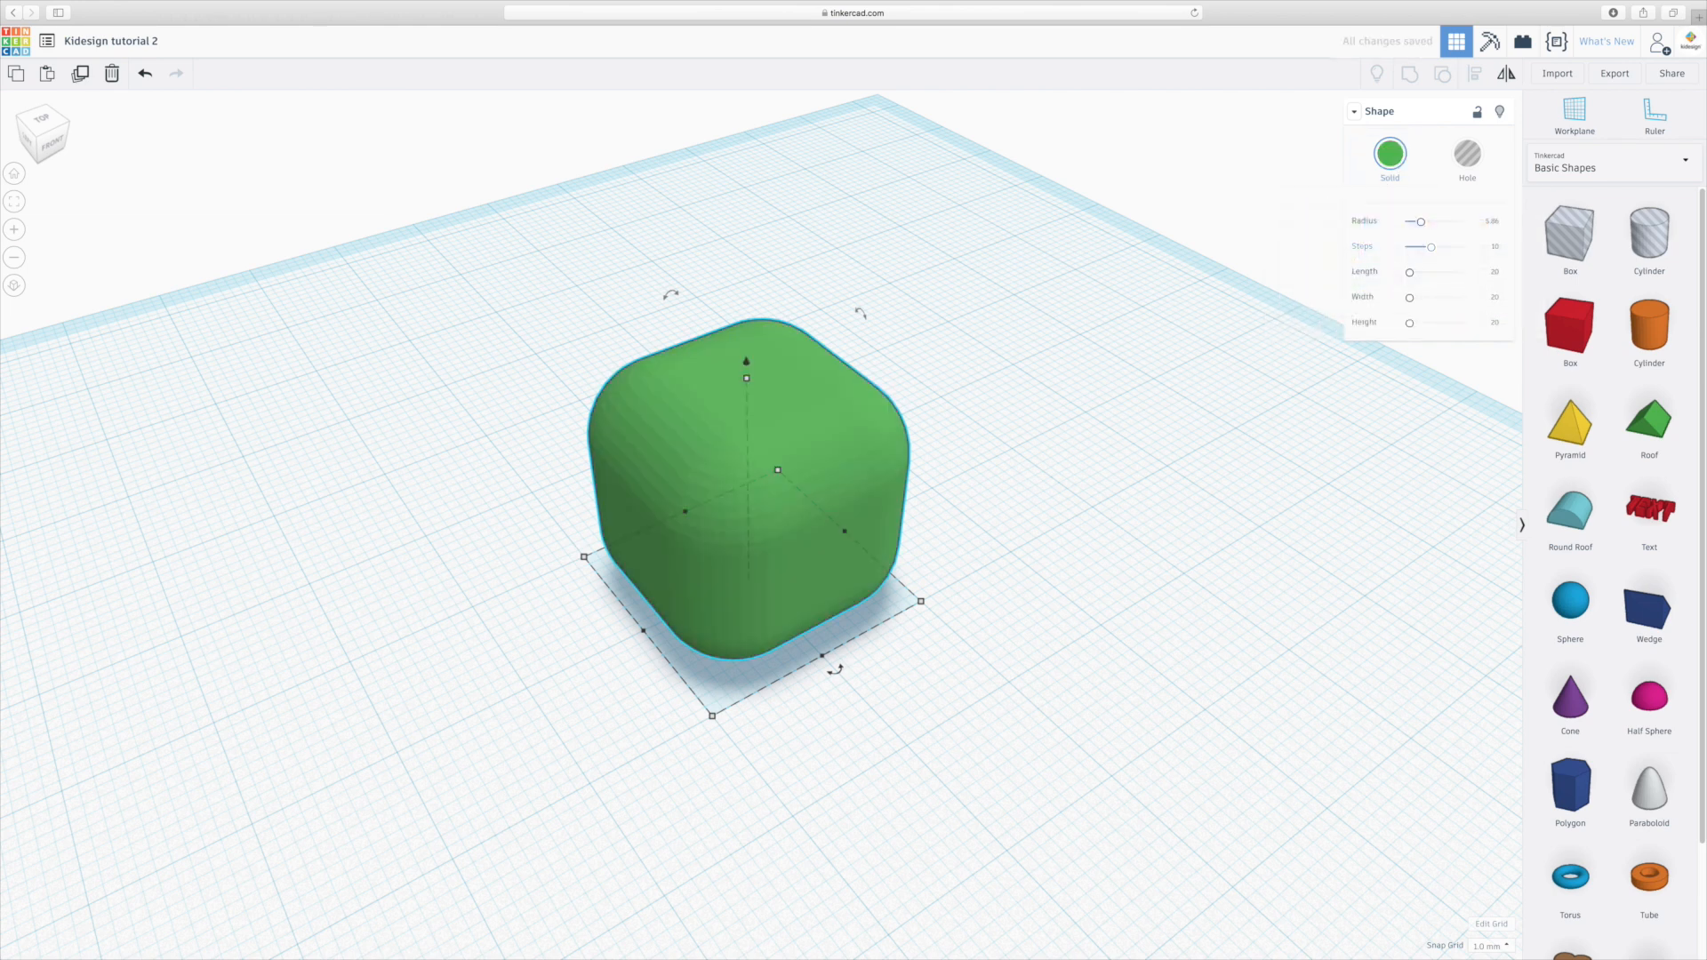
left_click(1468, 155)
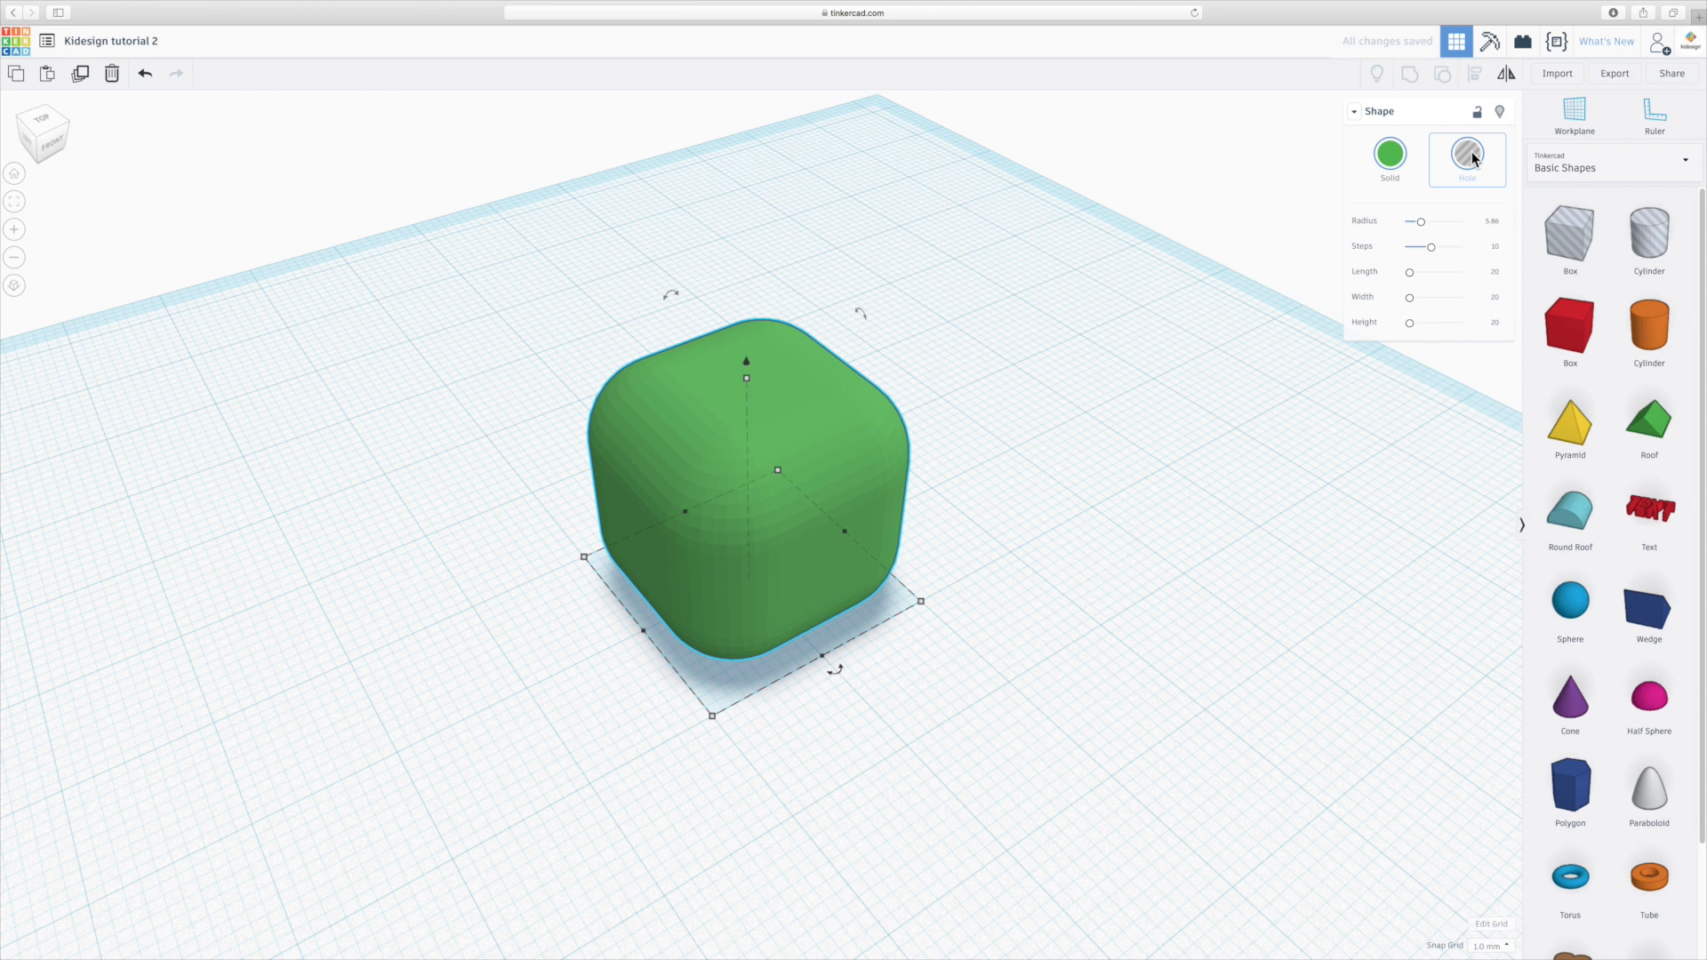
left_click(1058, 519)
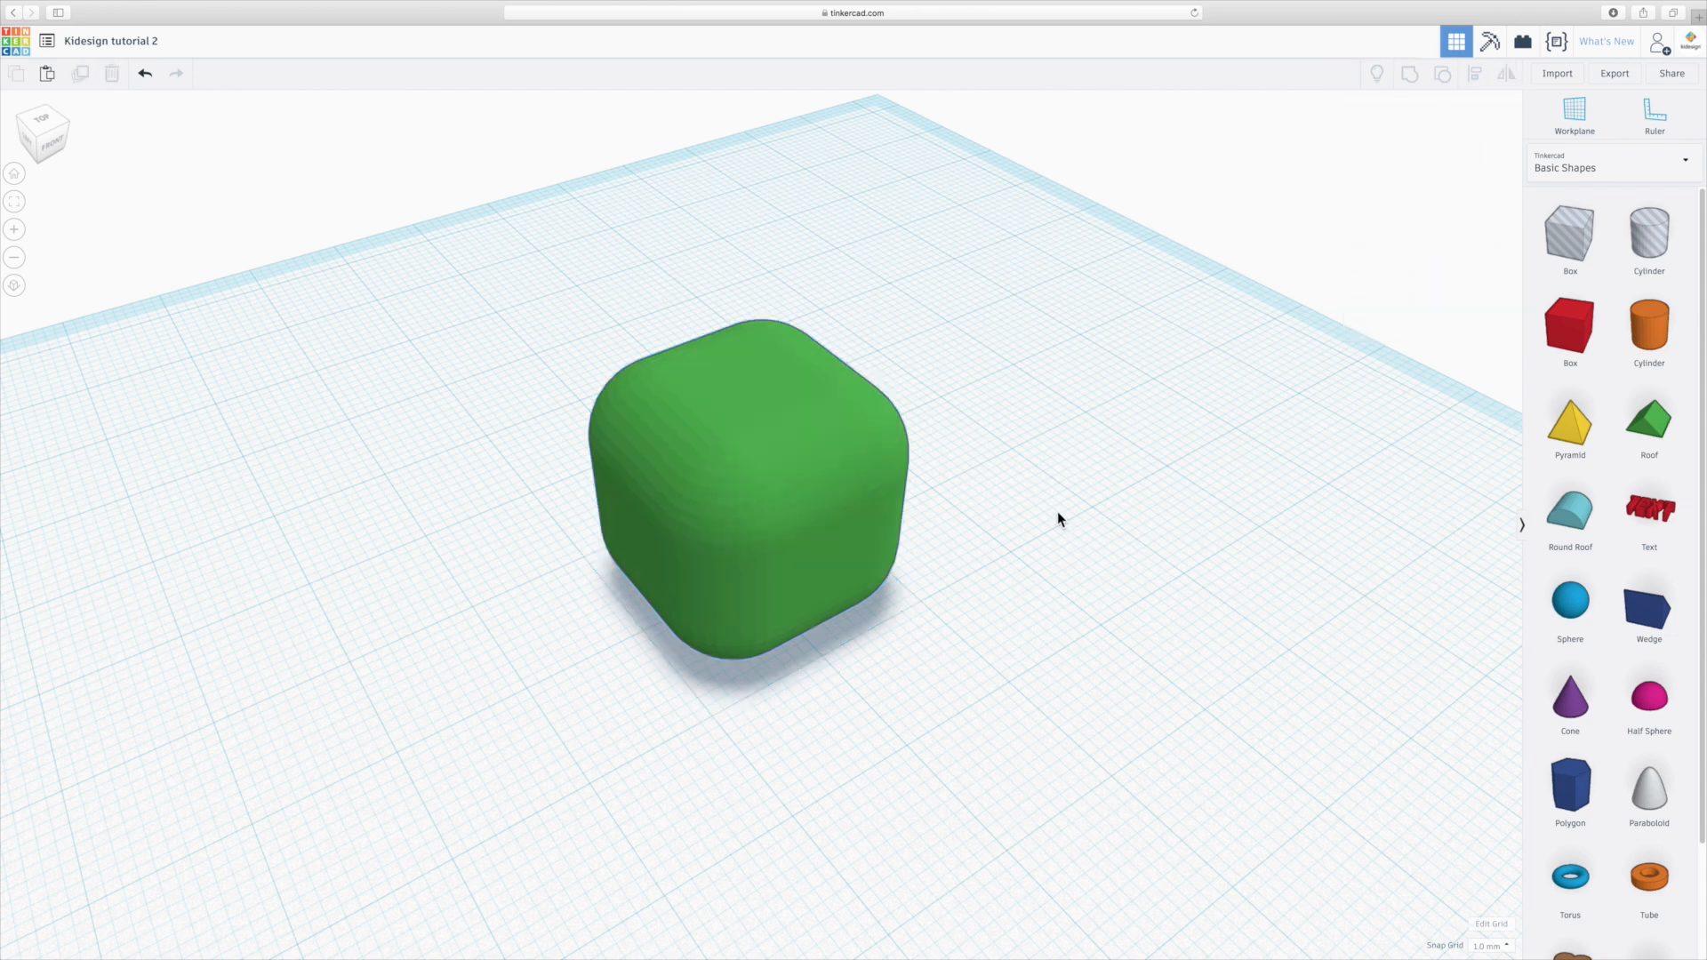
mouse_move(1220, 233)
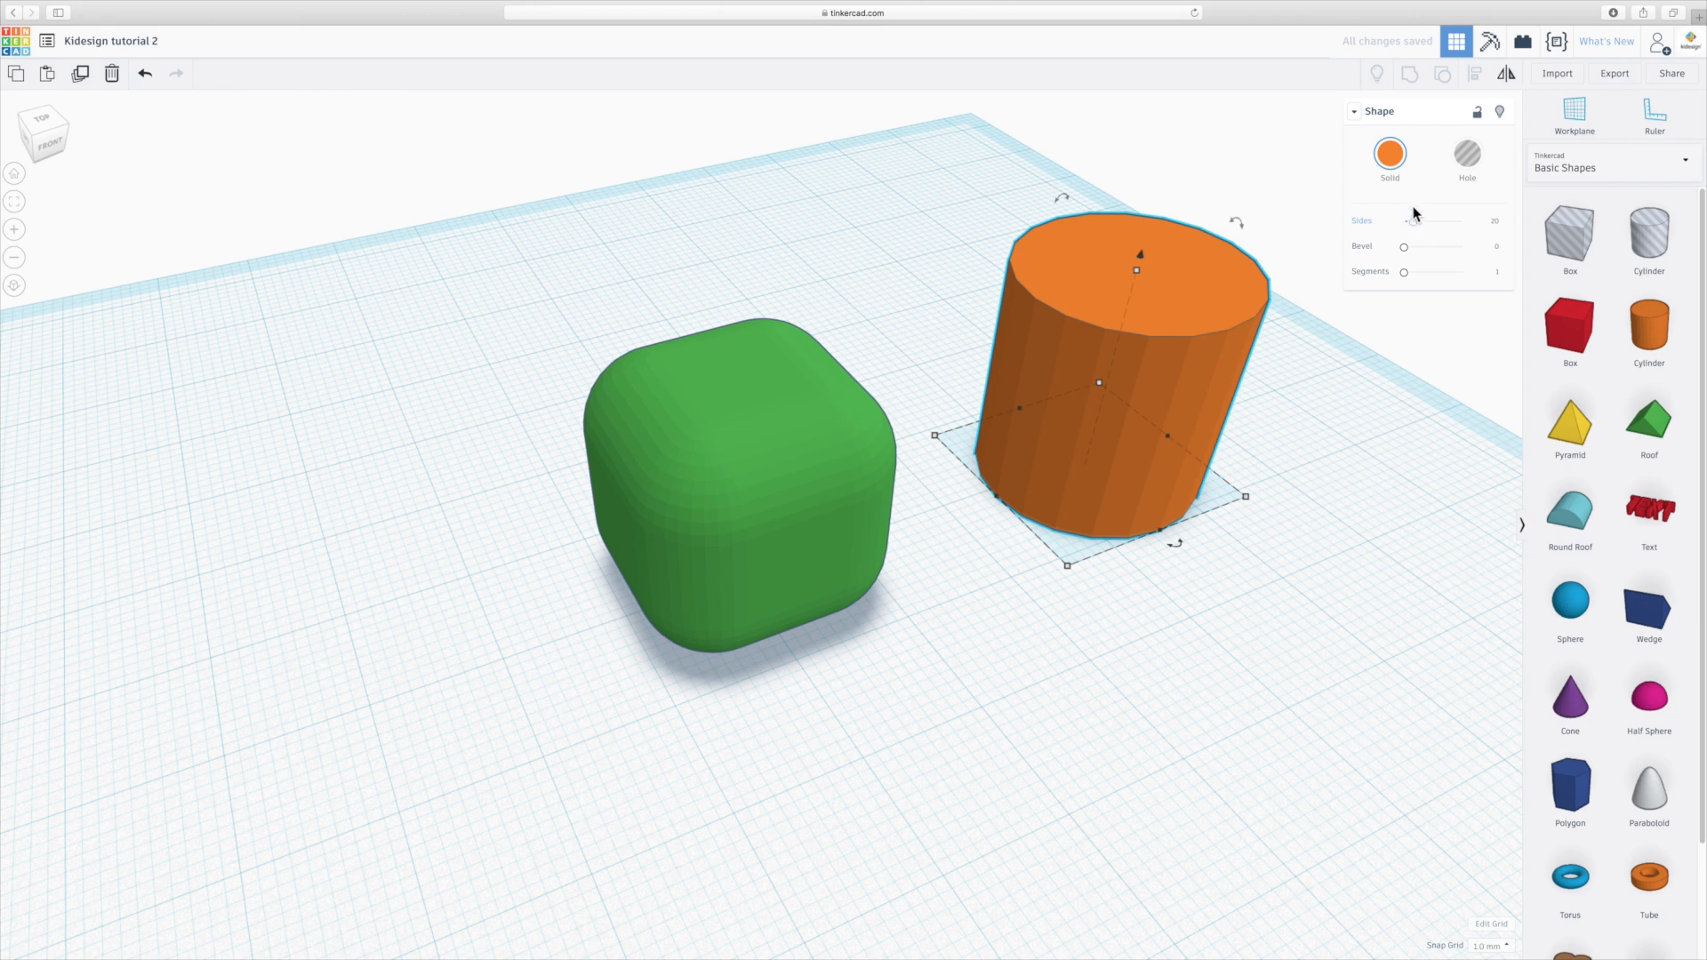
mouse_move(1410, 251)
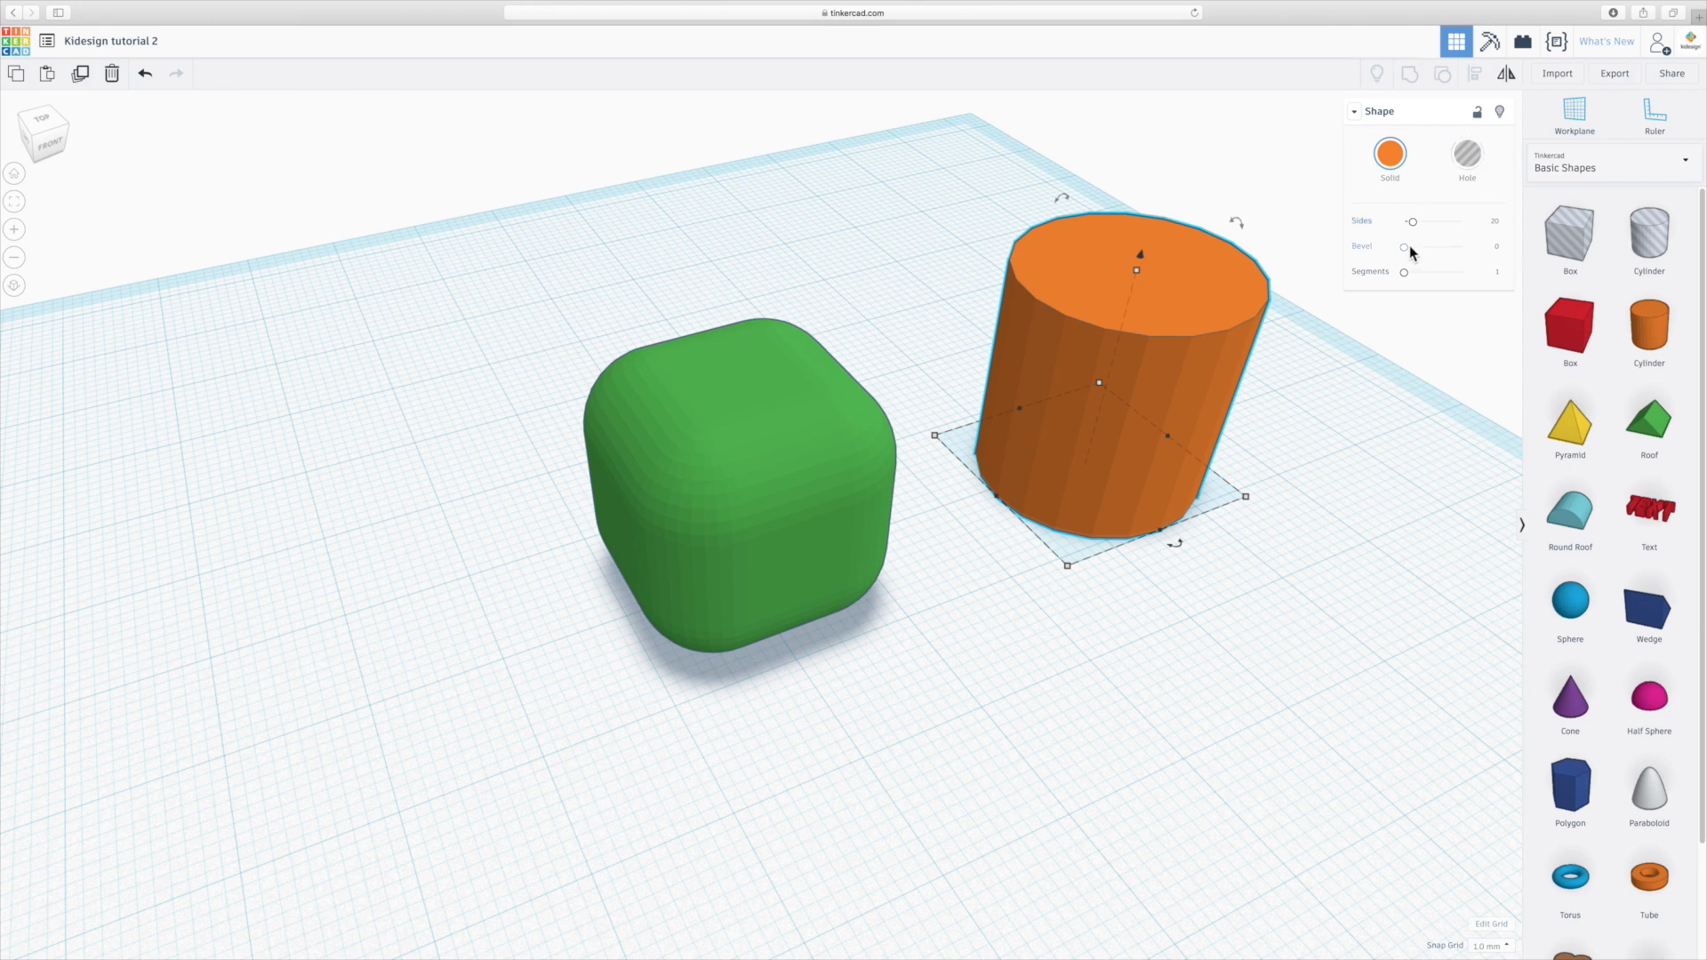
mouse_move(1590, 318)
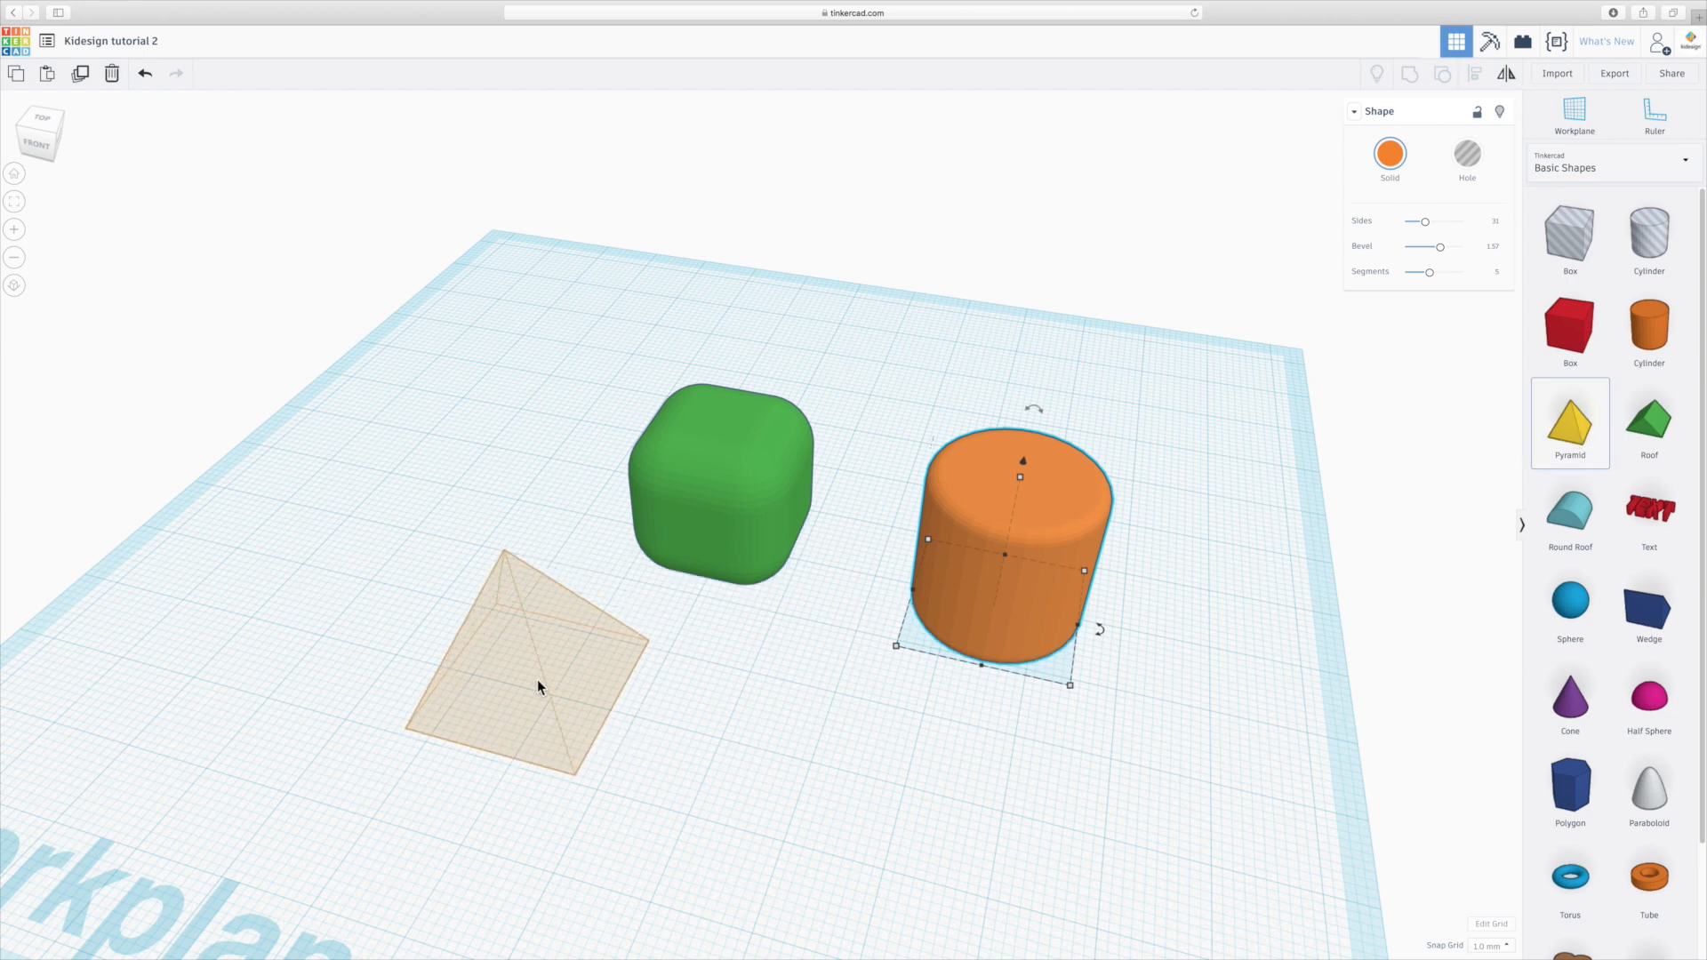
Place a yellow pyramid and a green roof on the workplane in front of the cylinder.
left_click(533, 687)
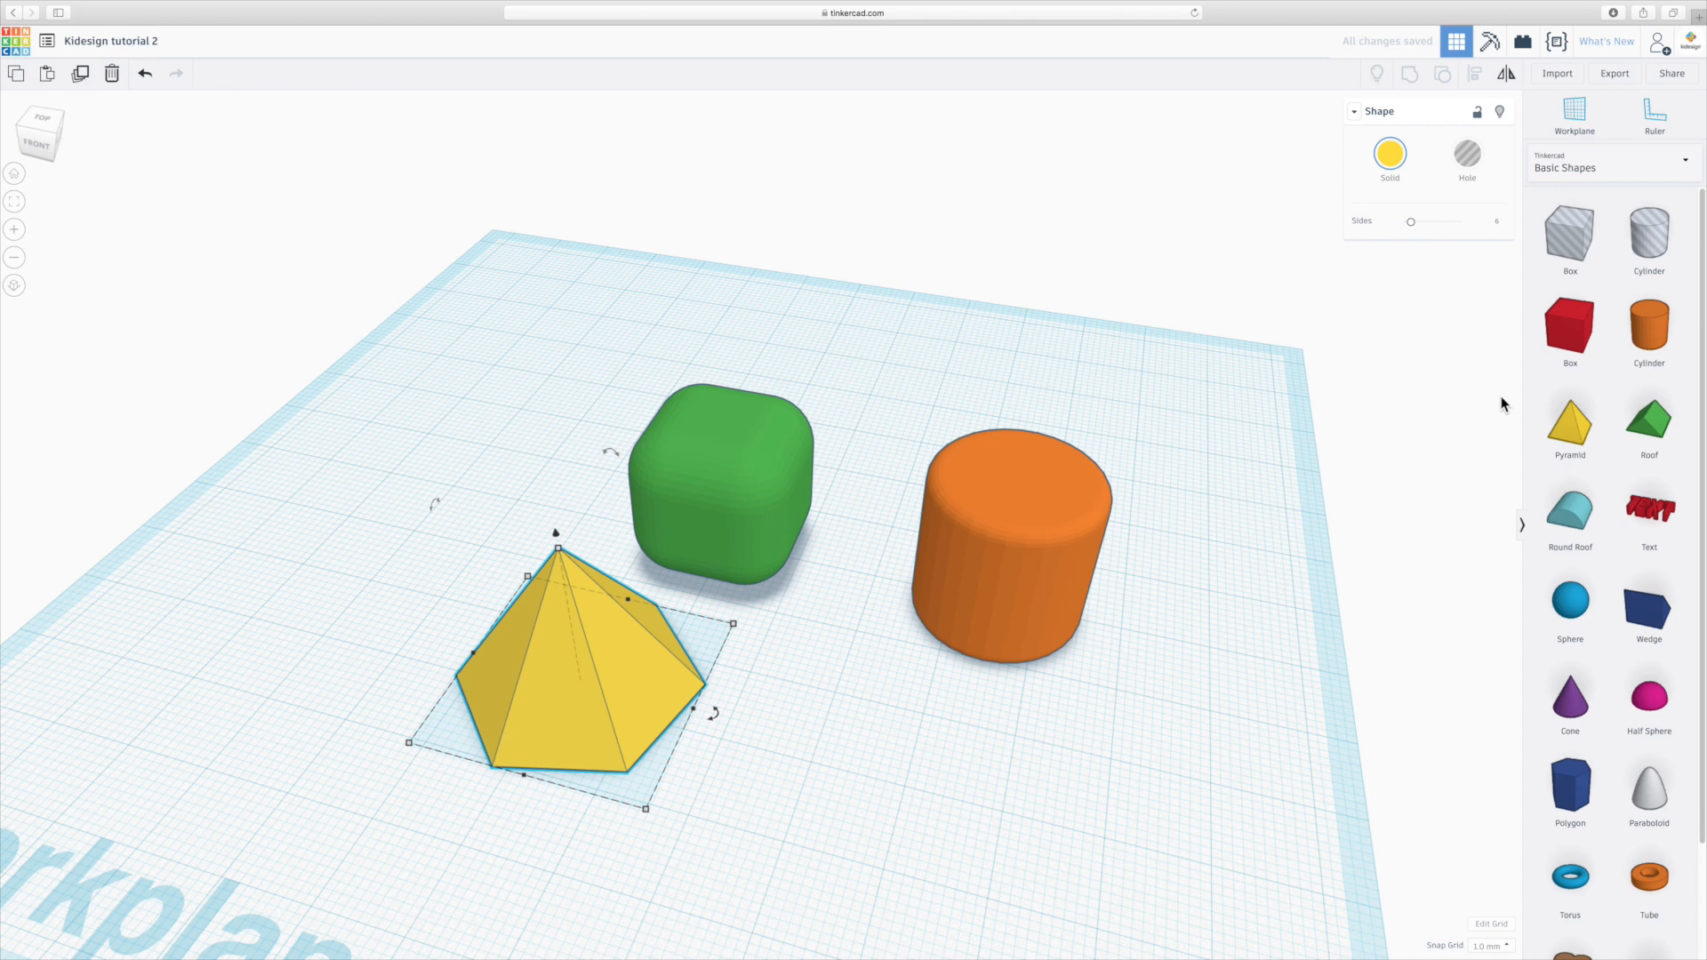
left_click(1649, 422)
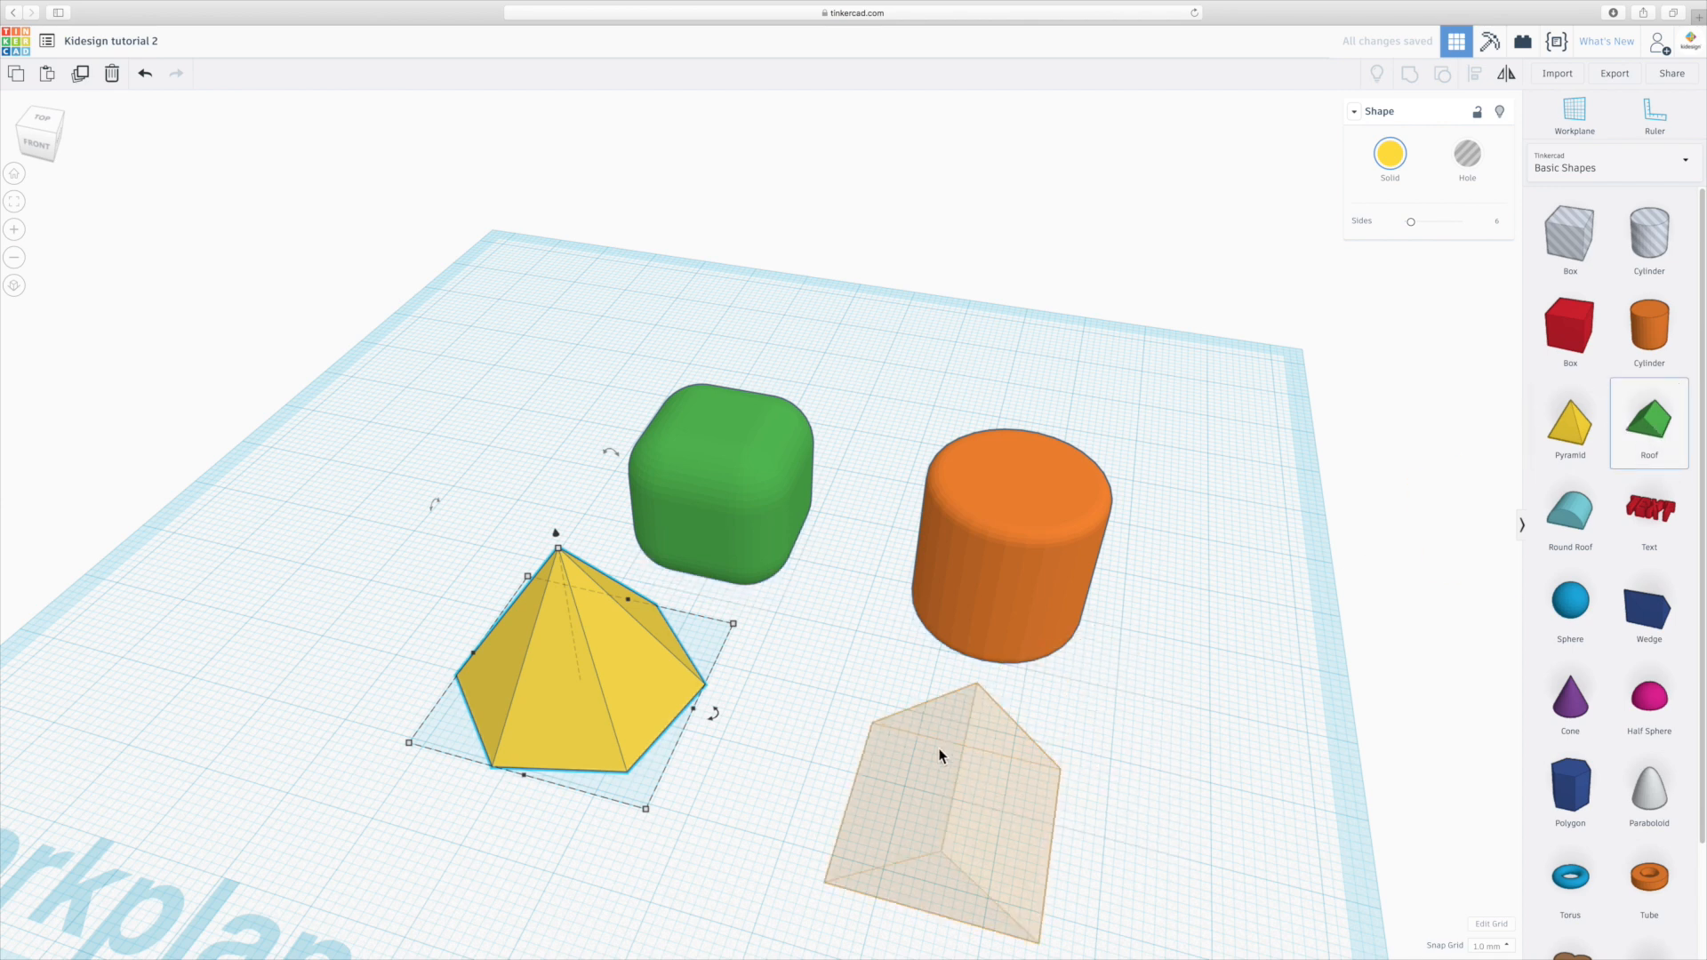
left_click(937, 763)
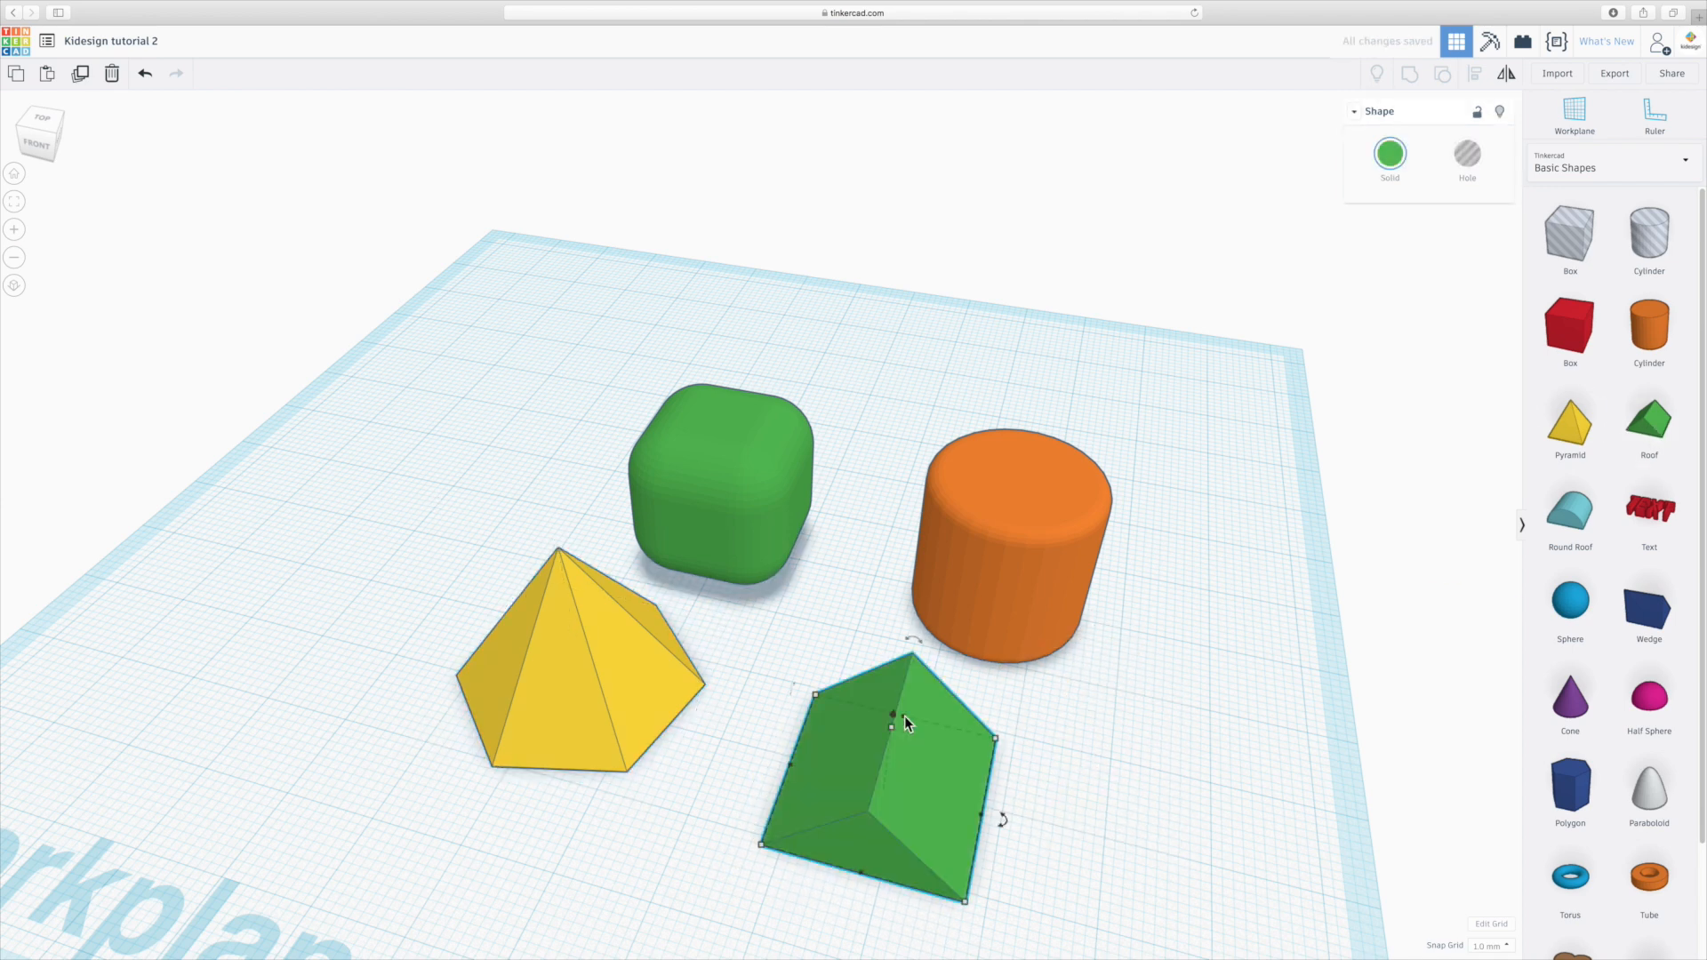
mouse_move(1409, 279)
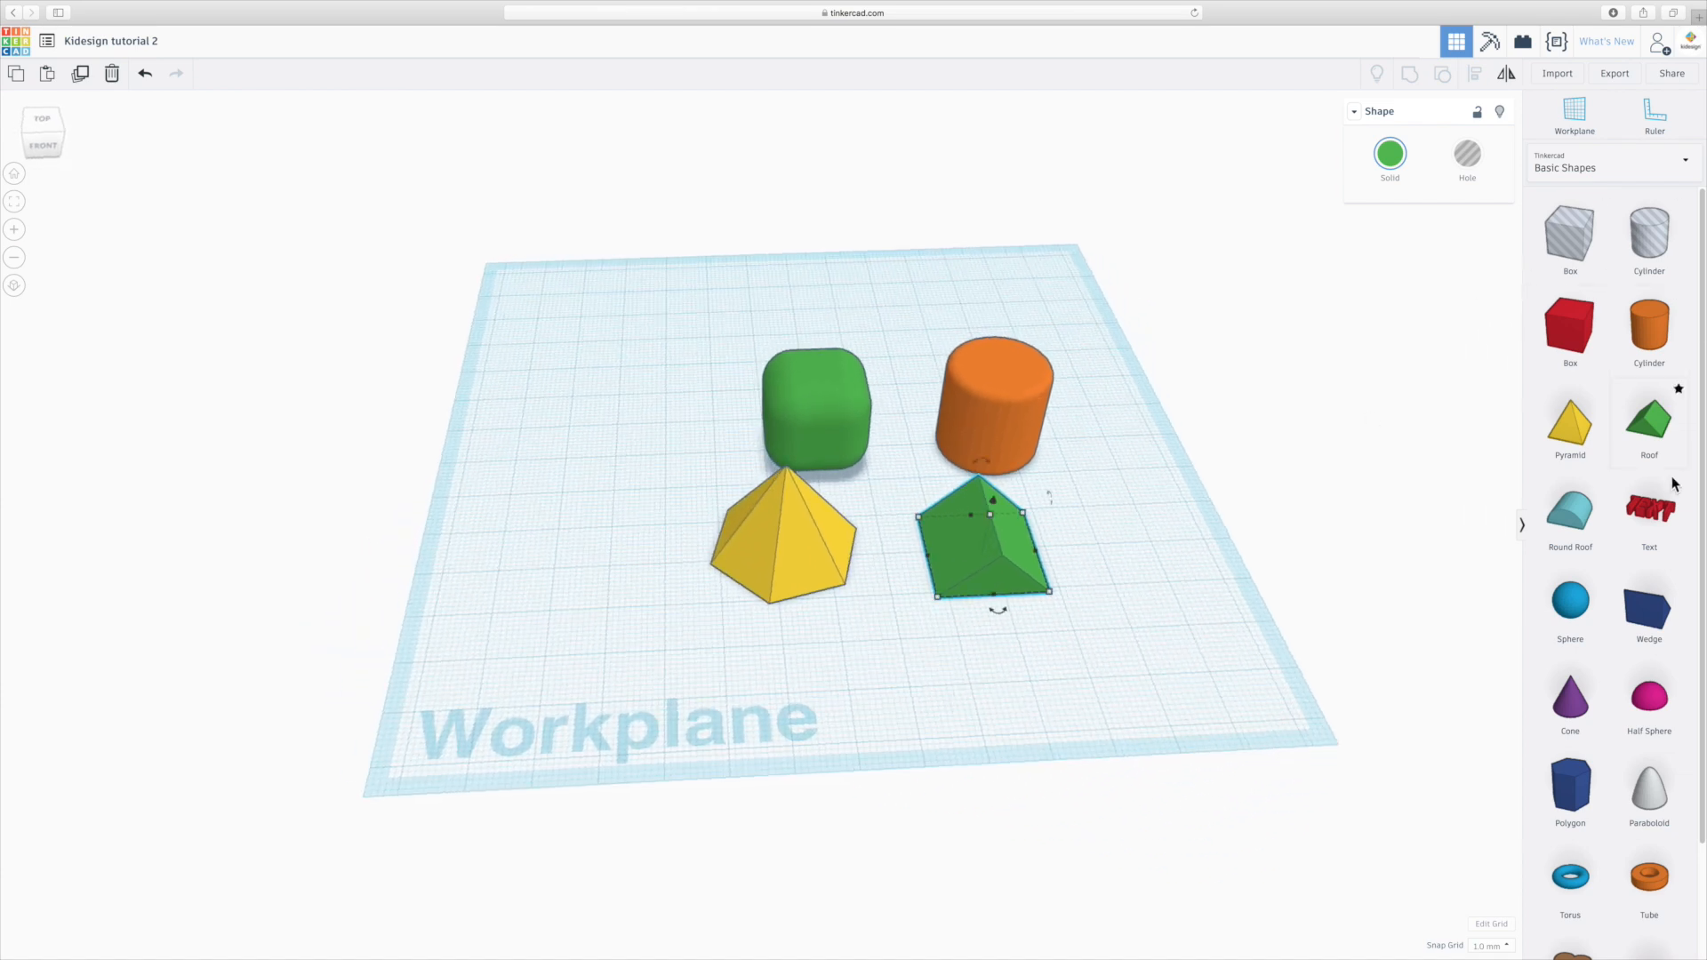
mouse_move(1545, 530)
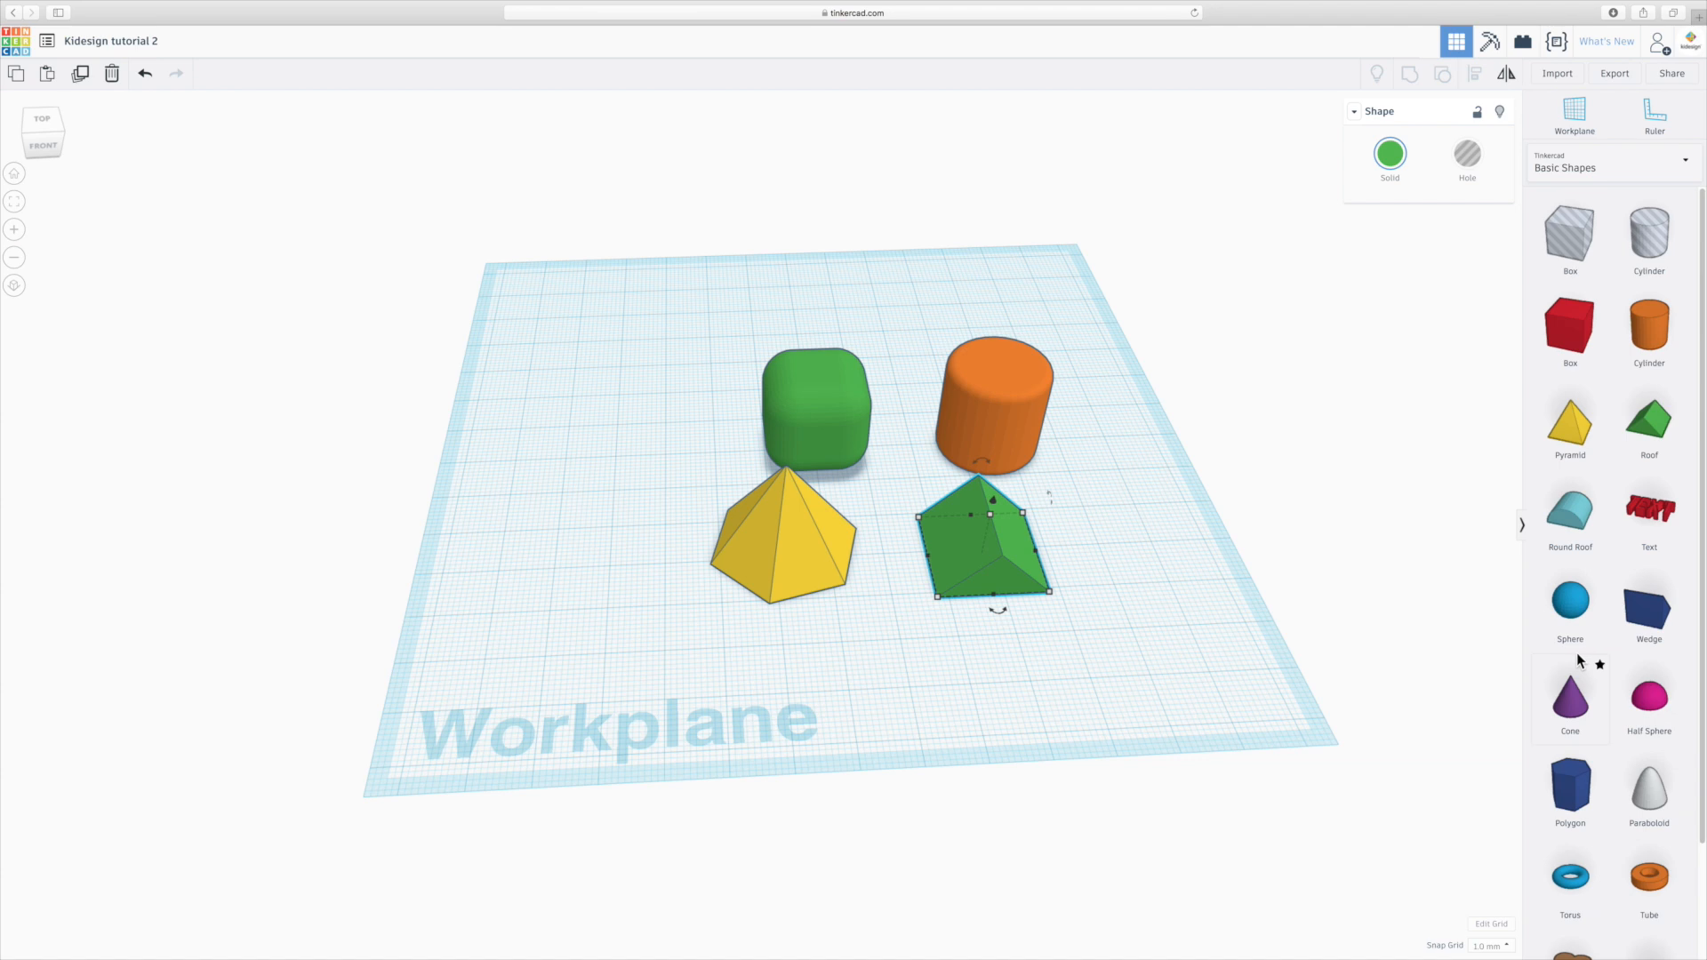
mouse_move(1574, 708)
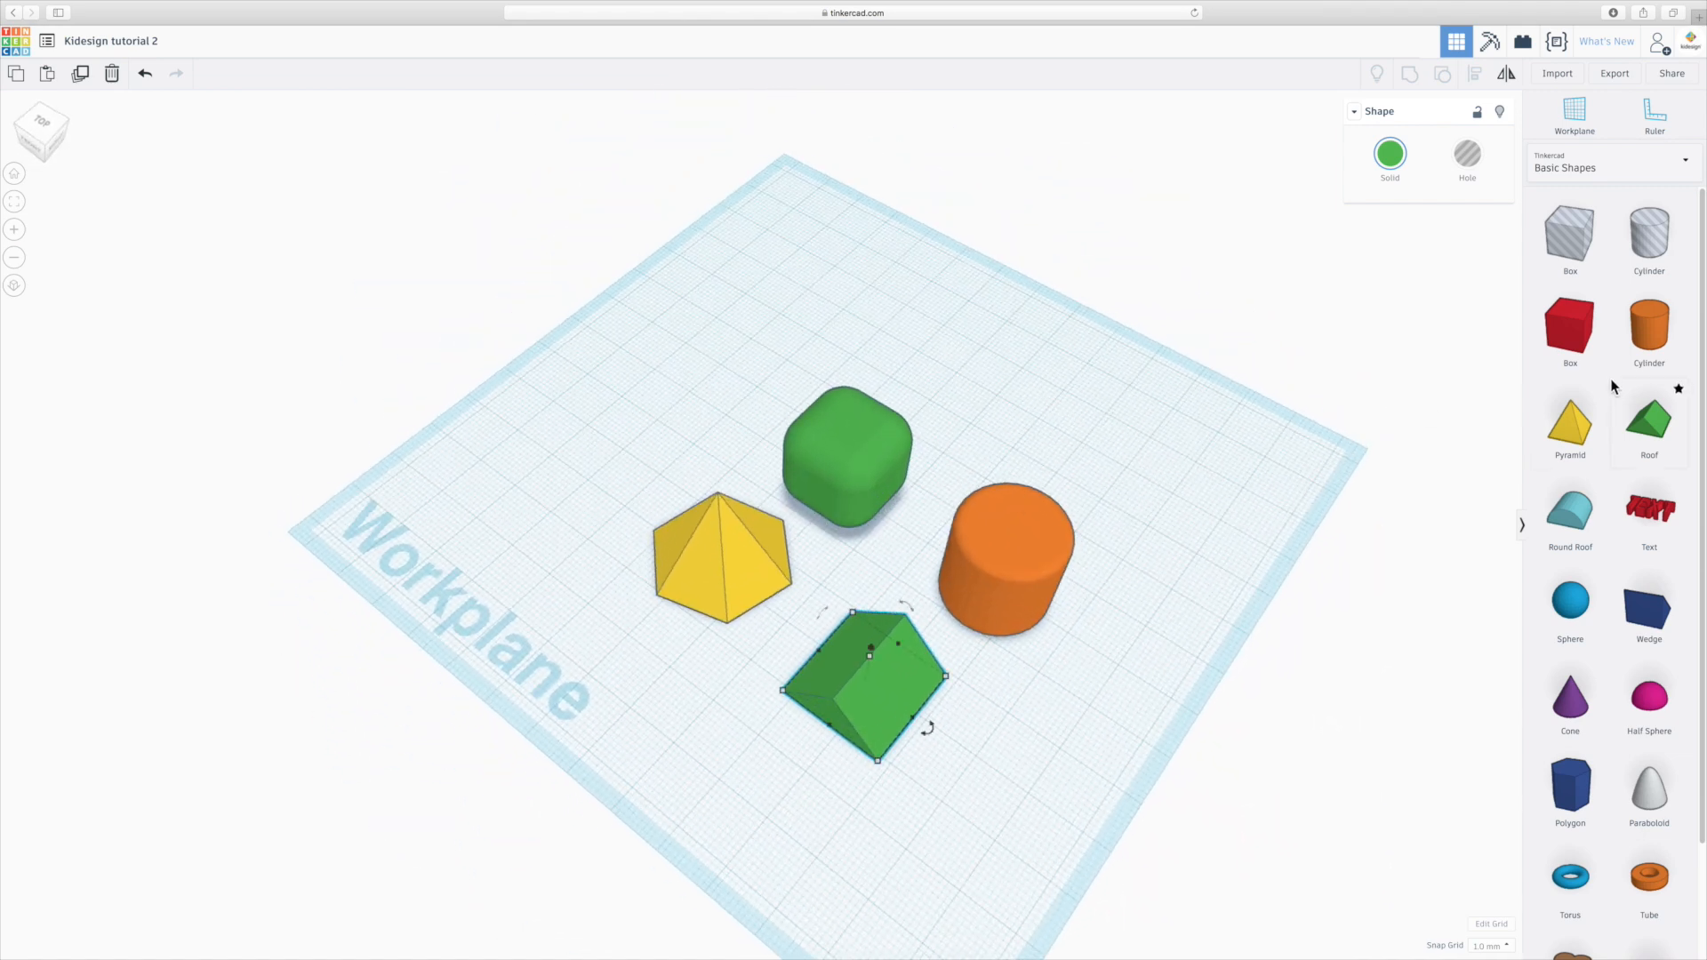
mouse_move(1452, 730)
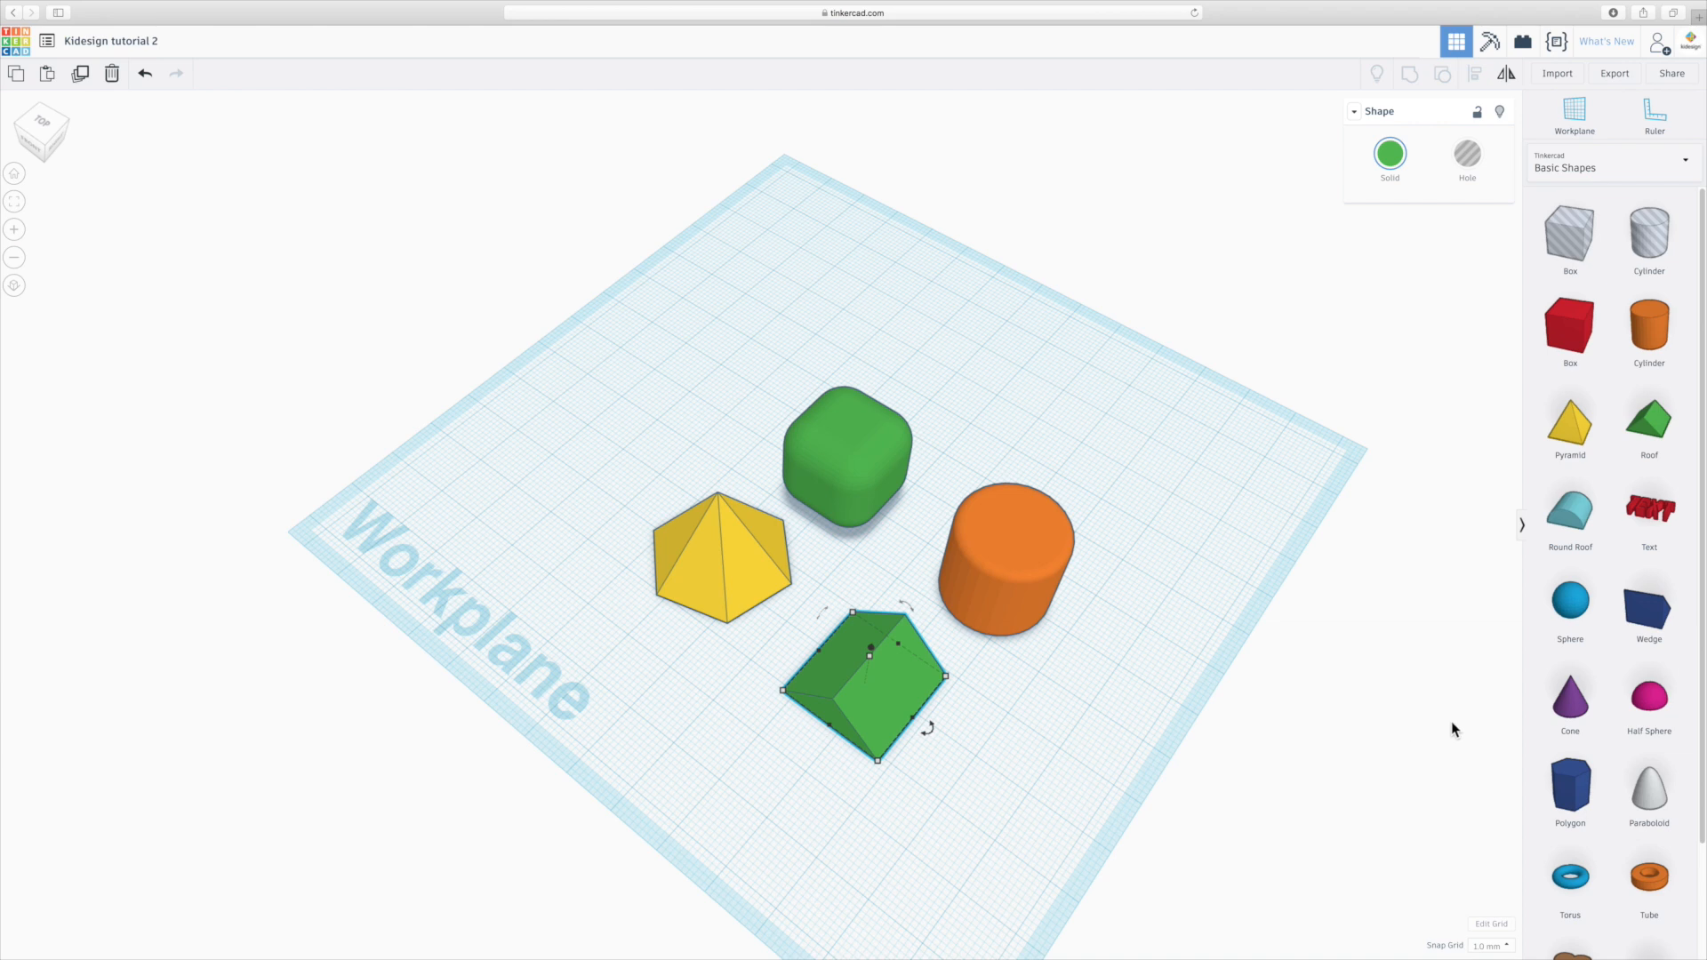
mouse_move(1571, 714)
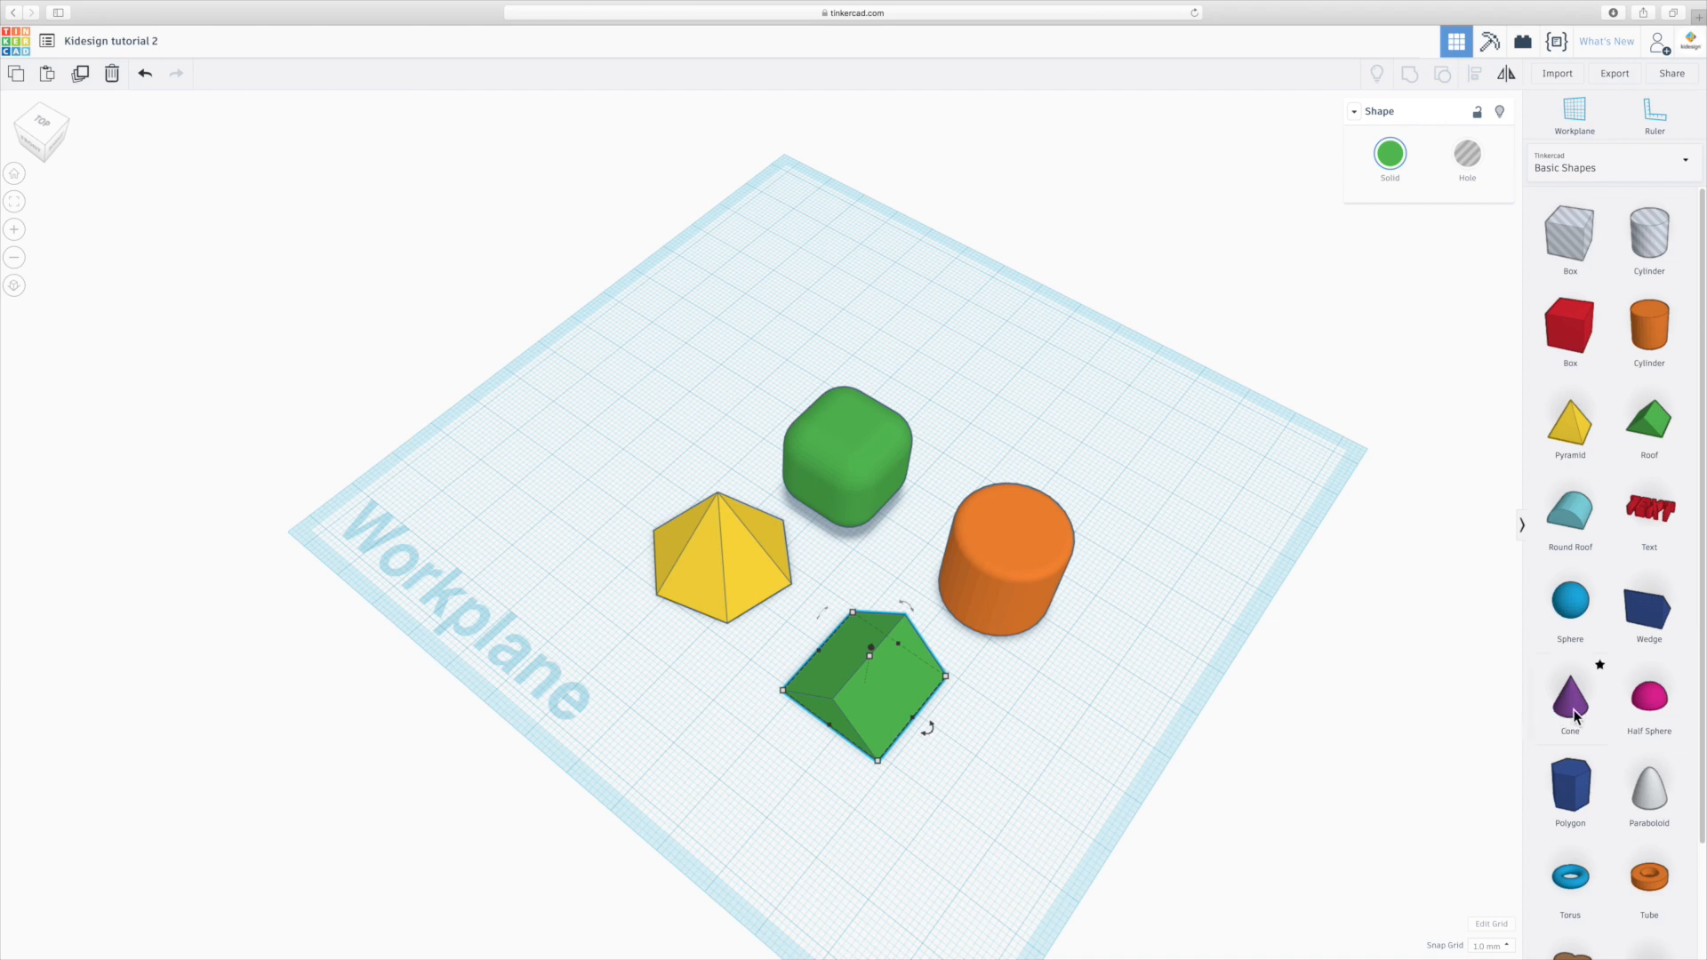
Add a purple cone to the workplane with the other shapes.
left_click(1570, 697)
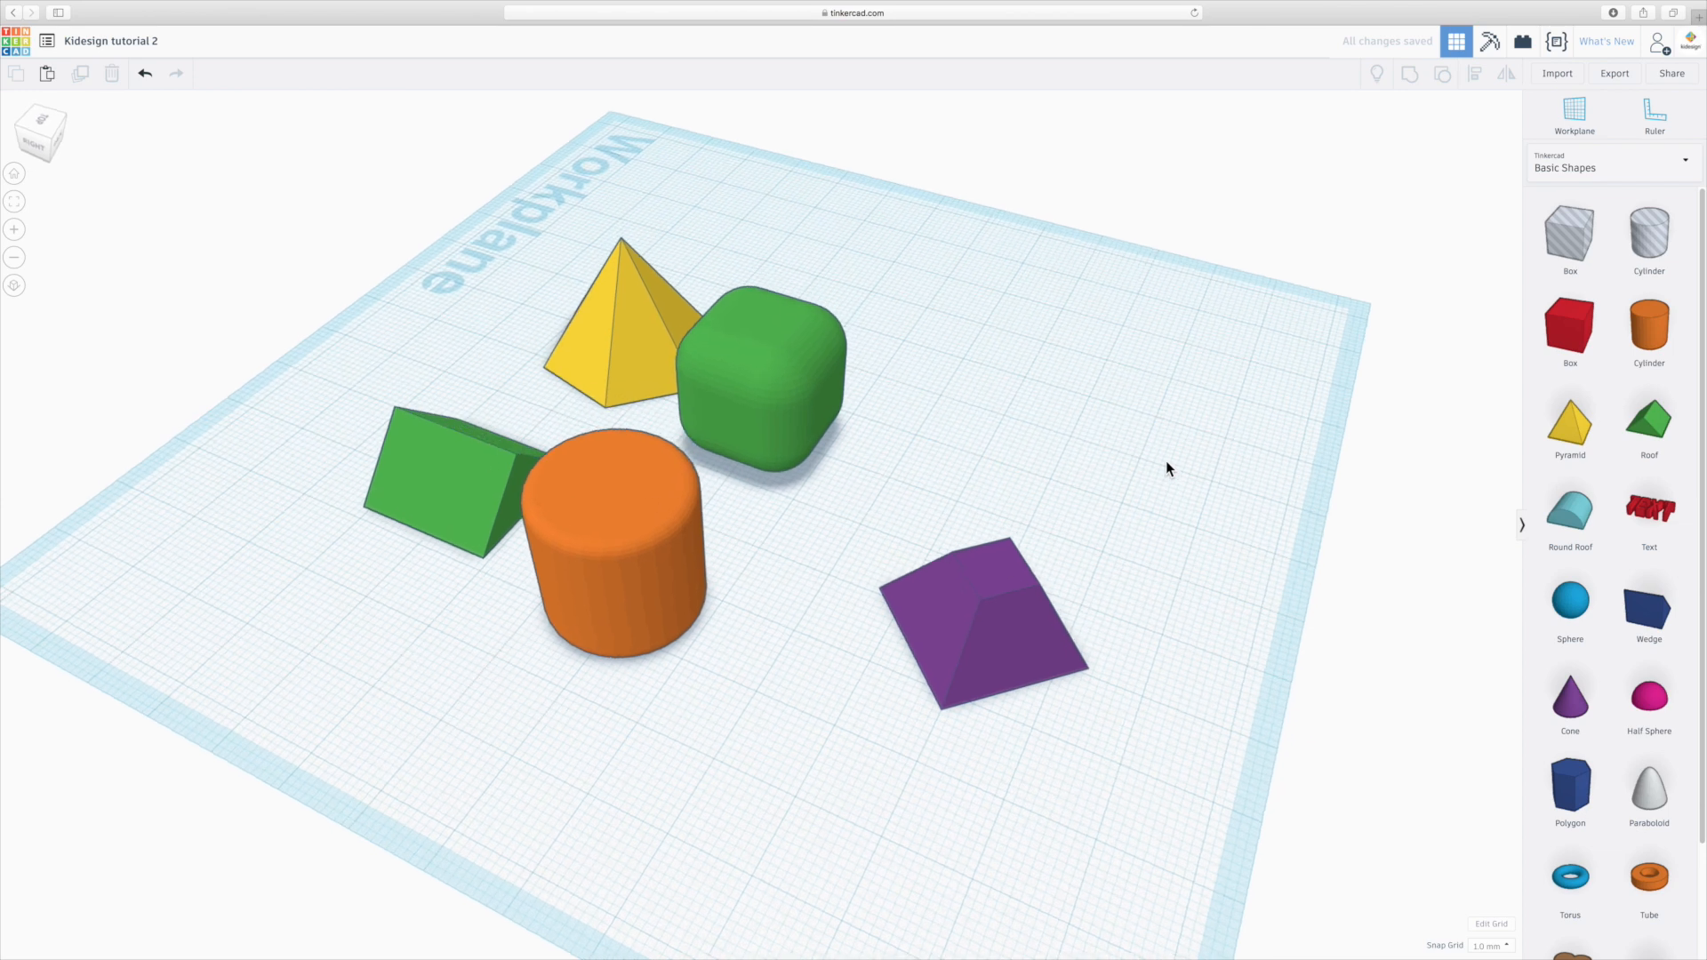
mouse_move(1570, 703)
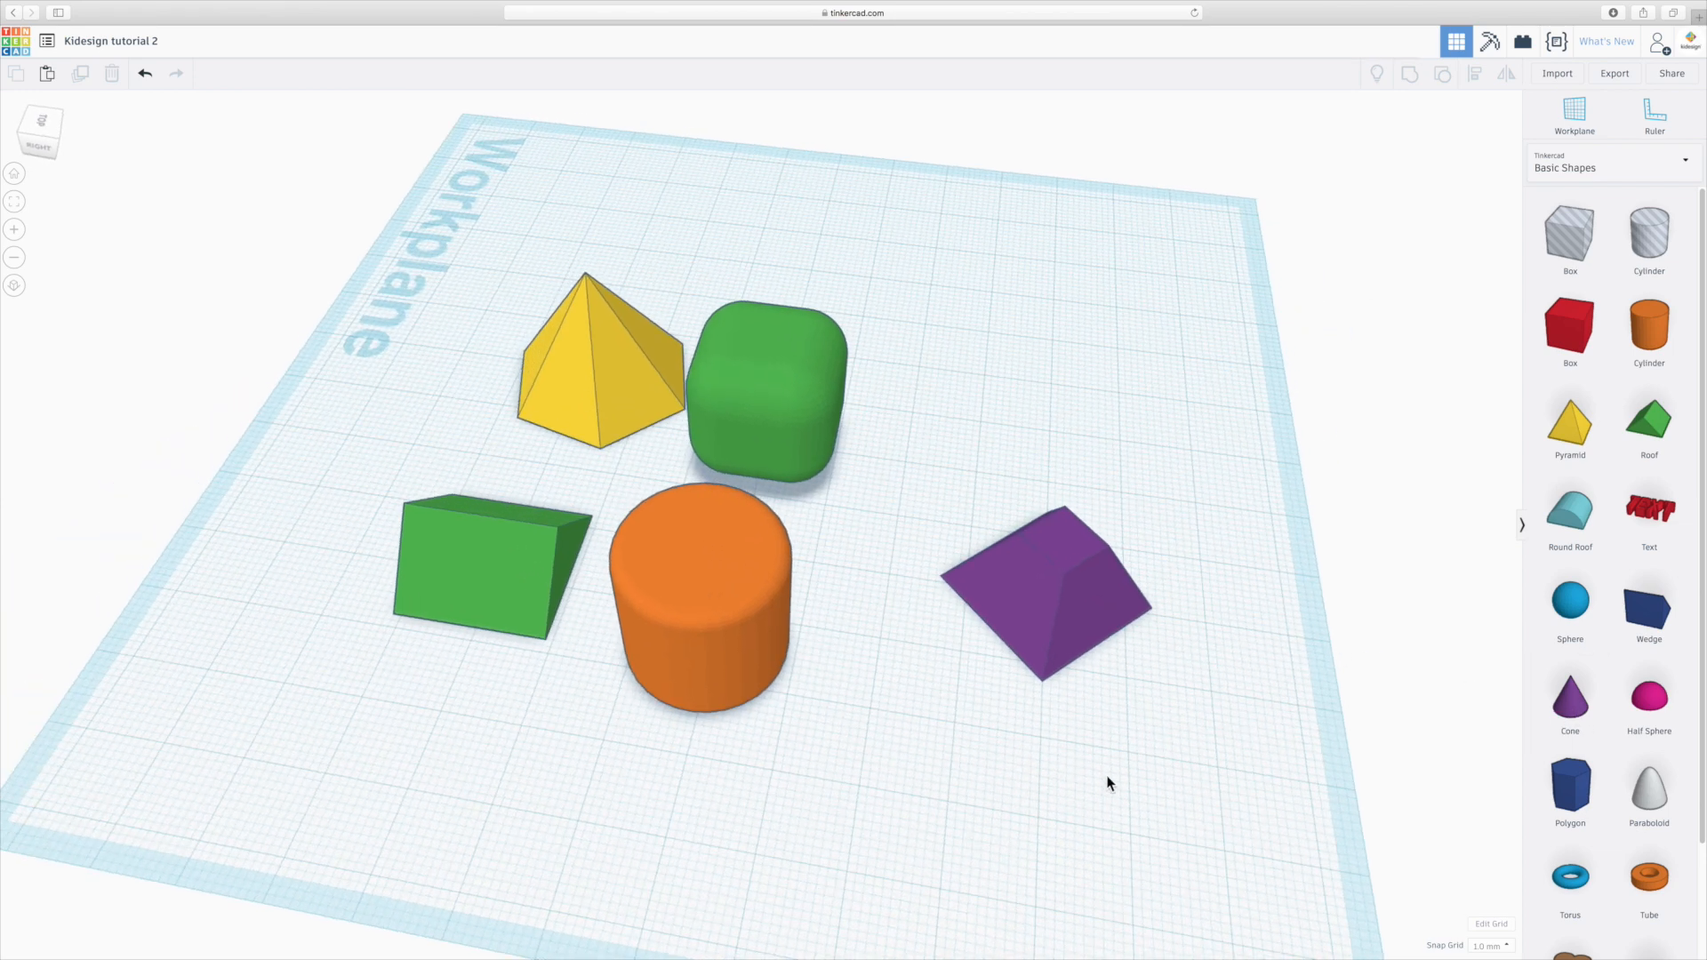
mouse_move(1571, 599)
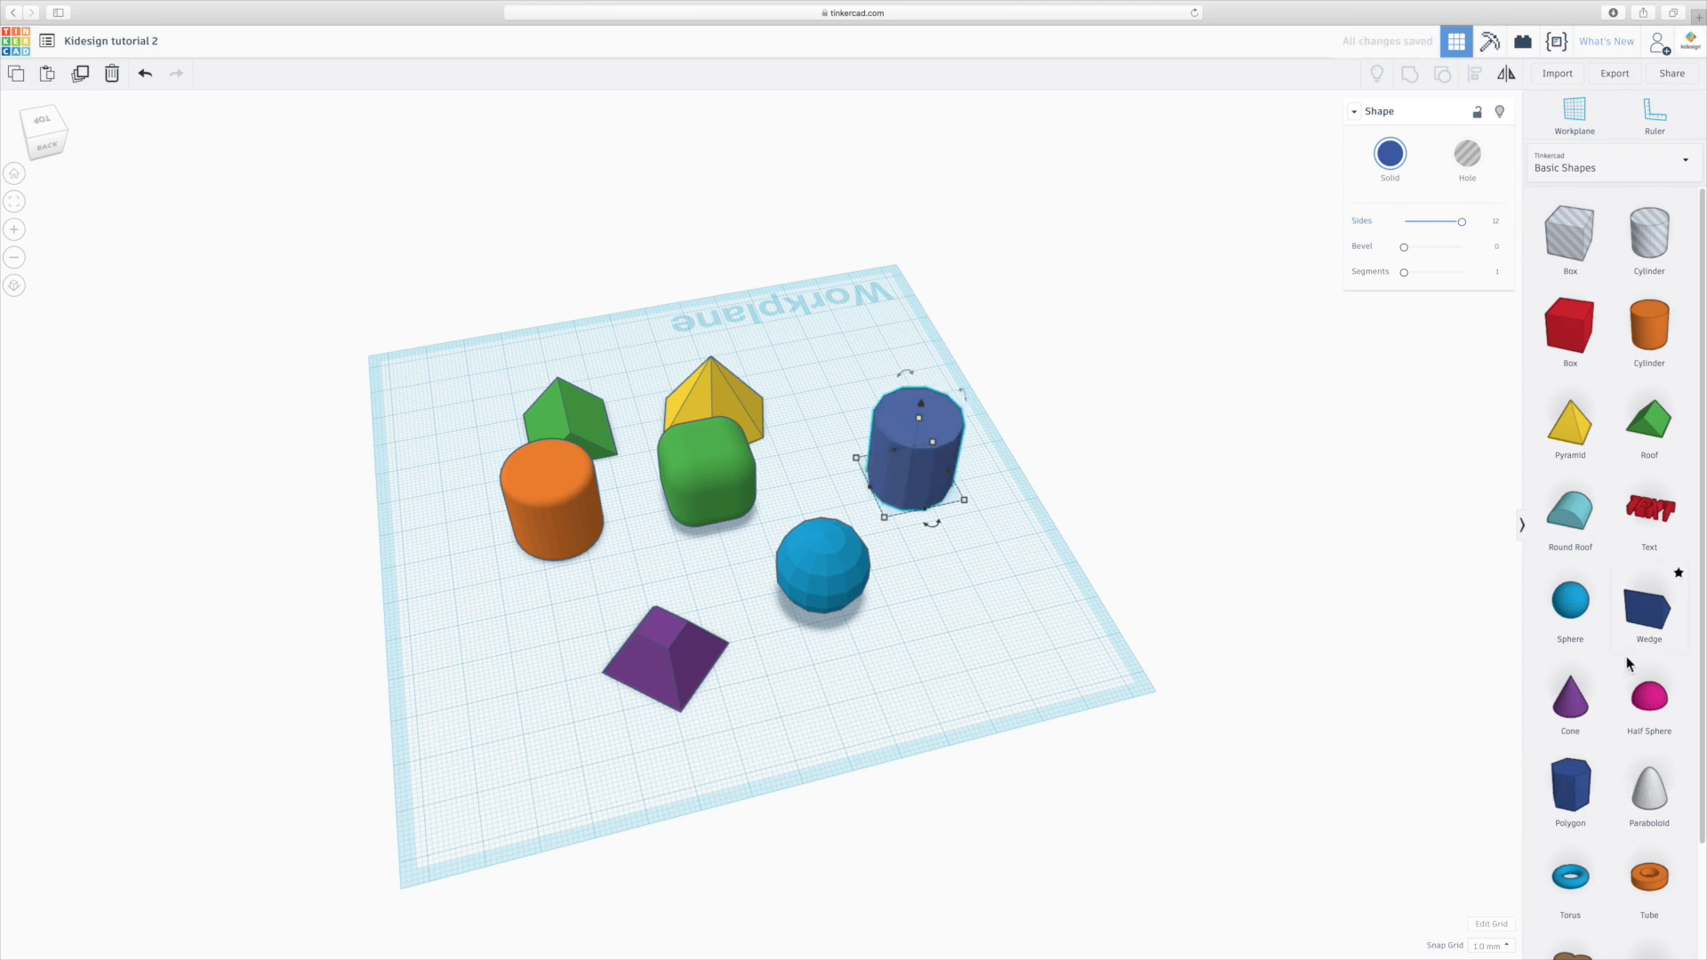
Add an orange tube ring from further down the Basic Shapes panel.
scroll("down", 3)
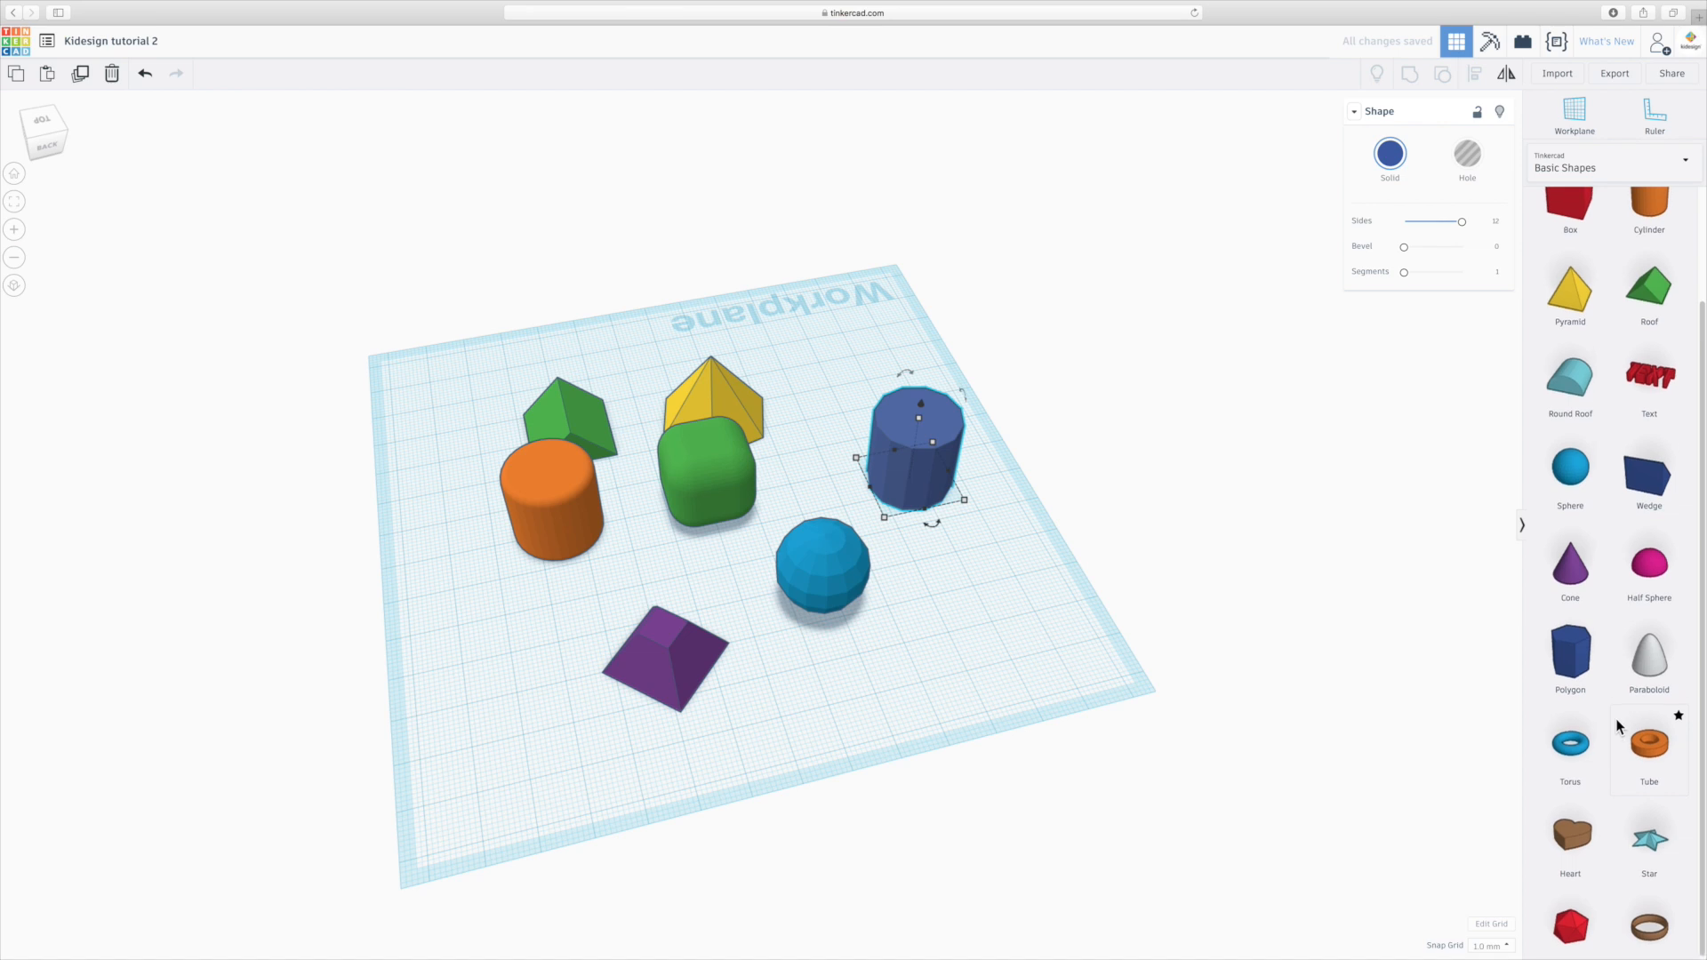
scroll("down", 3)
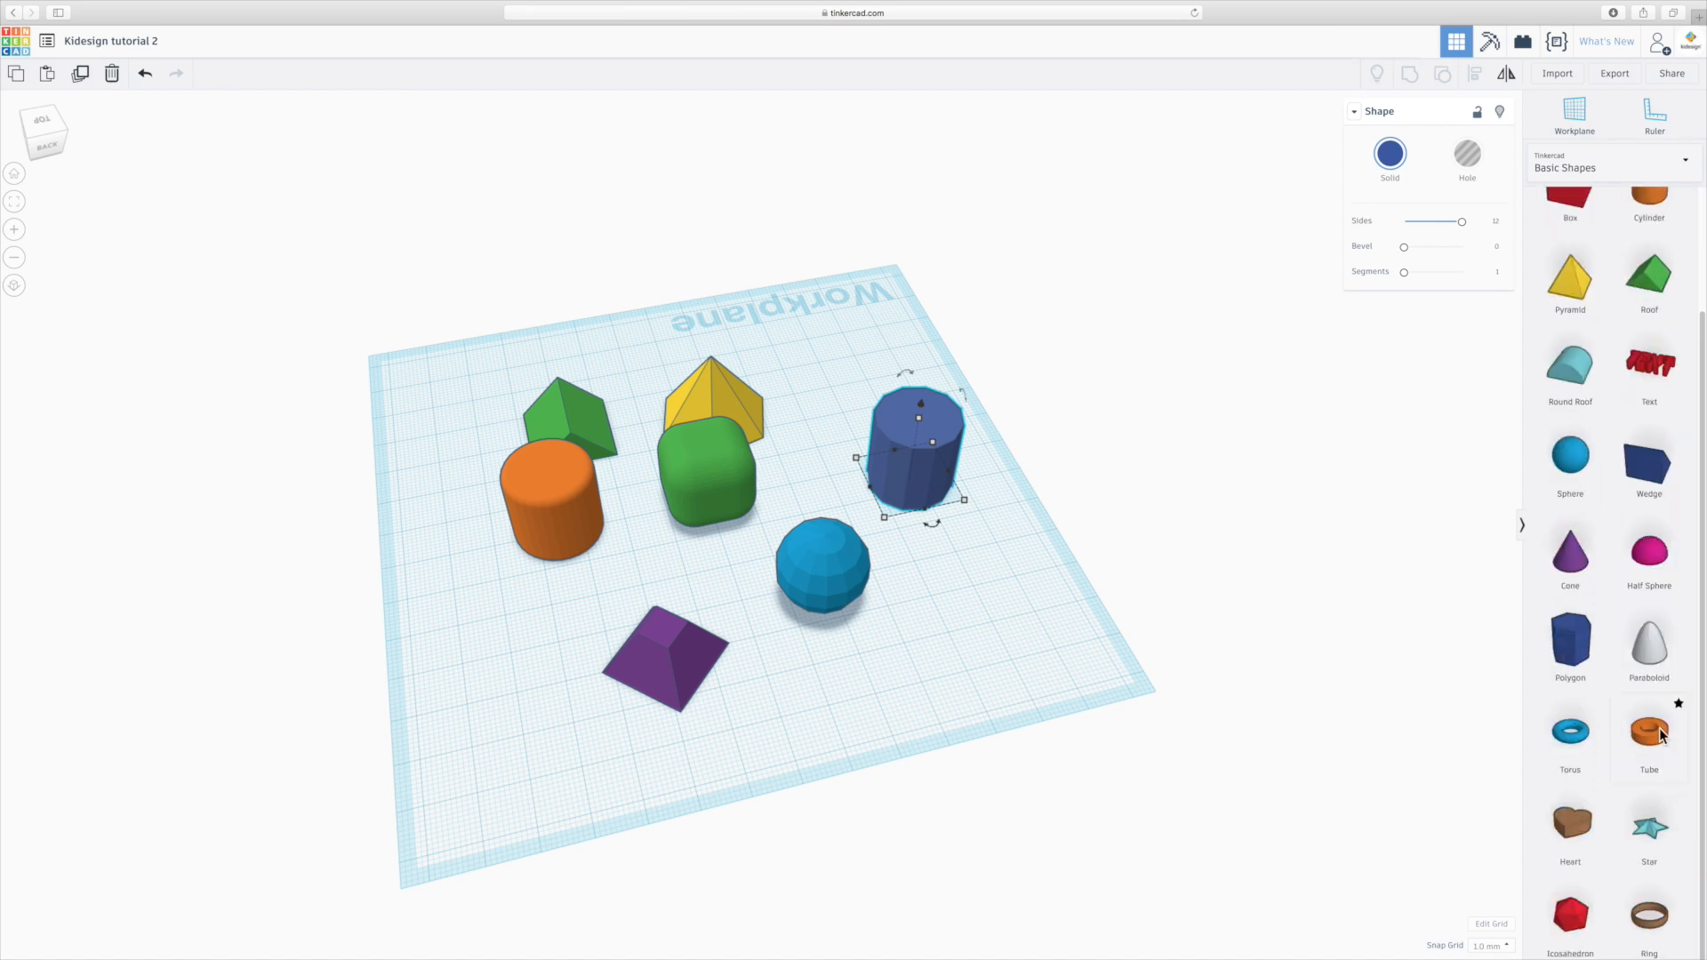
left_click(1648, 731)
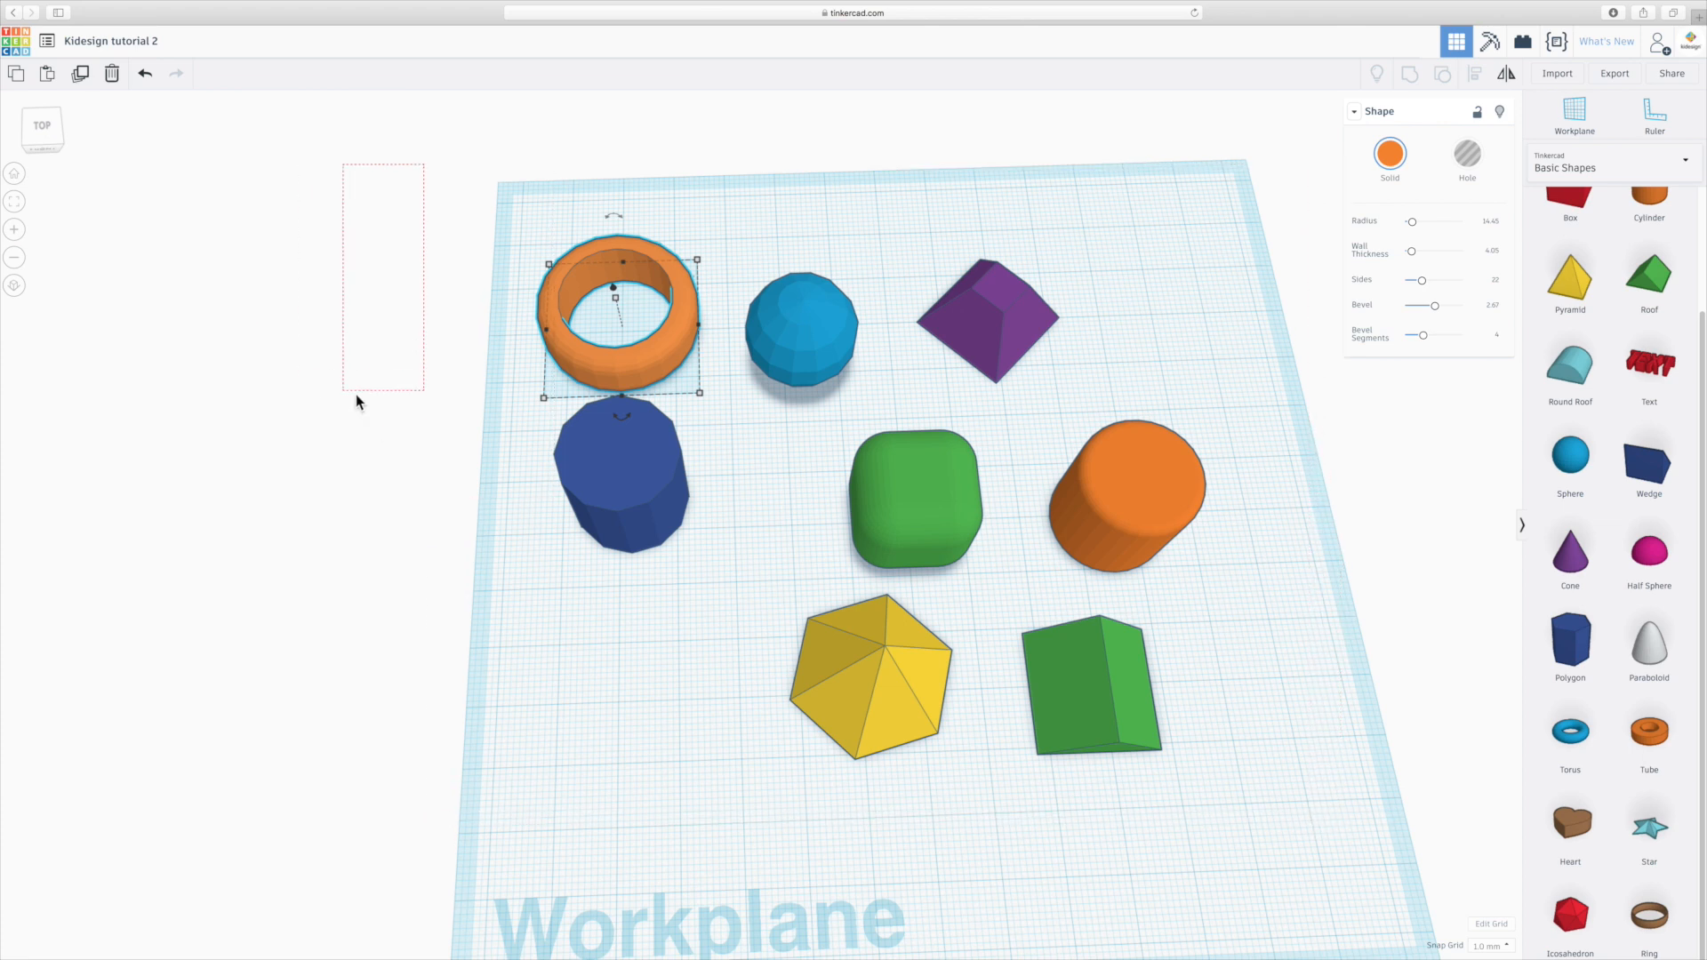
Select and delete all eight shapes, then drop a single red 20 mm box on the empty workplane.
key("ctrl+a")
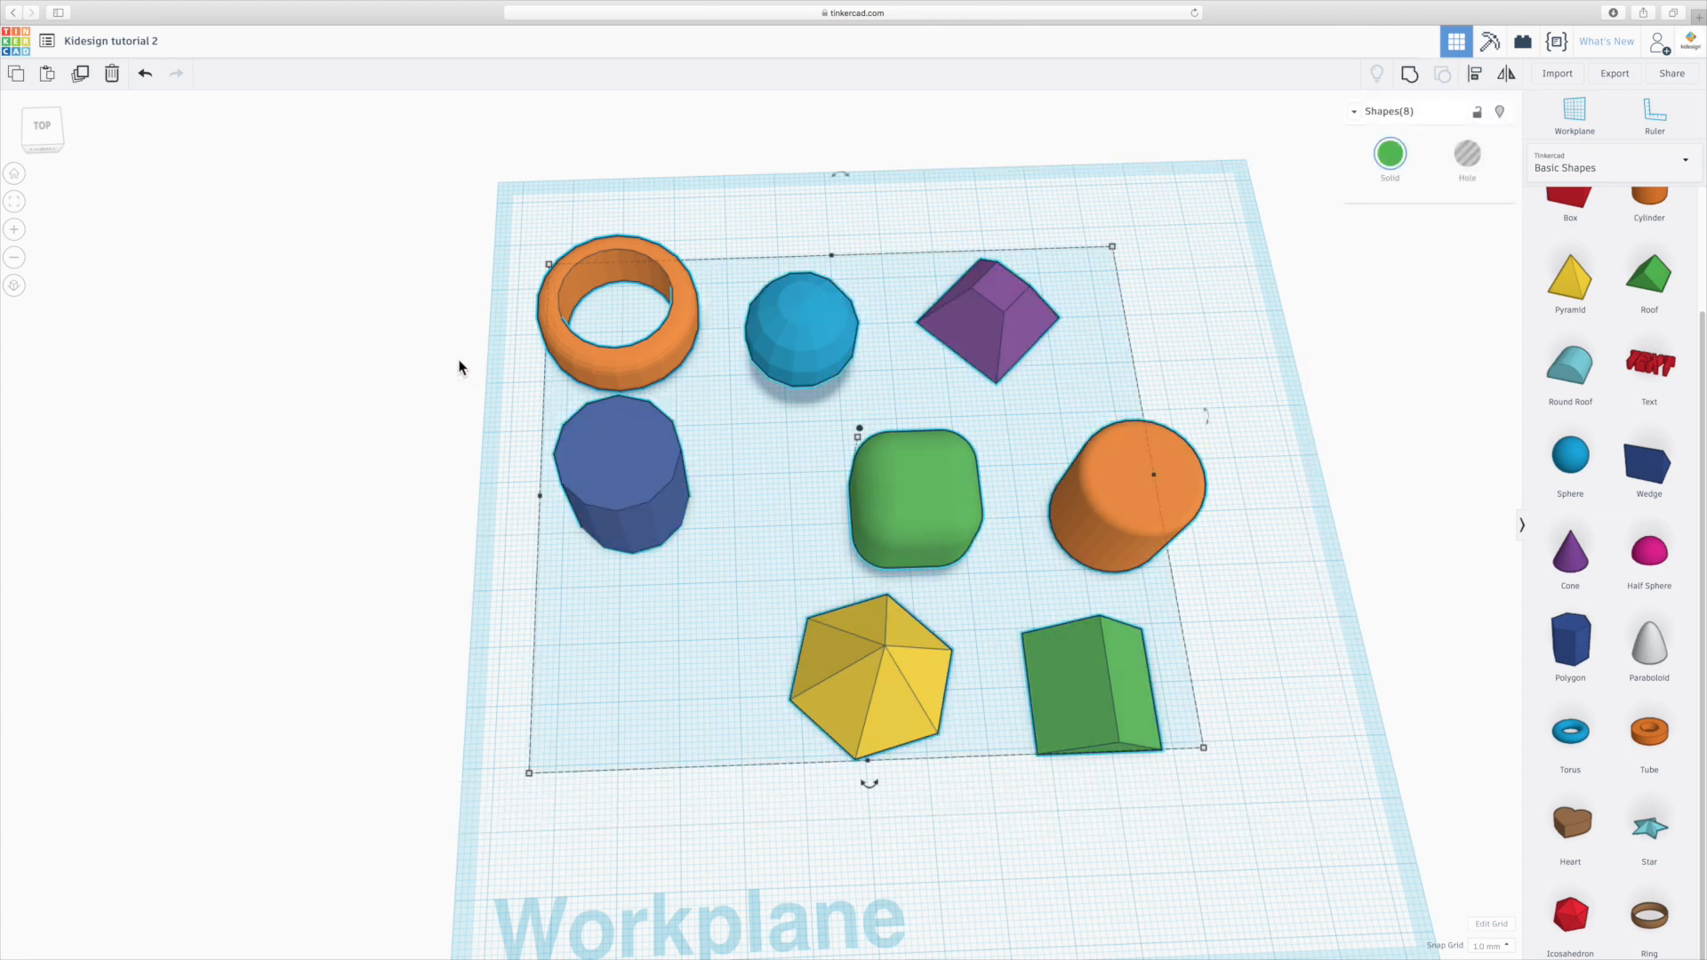
mouse_move(1385, 818)
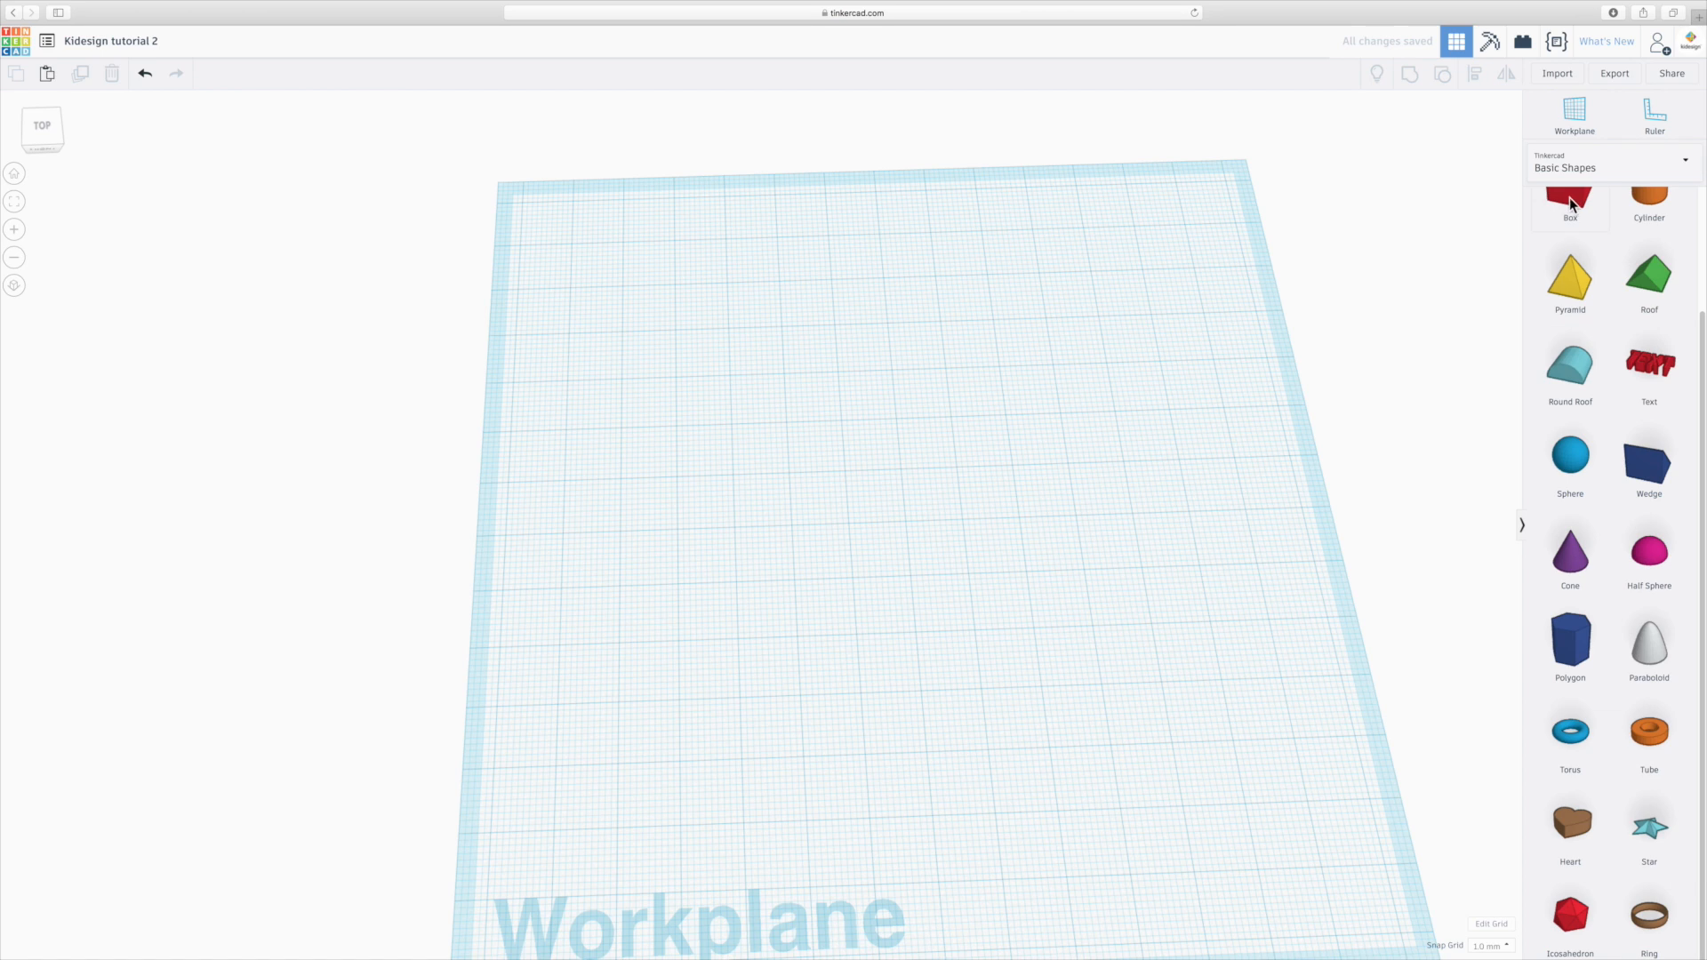
left_click(1571, 201)
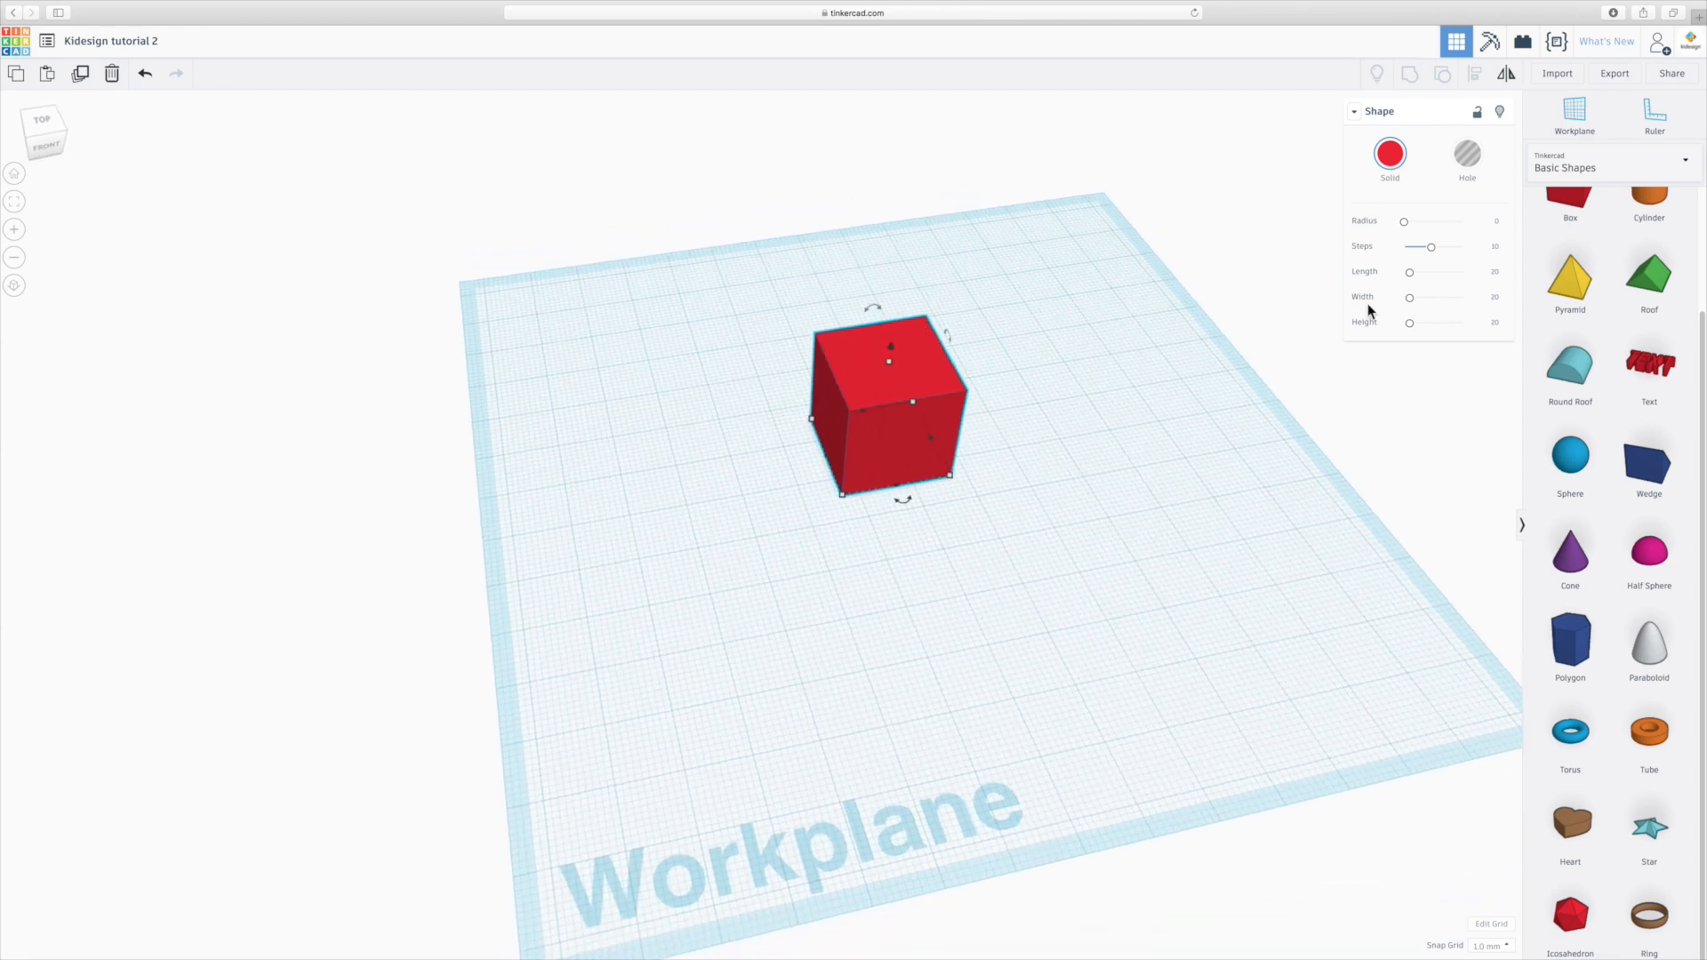
left_click(1649, 201)
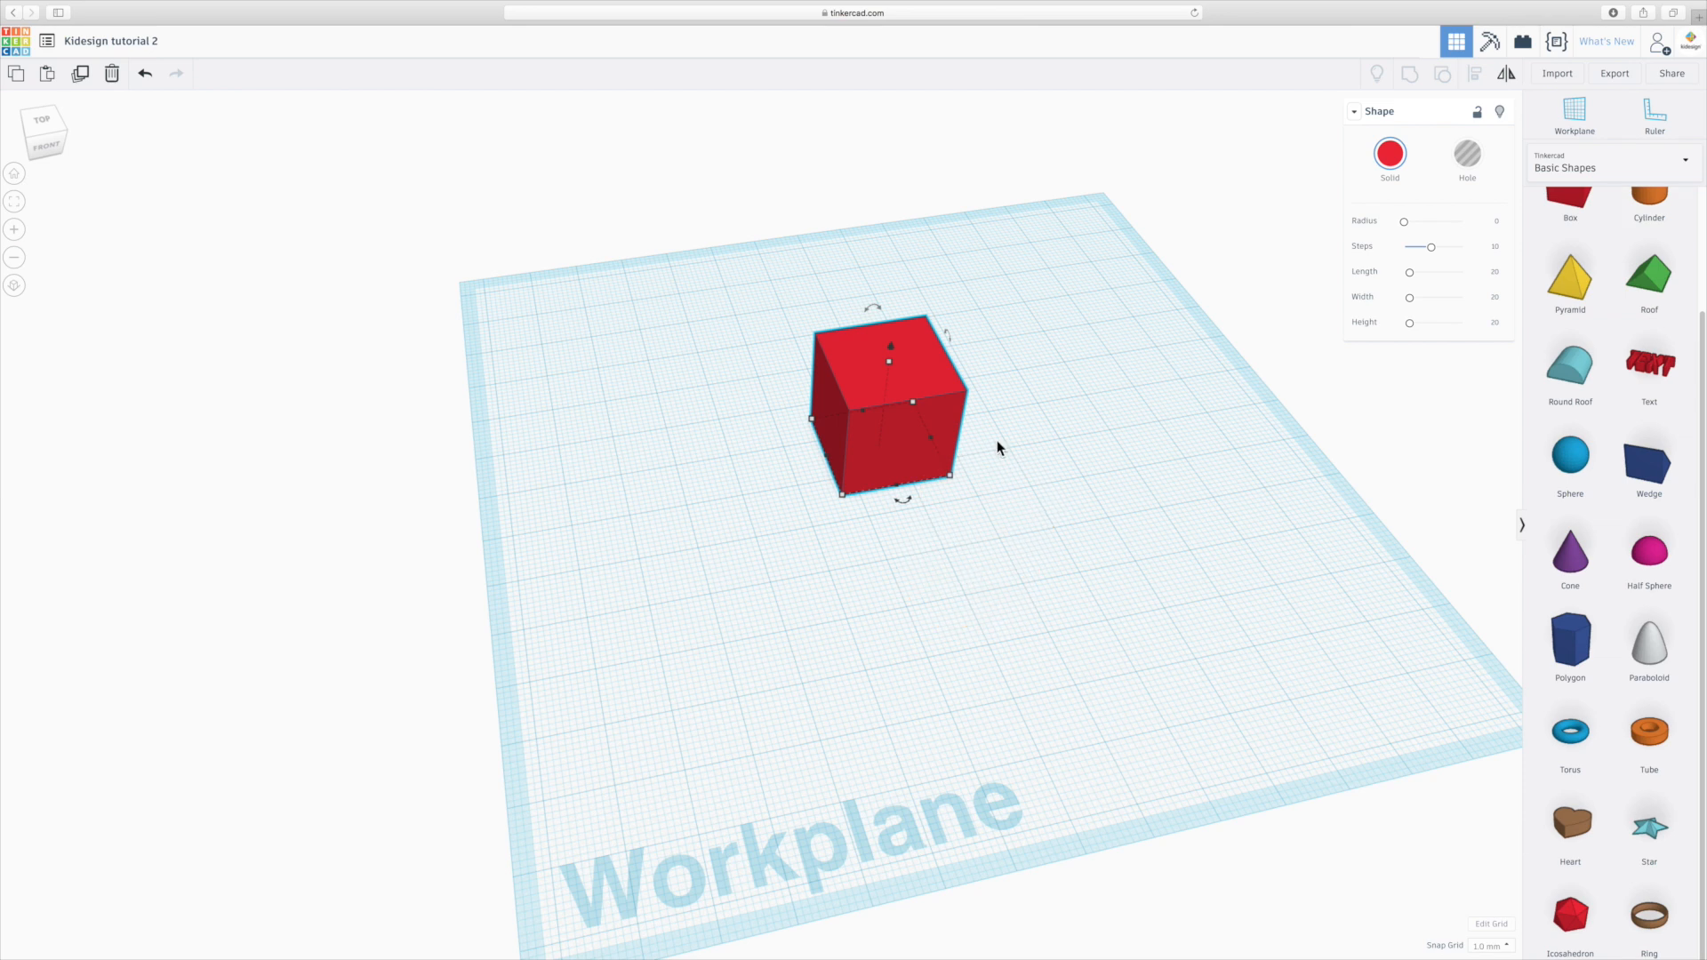
mouse_move(1007, 377)
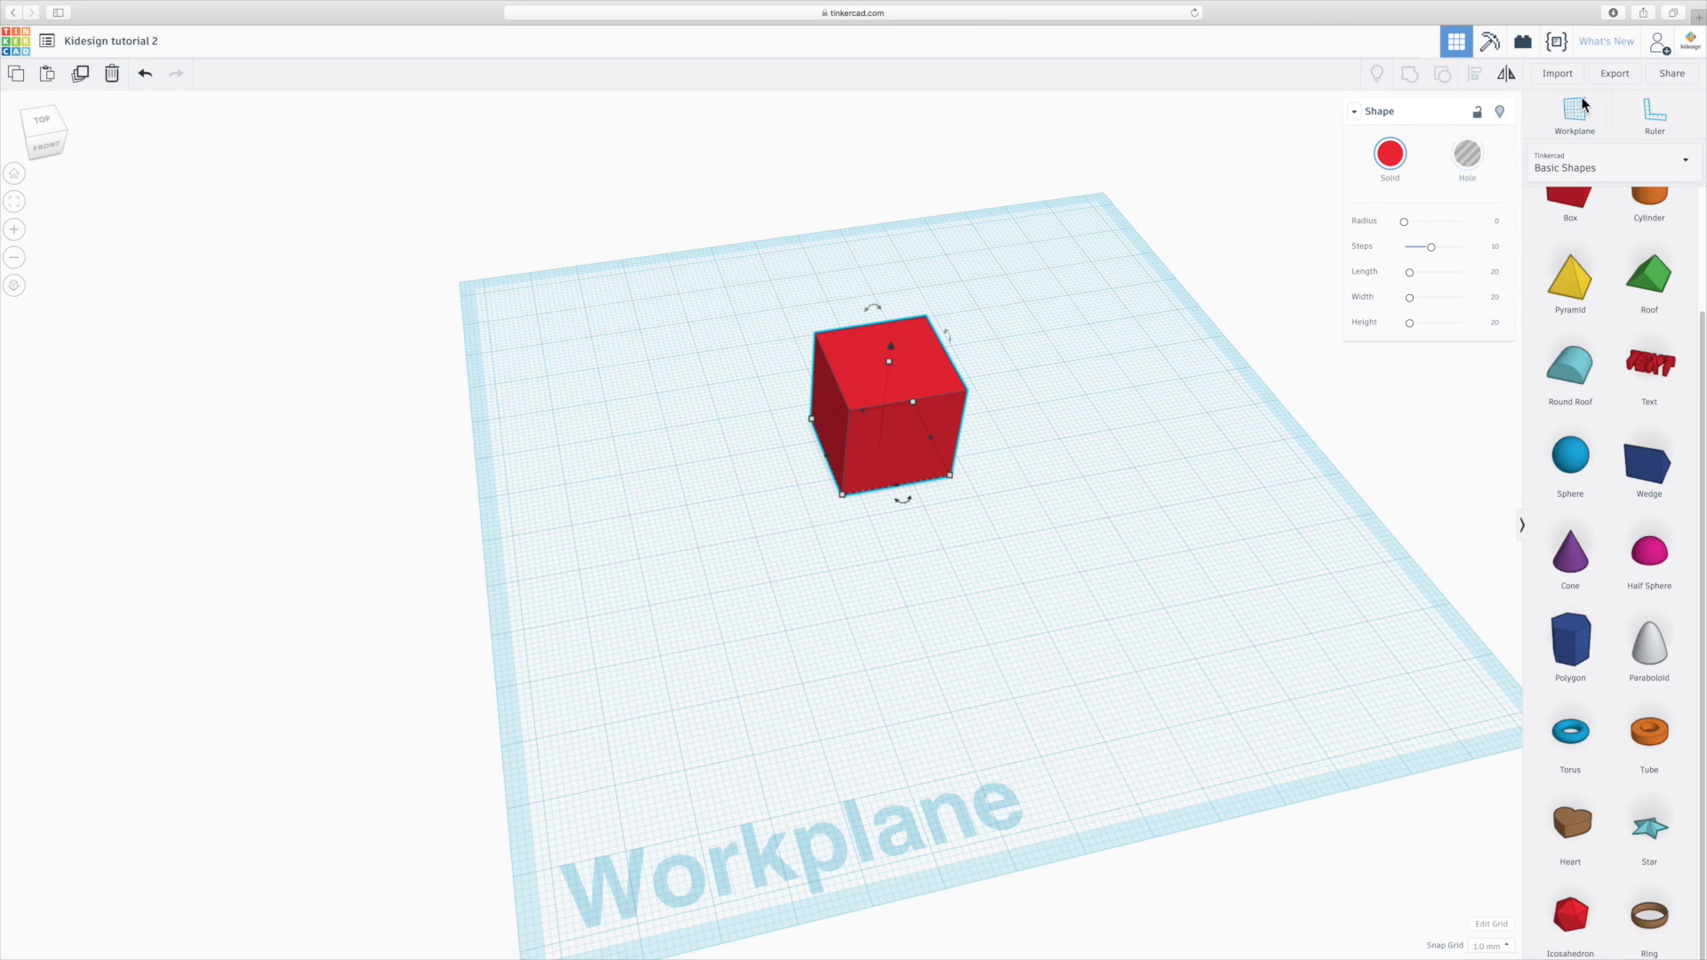
mouse_move(1574, 123)
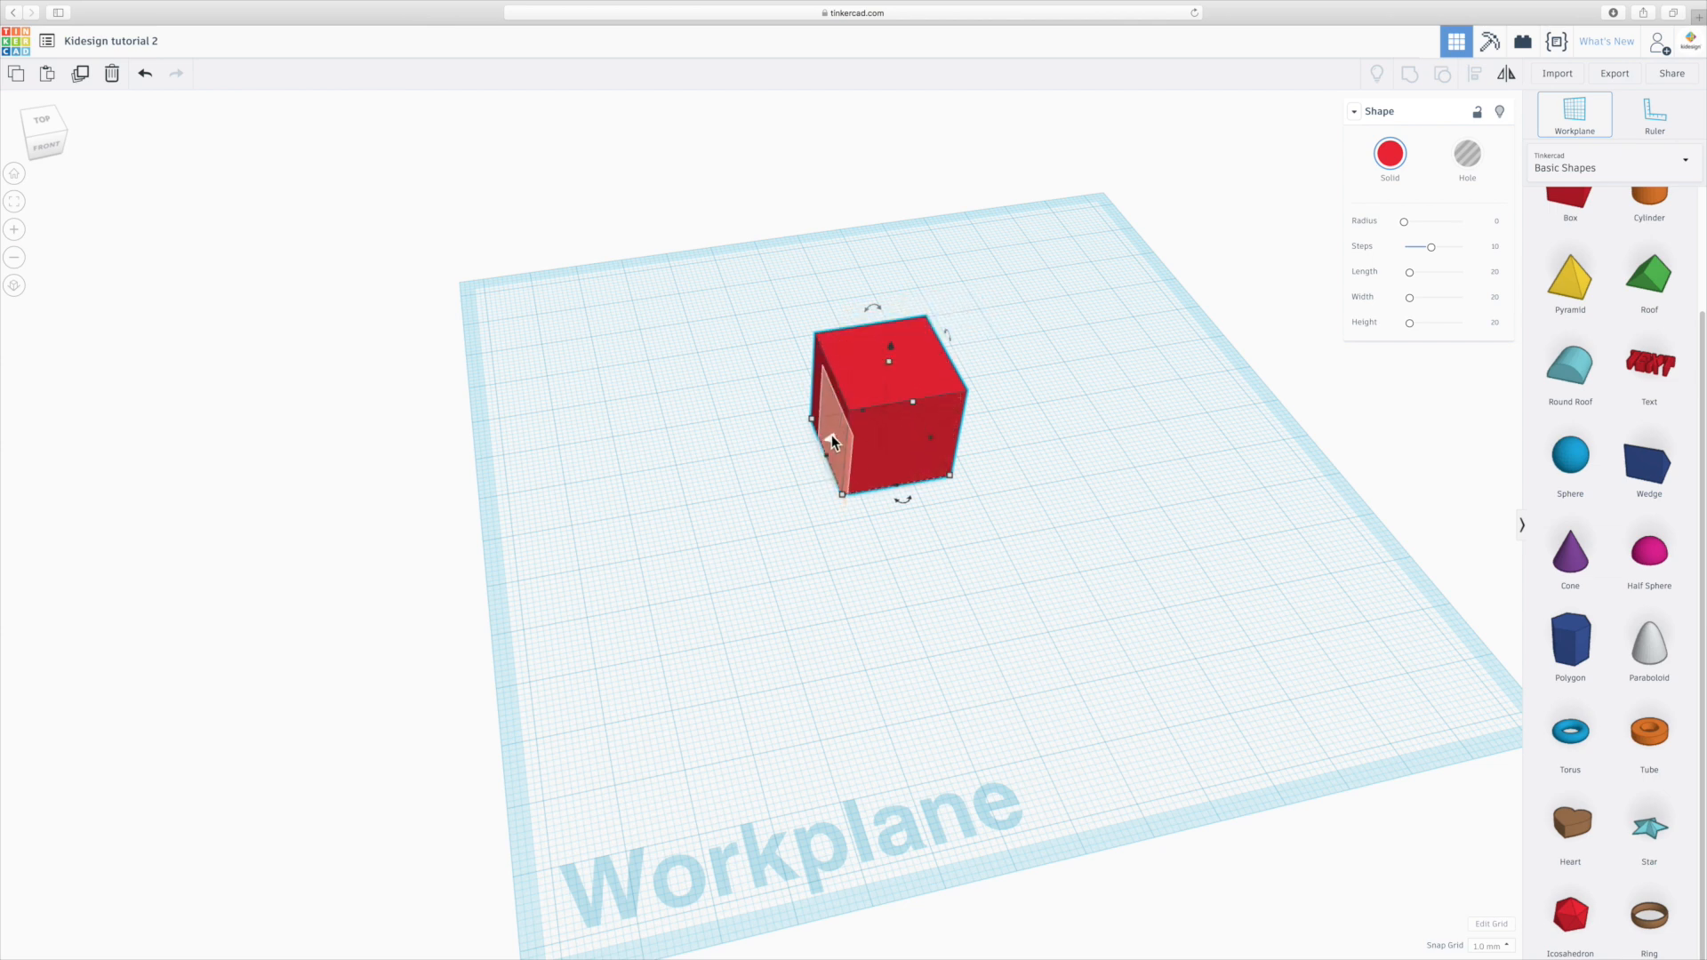
mouse_move(902, 446)
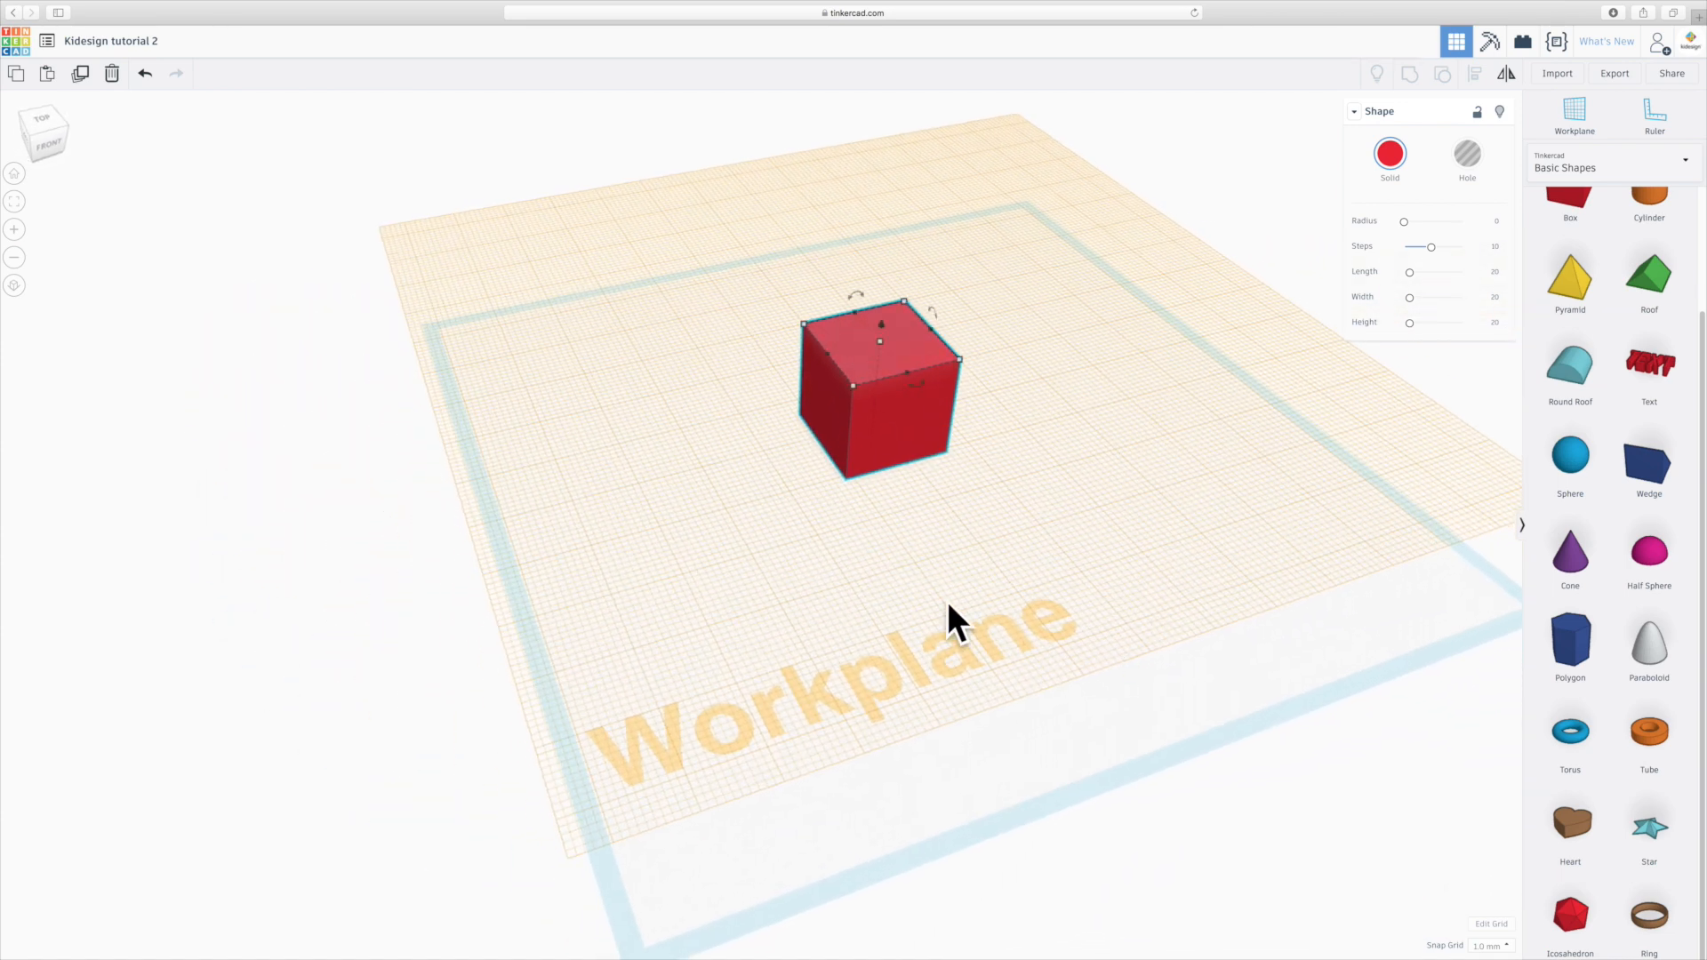
Place a temporary workplane on the box's top face and stand an orange cylinder on it.
left_click(985, 635)
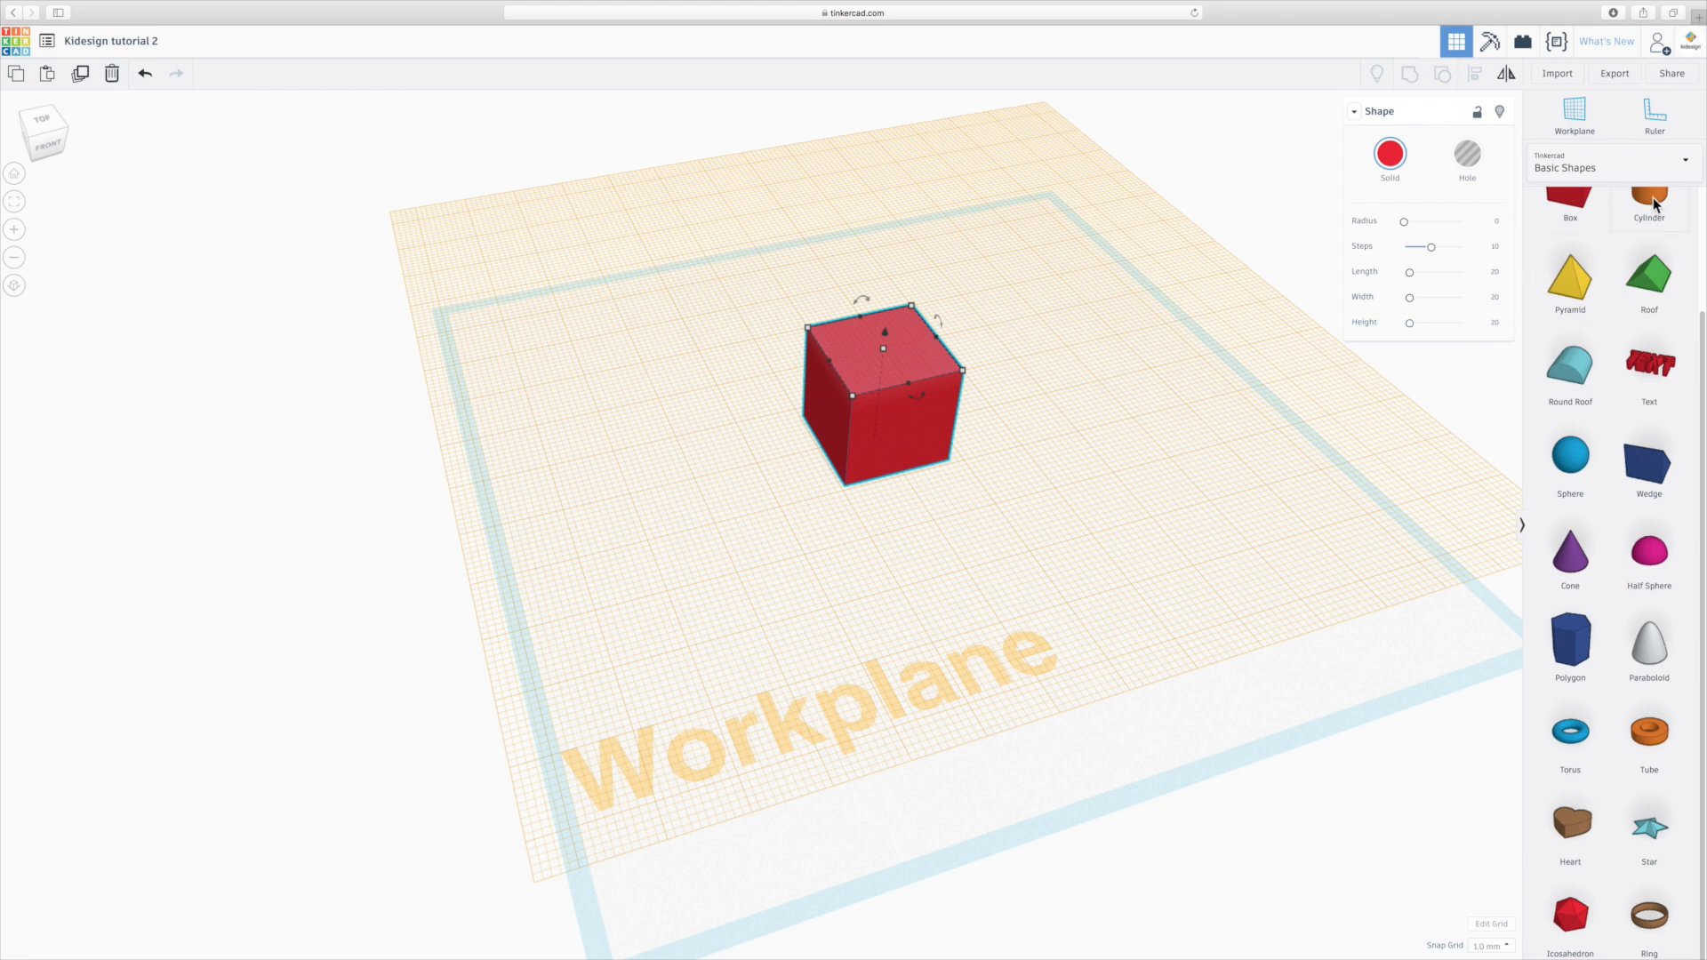
left_click(1649, 201)
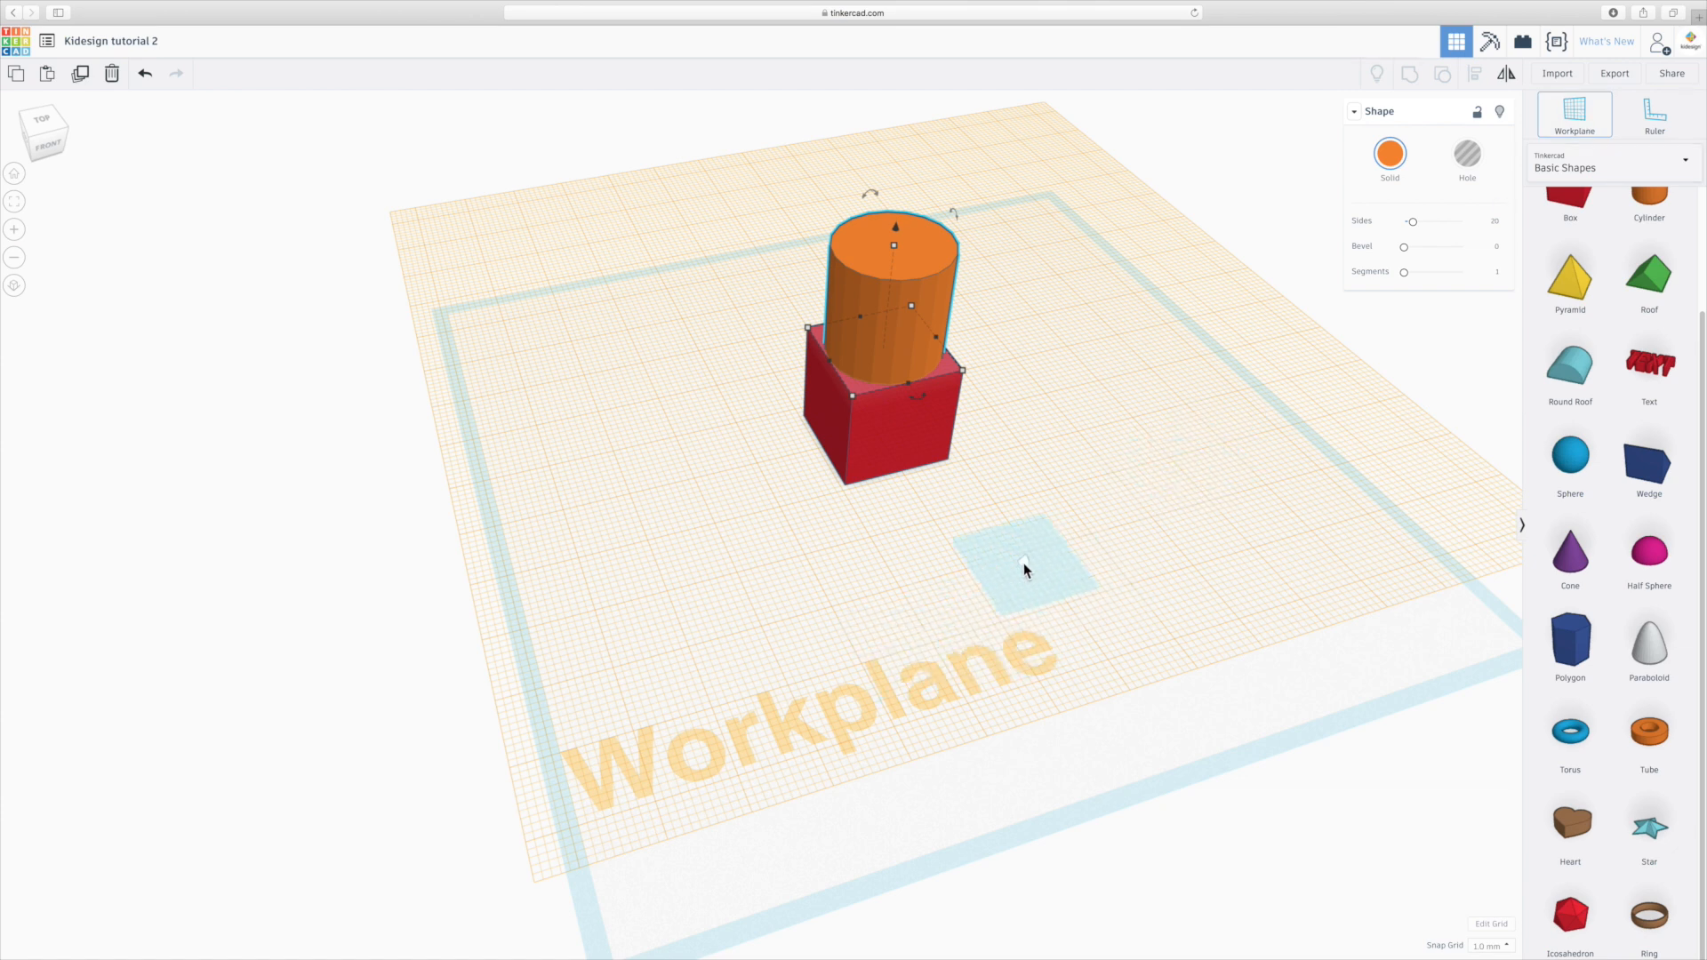
mouse_move(774, 313)
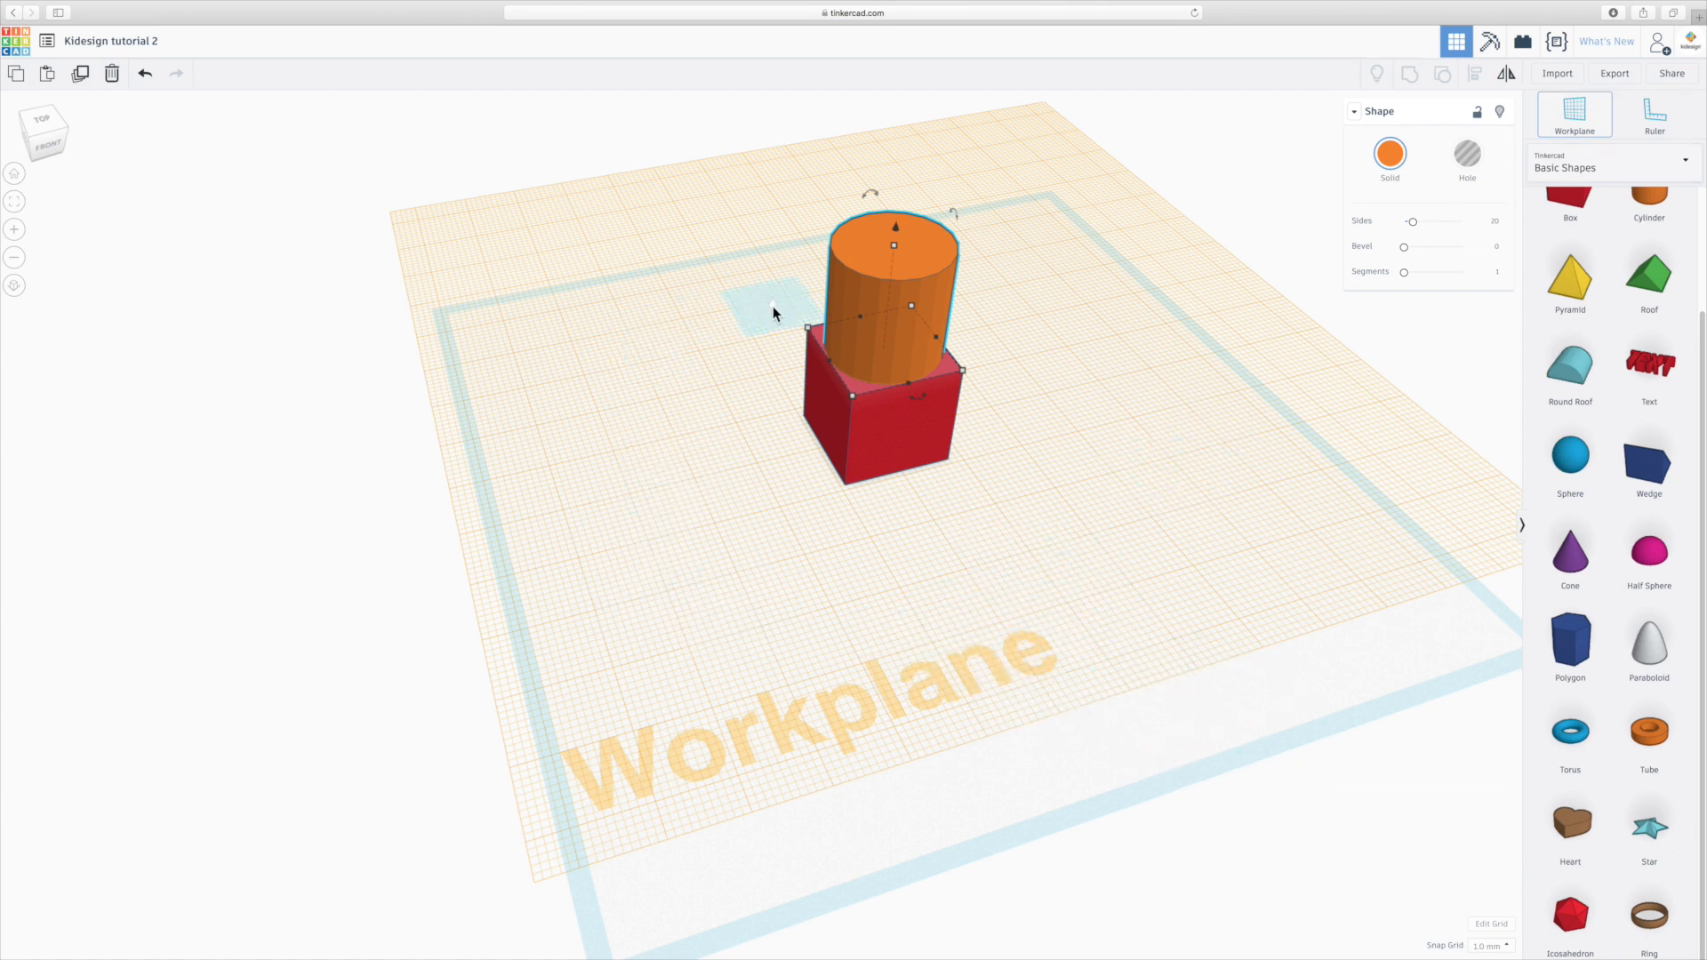
mouse_move(850, 624)
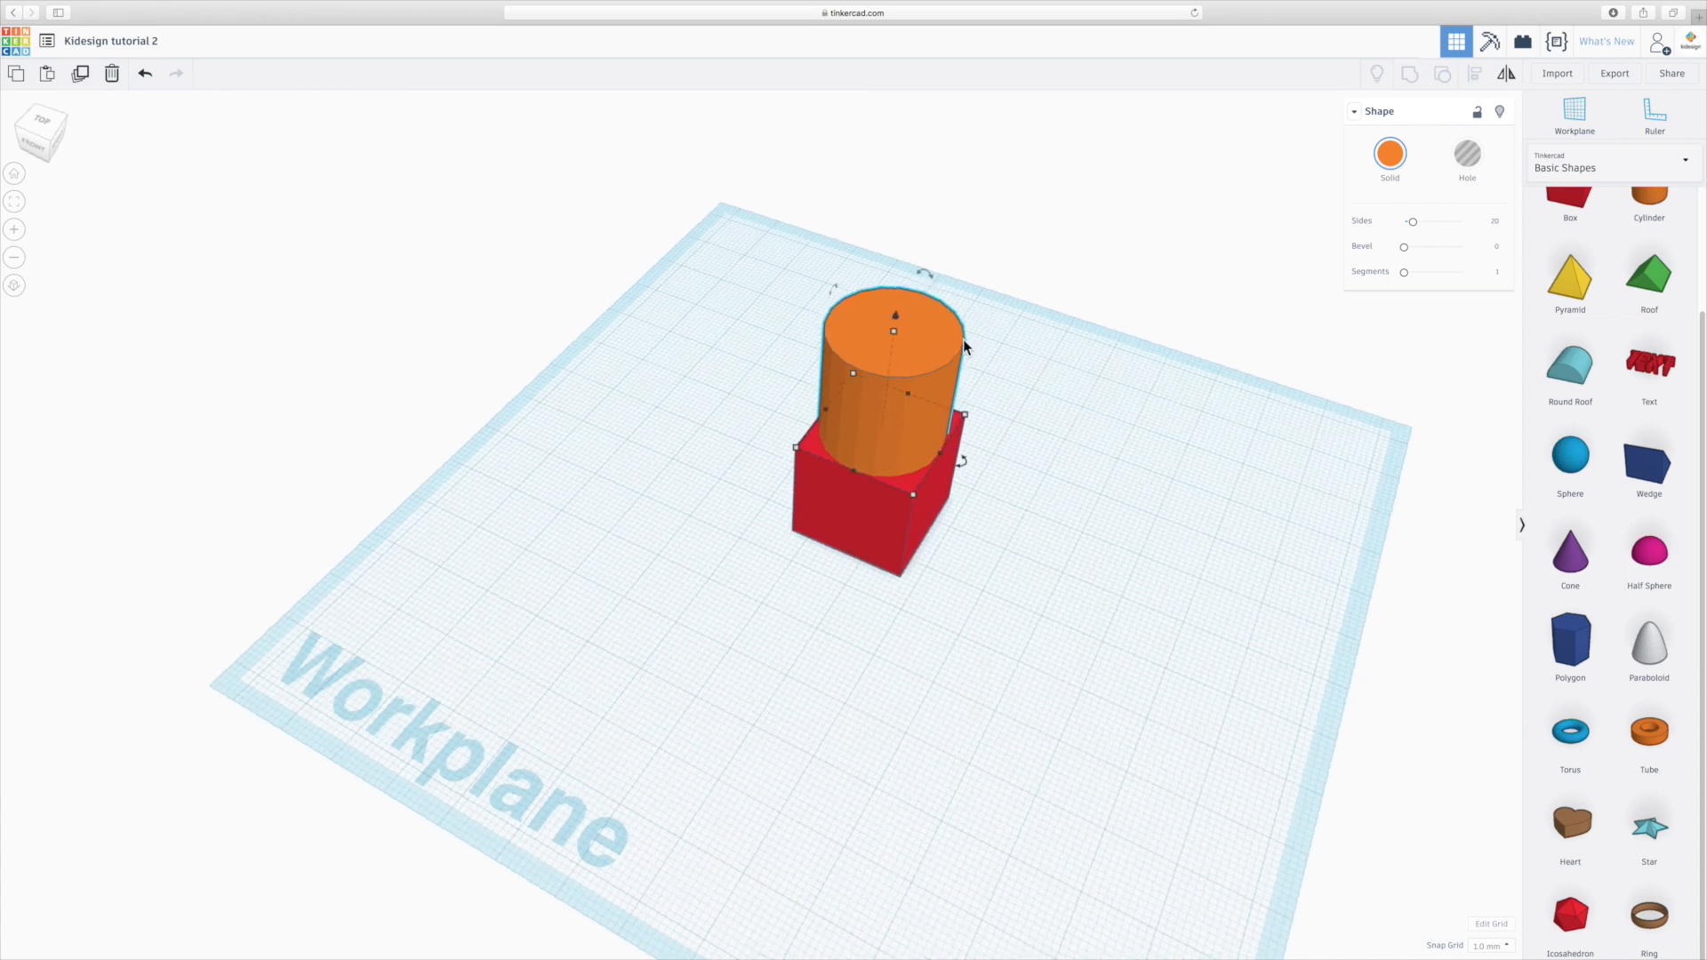
mouse_move(987, 689)
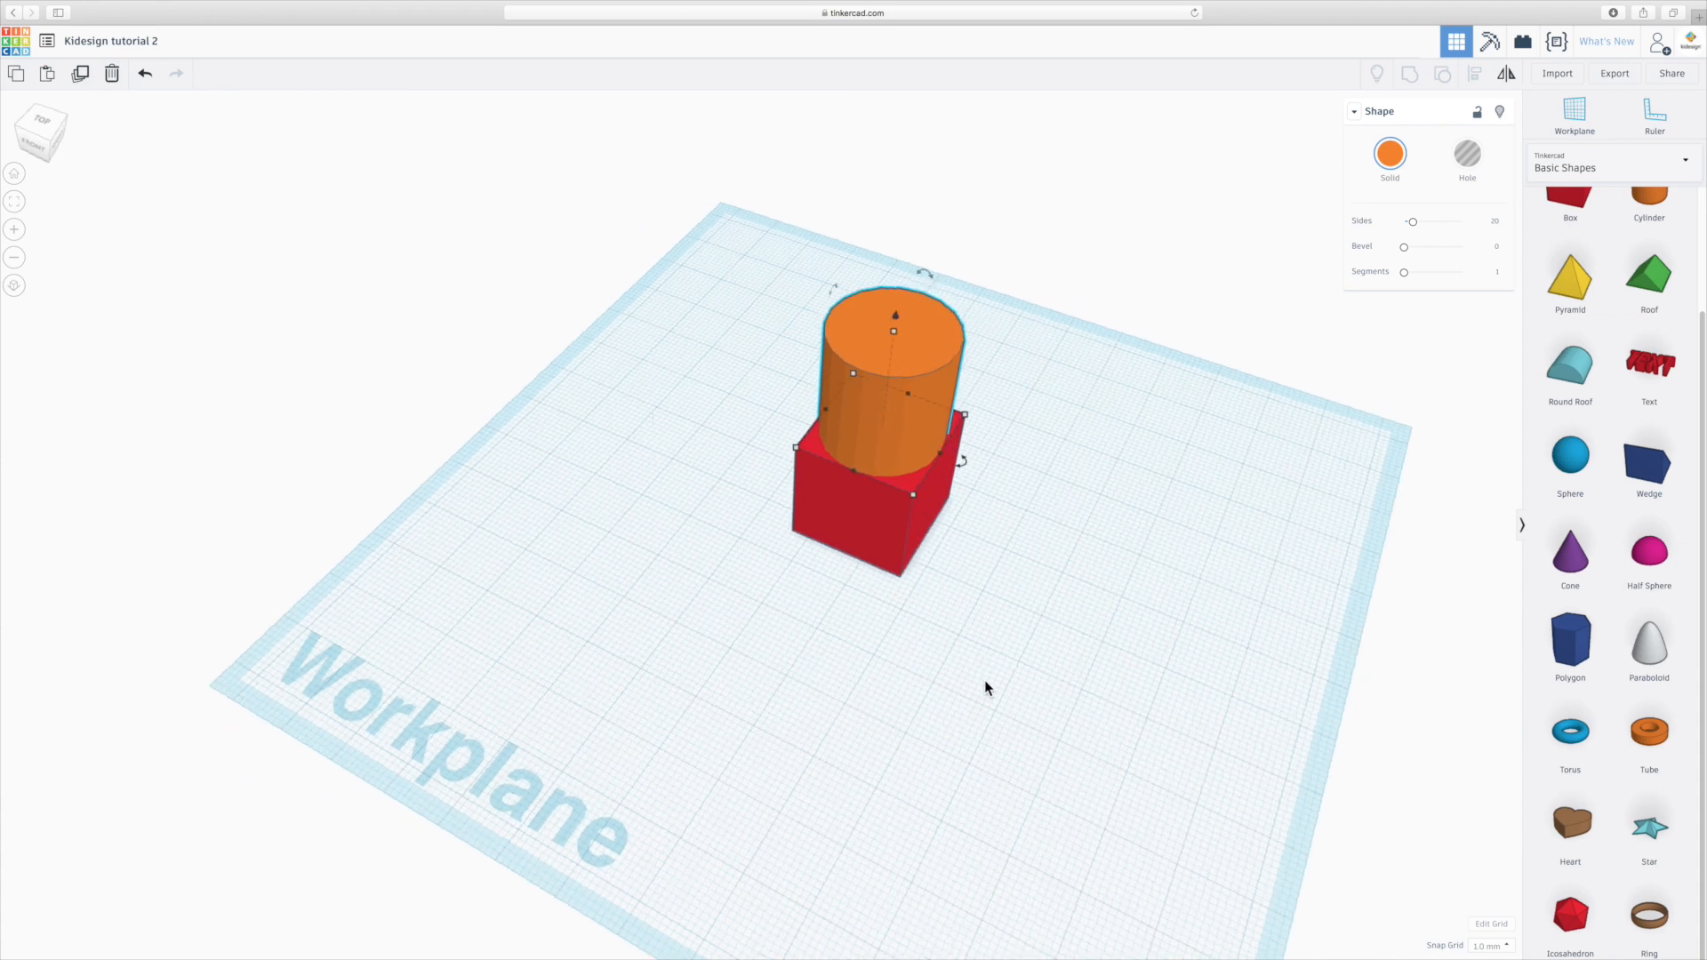
Deselect the placed cylinder and reset back to the main workplane grid.
left_click(985, 709)
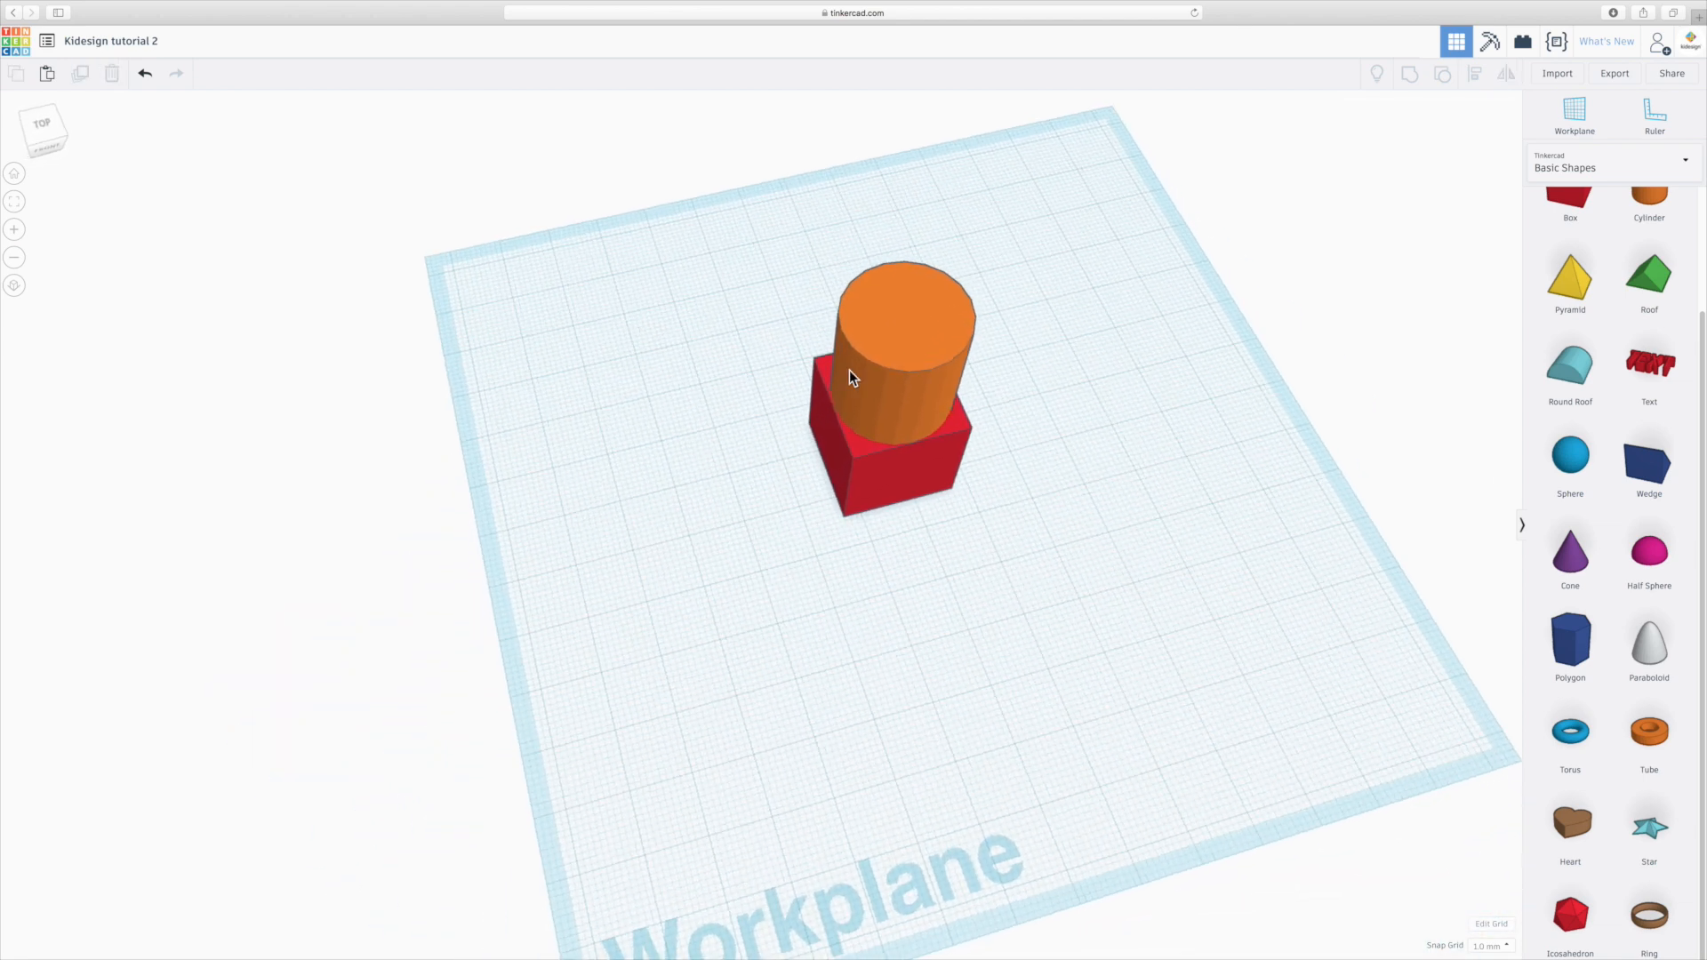
left_click(904, 327)
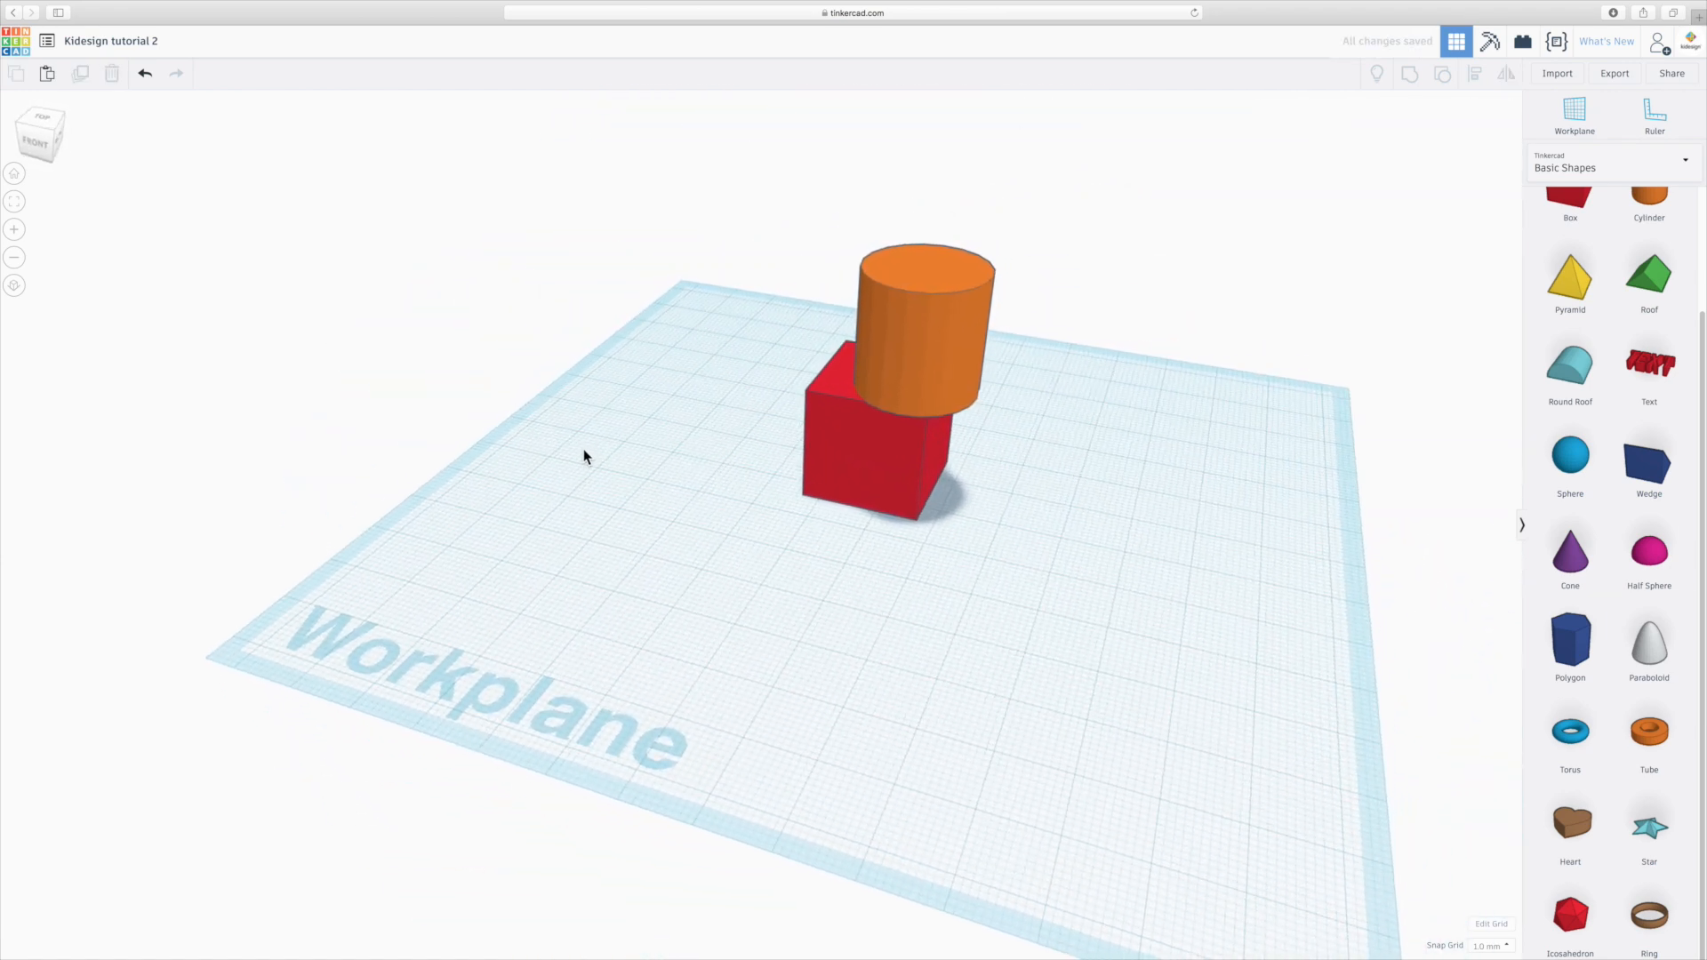
mouse_move(958, 392)
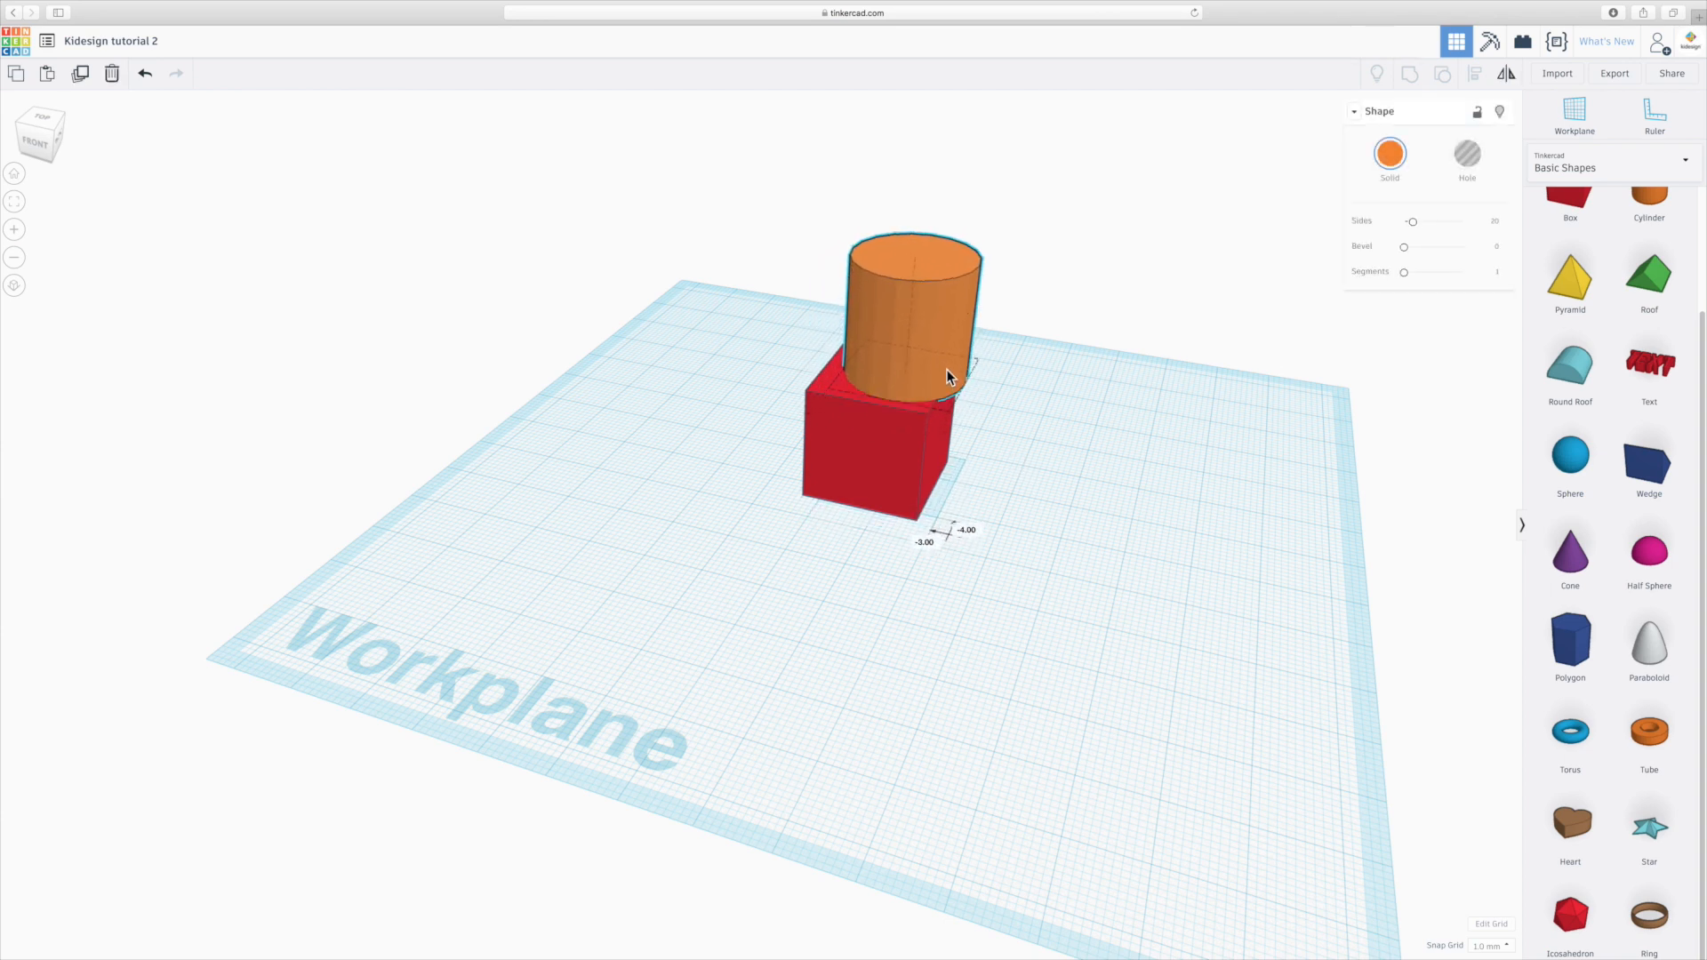
left_click(1036, 459)
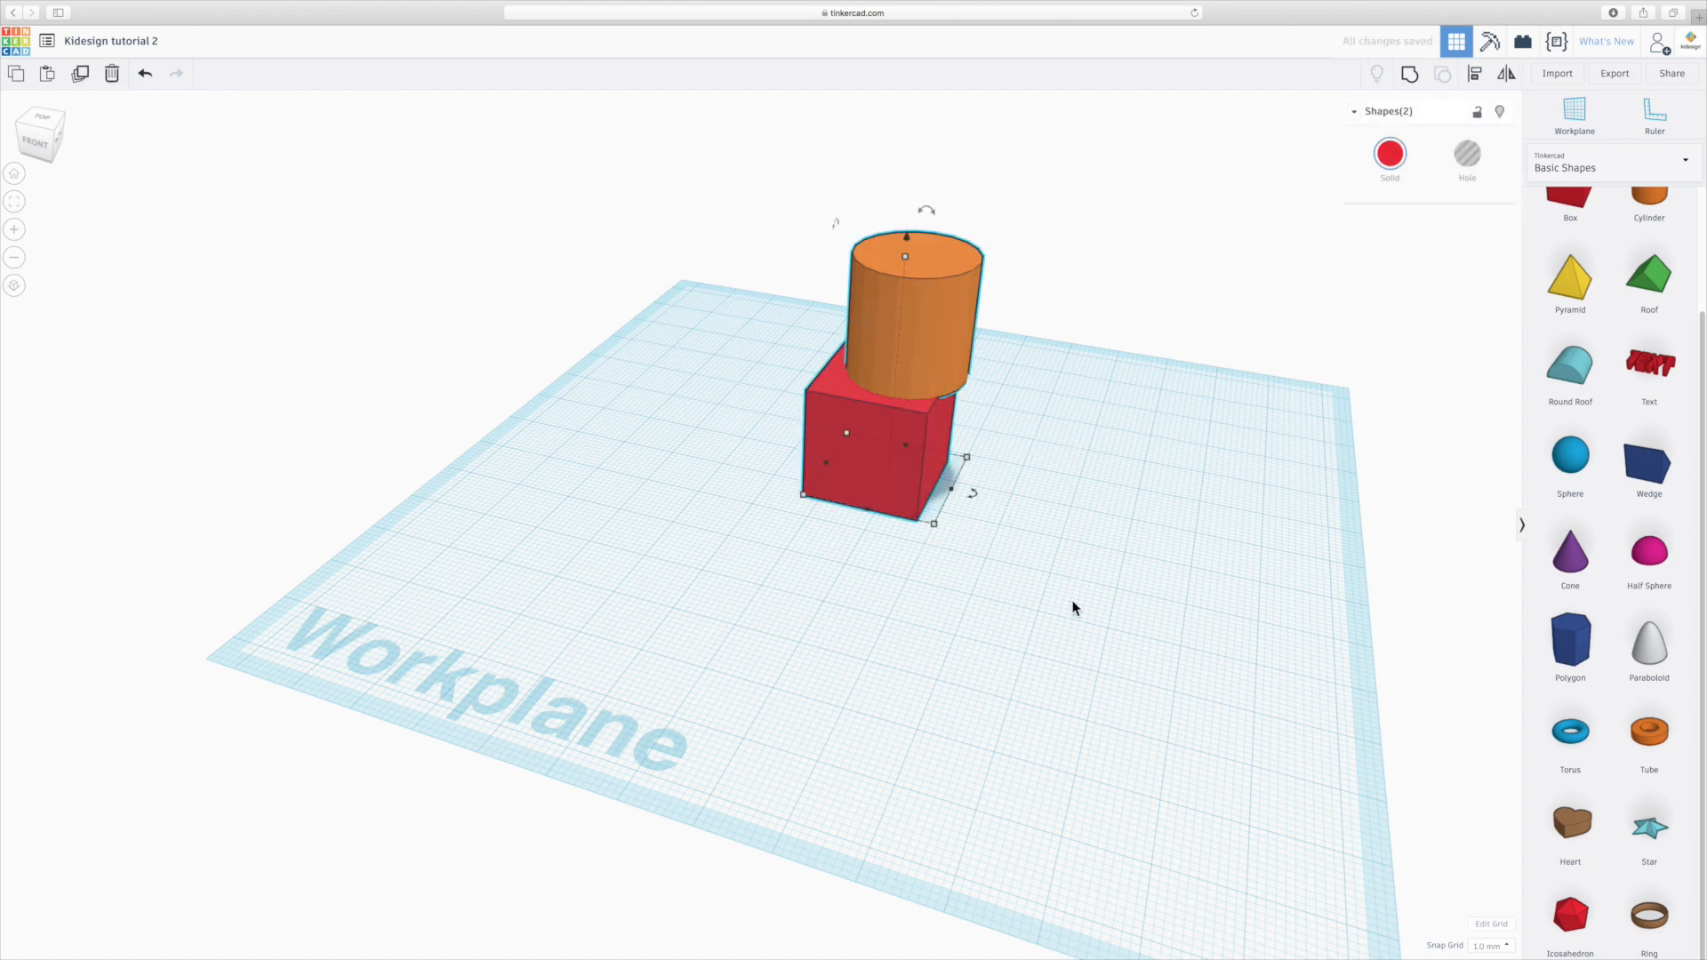
mouse_move(1477, 73)
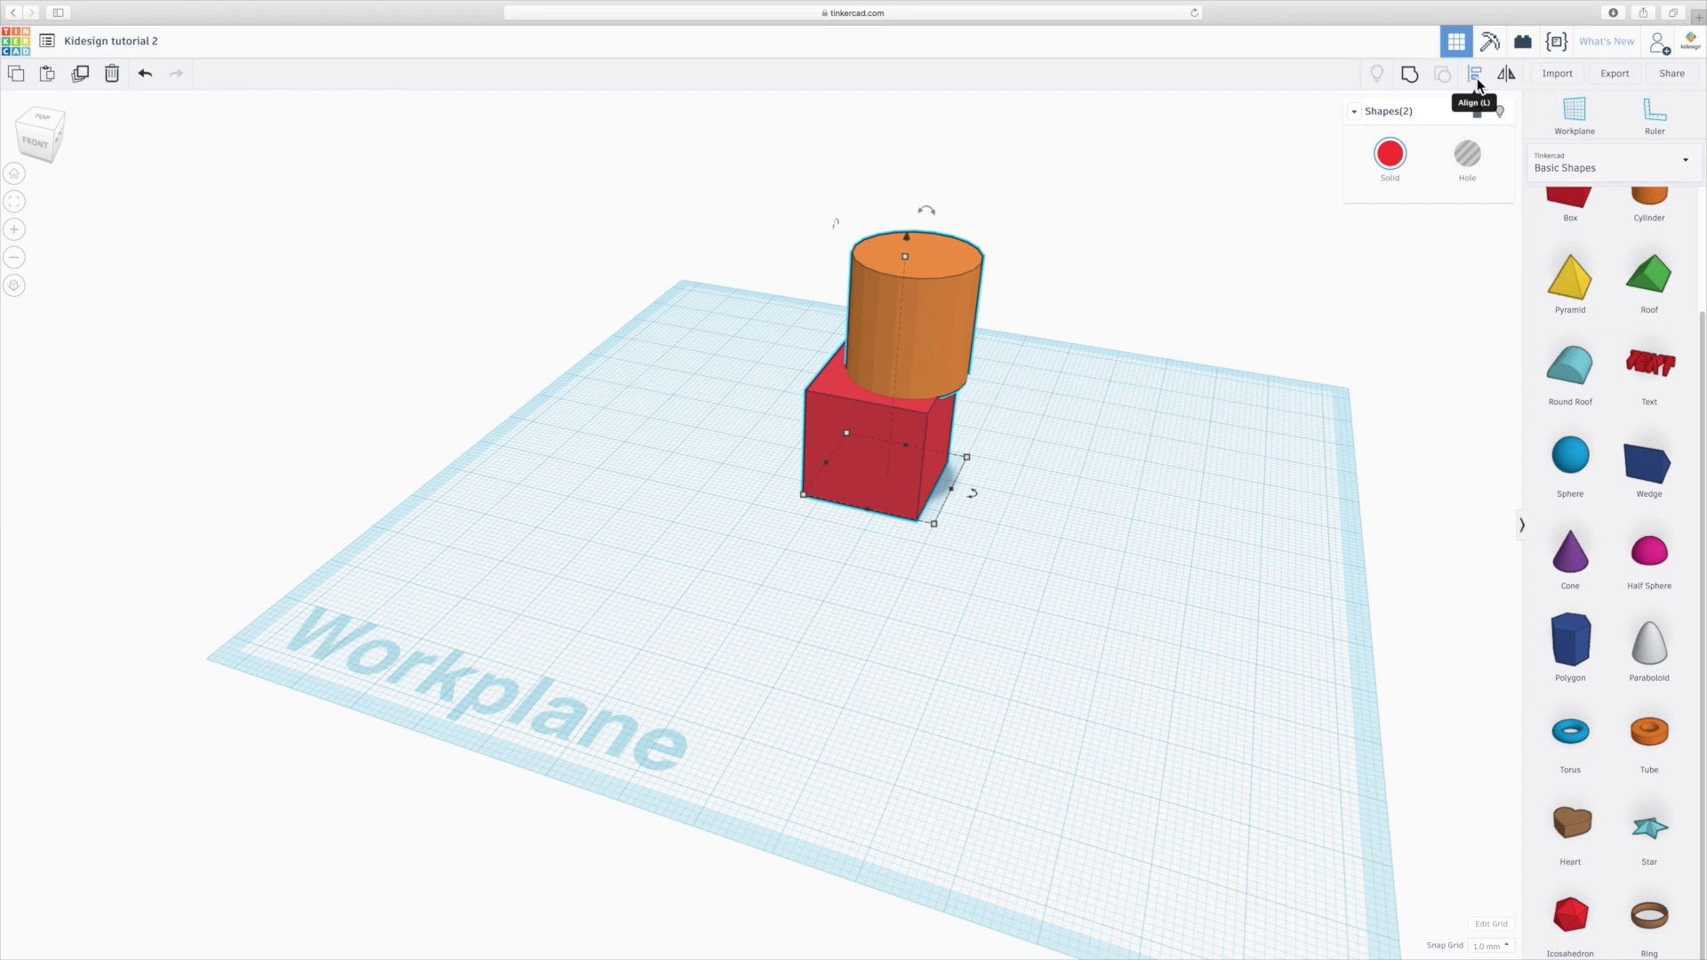
left_click(1476, 73)
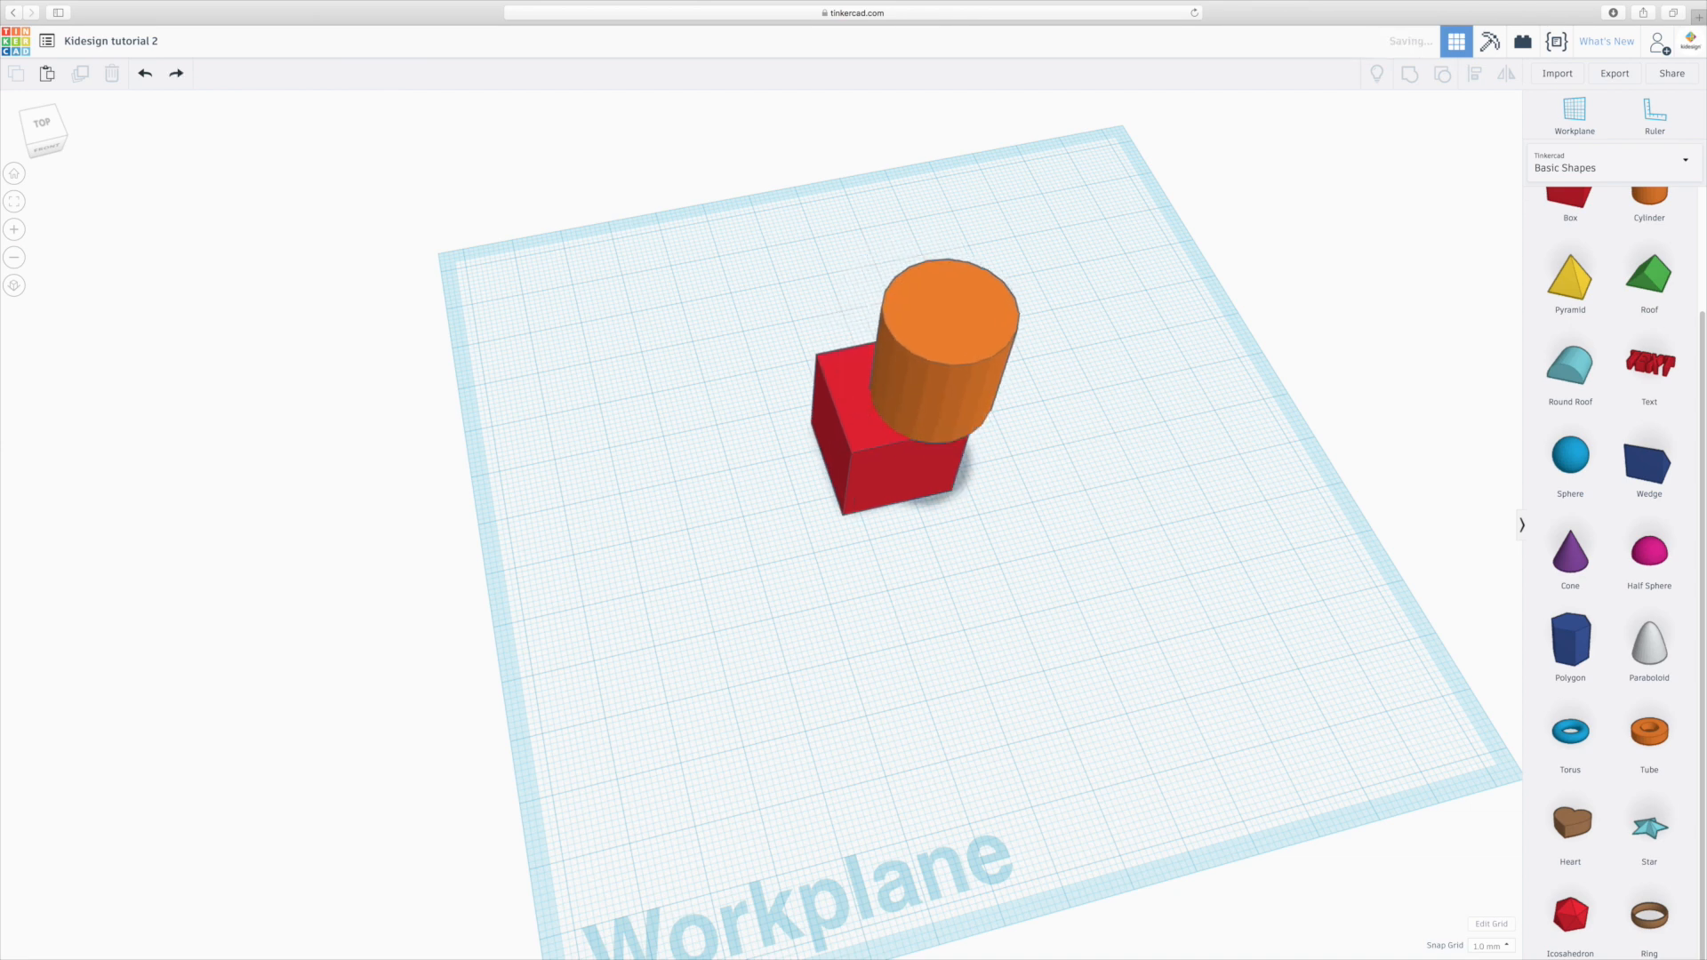
mouse_move(144, 73)
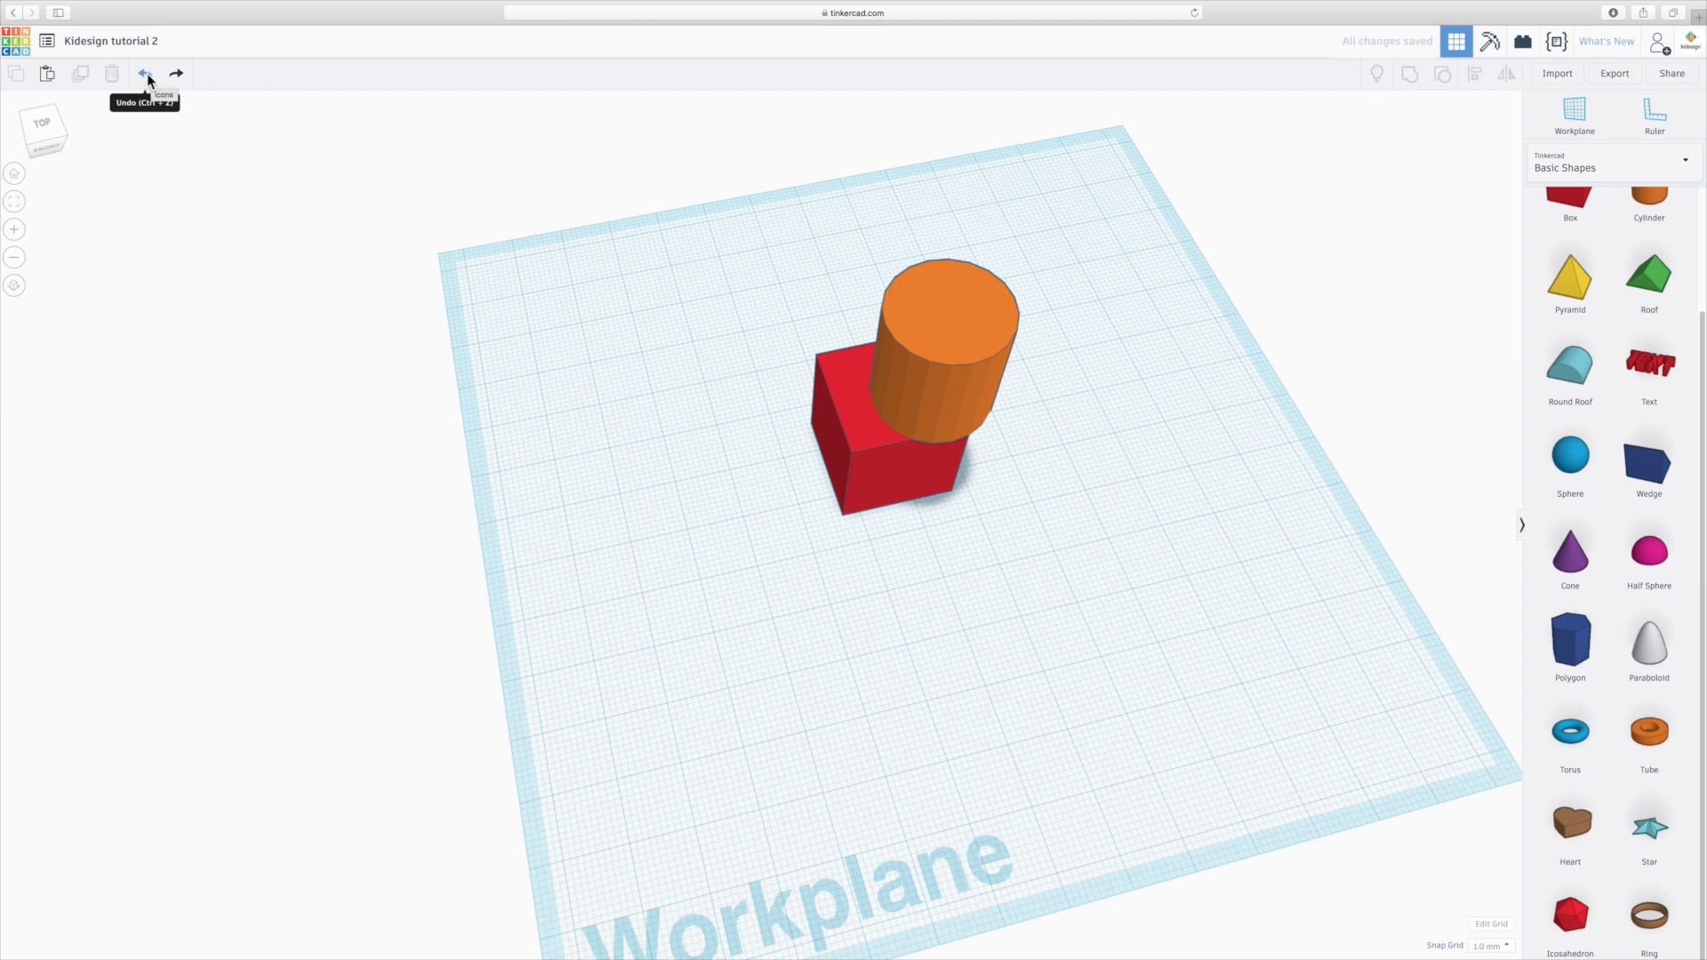
Redo the undone alignment so the cylinder sits centred on the red box.
left_click(144, 73)
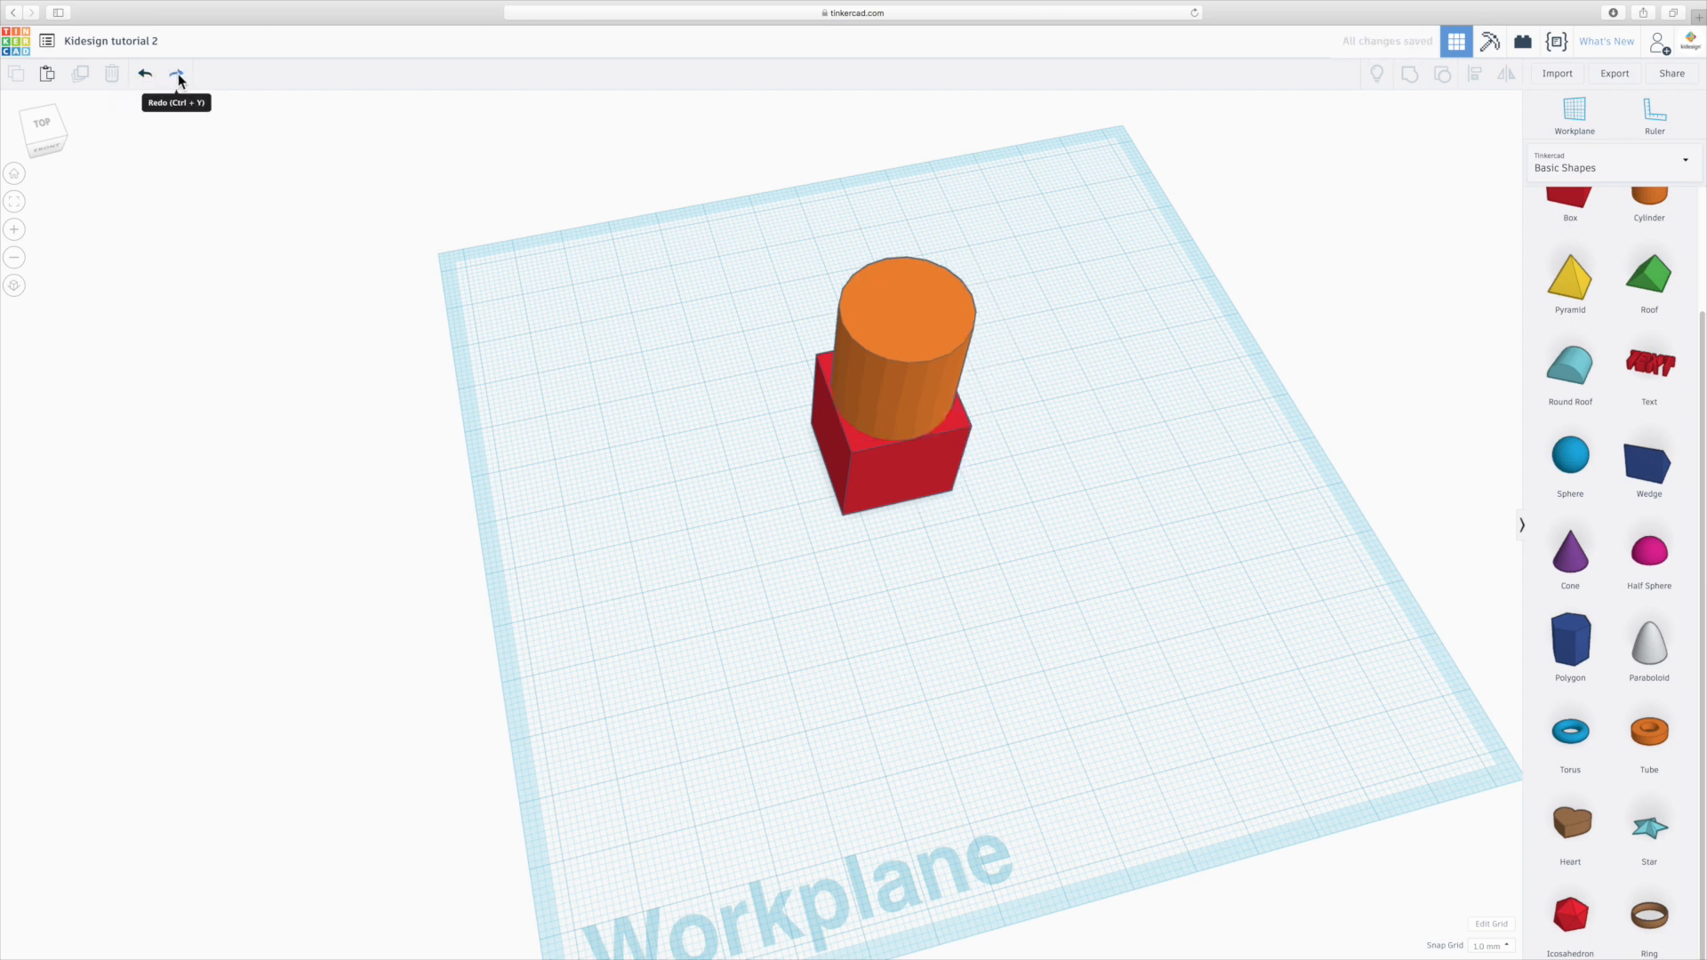
mouse_move(144, 73)
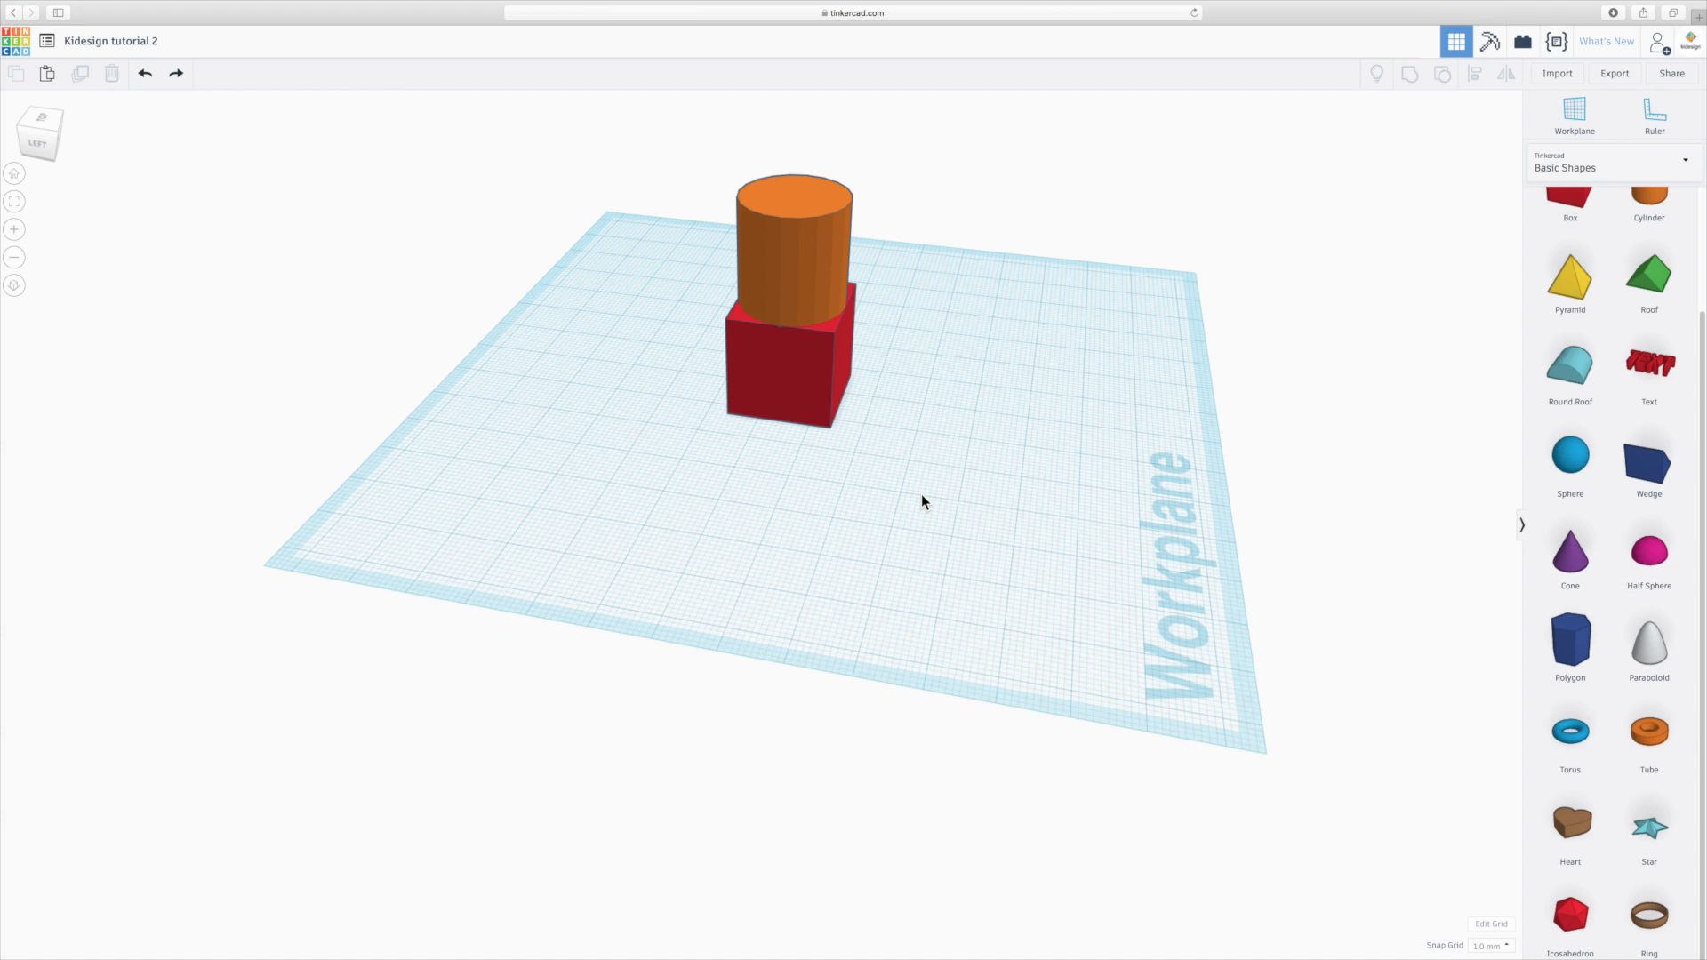
mouse_move(811, 379)
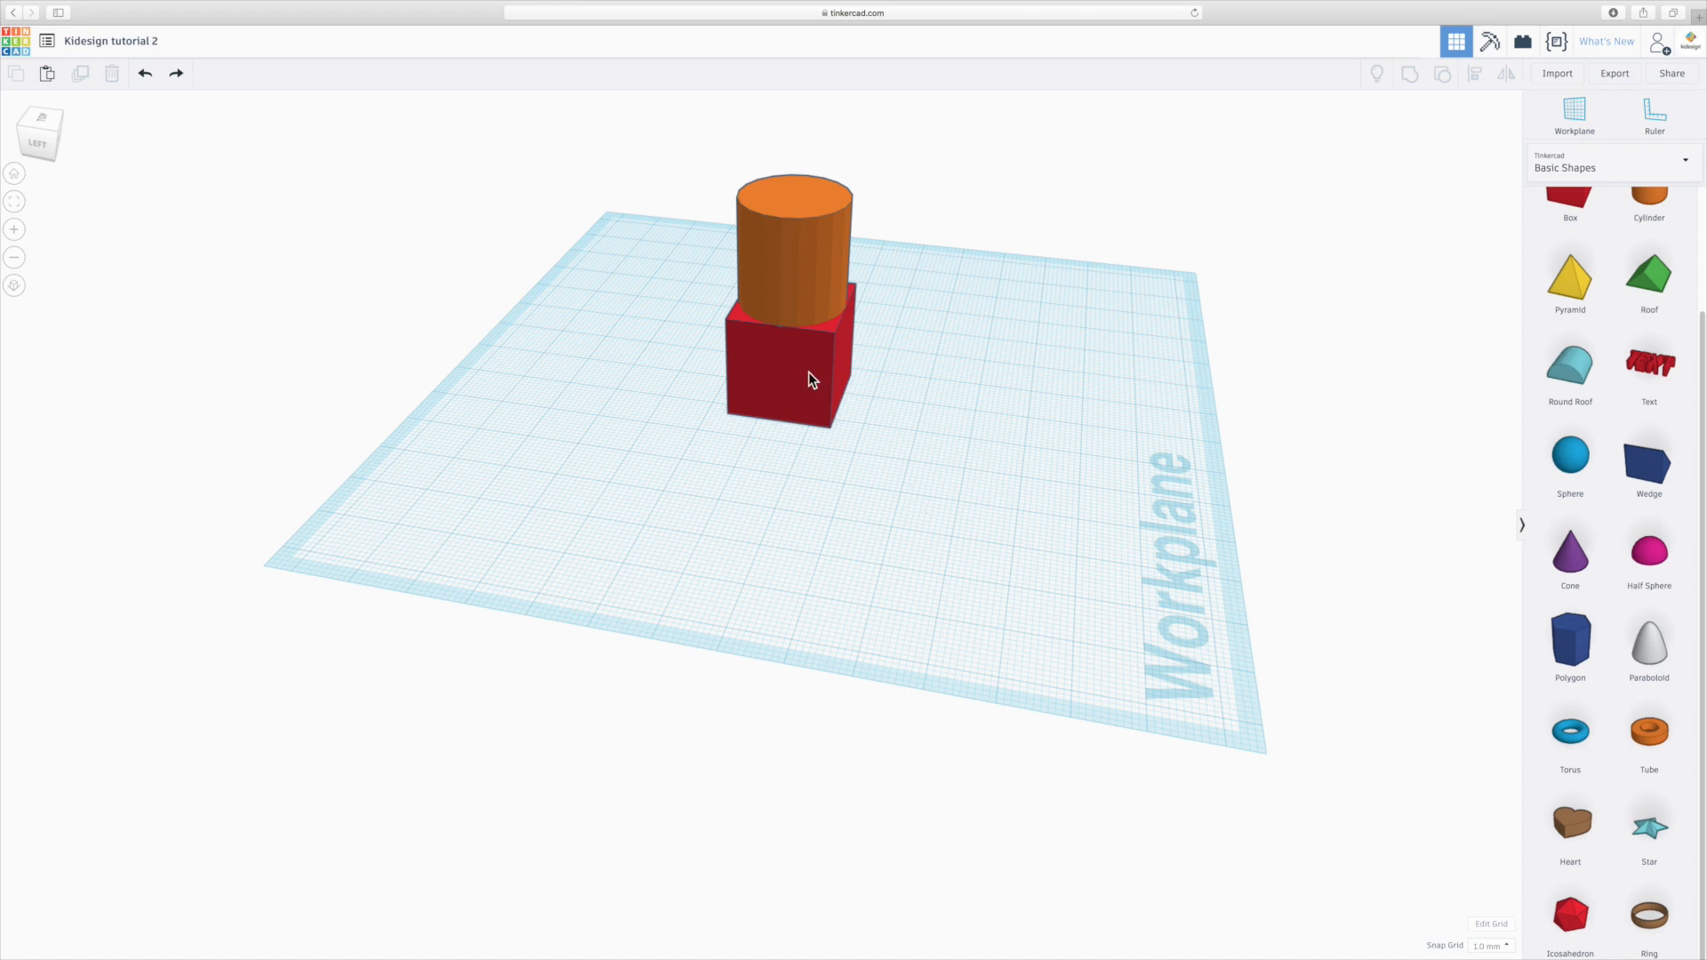
Select the red box and then the top cylinder as sources for the duplicated copies.
left_click(784, 375)
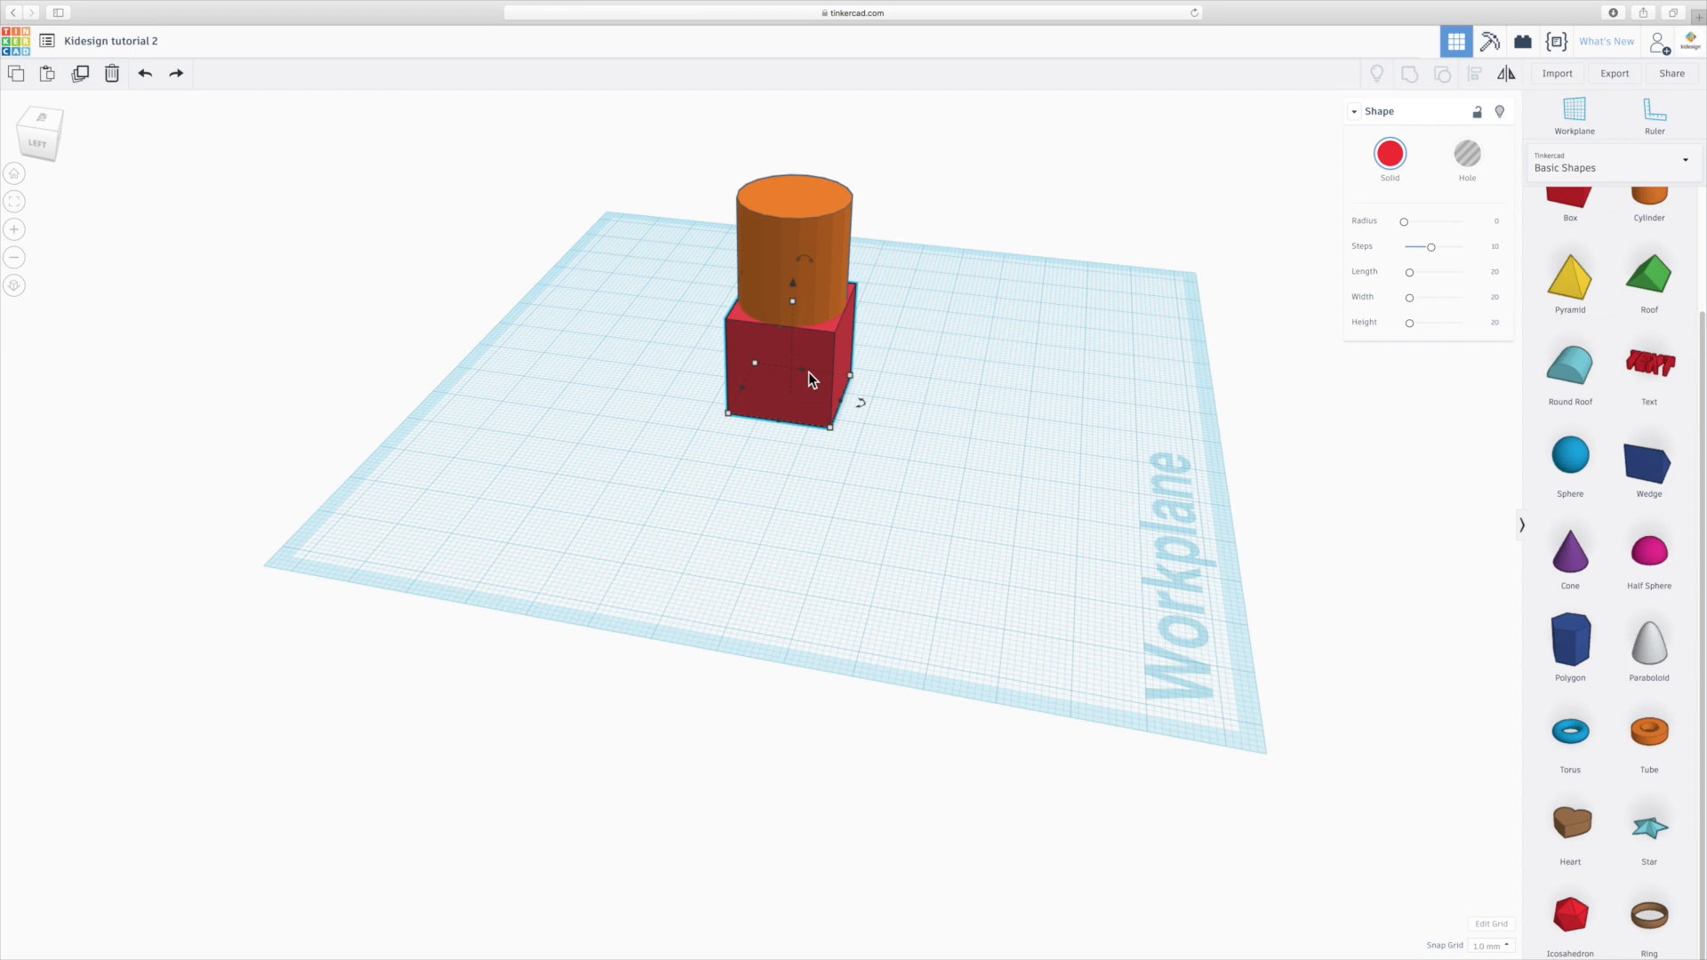
mouse_move(811, 378)
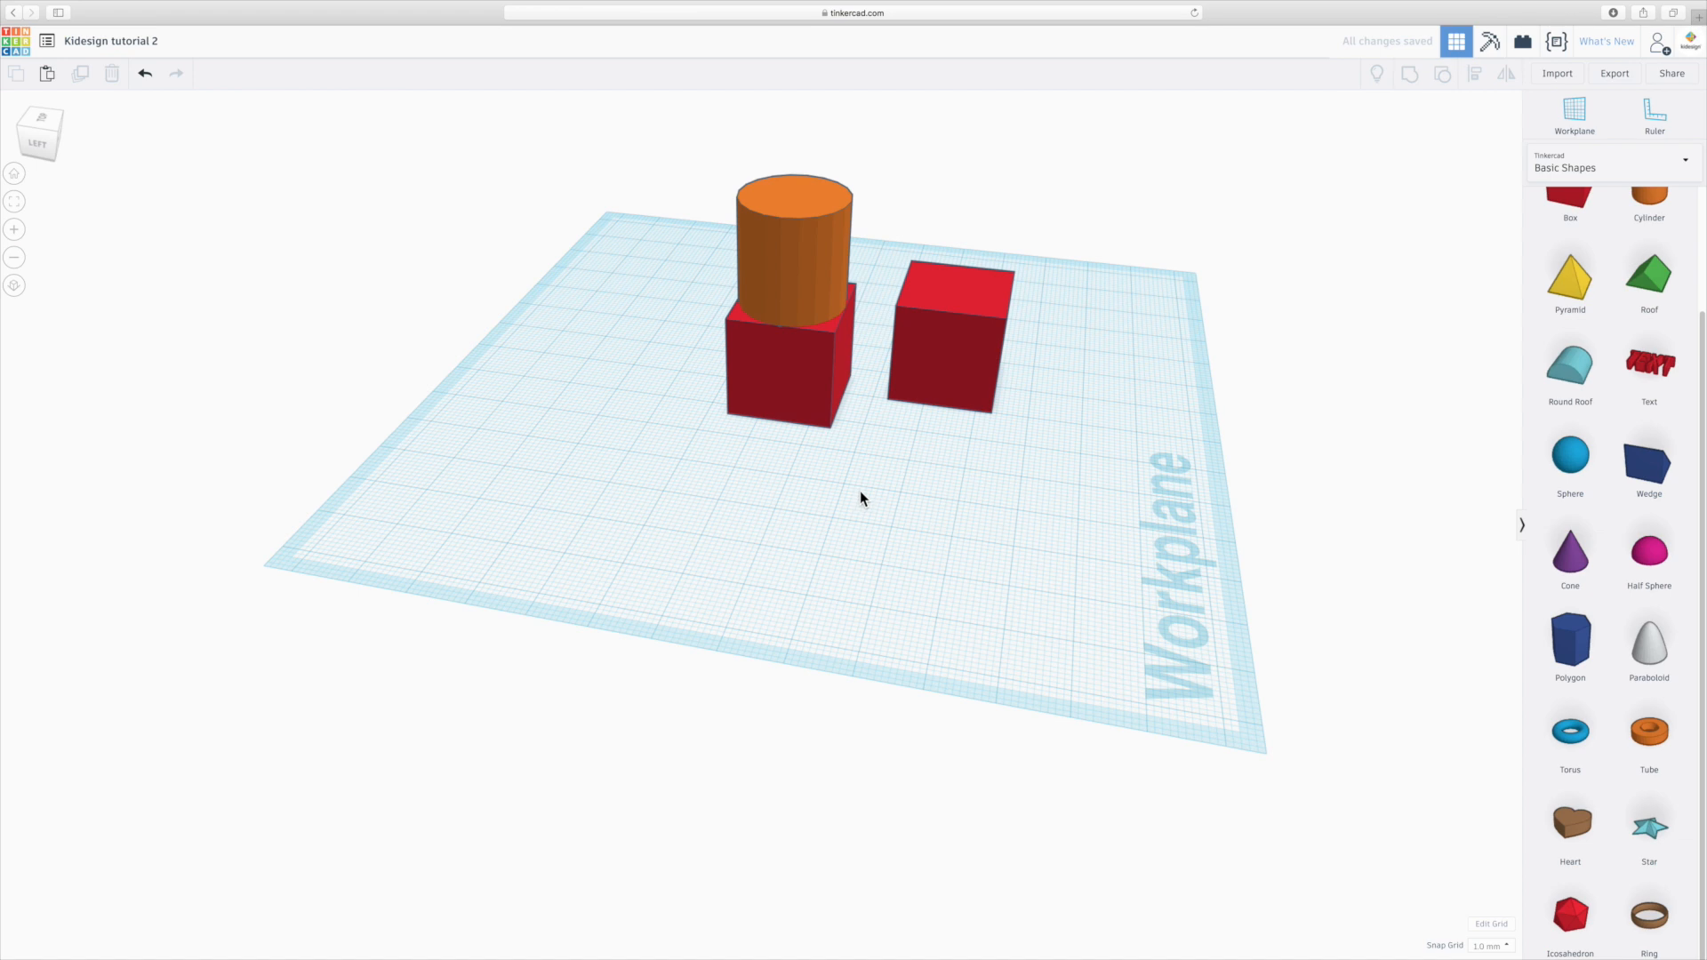
left_click(793, 257)
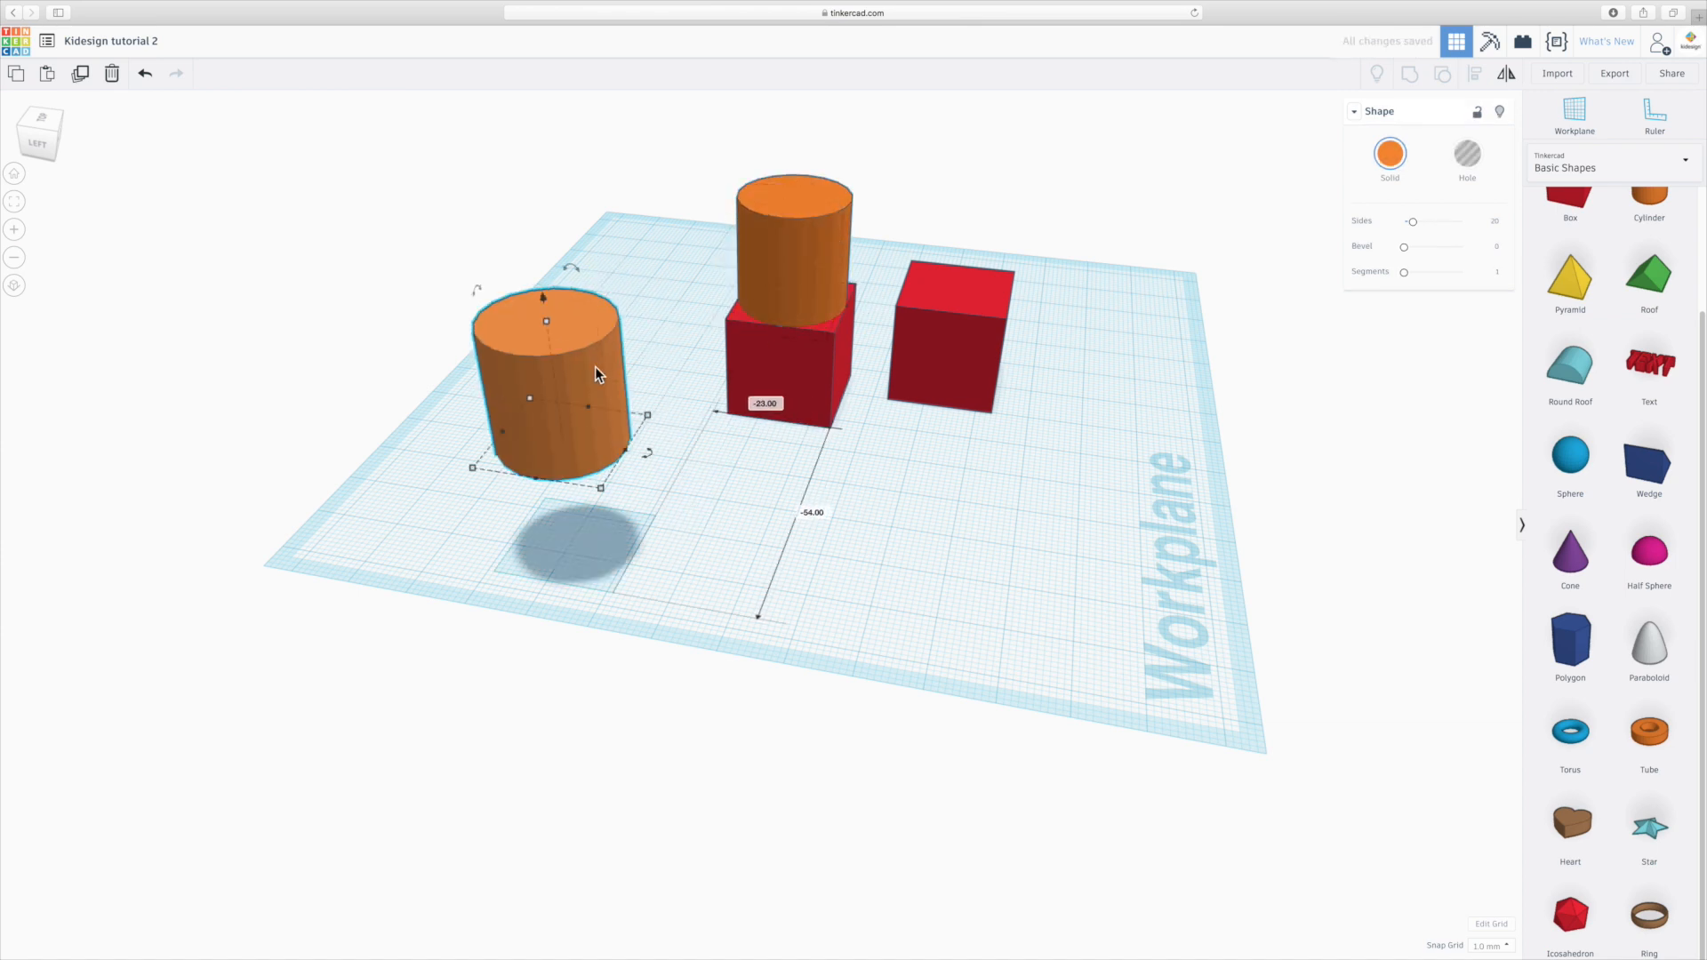
mouse_move(742, 430)
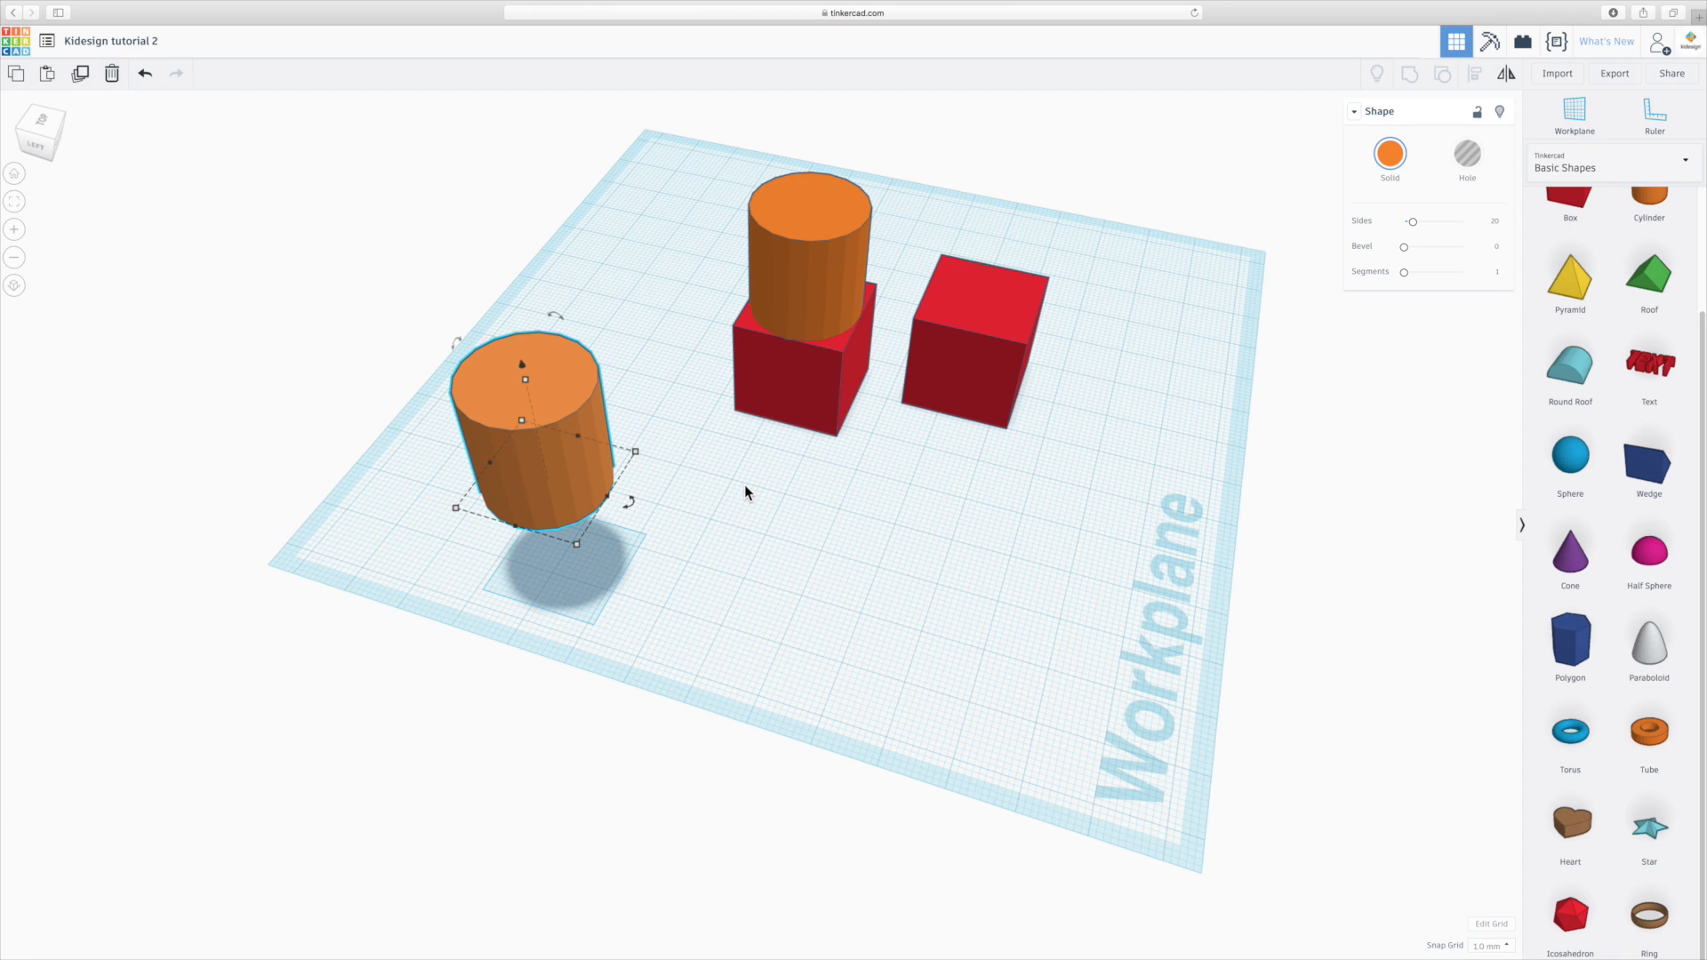
mouse_move(900, 514)
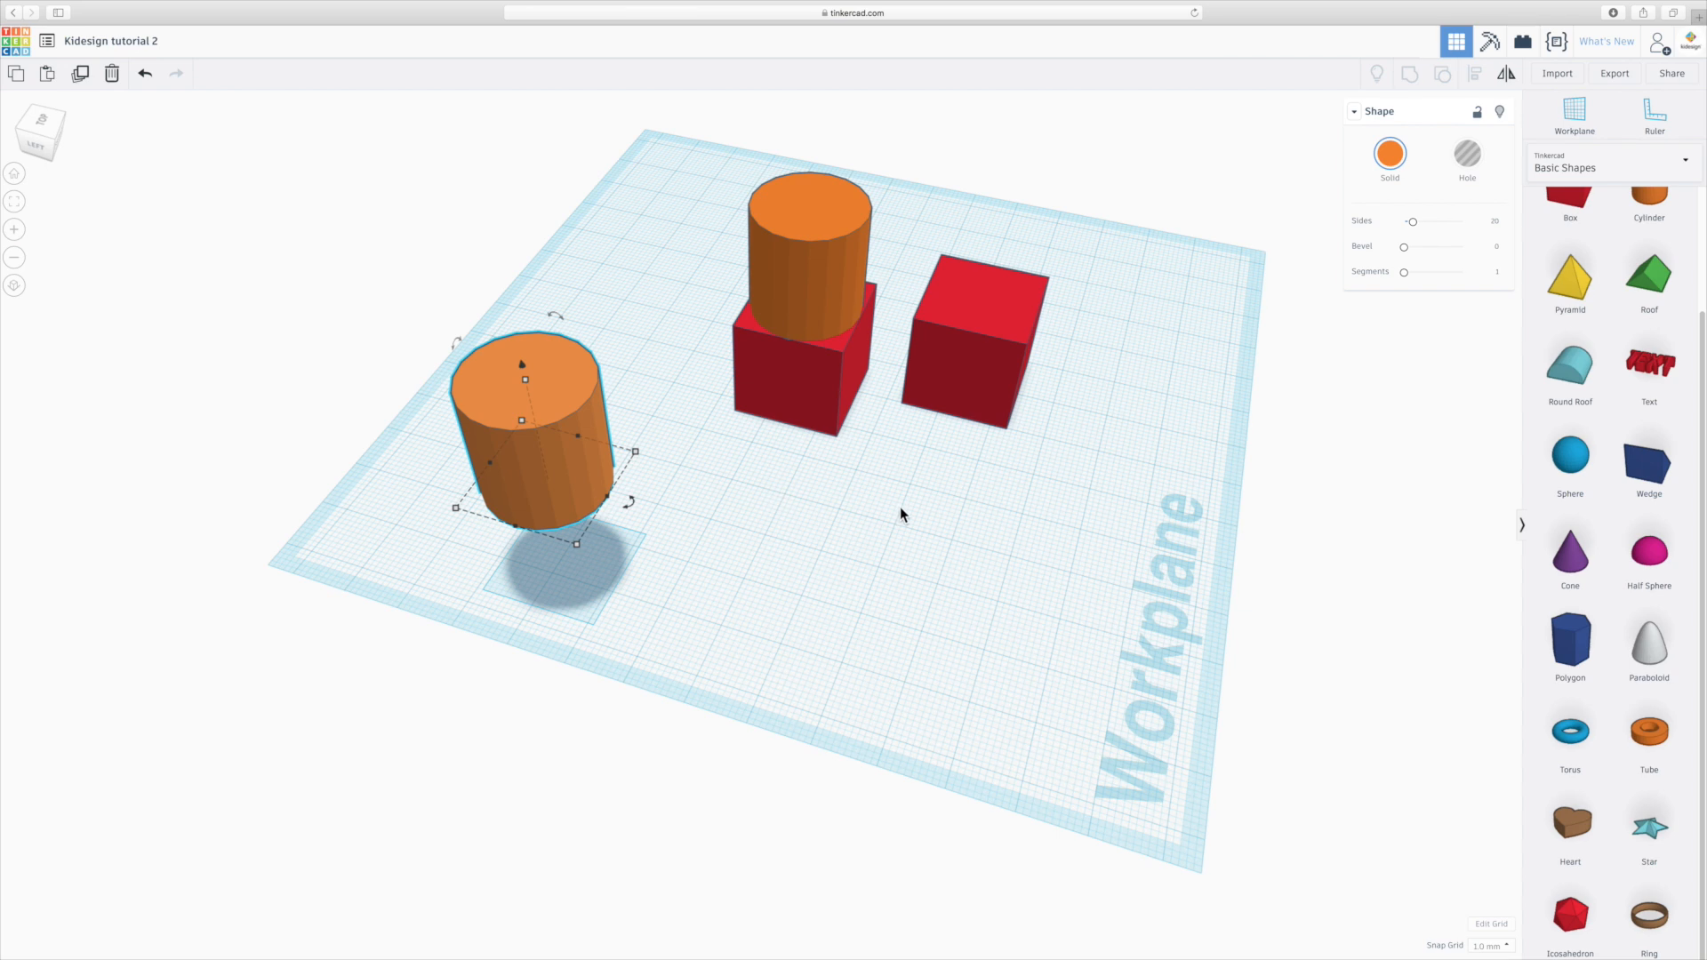
left_click(974, 359)
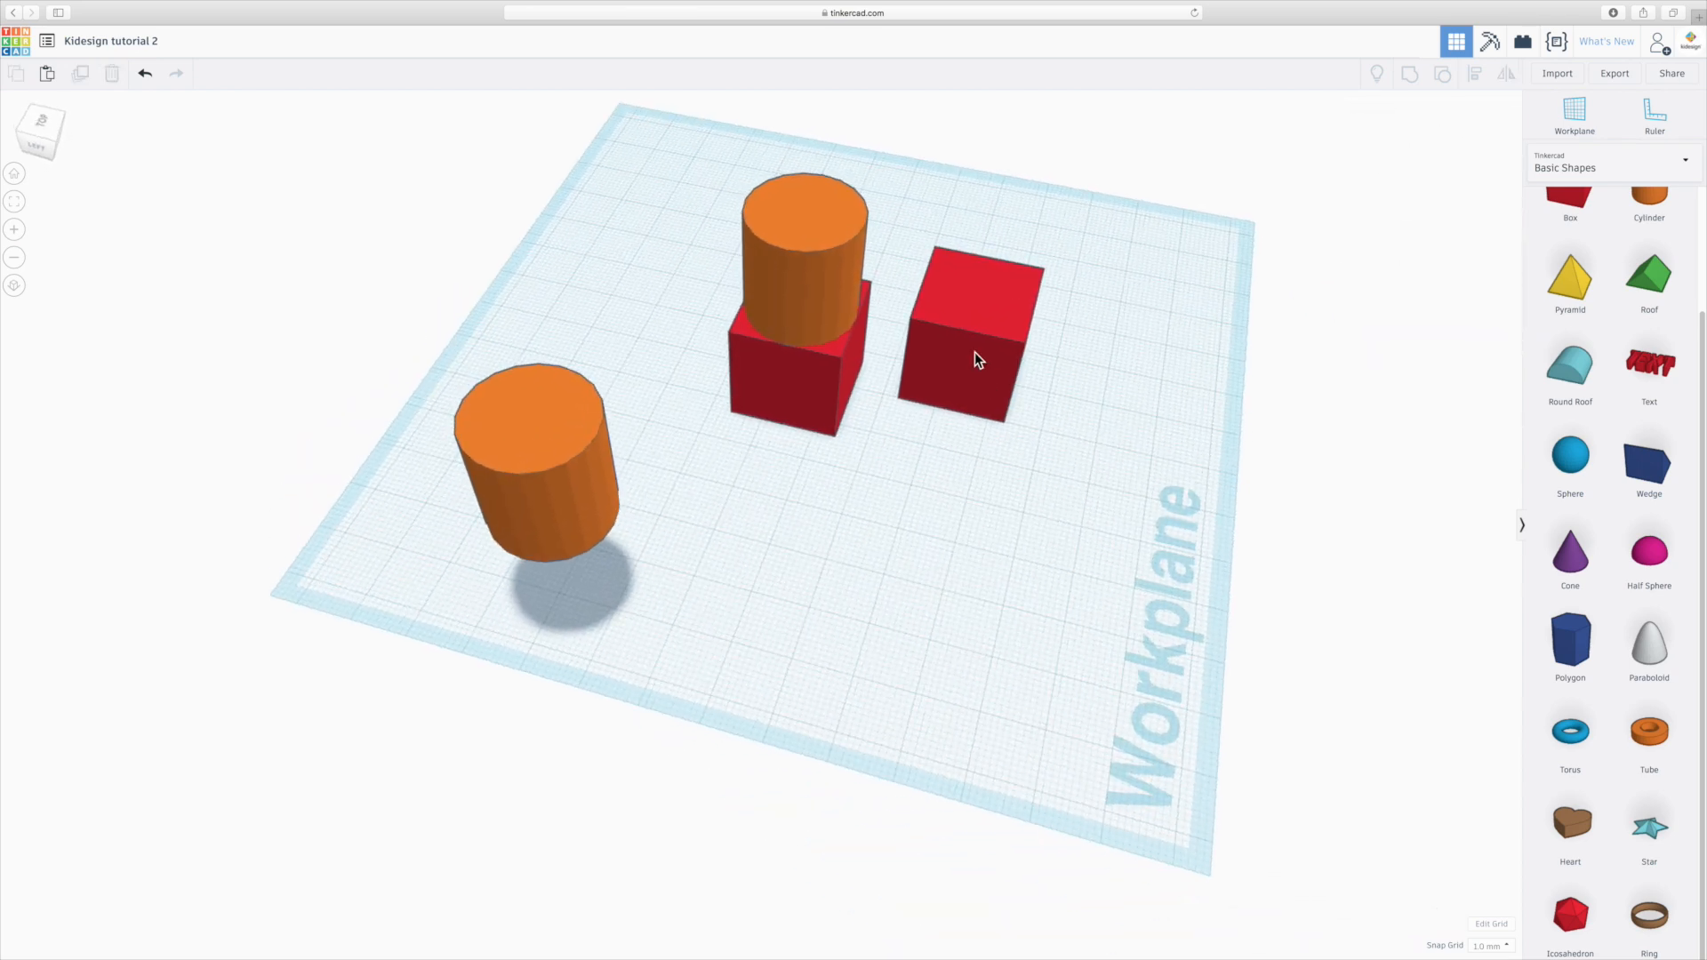
left_click(968, 337)
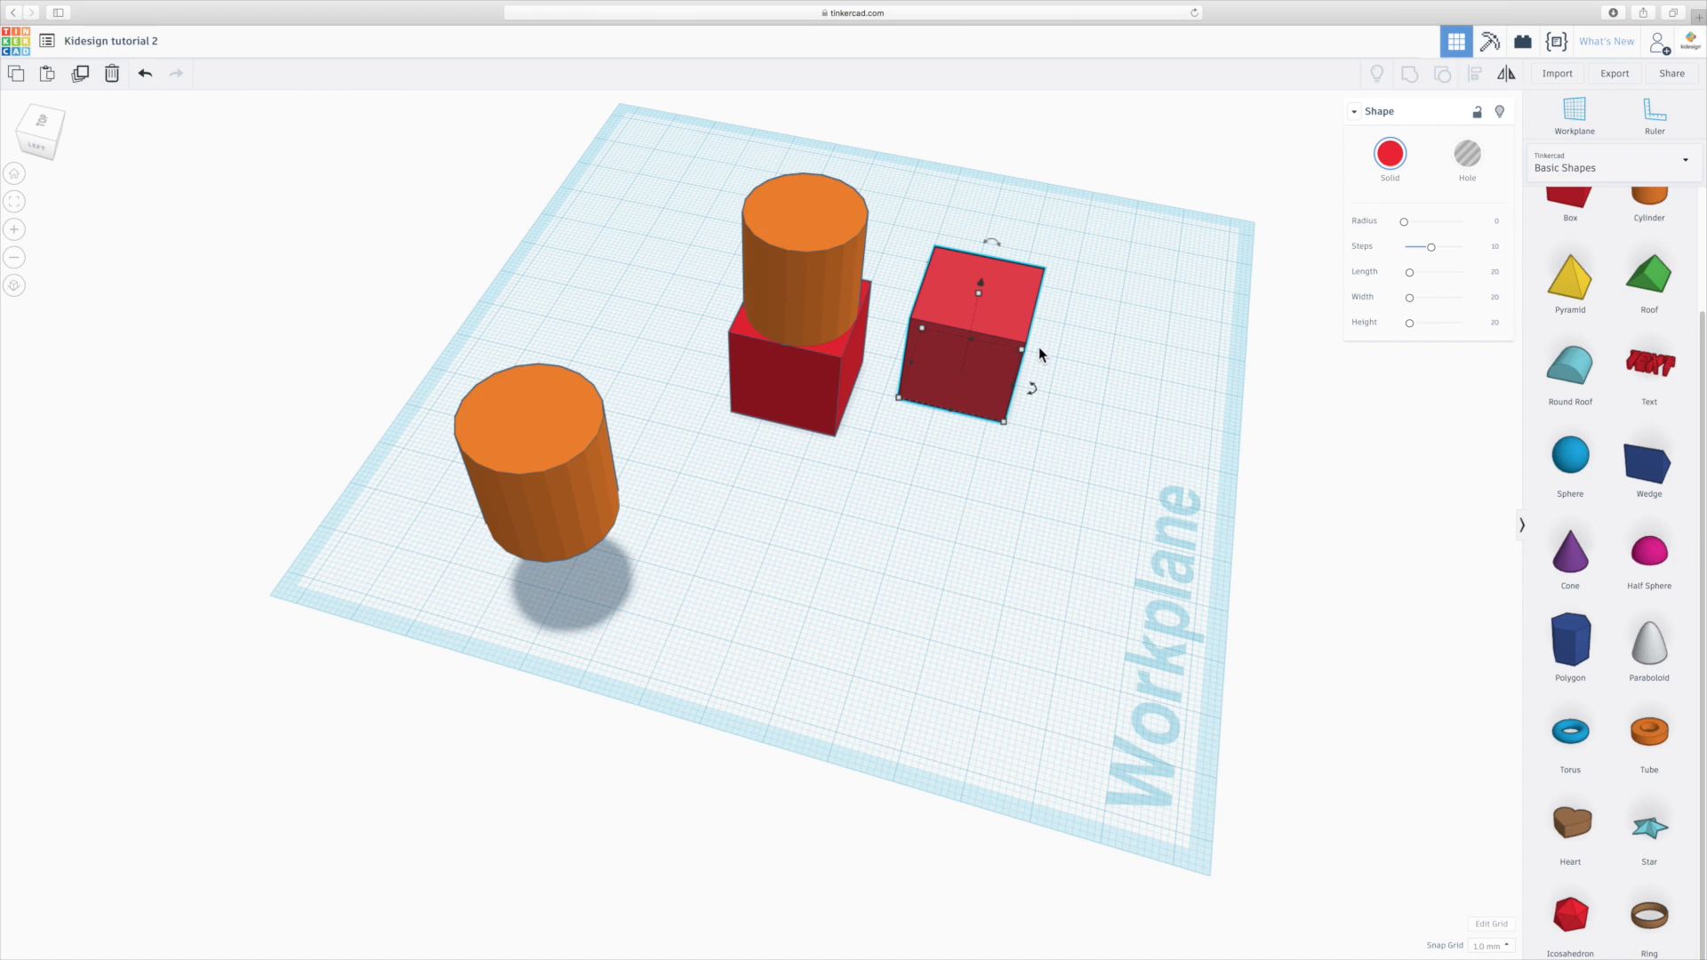
mouse_move(1478, 112)
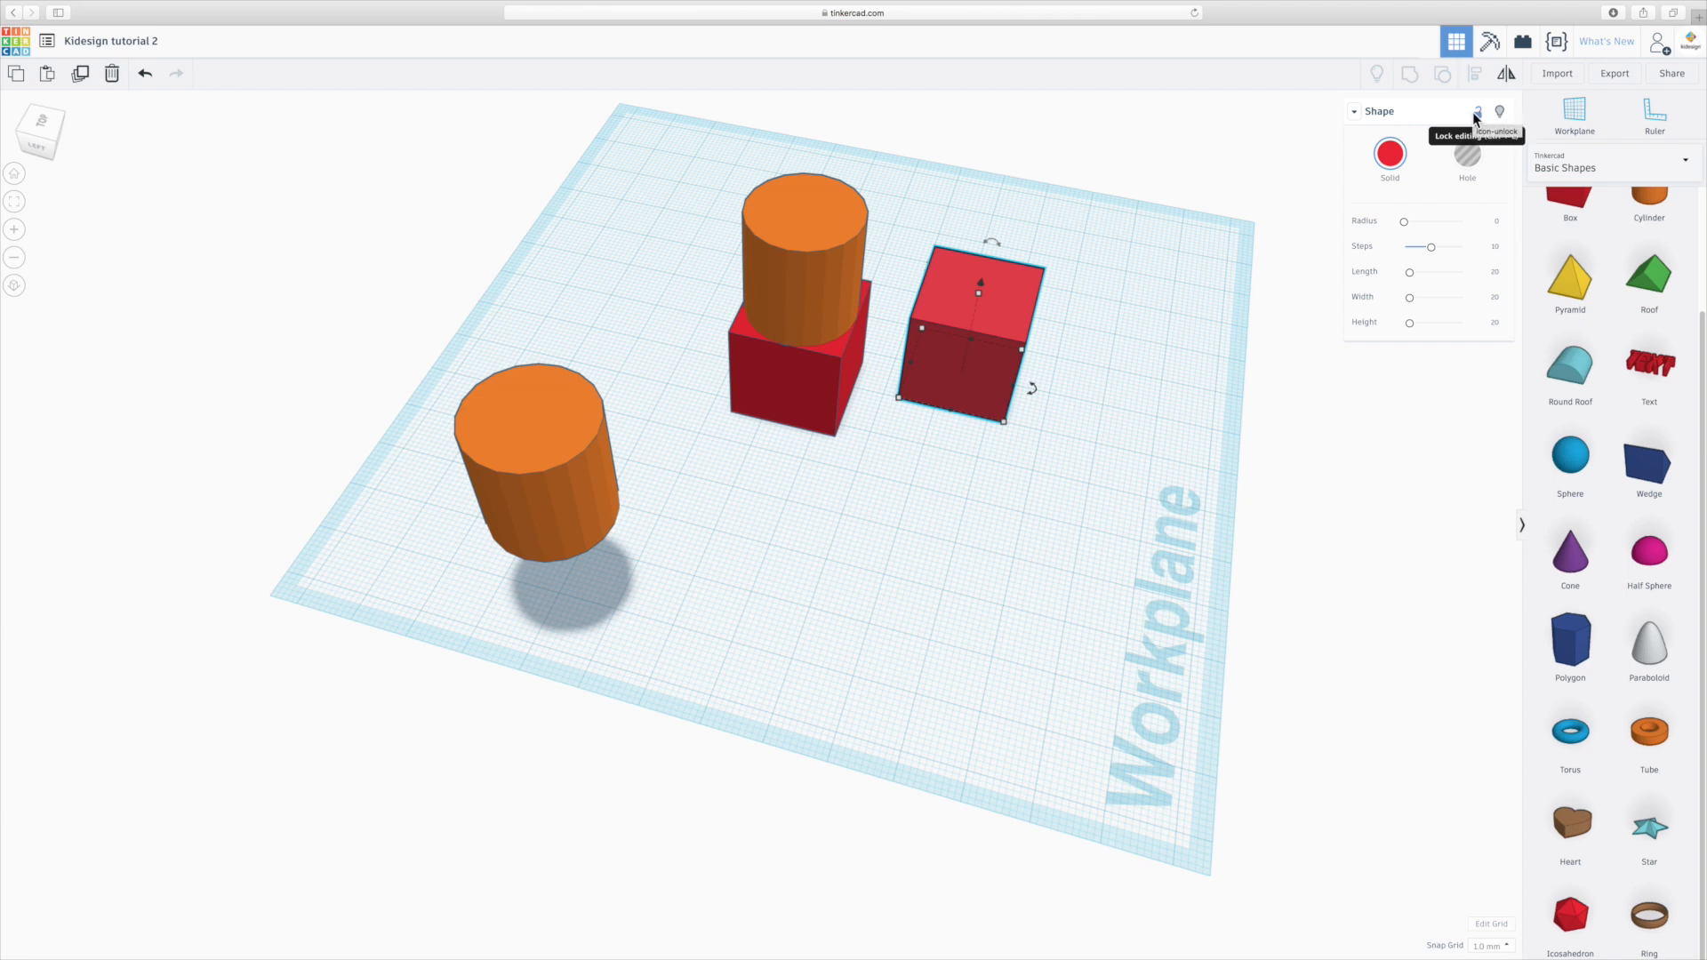
mouse_move(1368, 203)
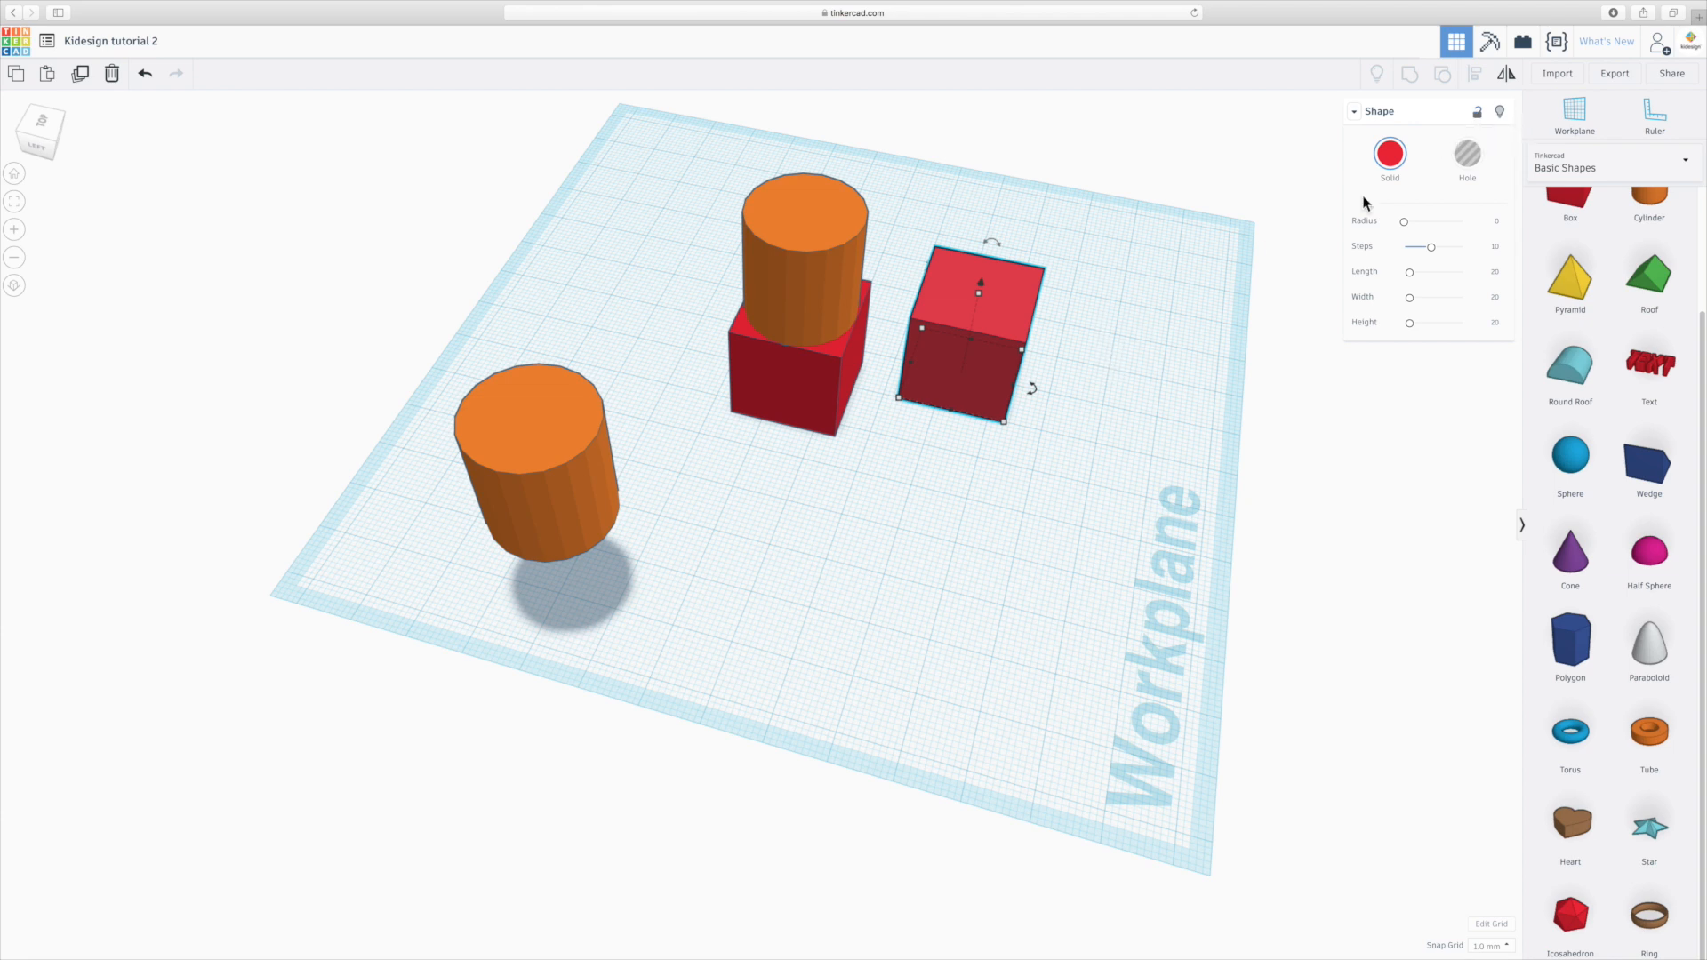
left_click(1161, 374)
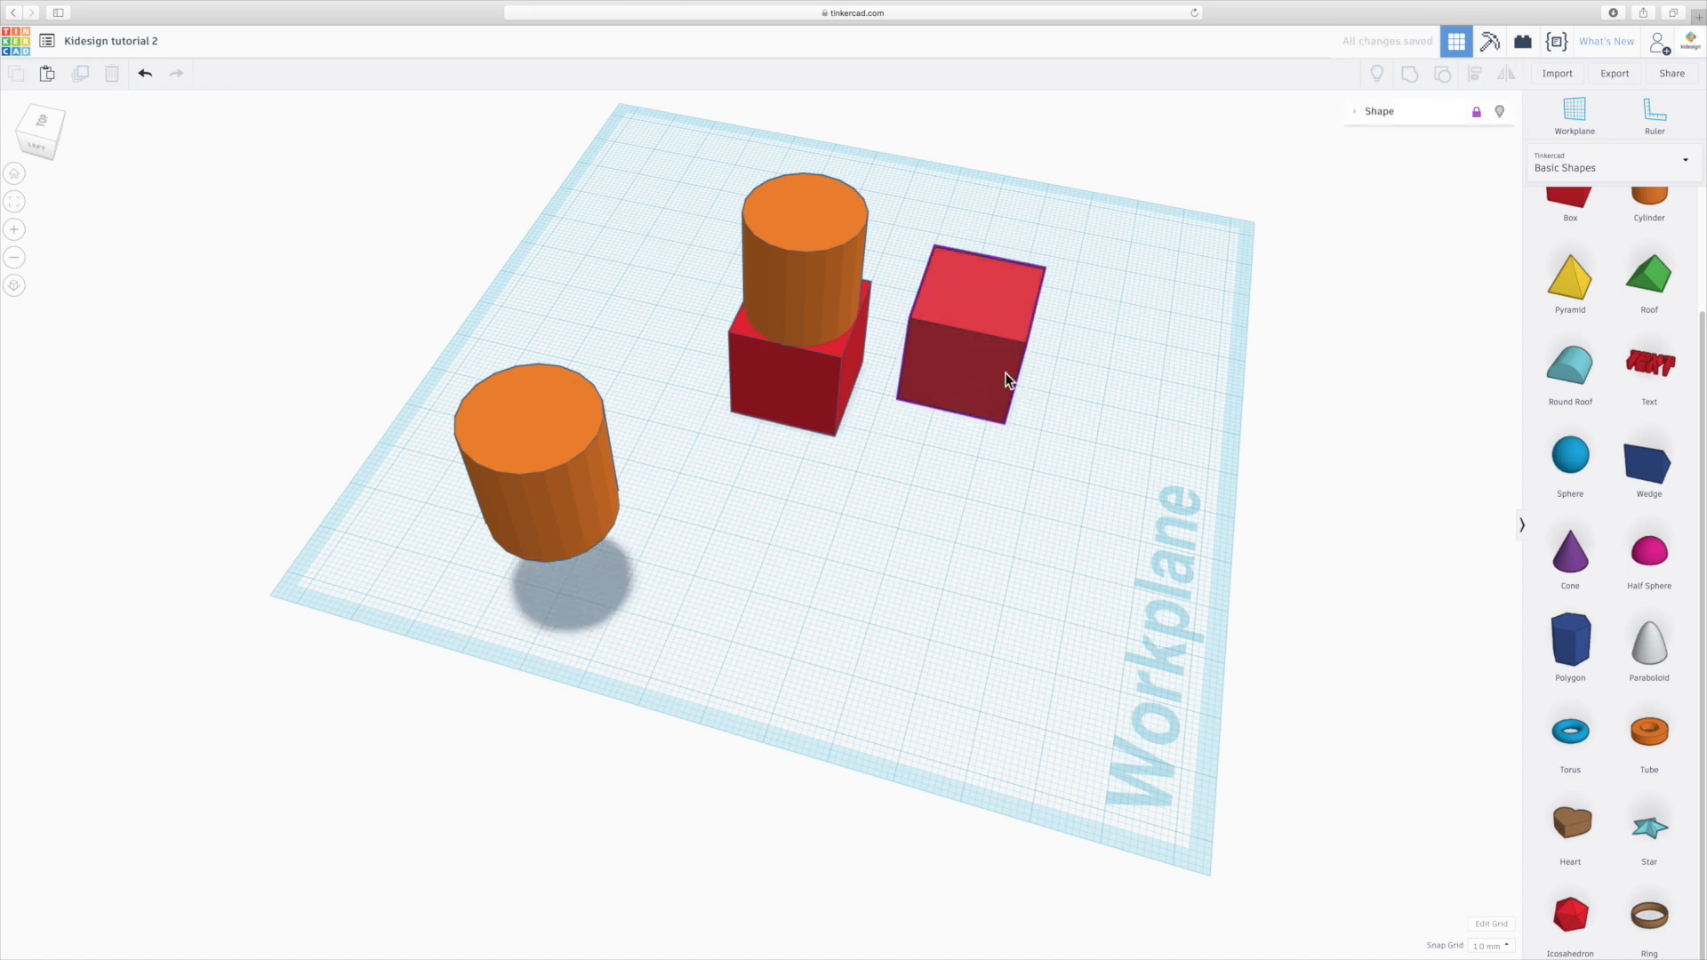
left_click(1133, 363)
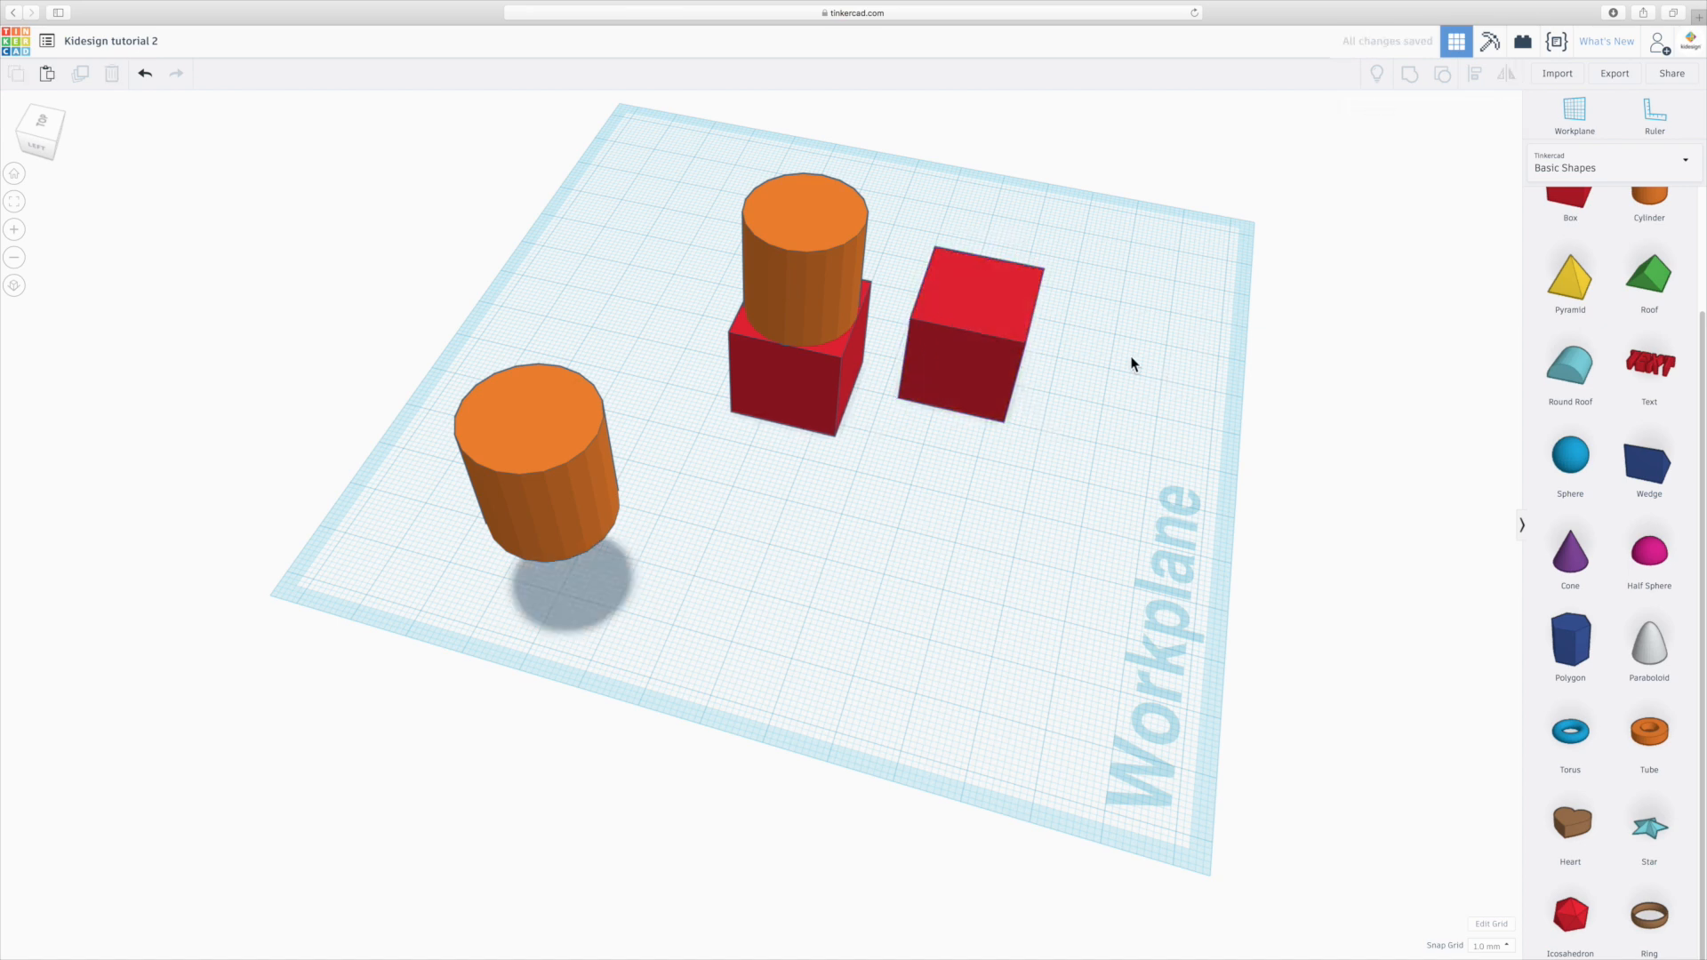
left_click(968, 333)
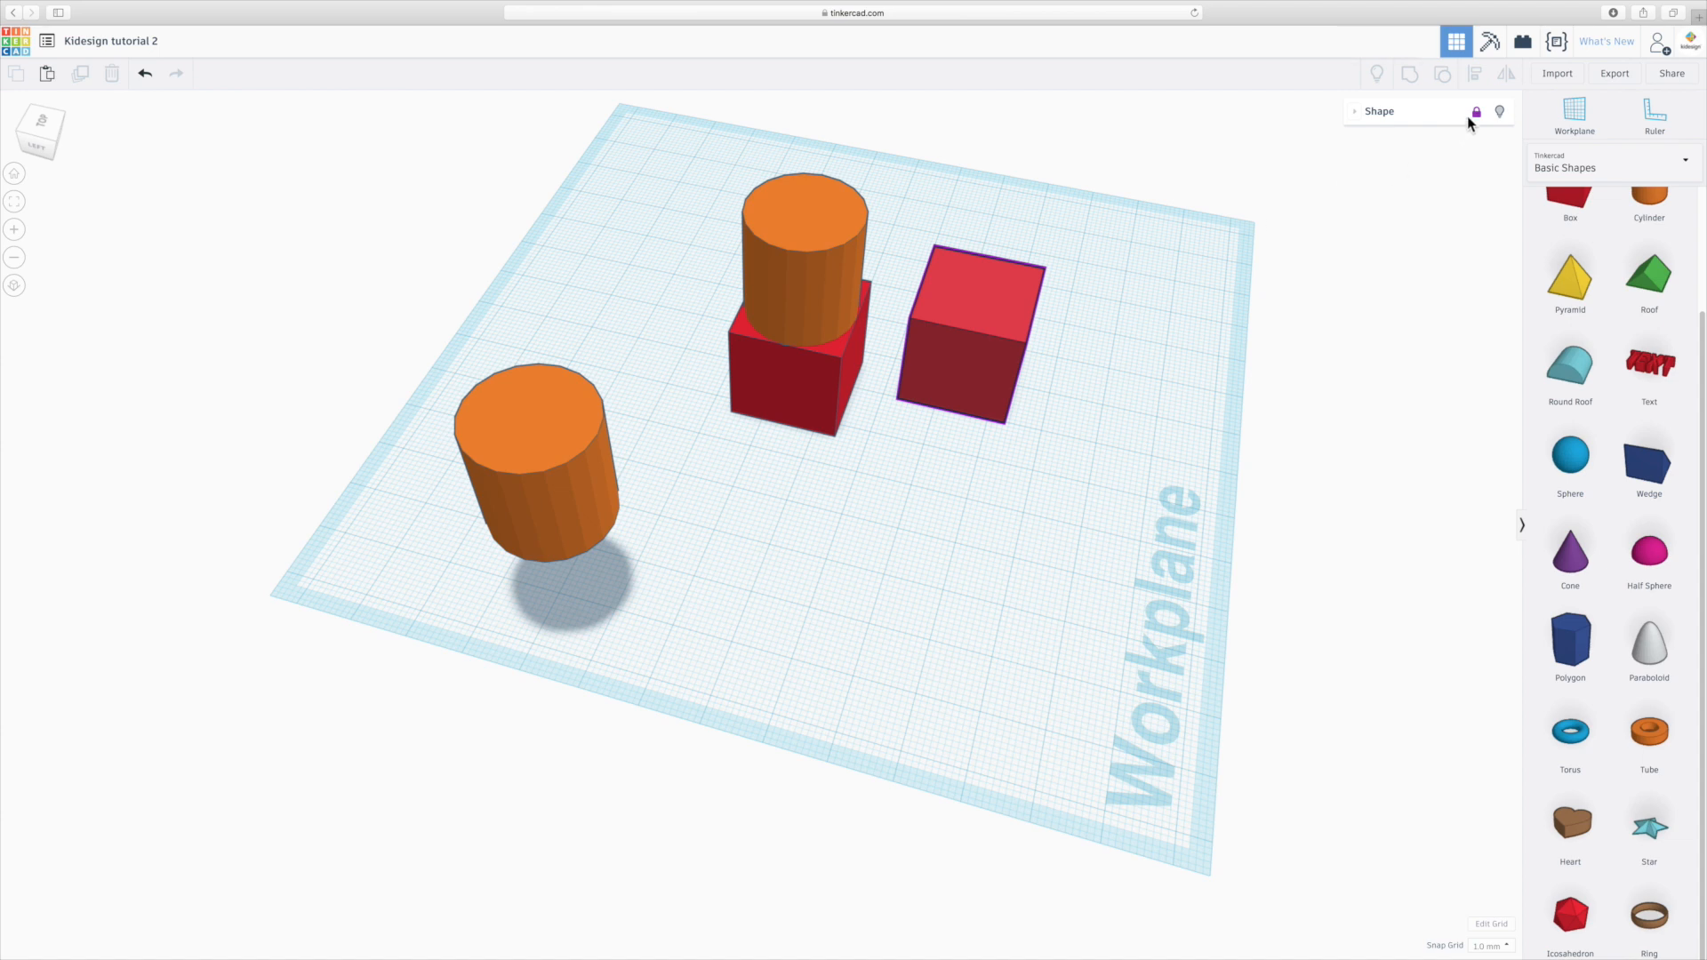
mouse_move(1476, 112)
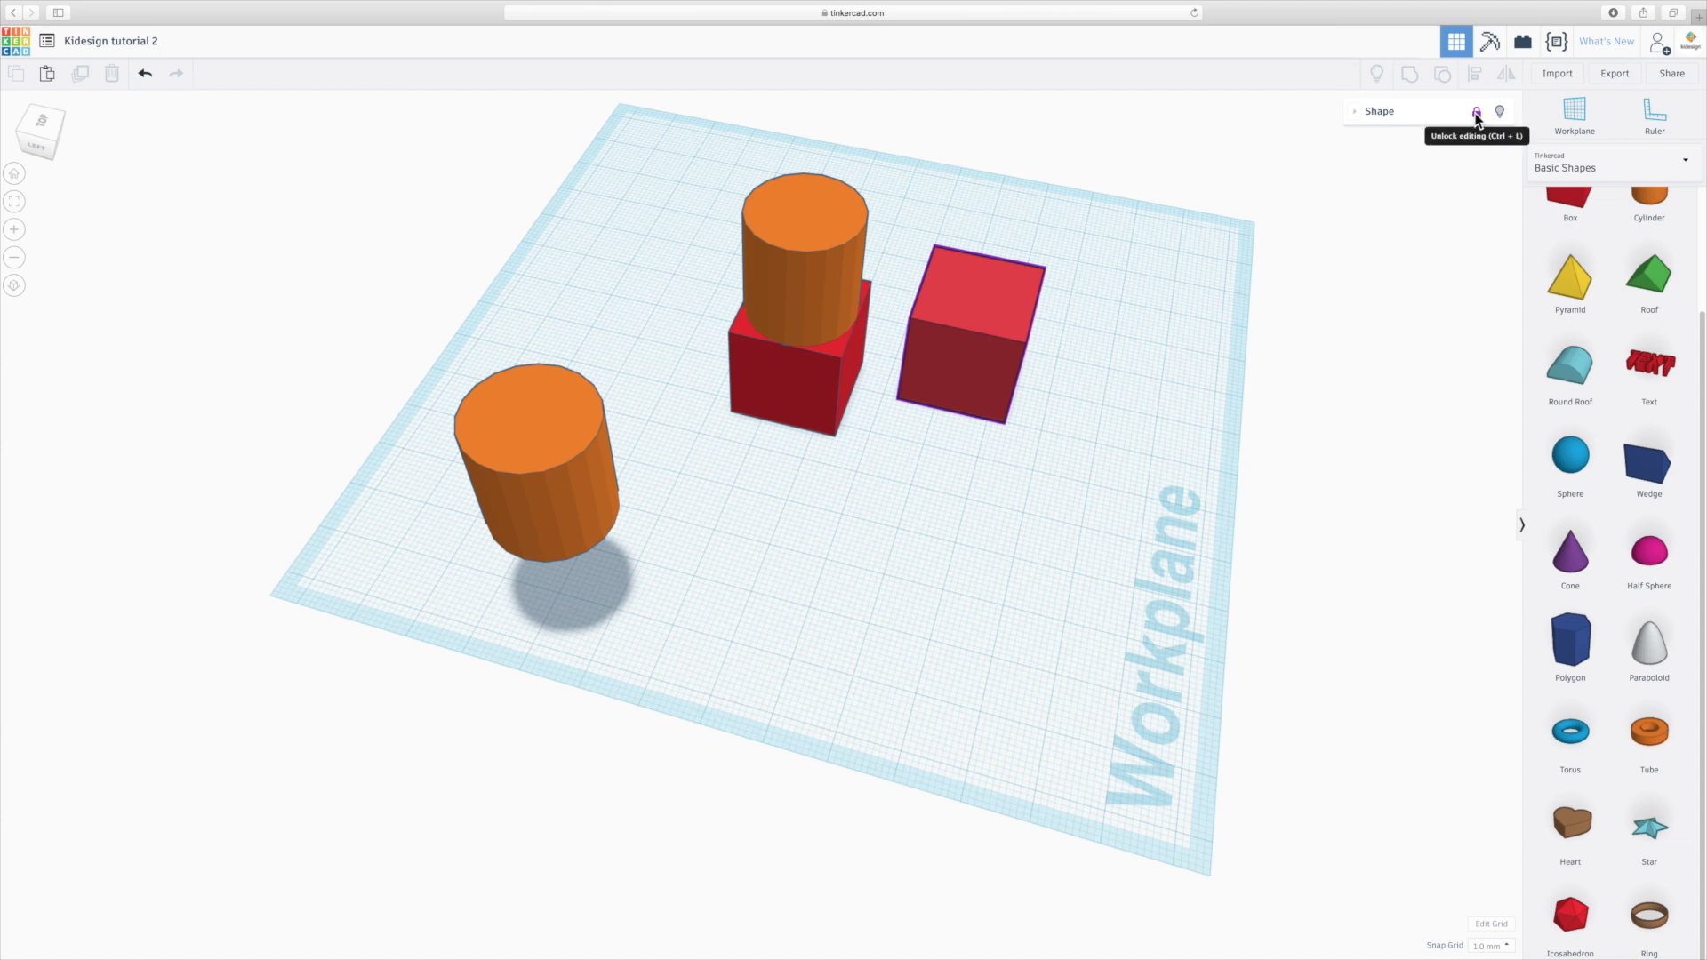
left_click(1036, 406)
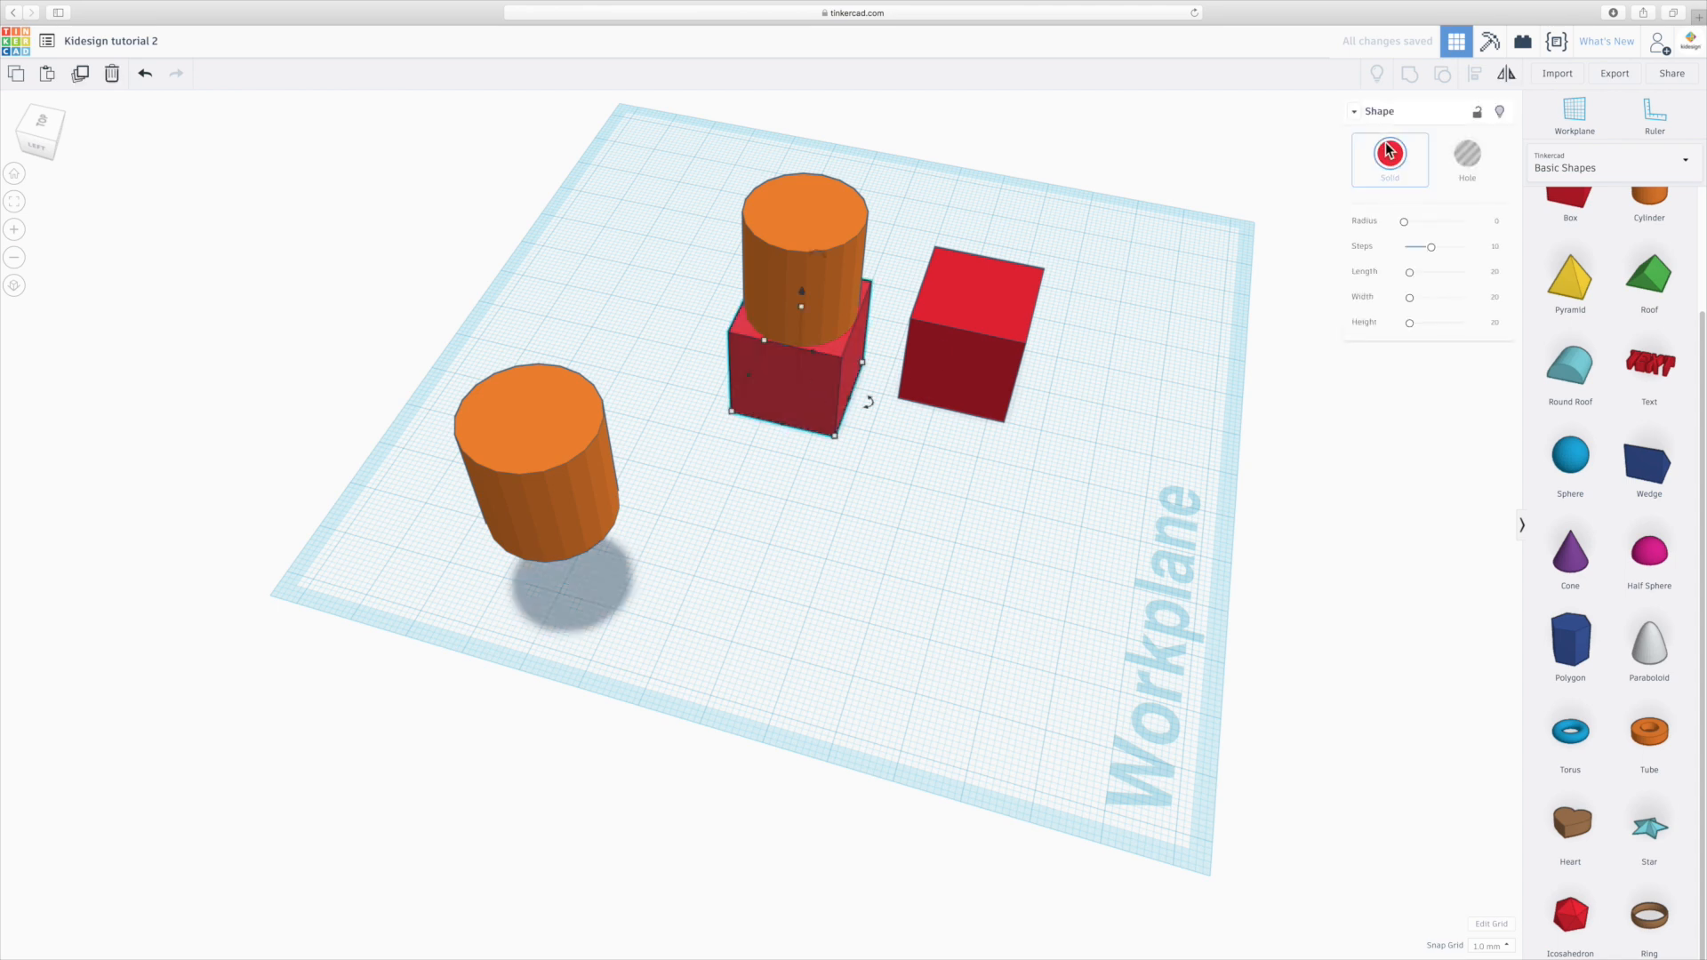
mouse_move(1499, 110)
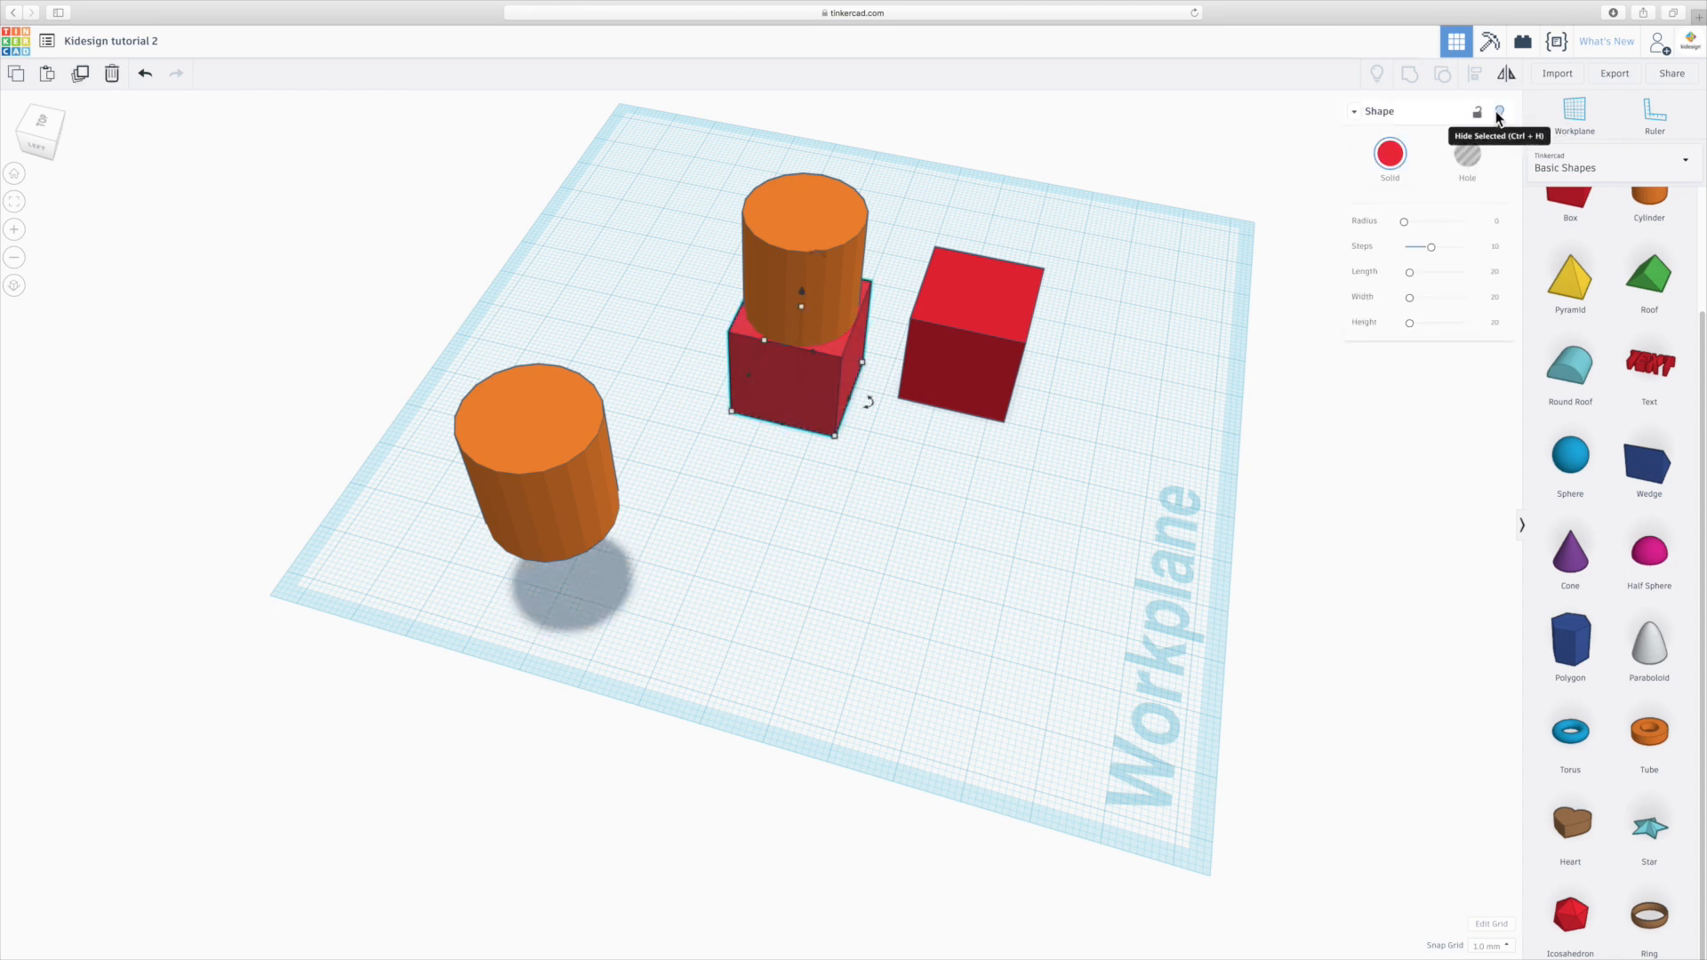
left_click(1499, 112)
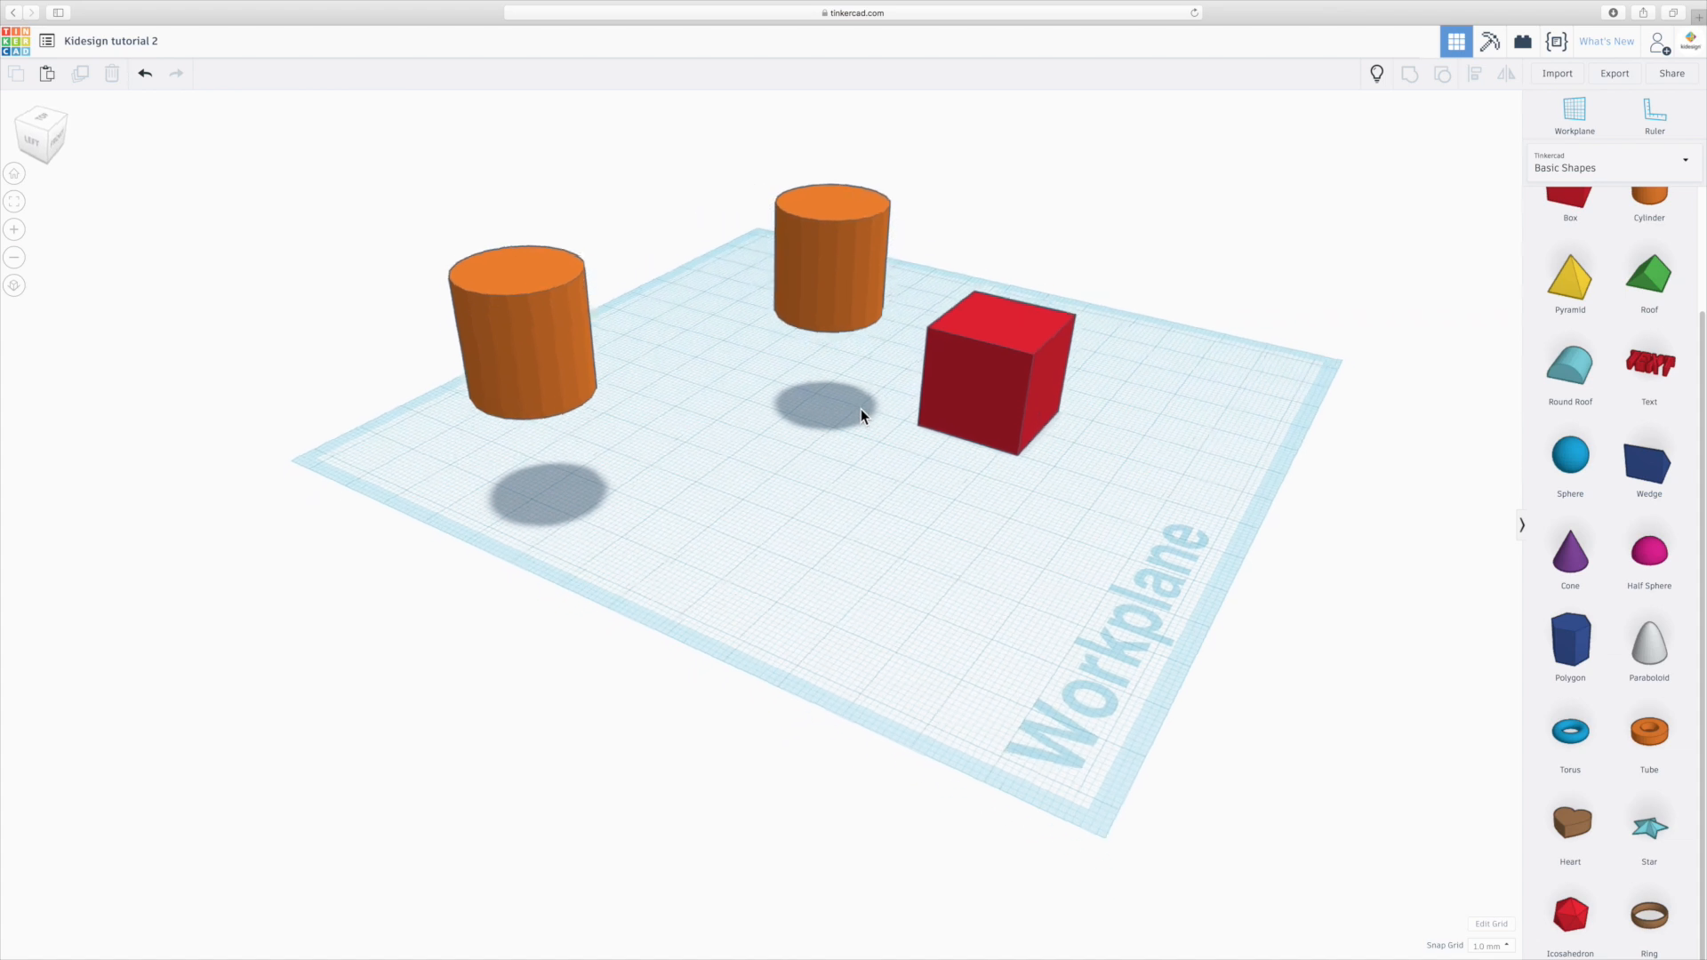
left_click(830, 251)
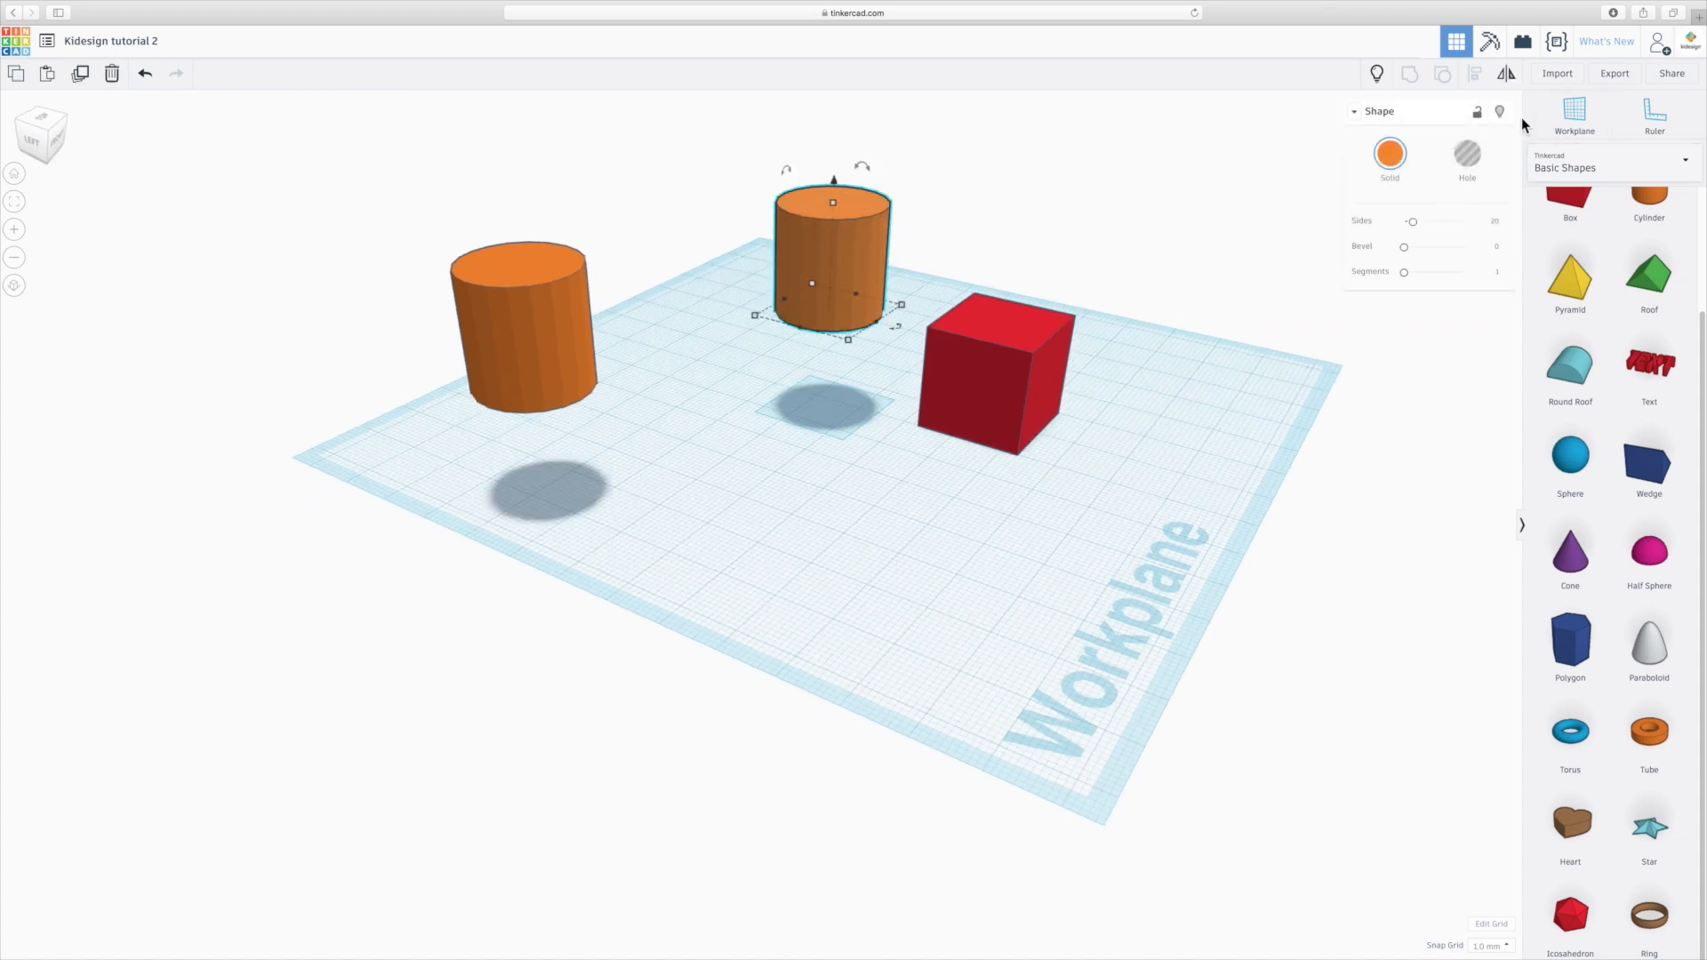
key("Delete")
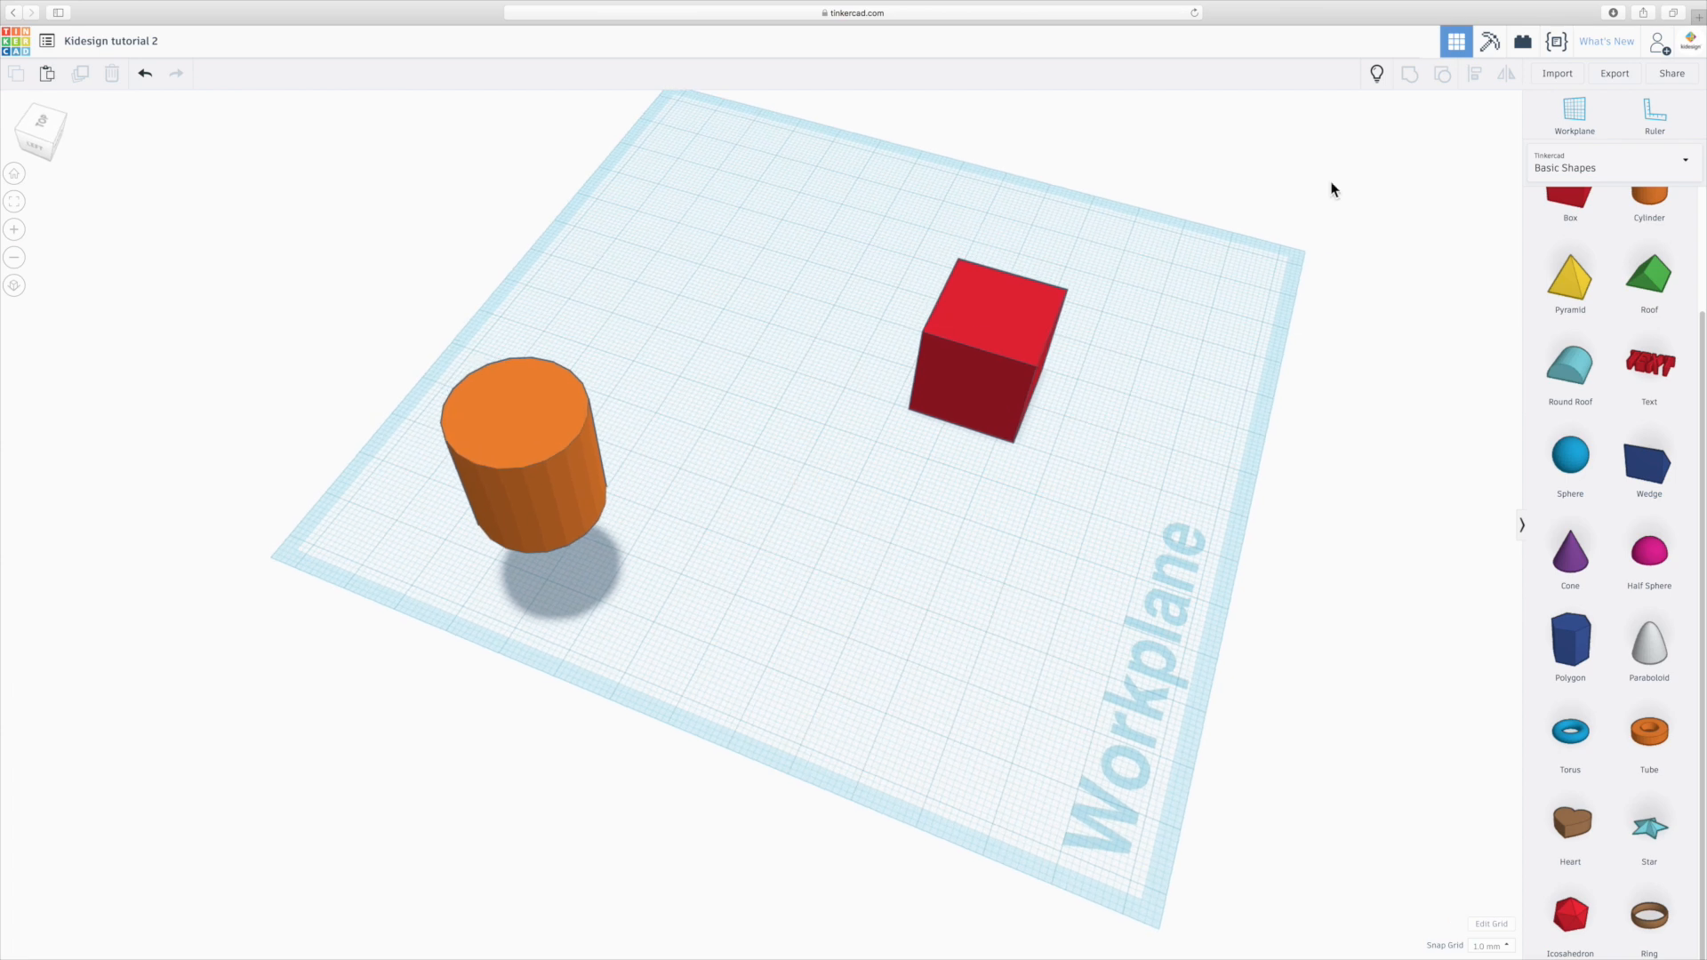
mouse_move(1377, 73)
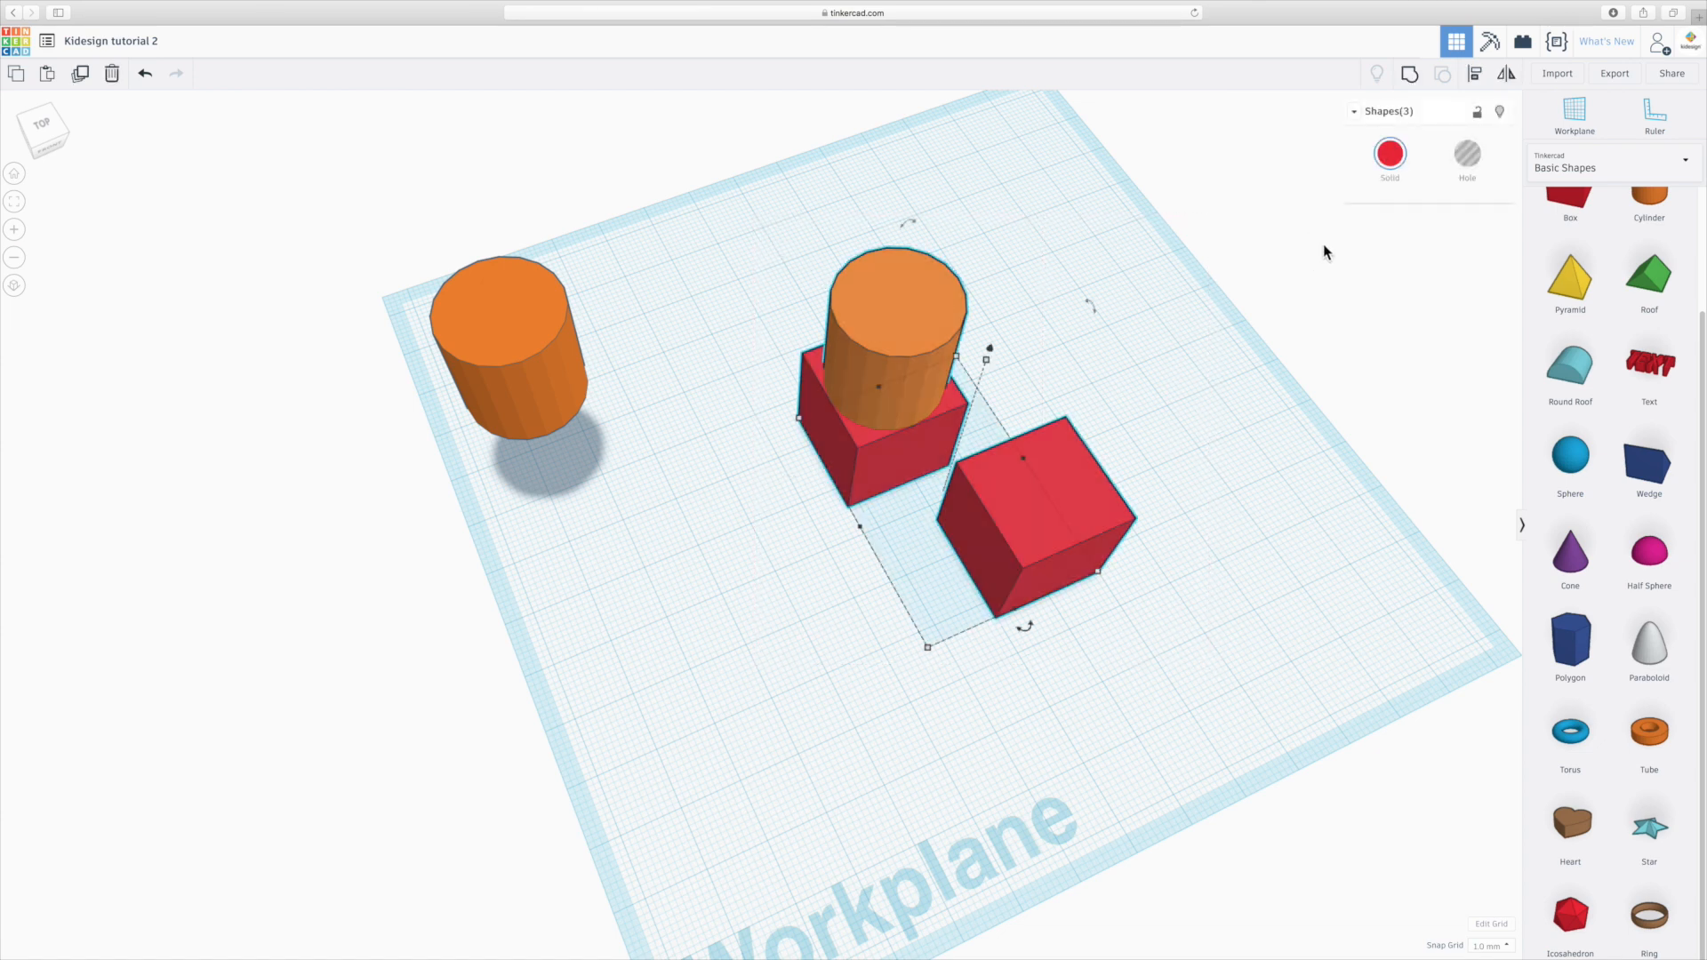
mouse_move(1478, 112)
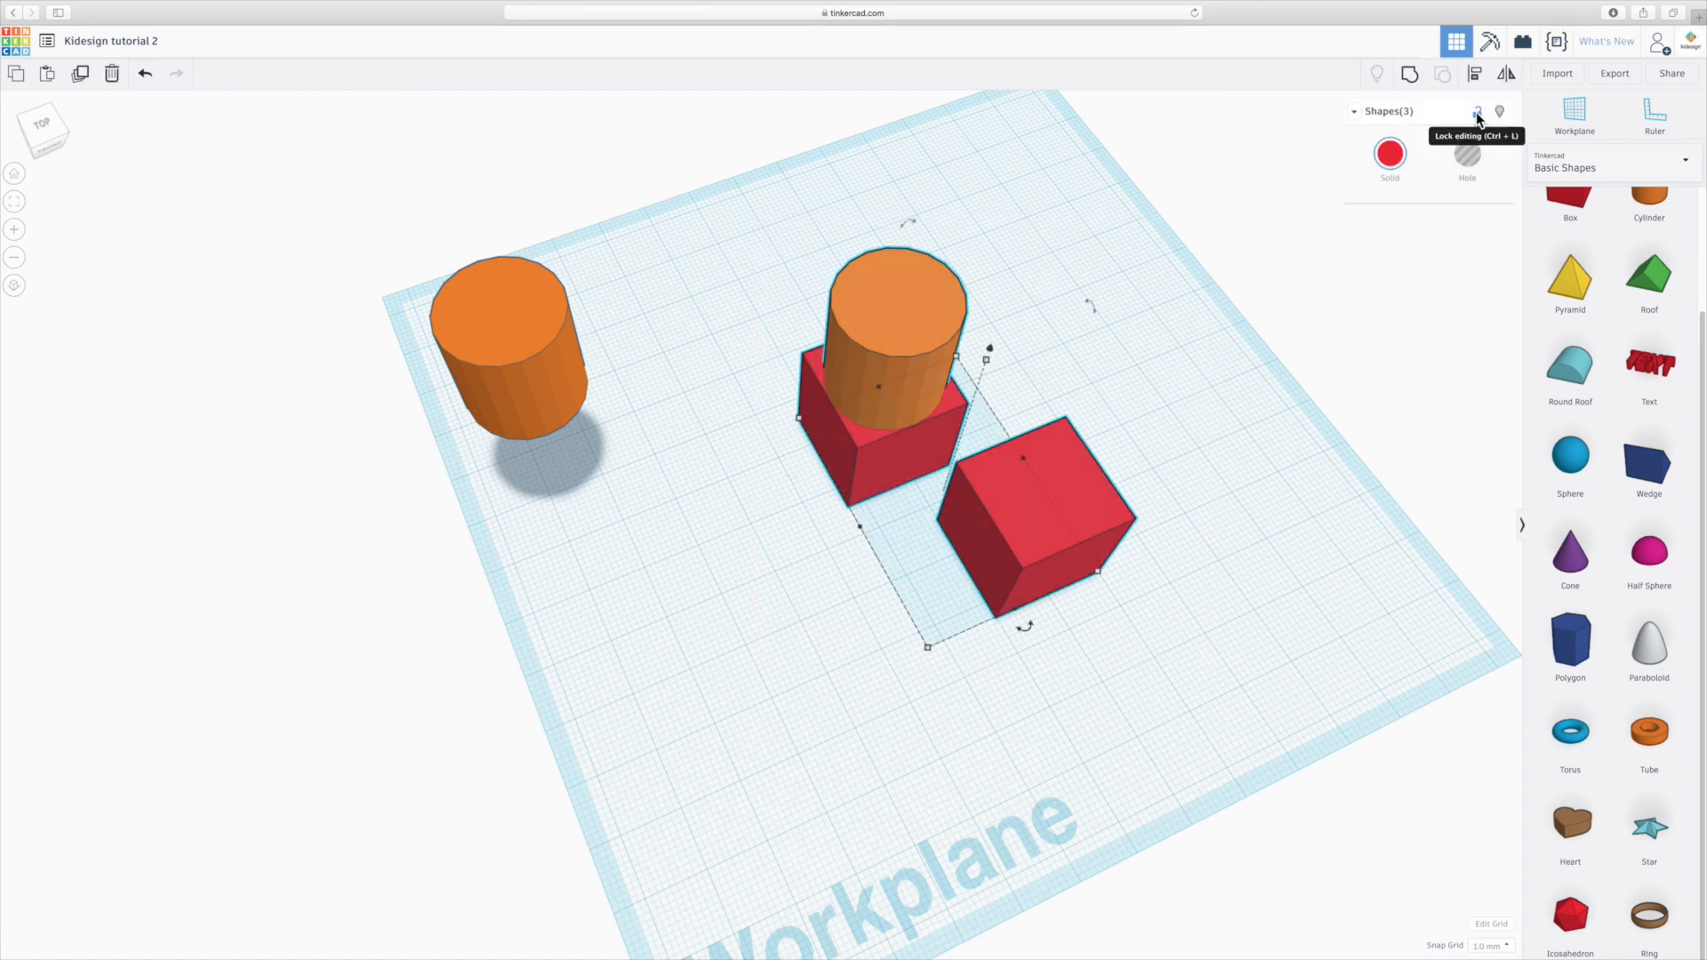
mouse_move(1147, 343)
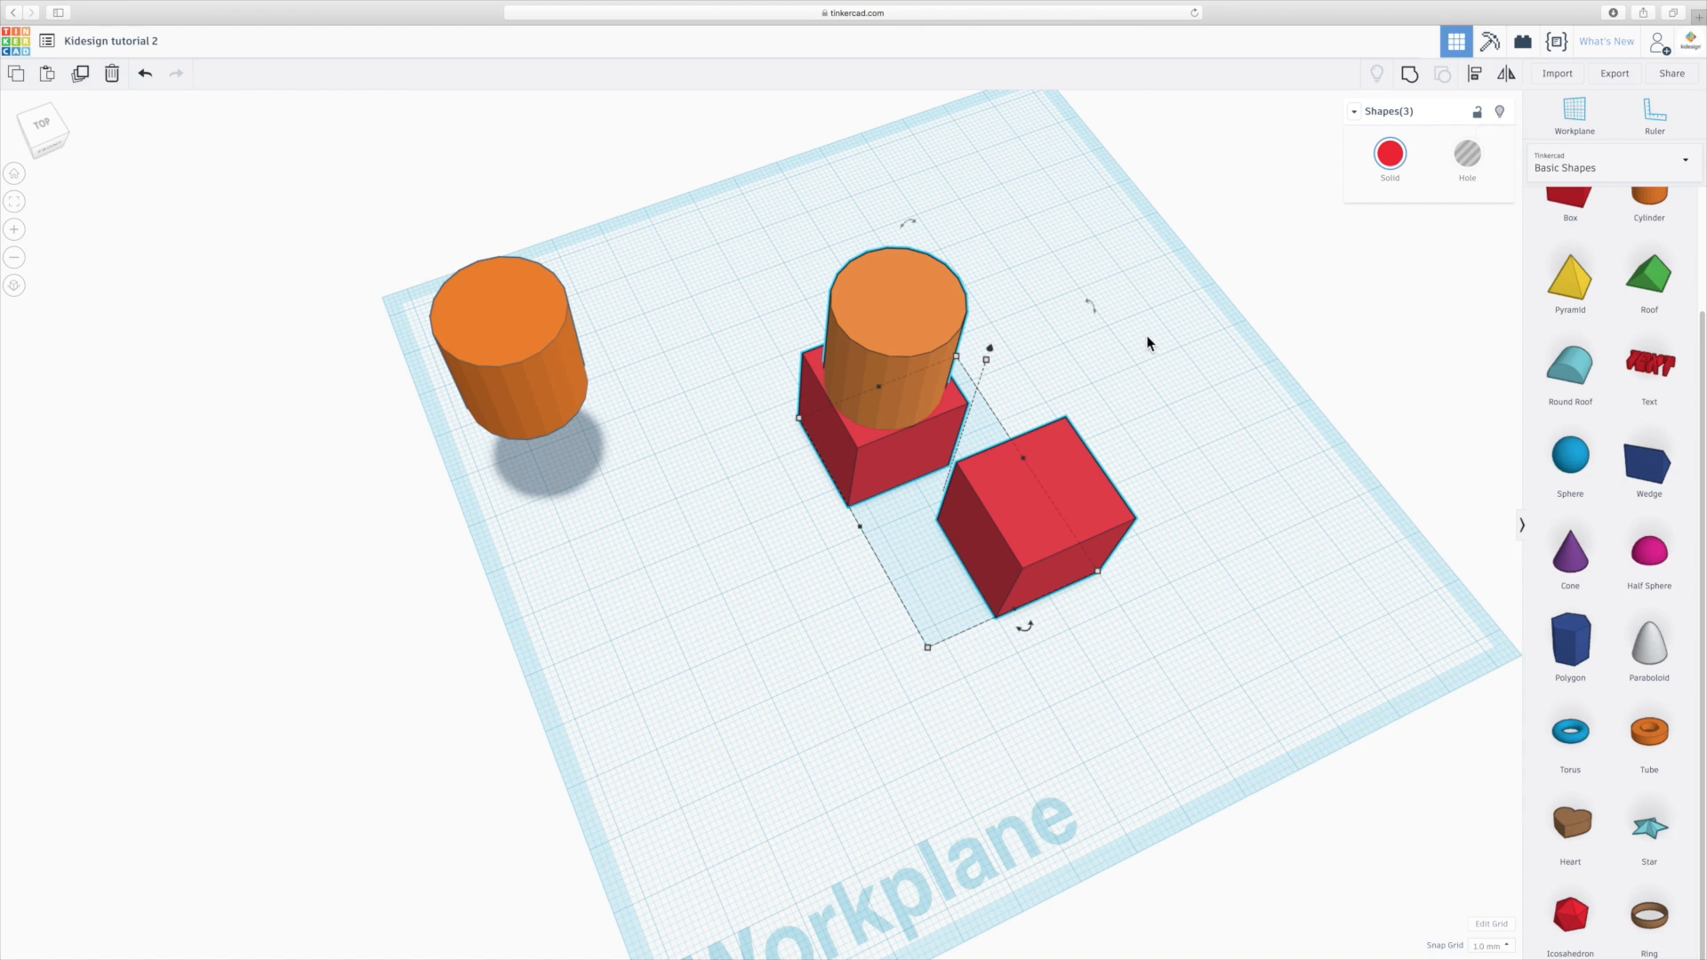